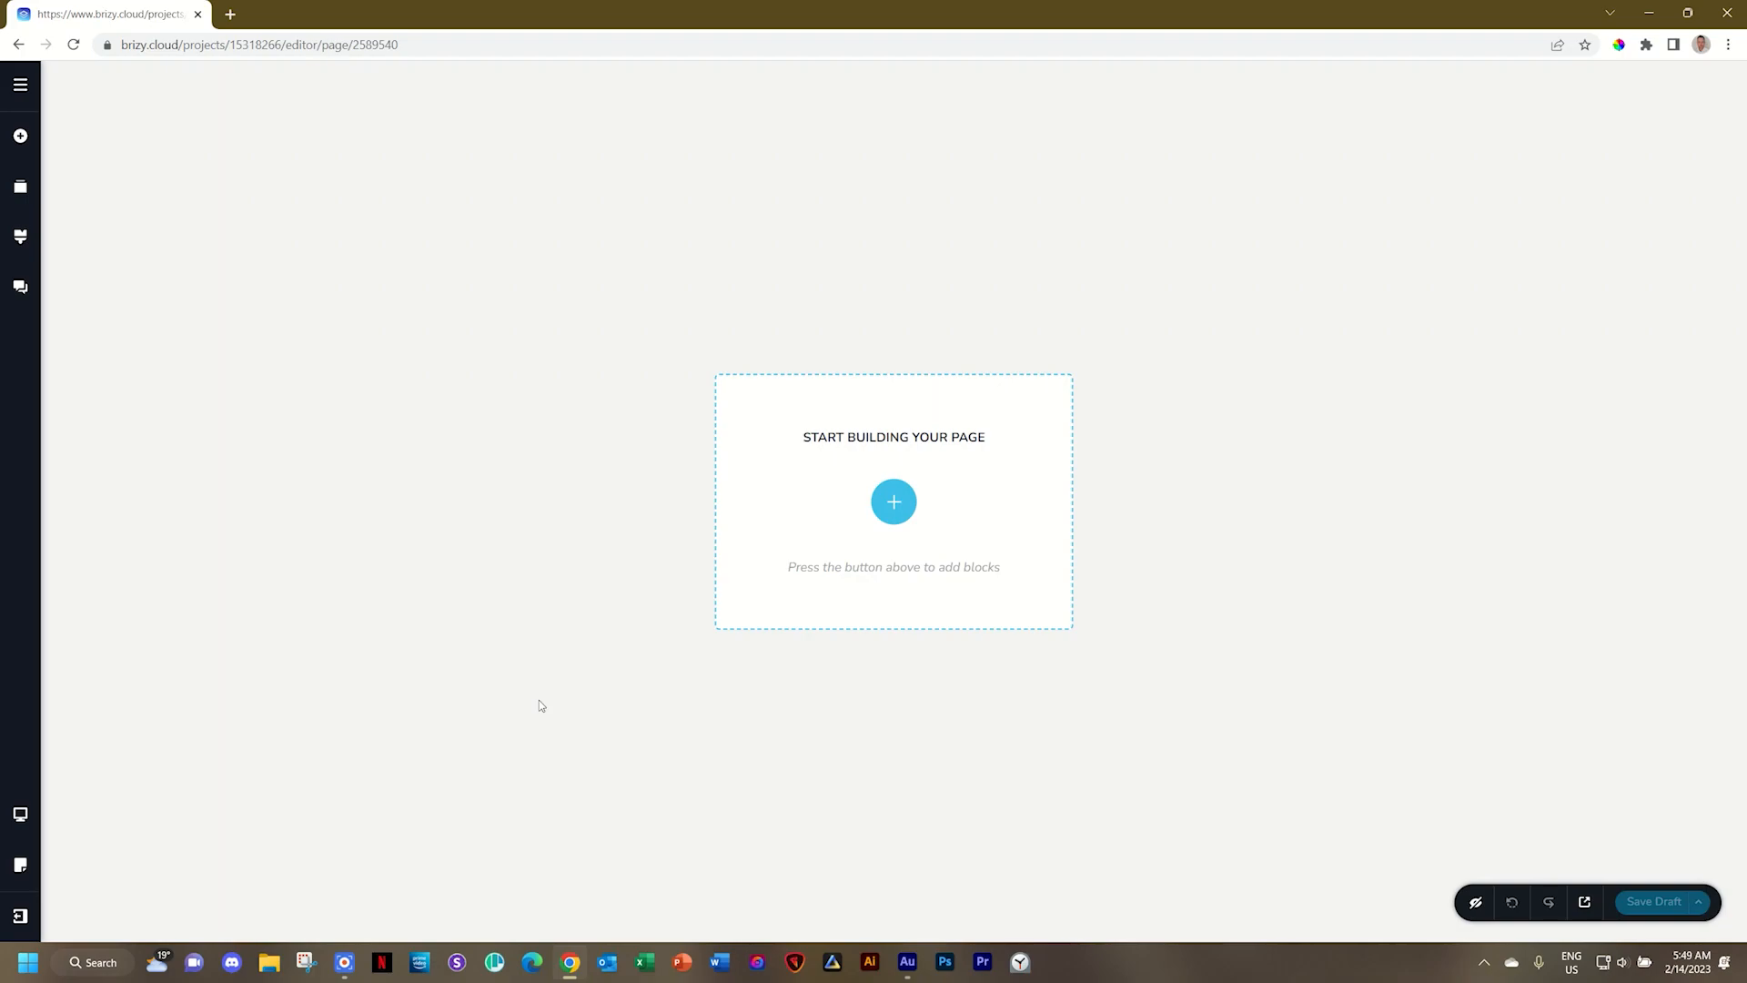
mouse_move(532, 658)
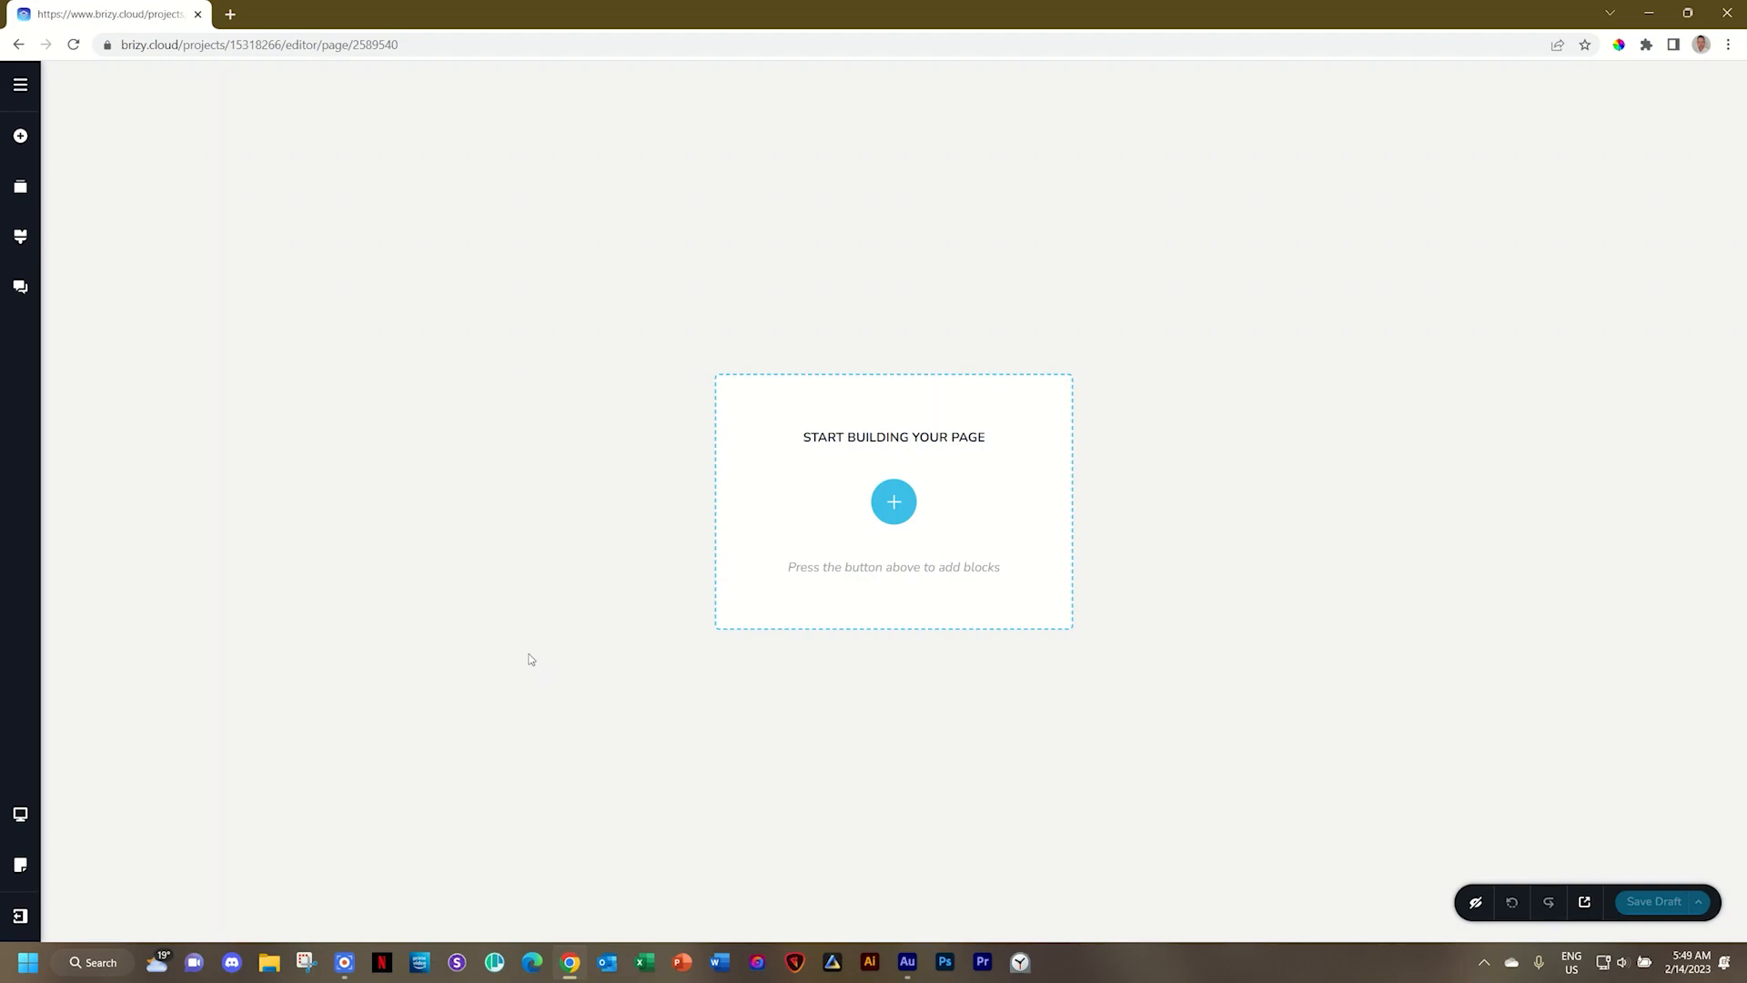
Show the project's assets panel listing its pages, with only Home present
left_click(20, 85)
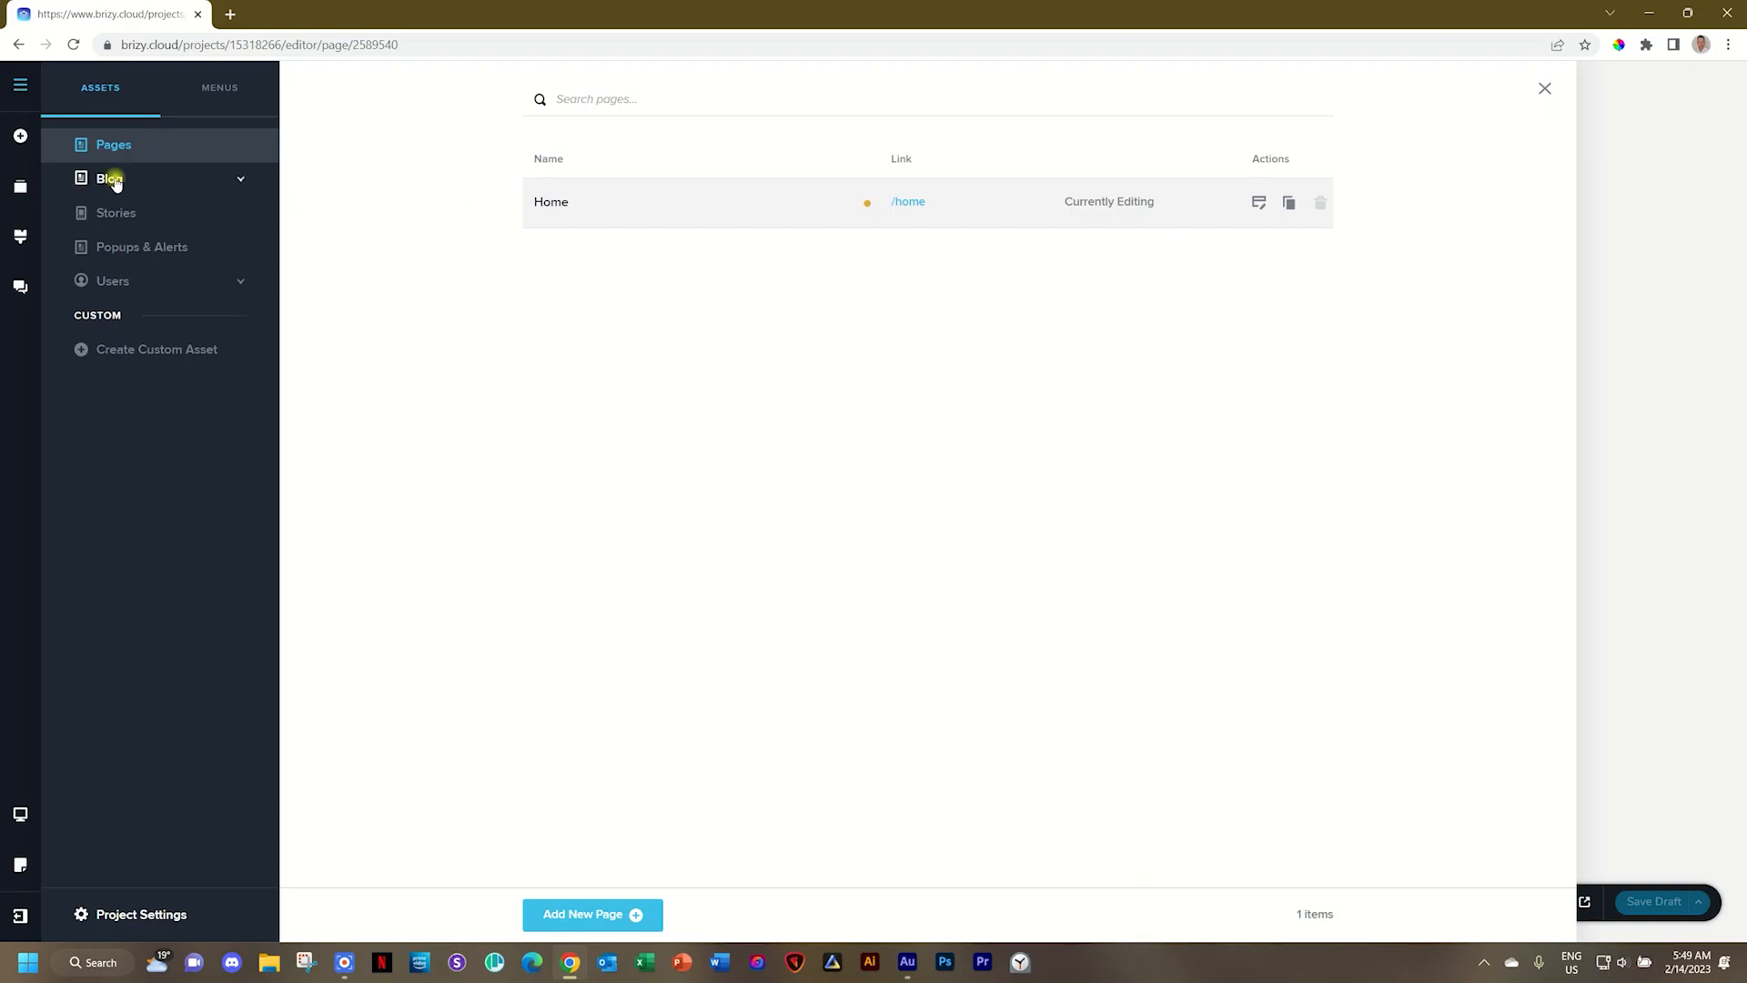
Expand the Blog collection to show All Blog, which has no posts
left_click(105, 178)
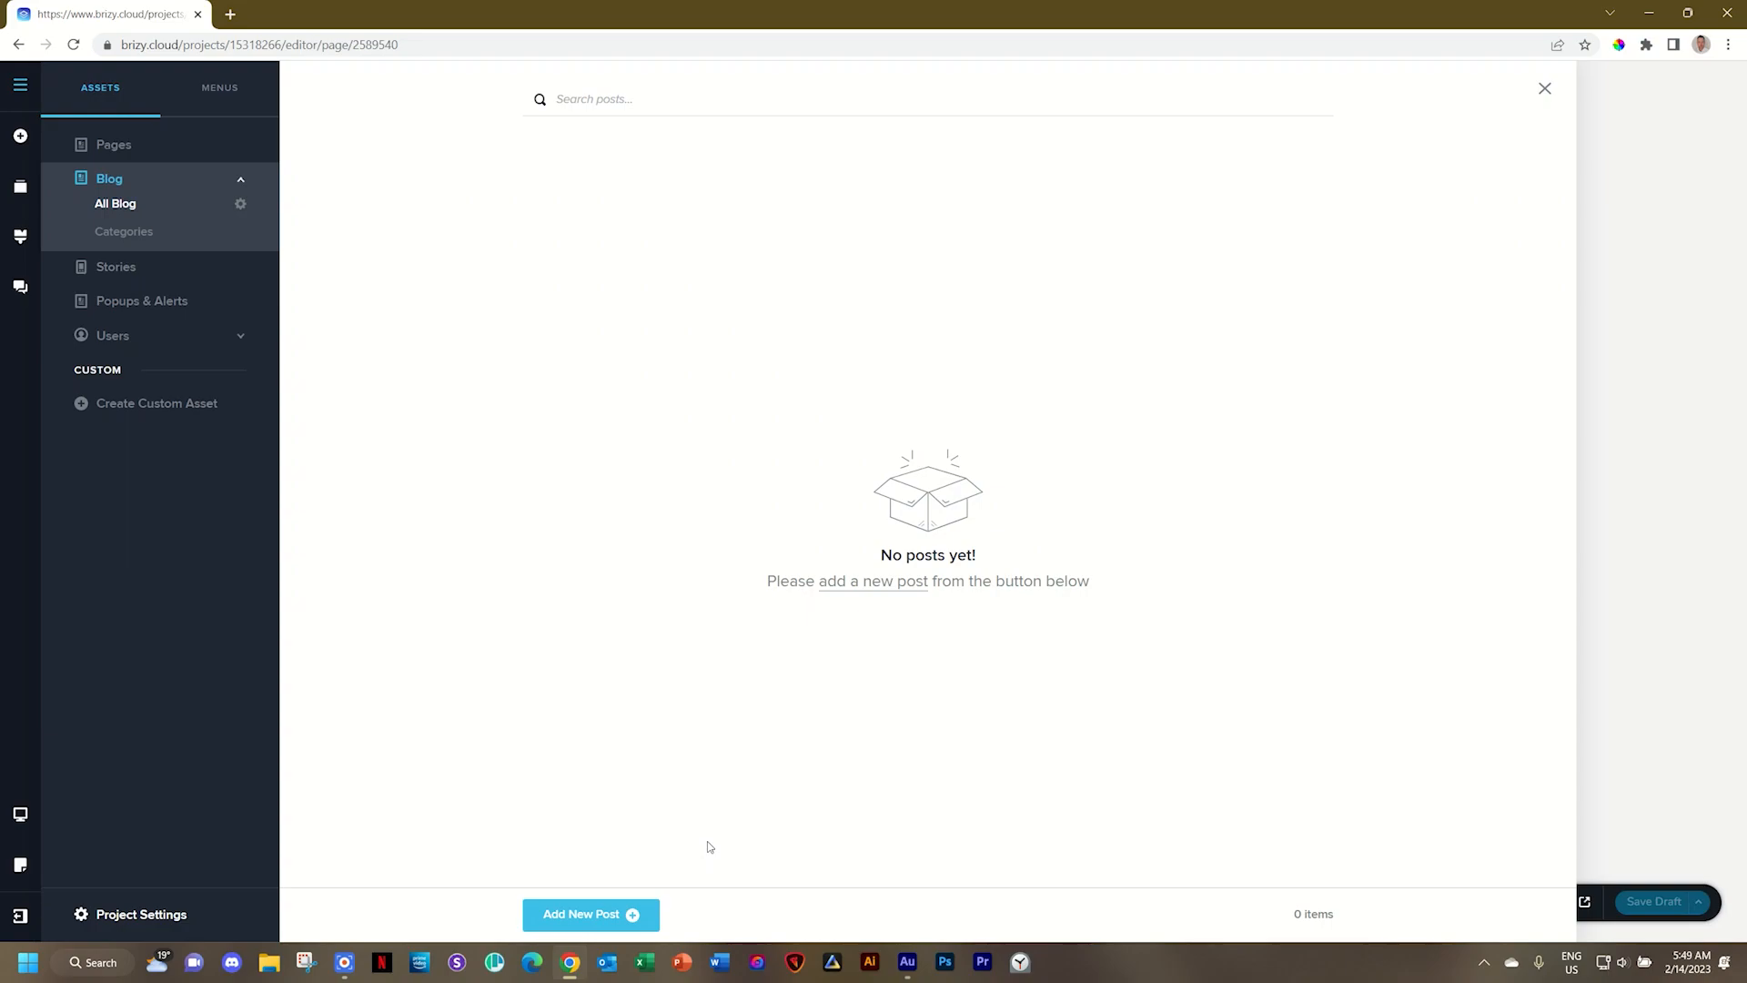
mouse_move(379, 474)
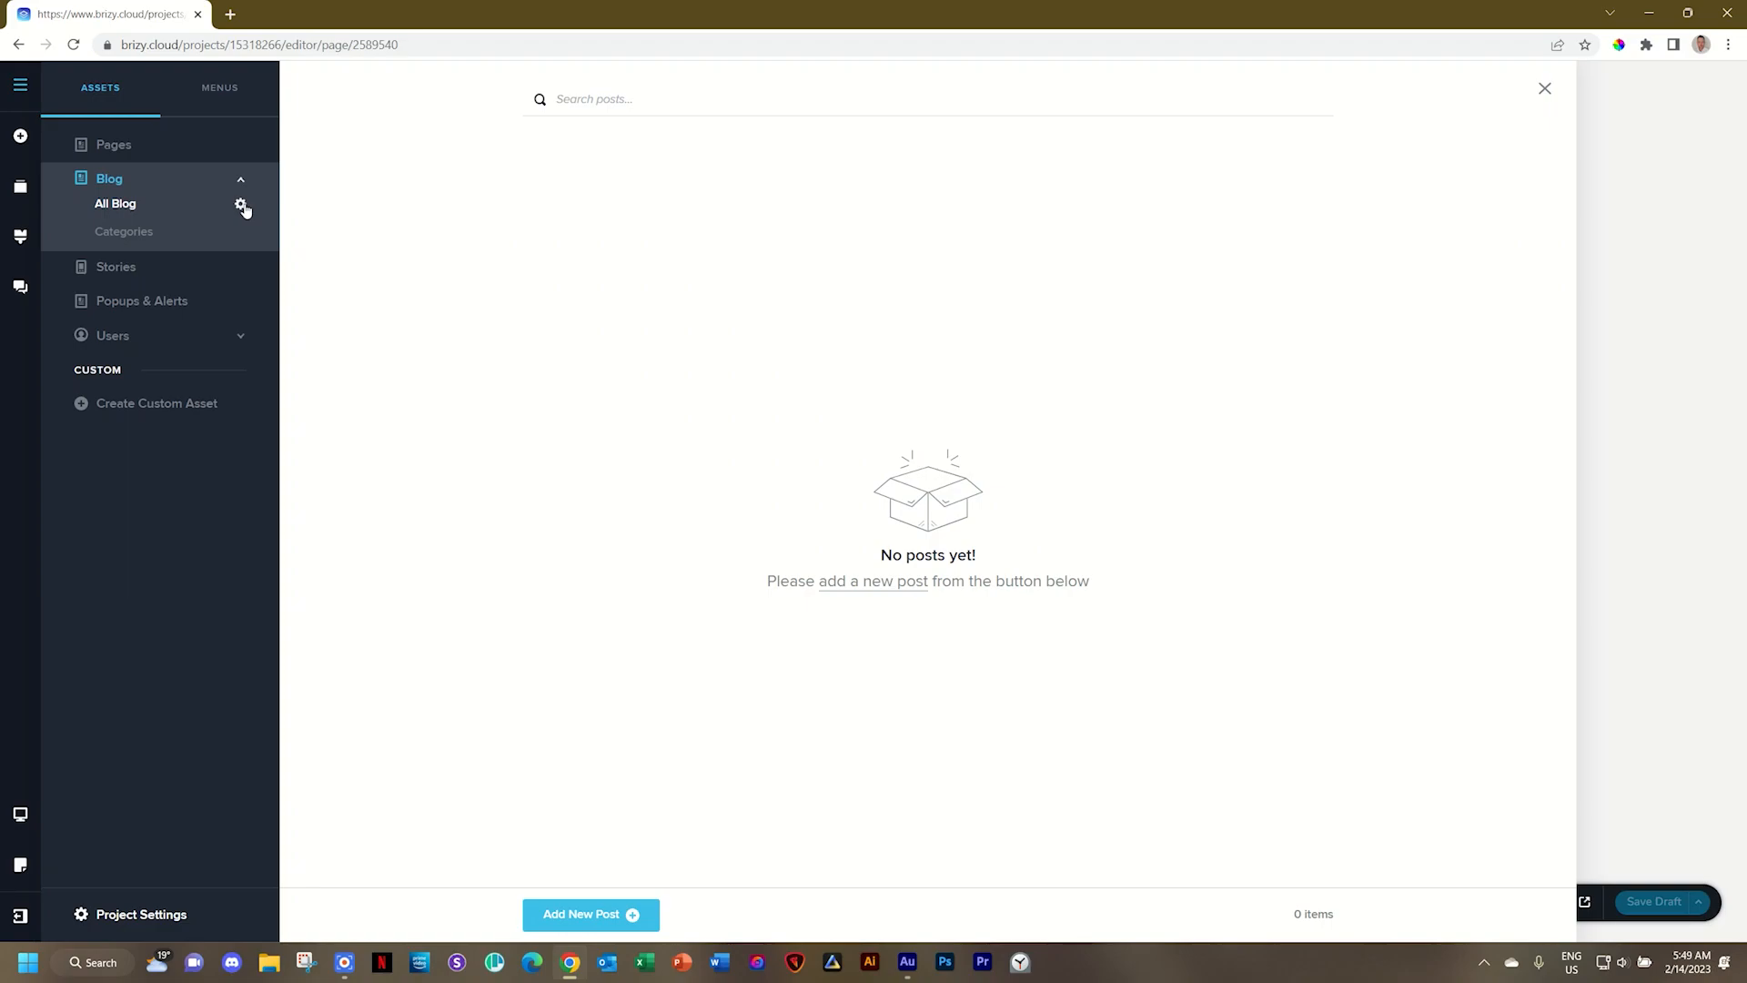
Review the Edit Blog settings from Post names and slug down to the Categories field
left_click(240, 204)
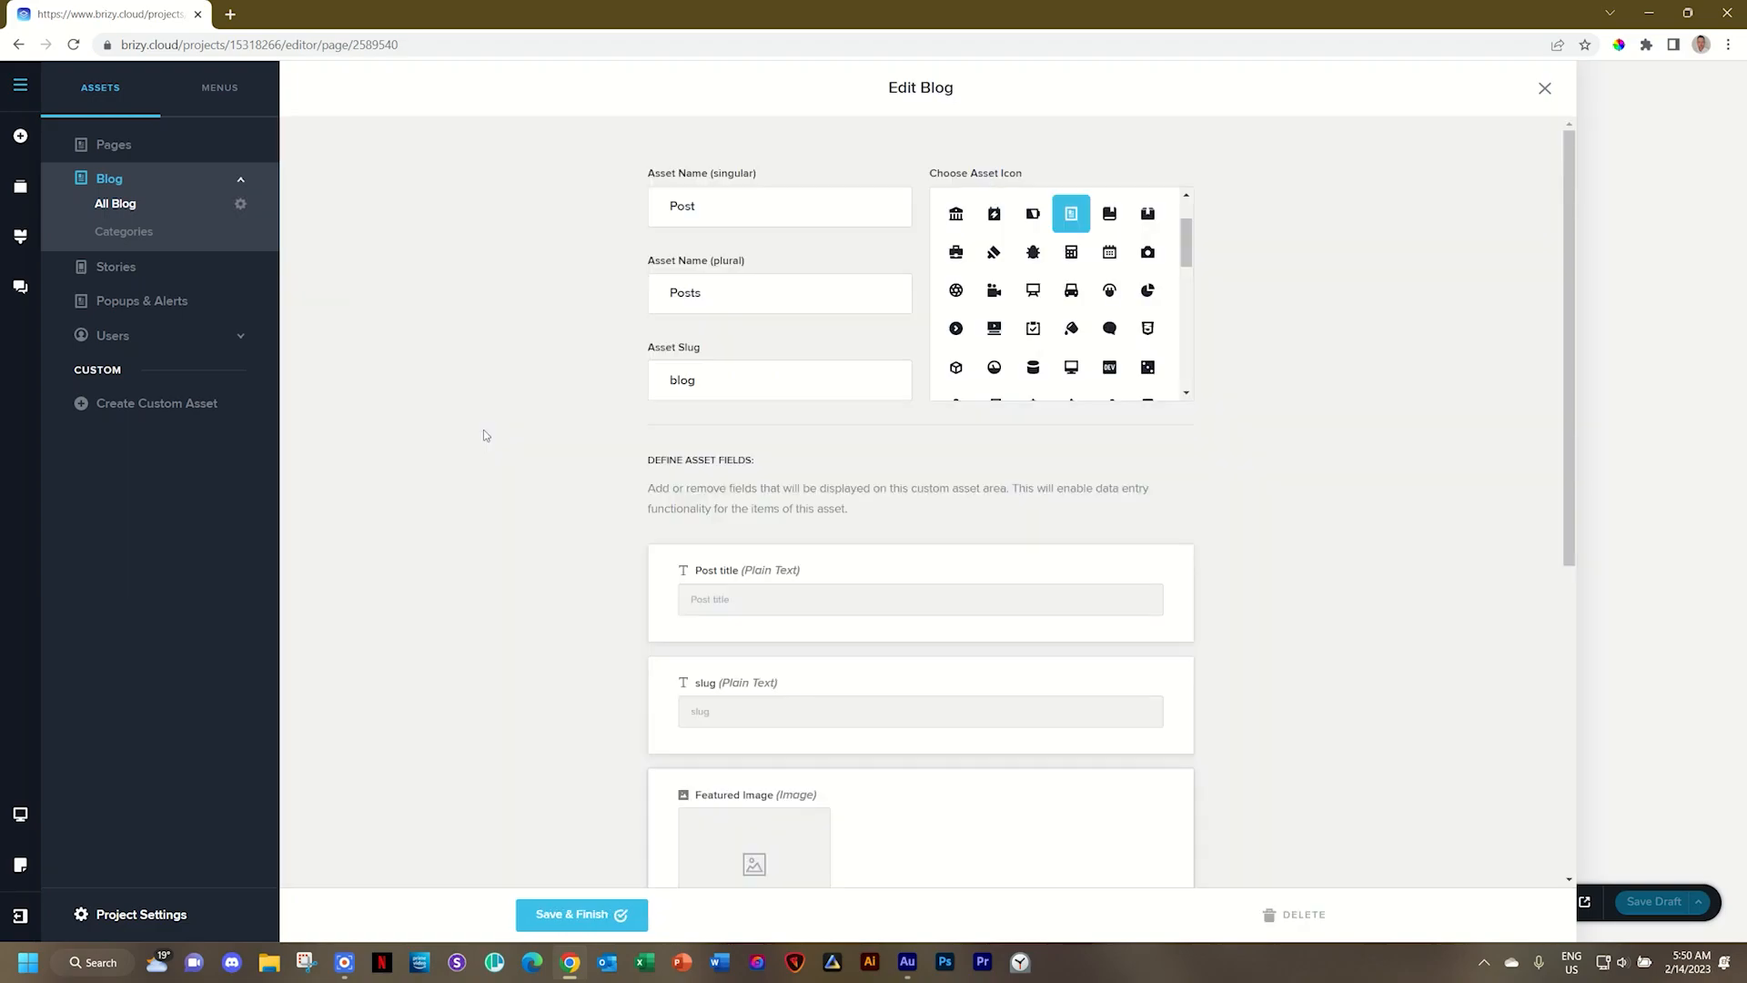
scroll("down", 3)
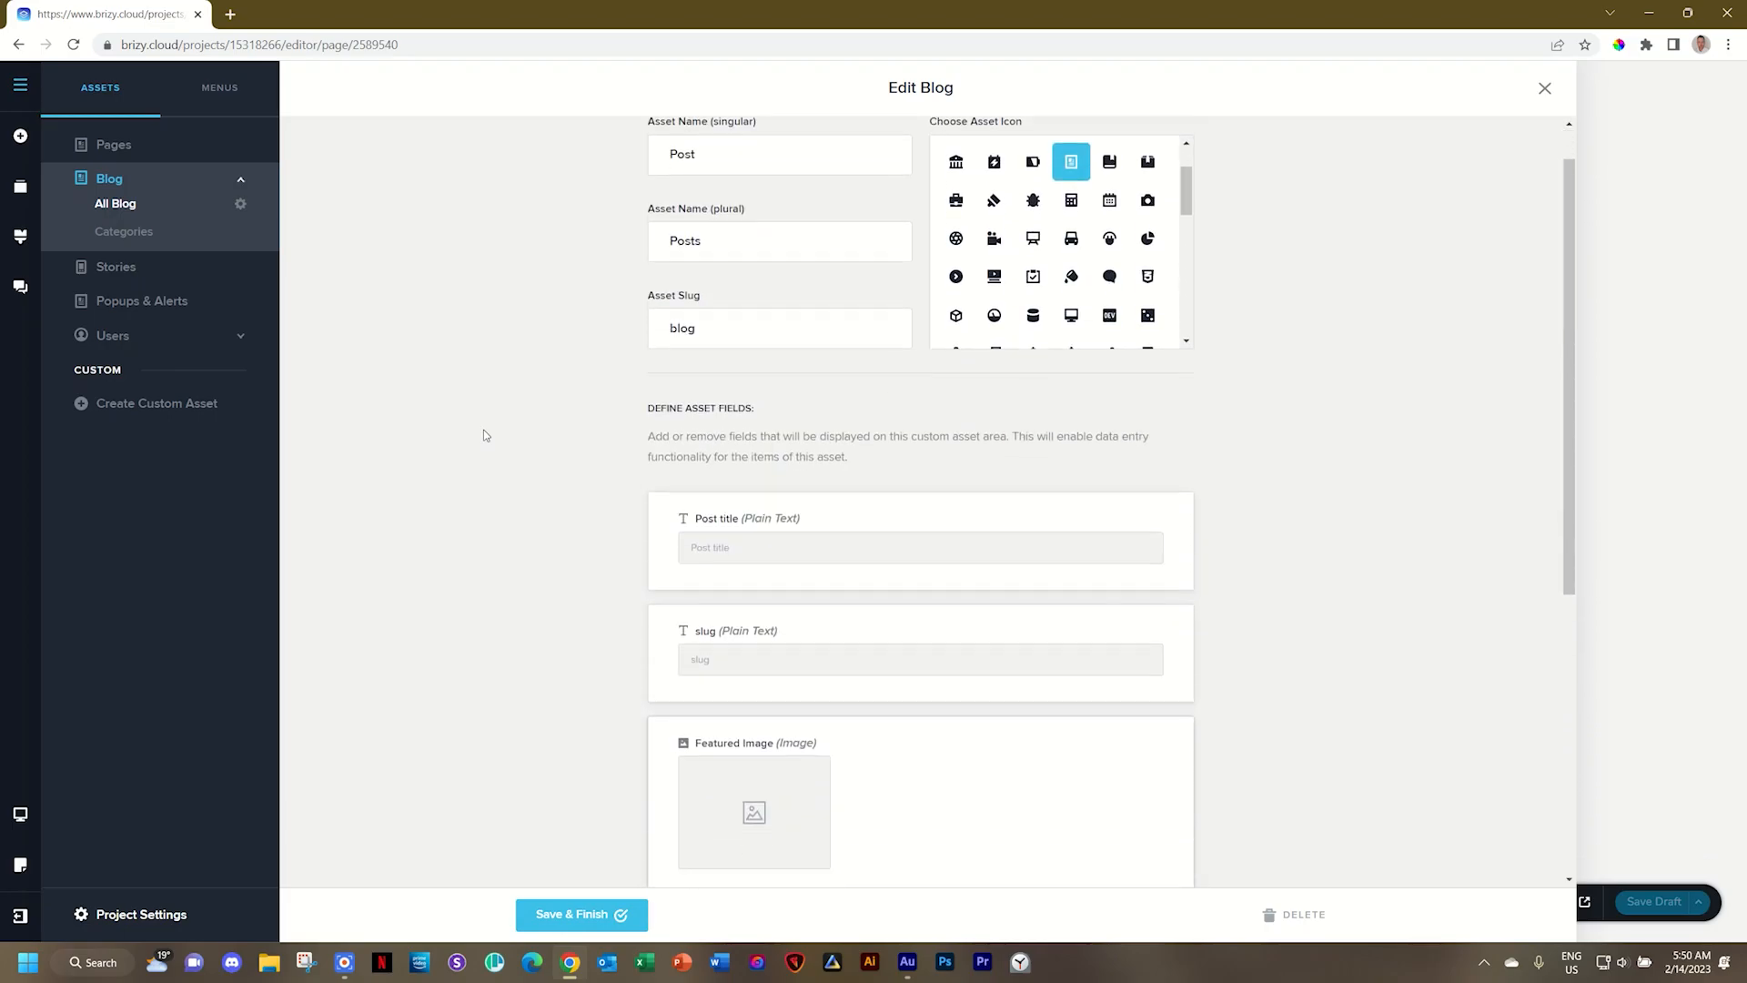
scroll("down", 3)
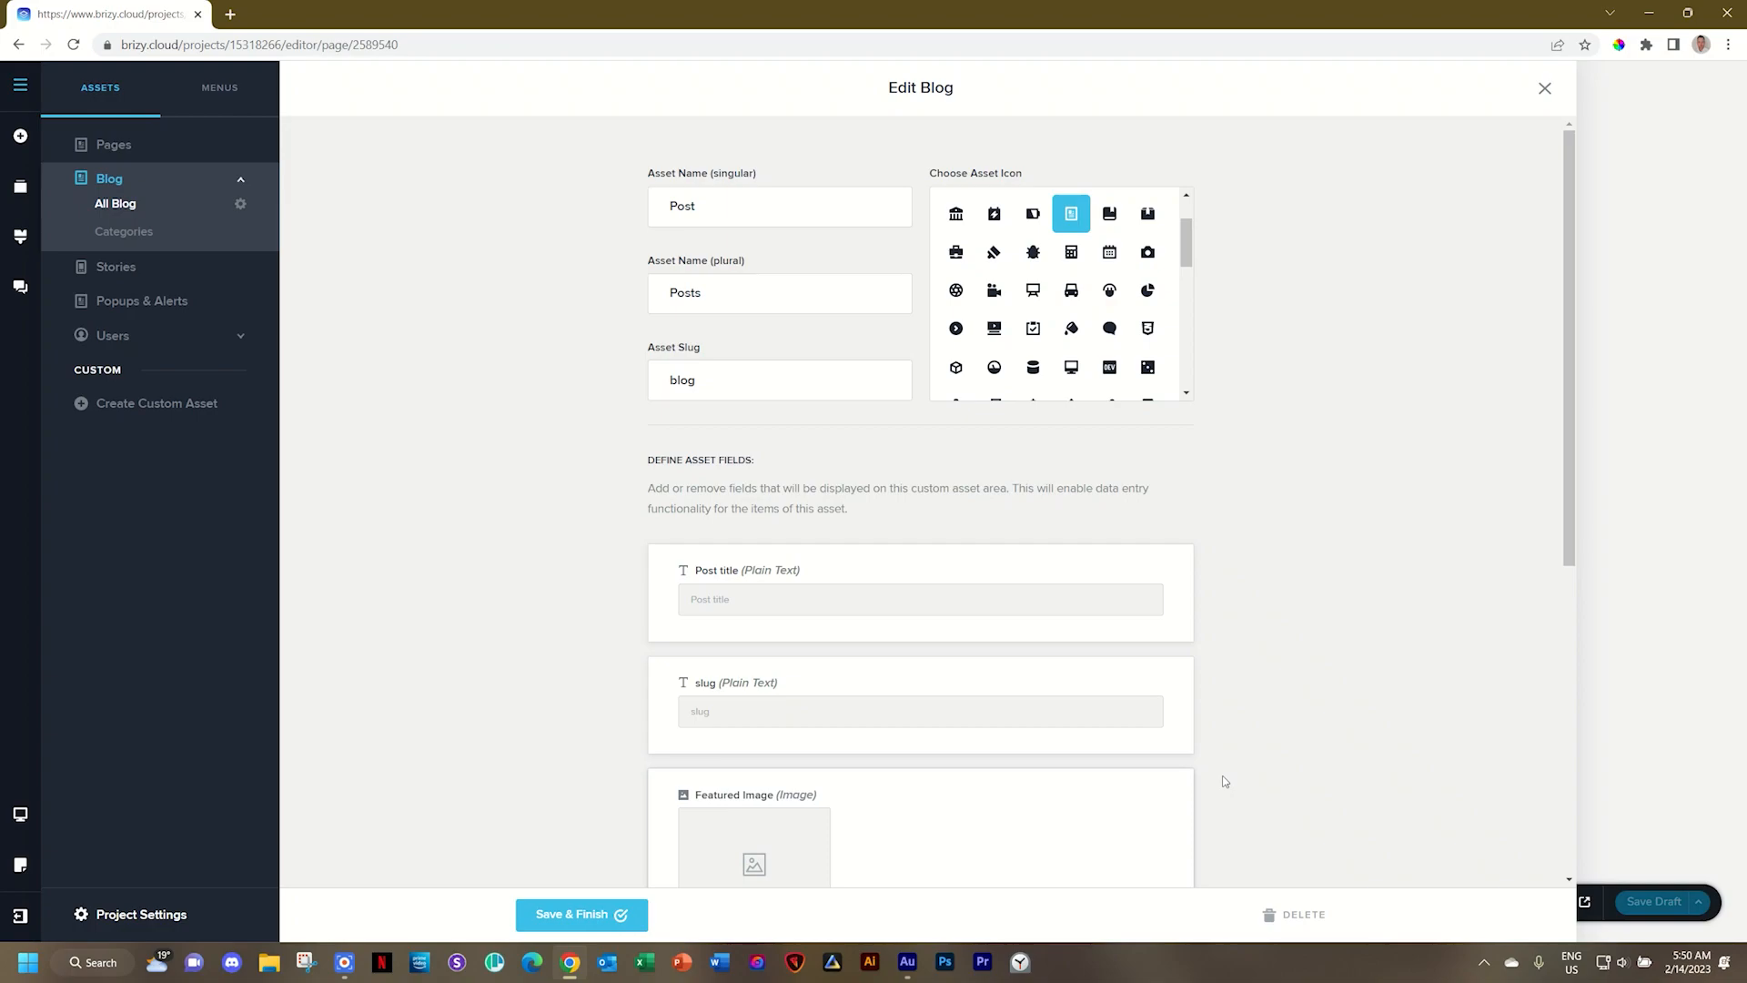
scroll("down", 3)
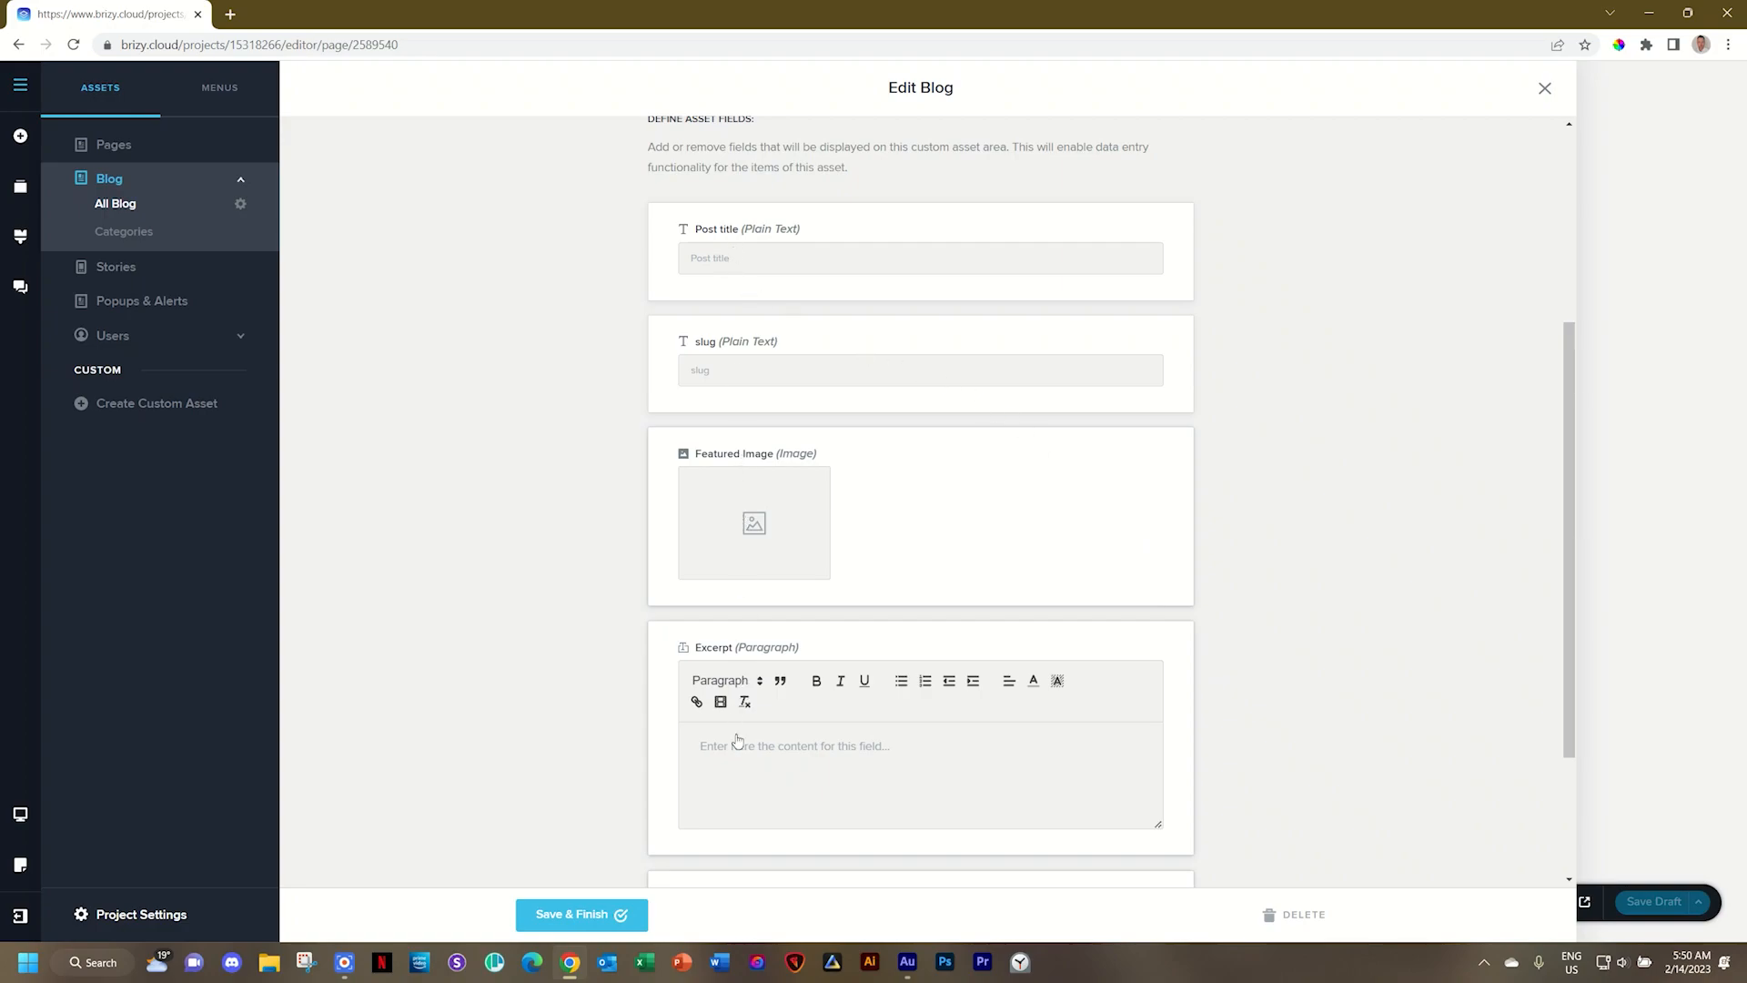
scroll("down", 3)
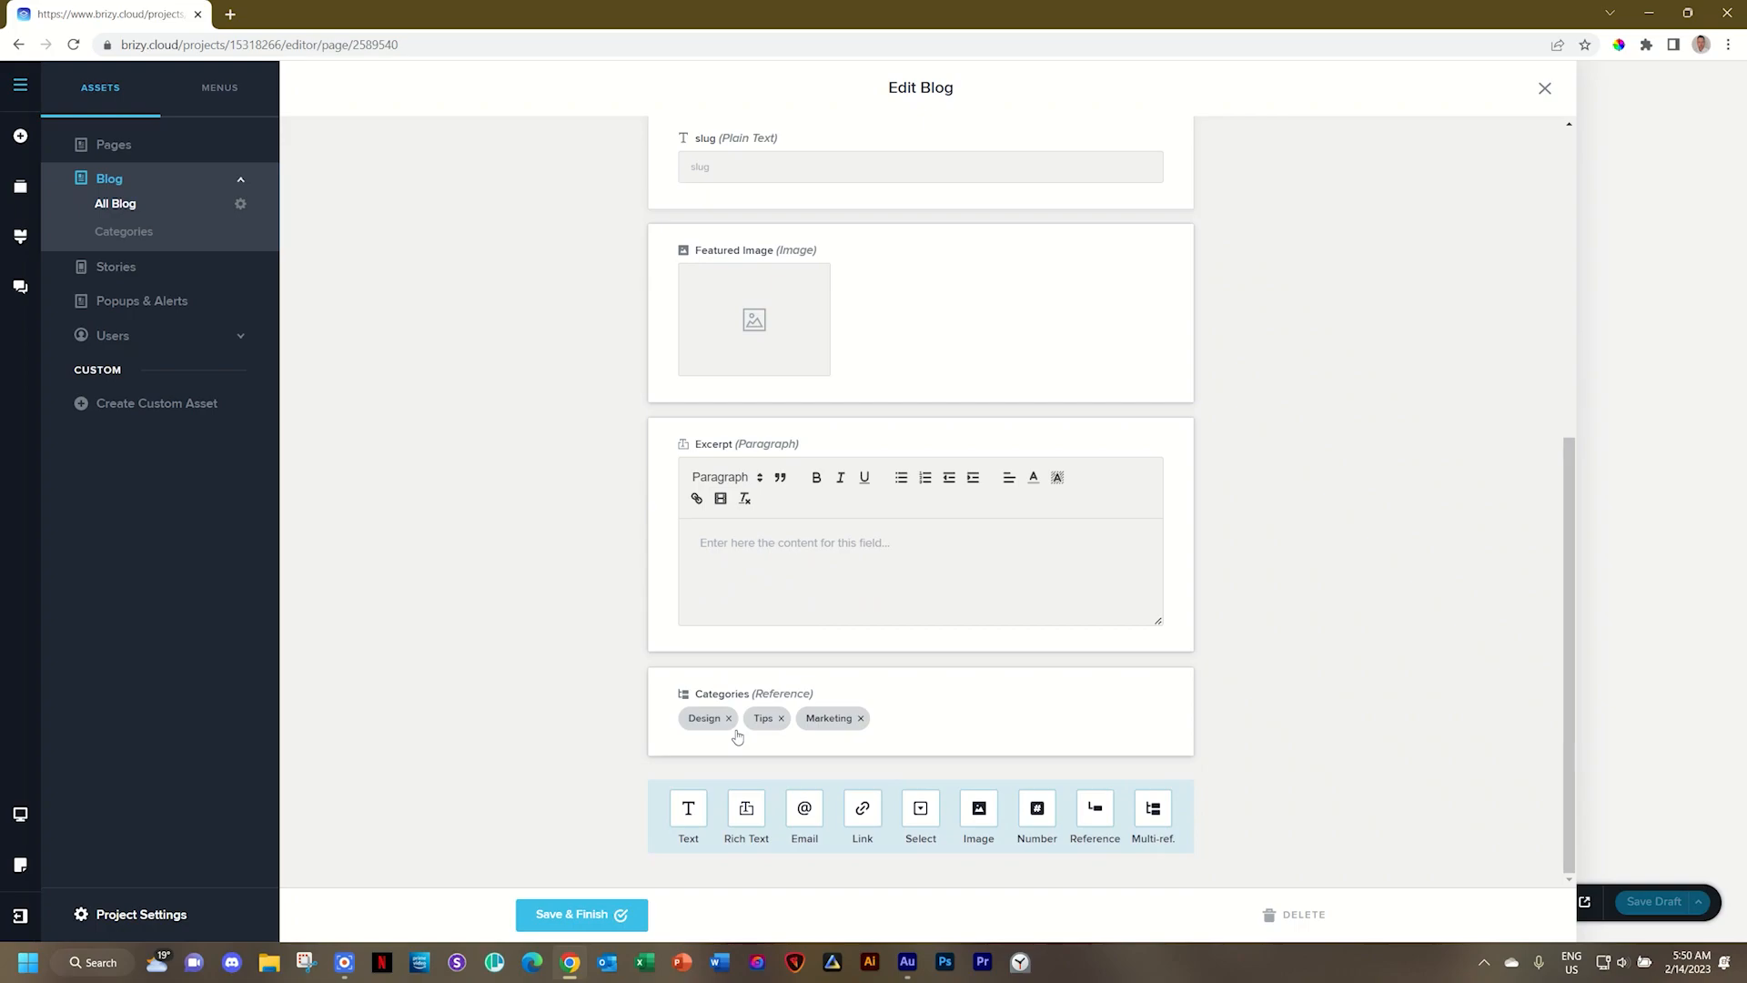
mouse_move(737, 753)
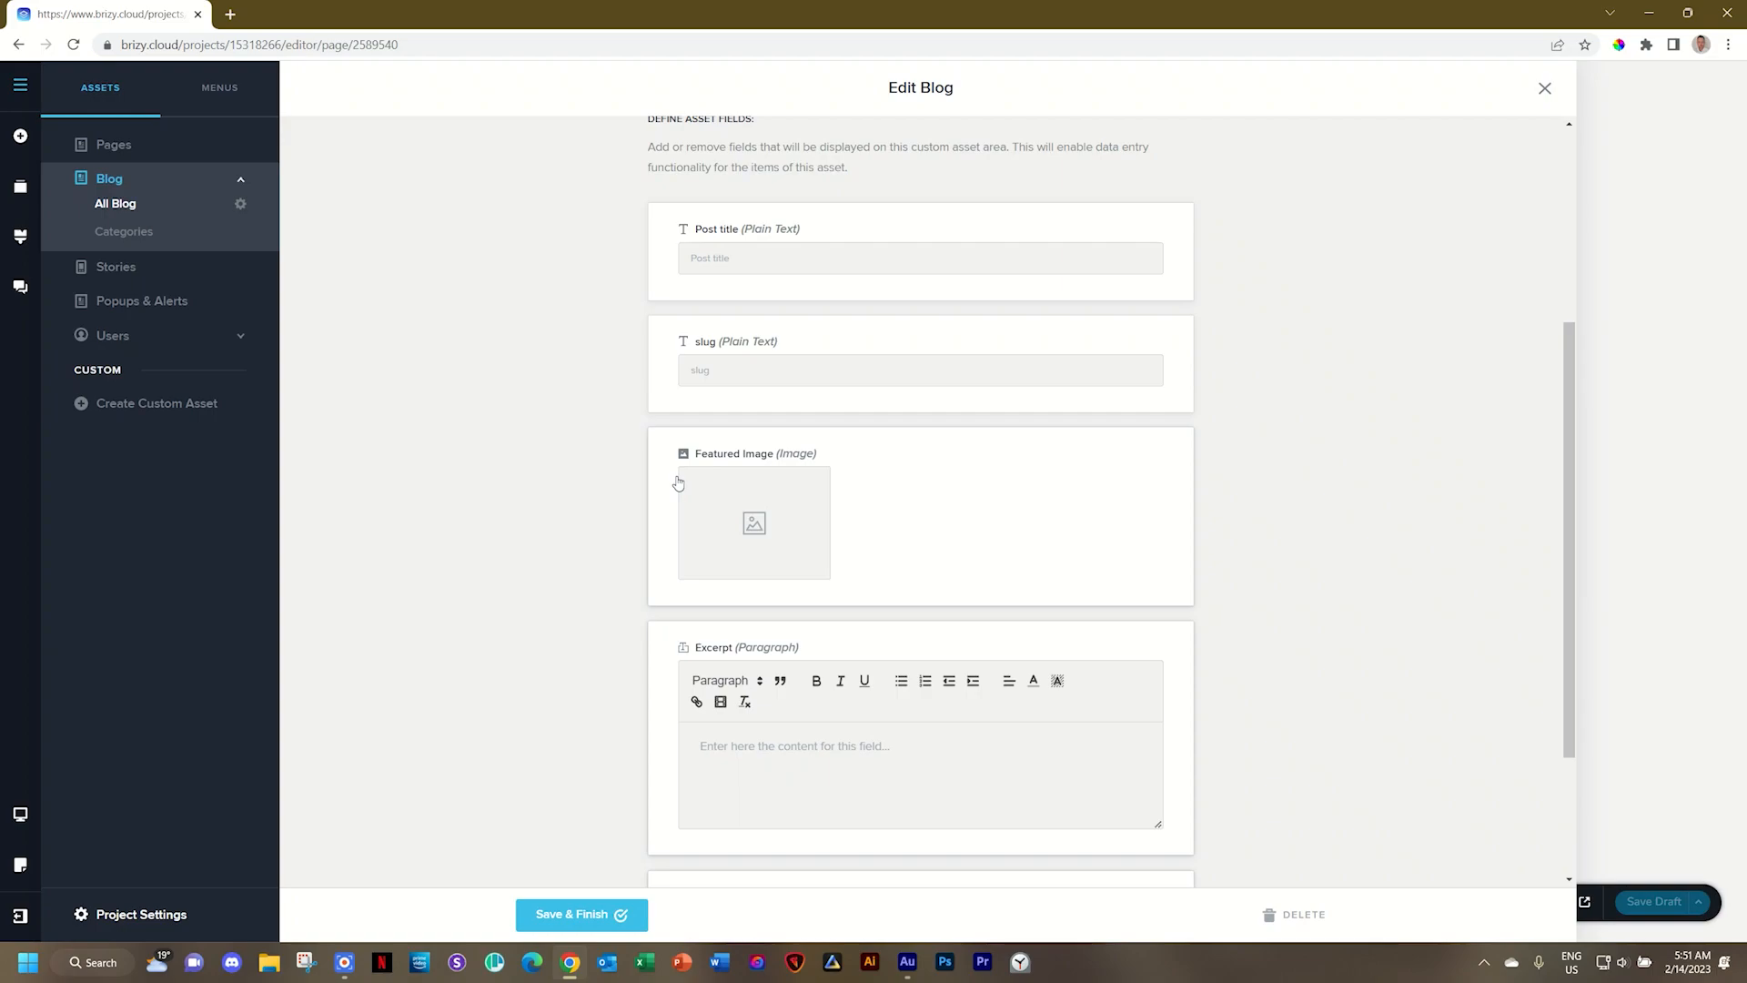
mouse_move(60, 423)
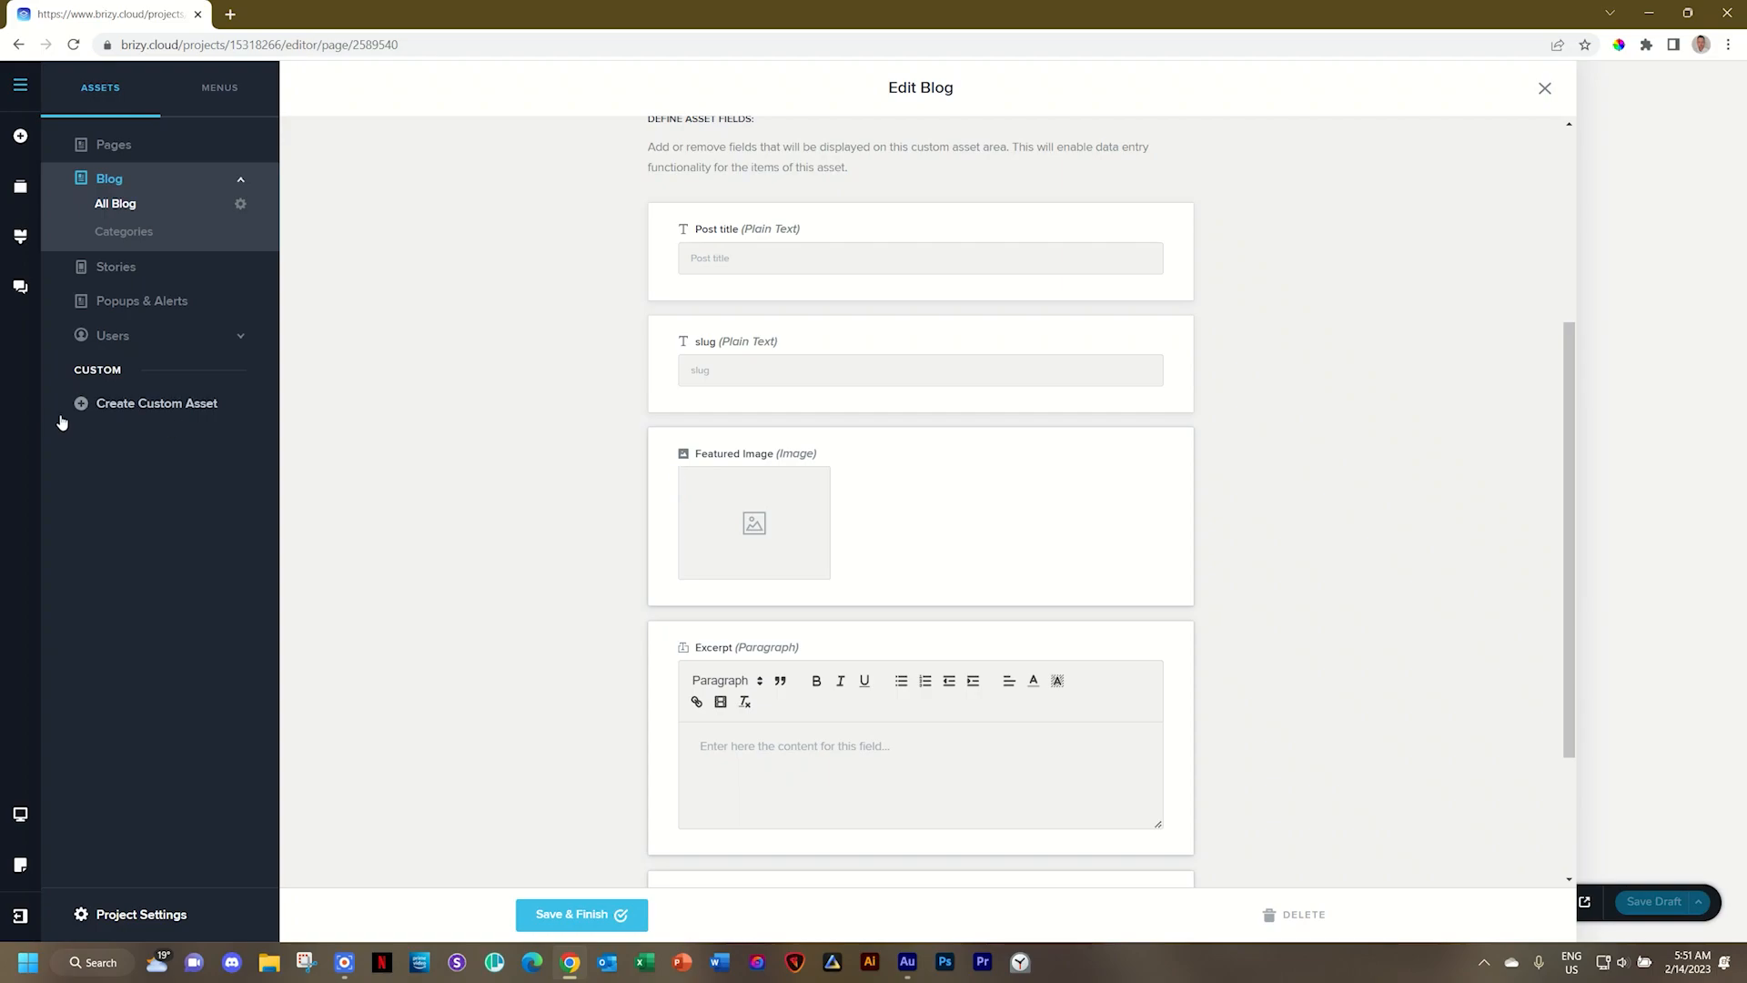
mouse_move(166, 423)
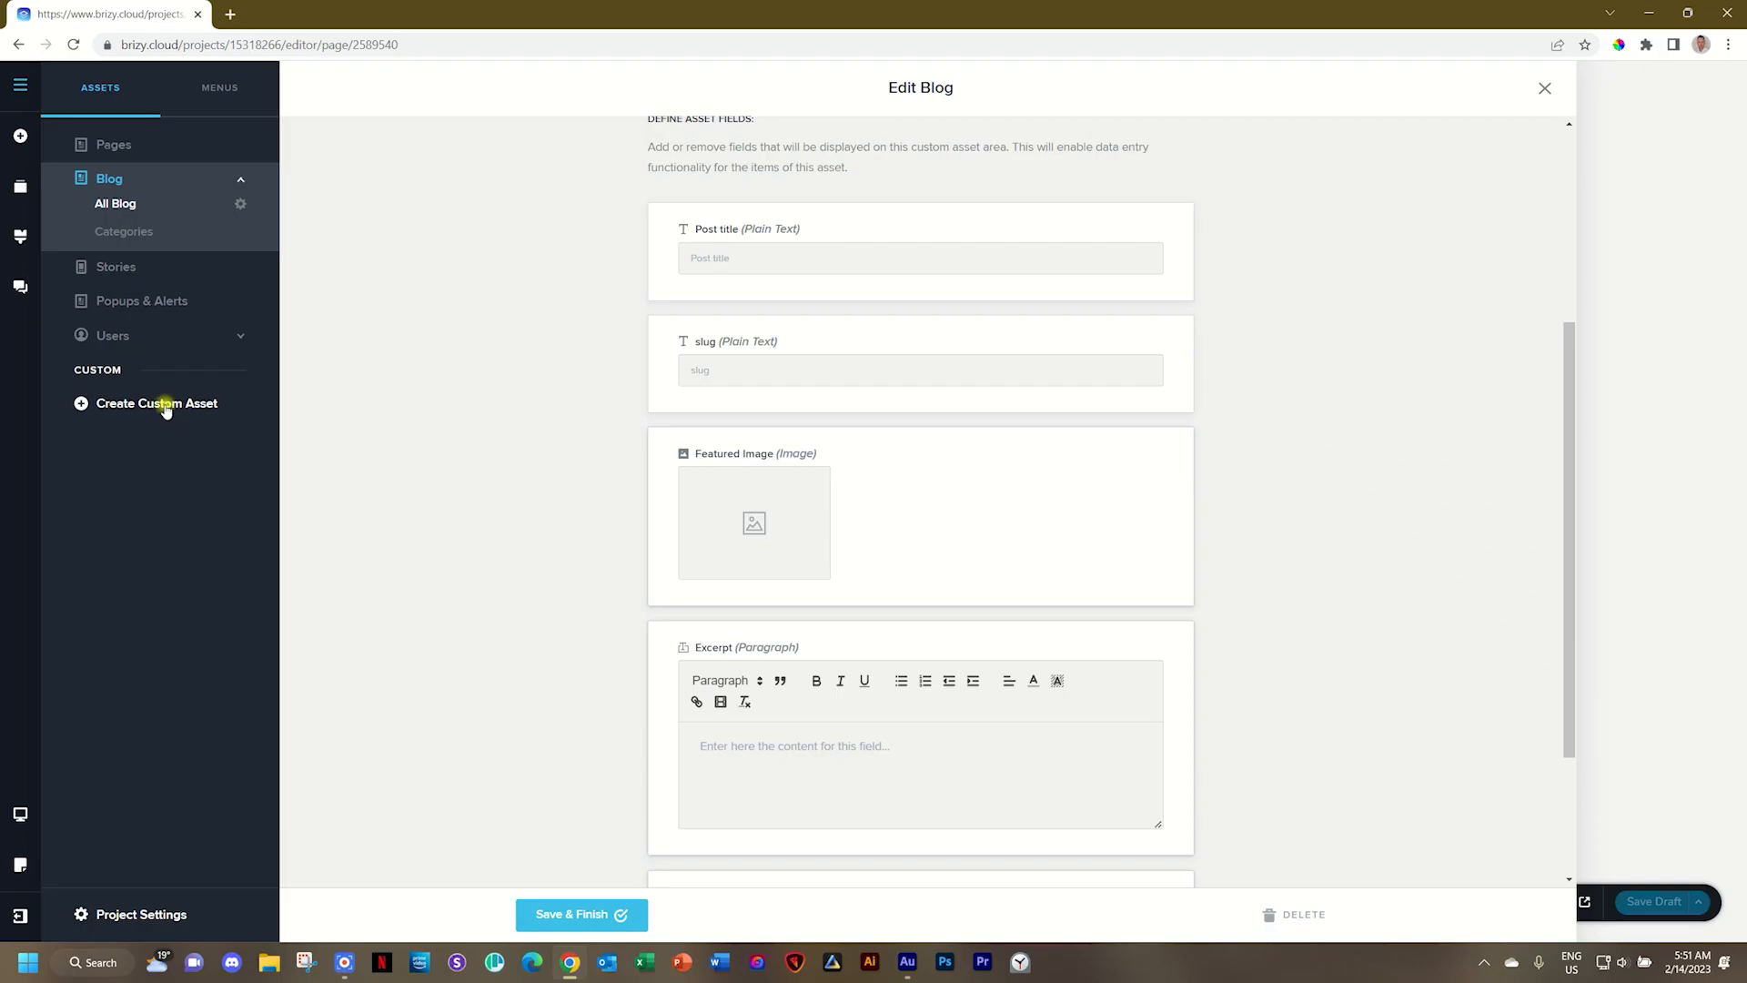
Create a custom asset with singular Review, plural Reviews and slug reviews
left_click(156, 402)
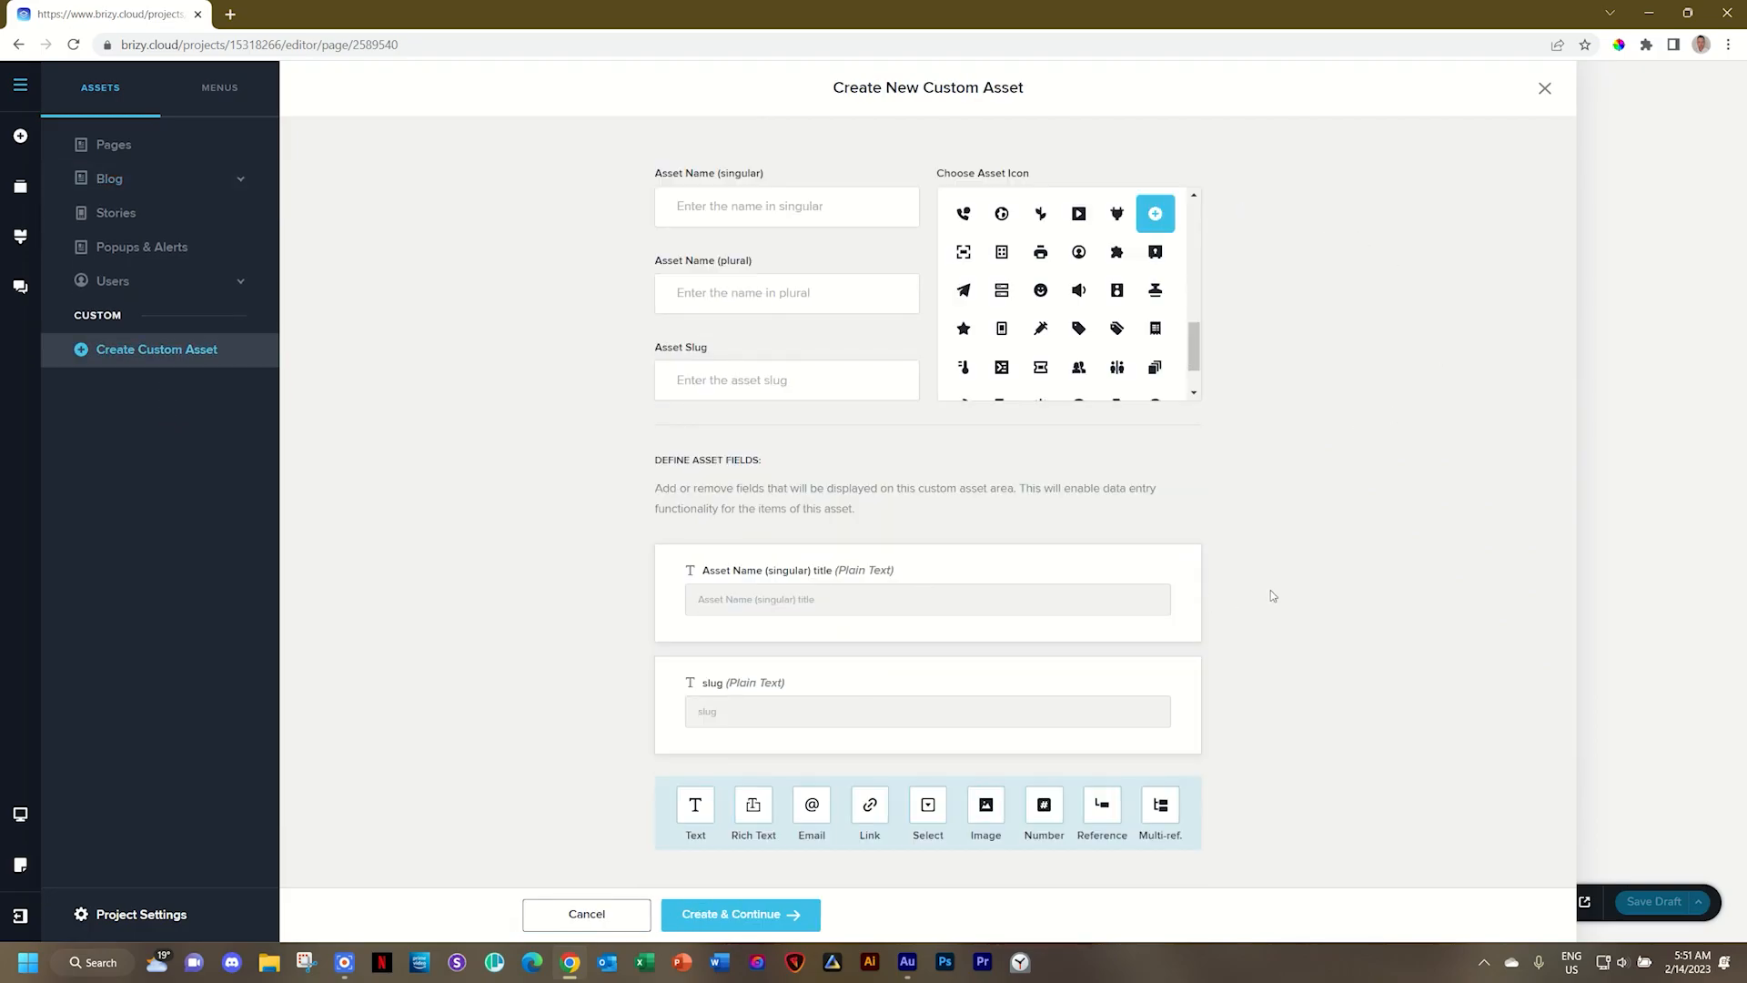
mouse_move(1010, 466)
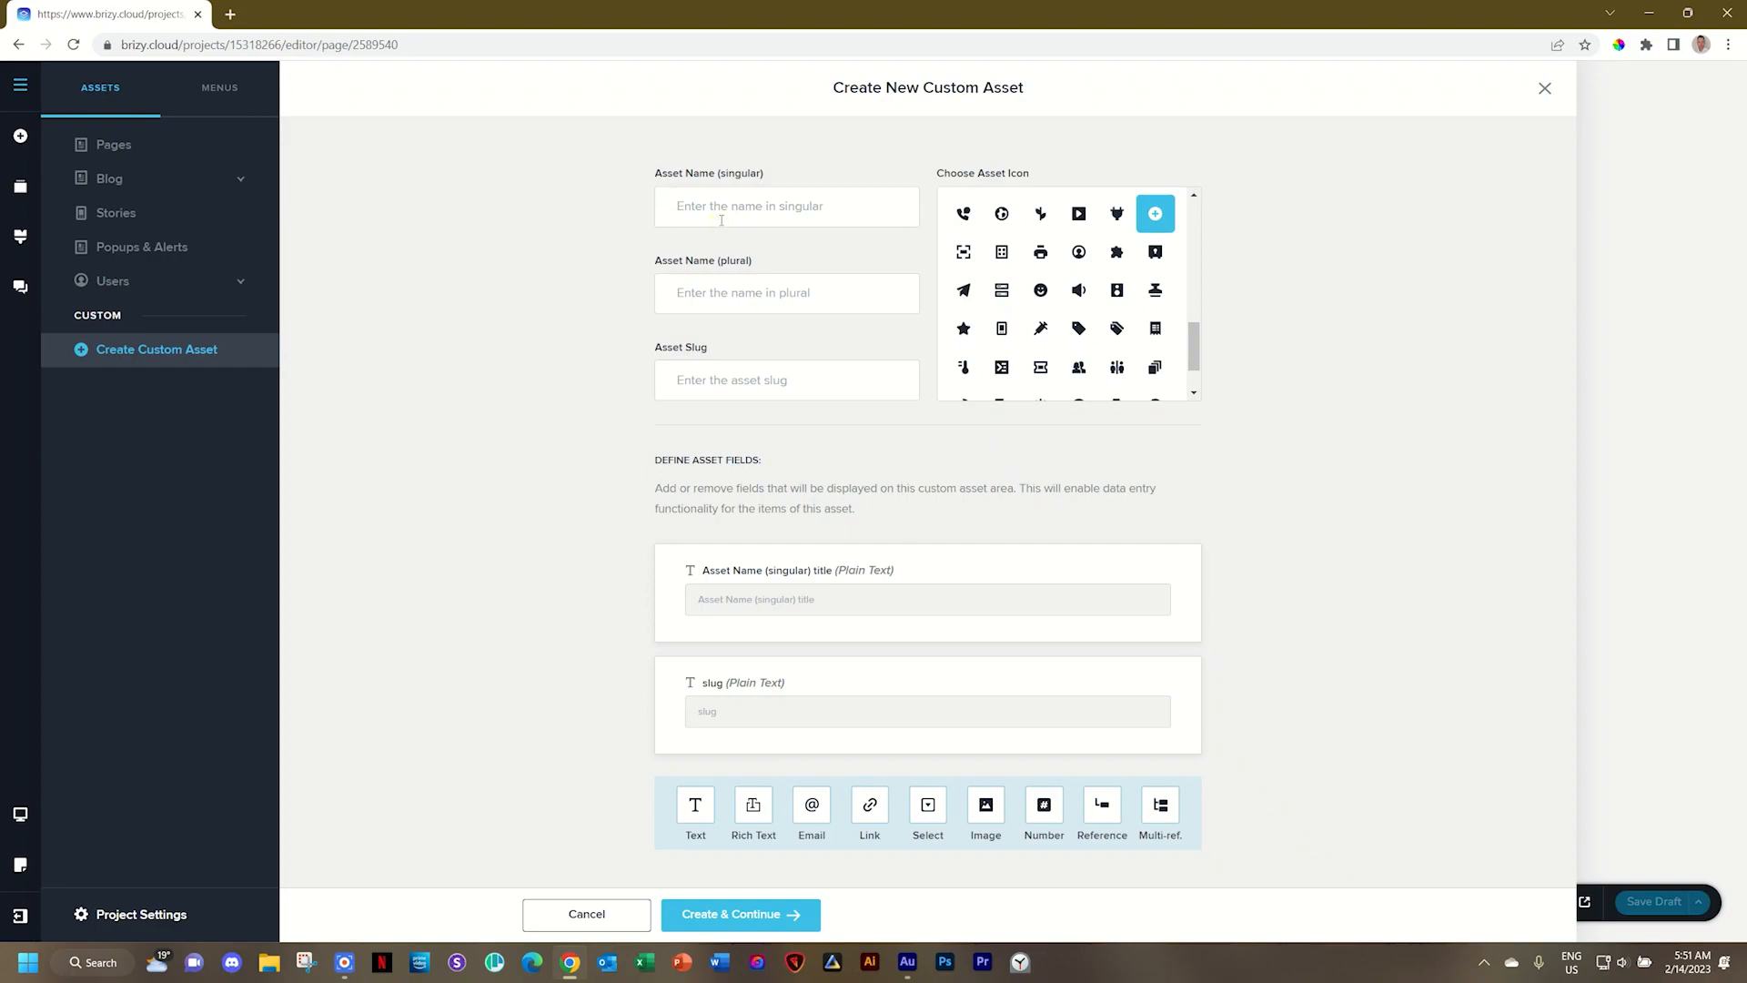
type("Review")
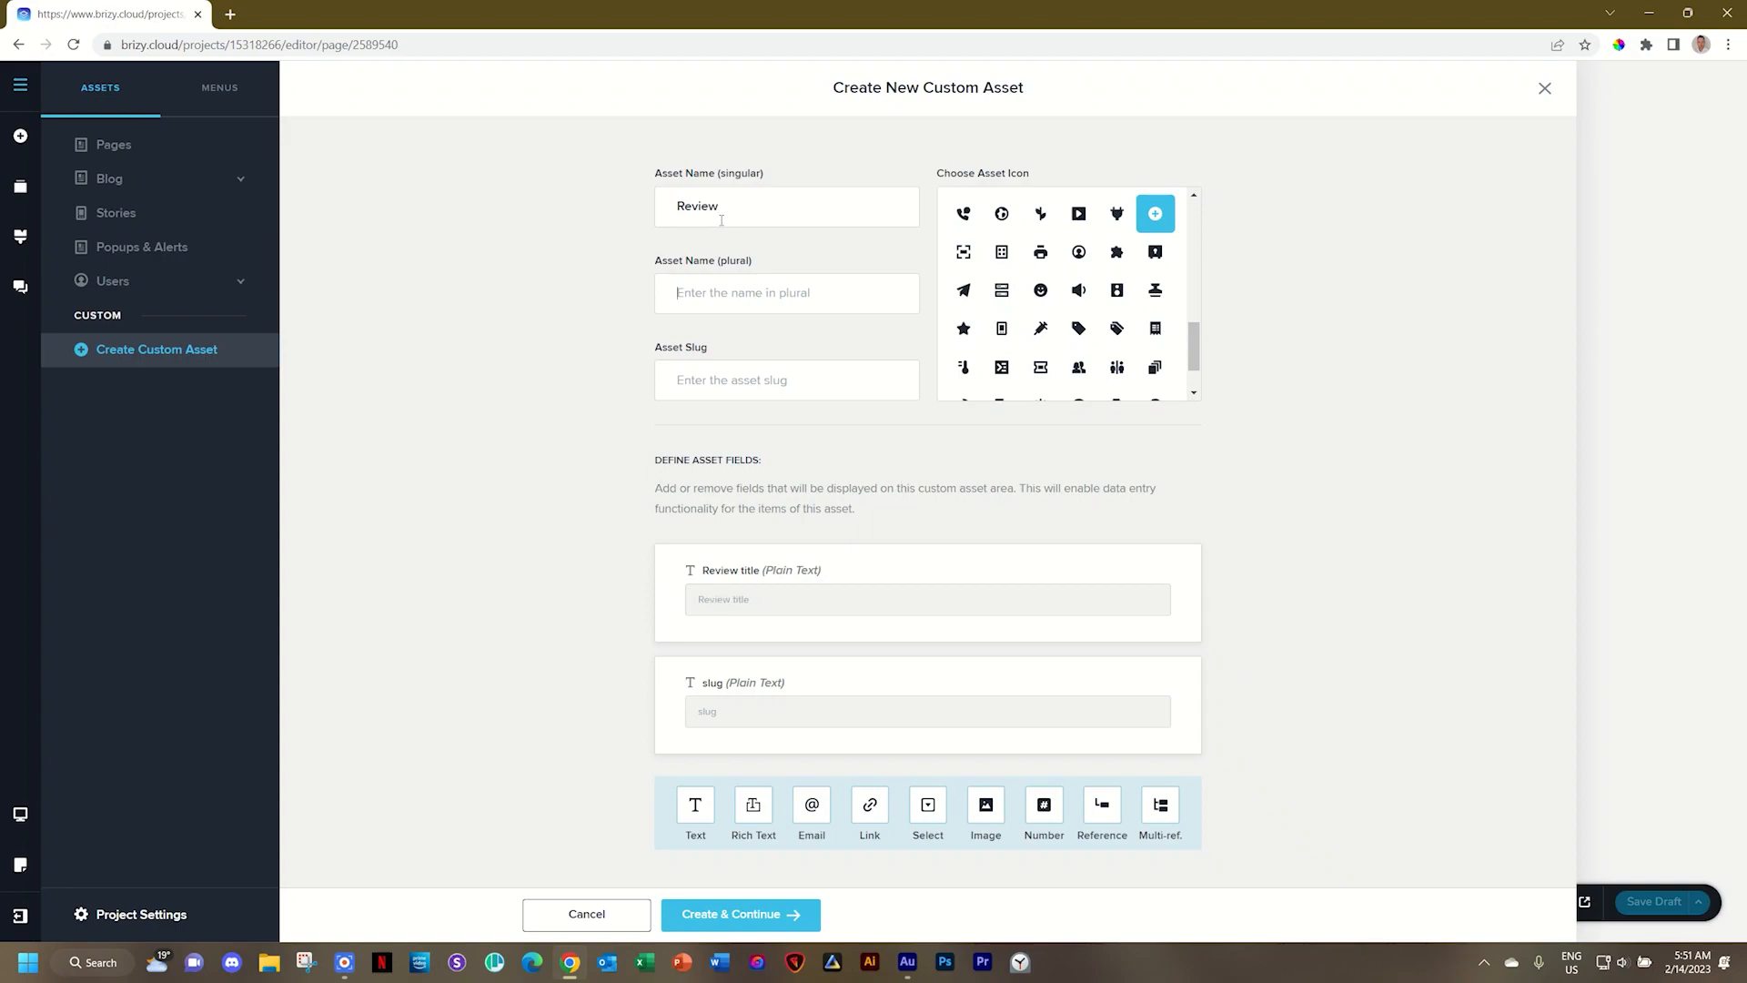
type("Revie")
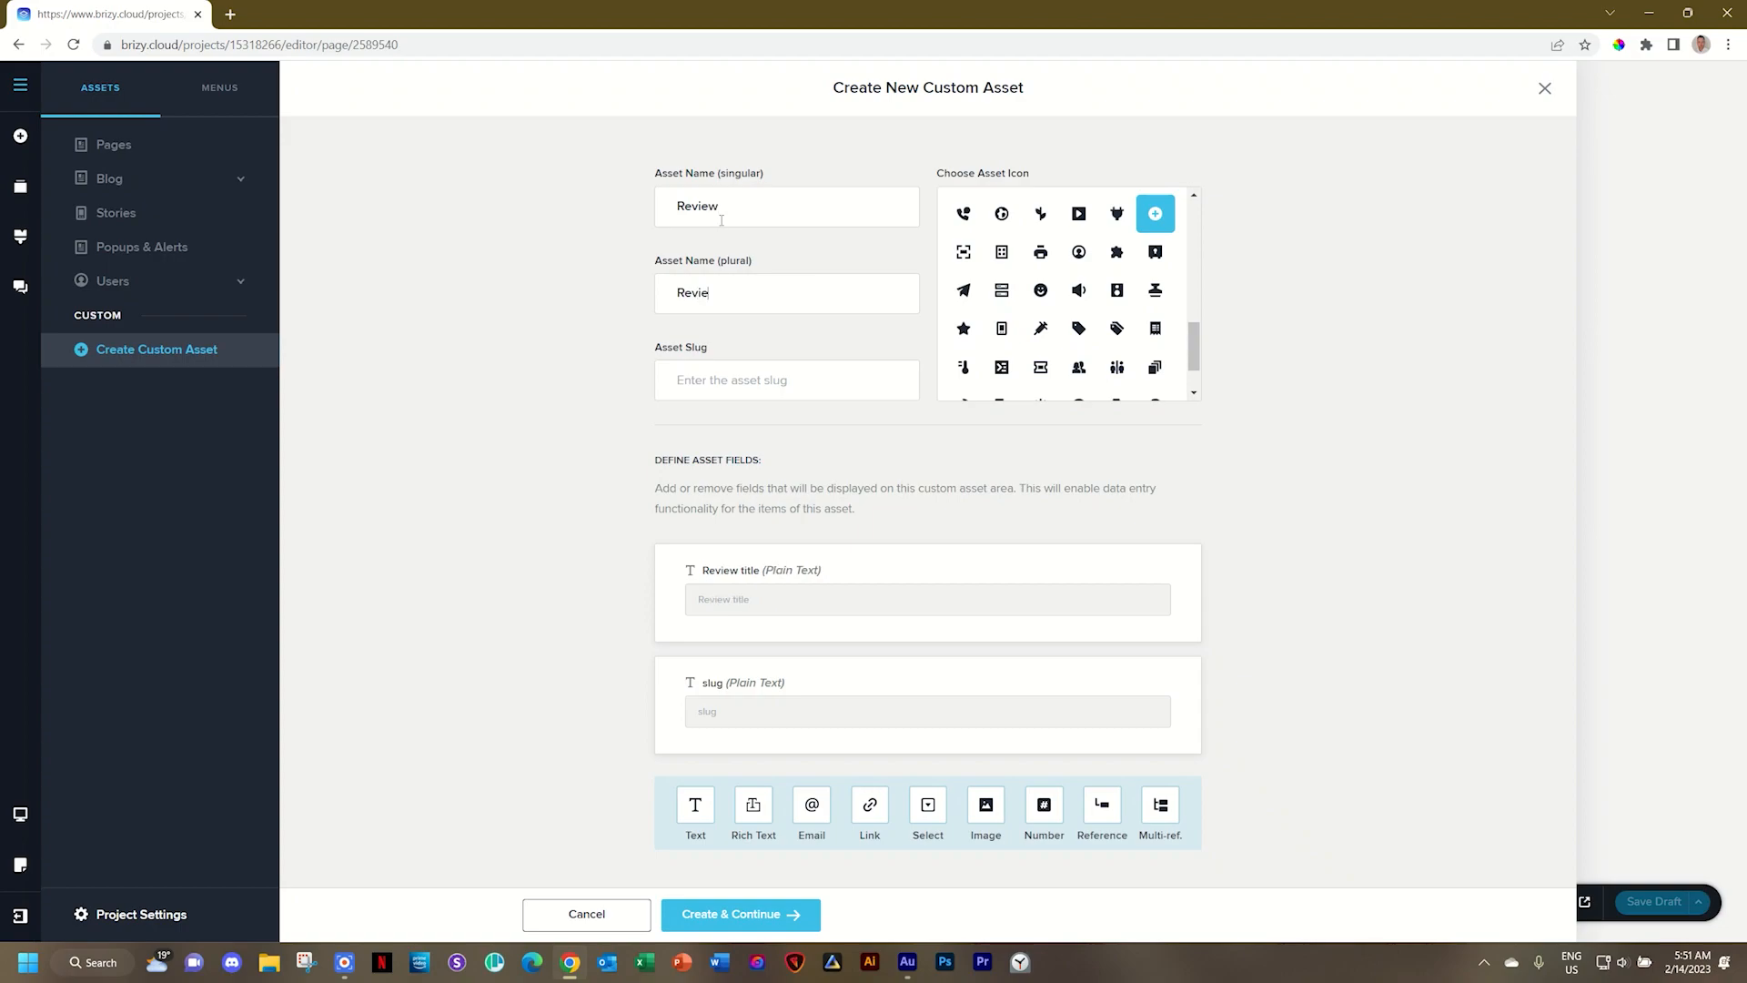
type("reviews")
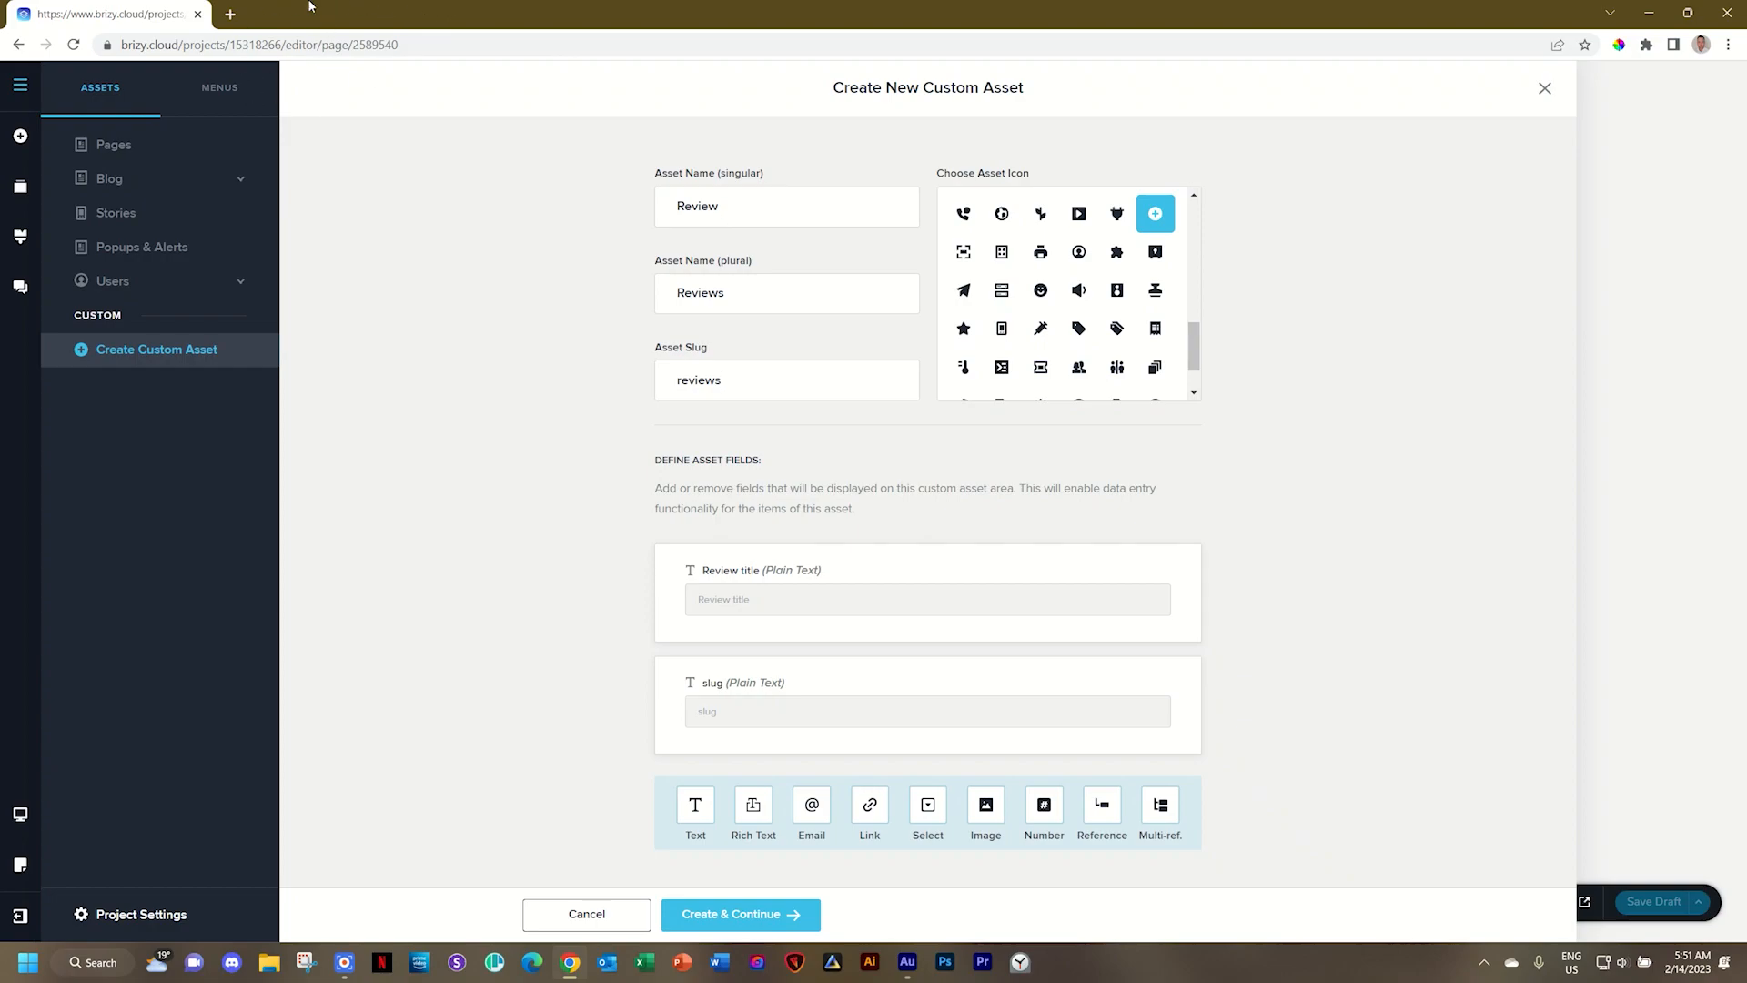
mouse_move(758, 408)
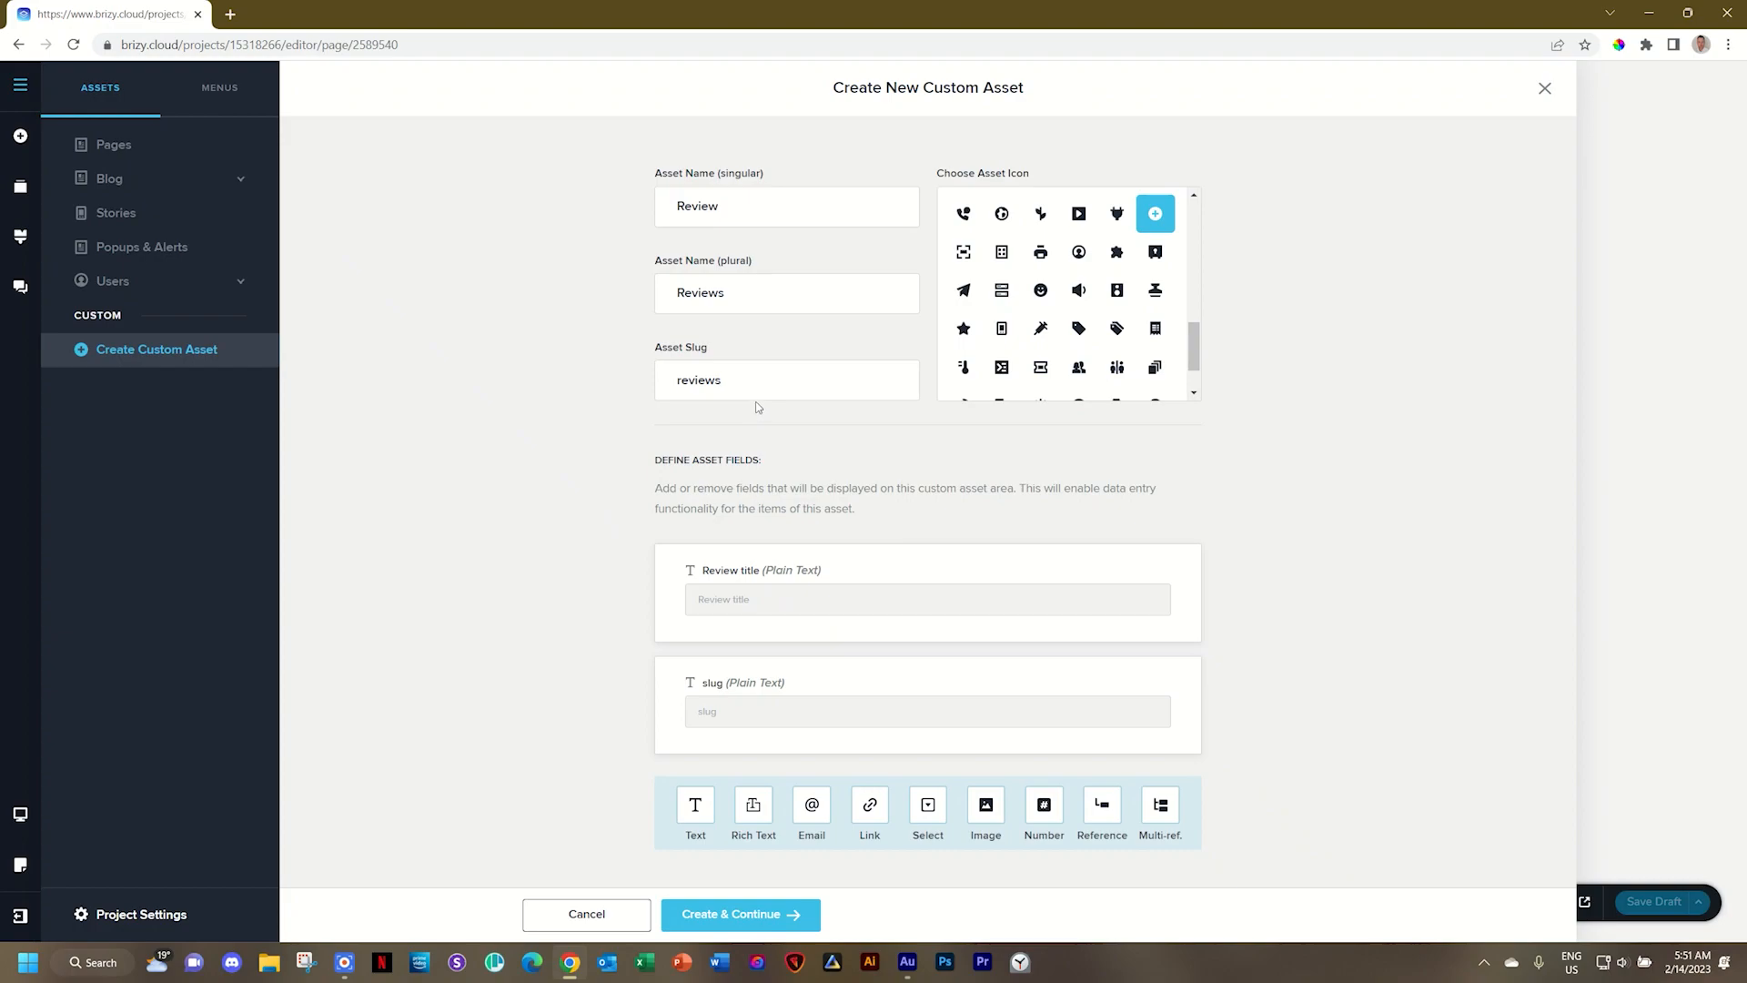
mouse_move(812, 579)
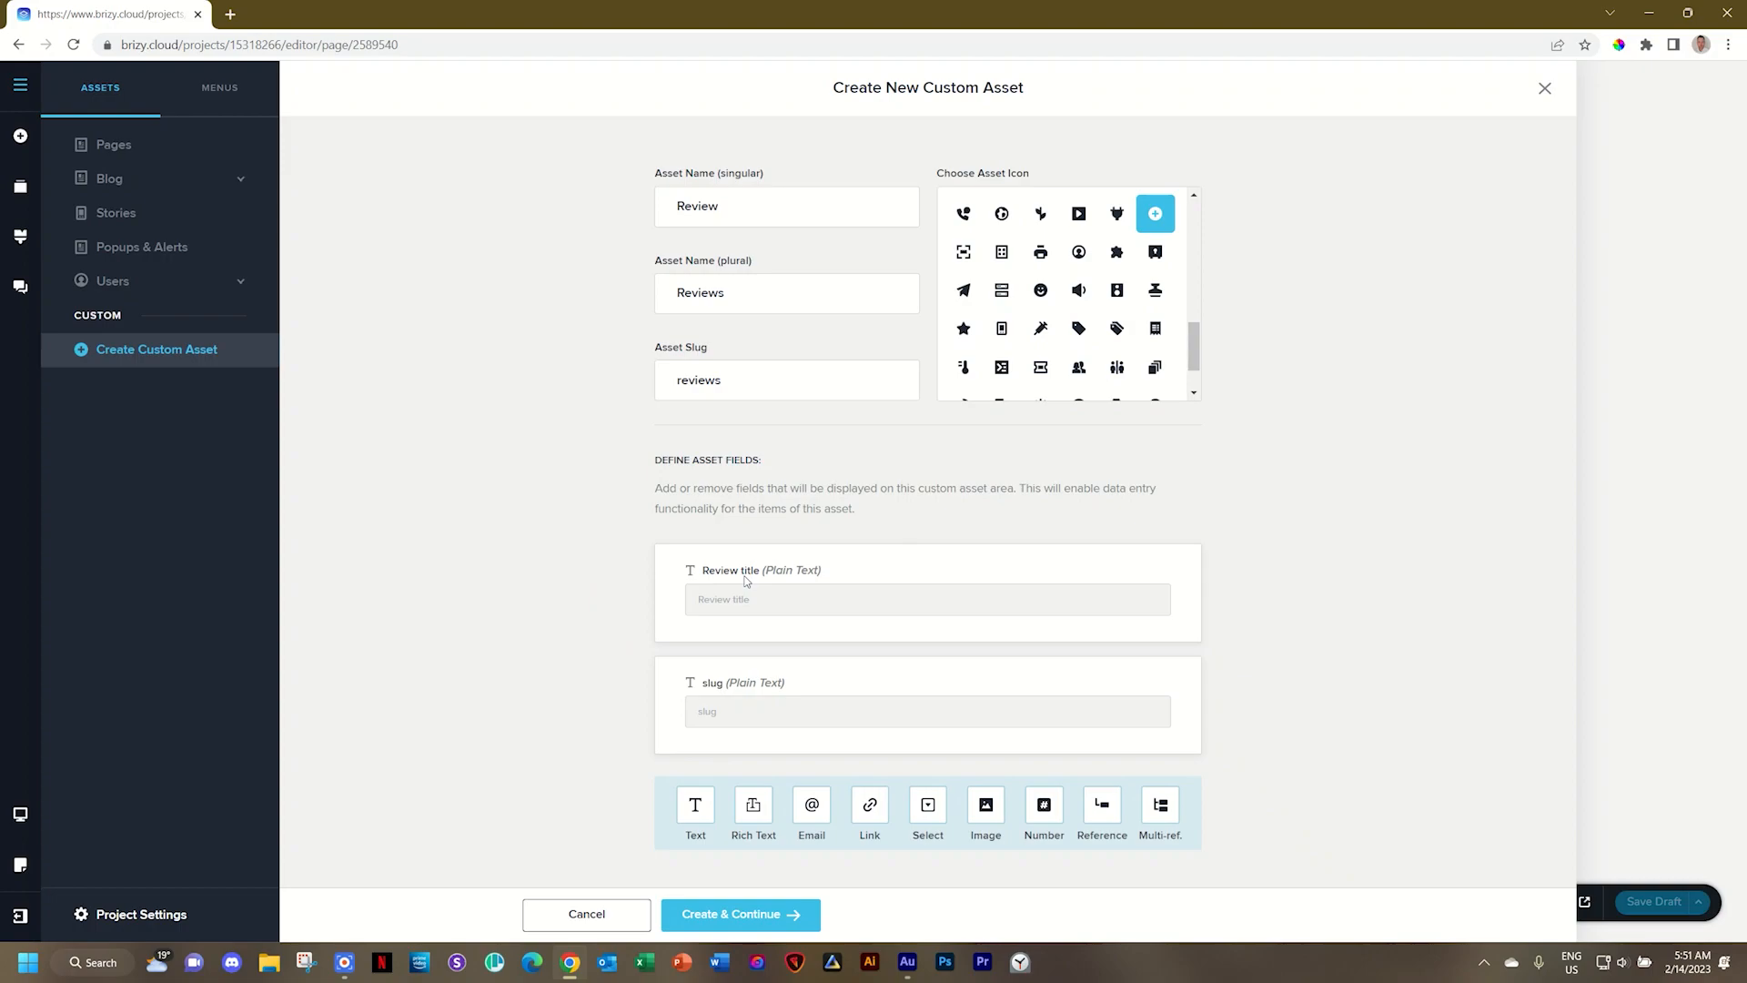
mouse_move(717, 743)
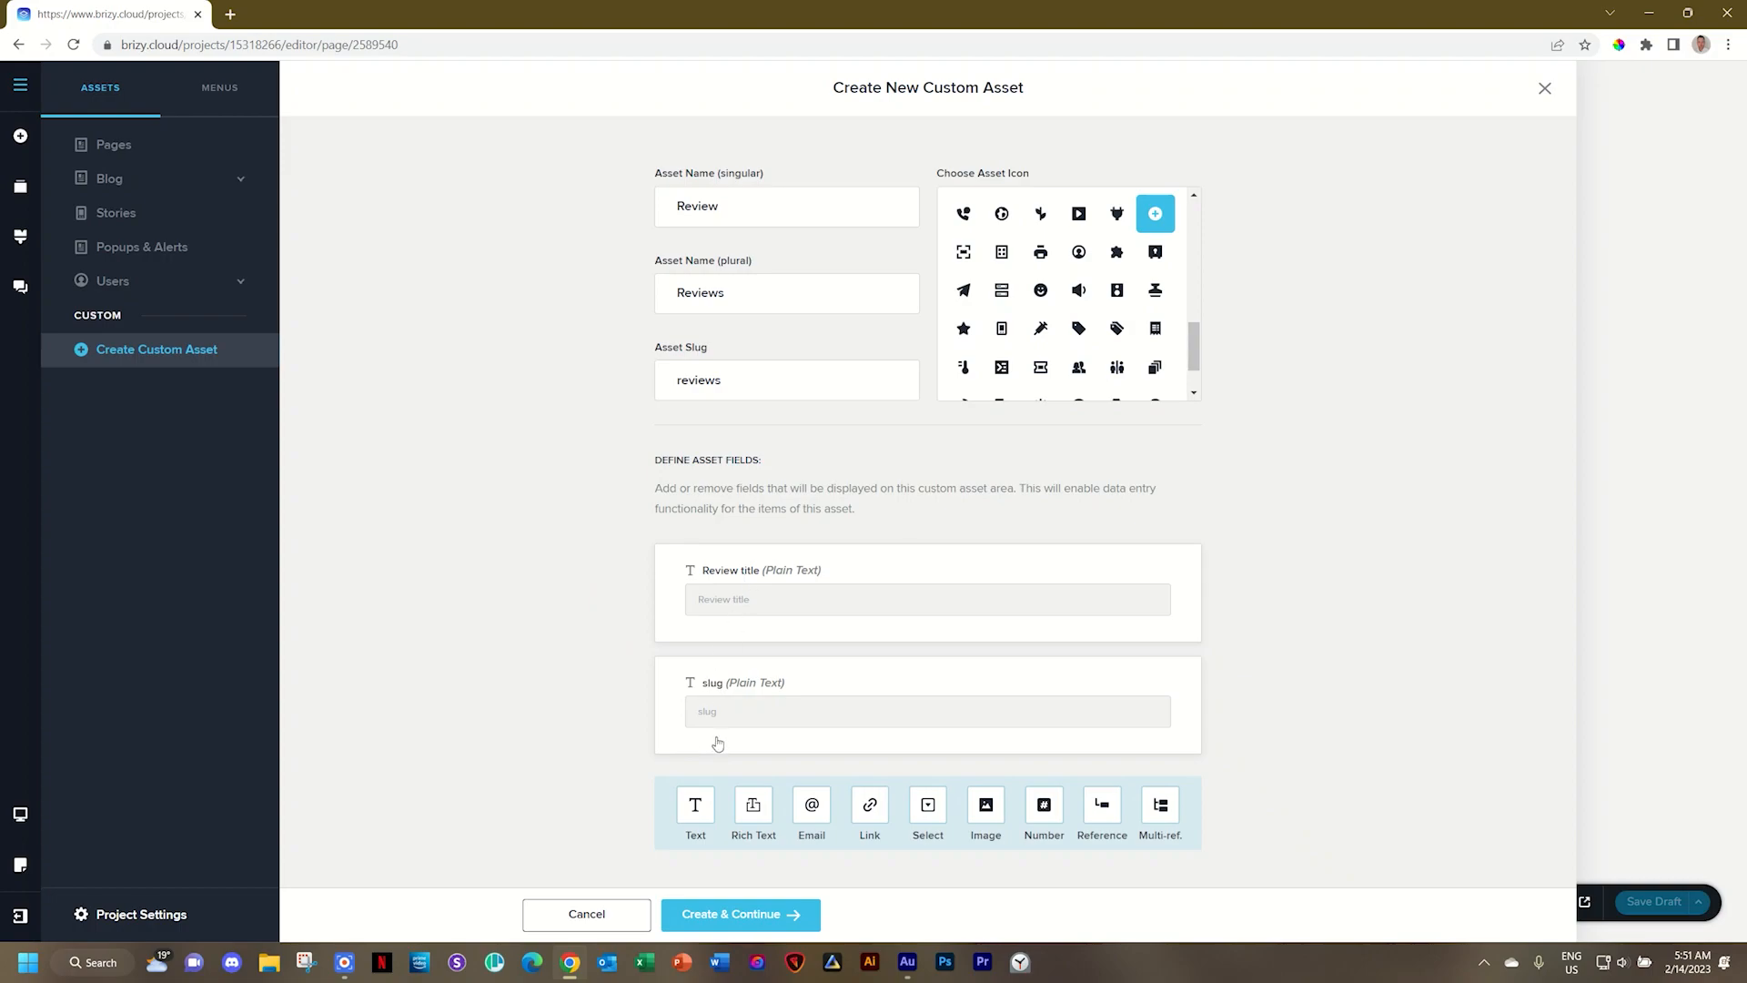
mouse_move(750, 619)
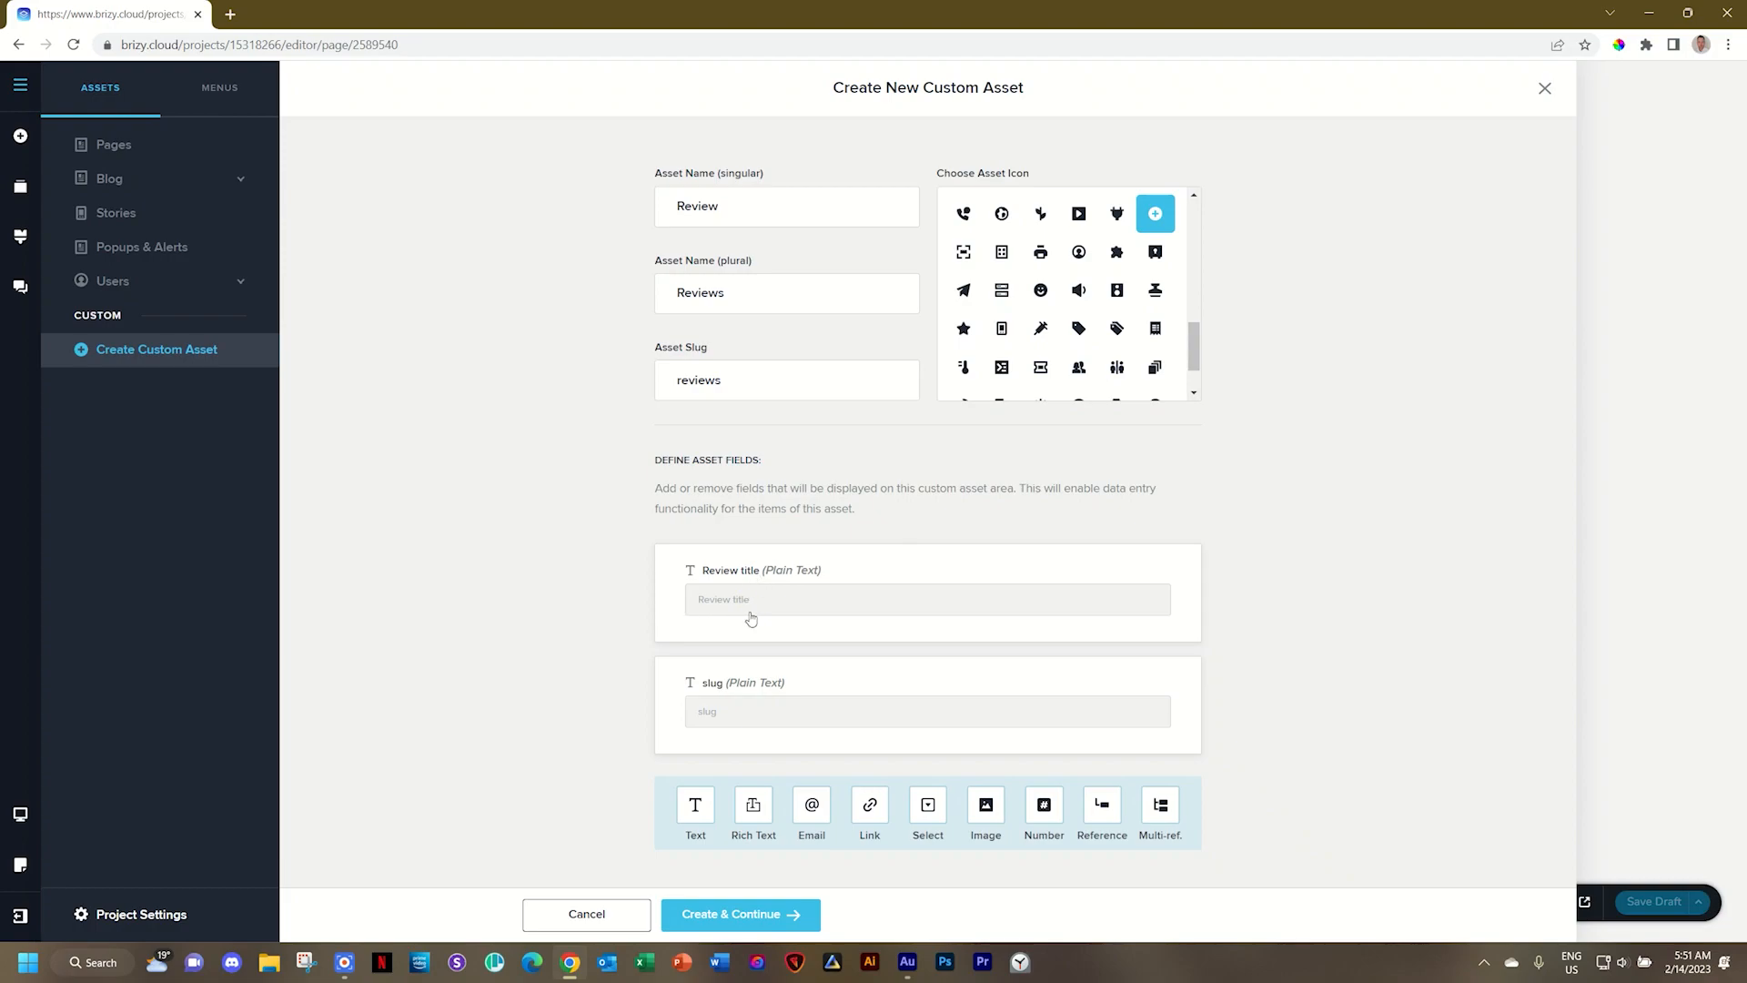
mouse_move(804, 648)
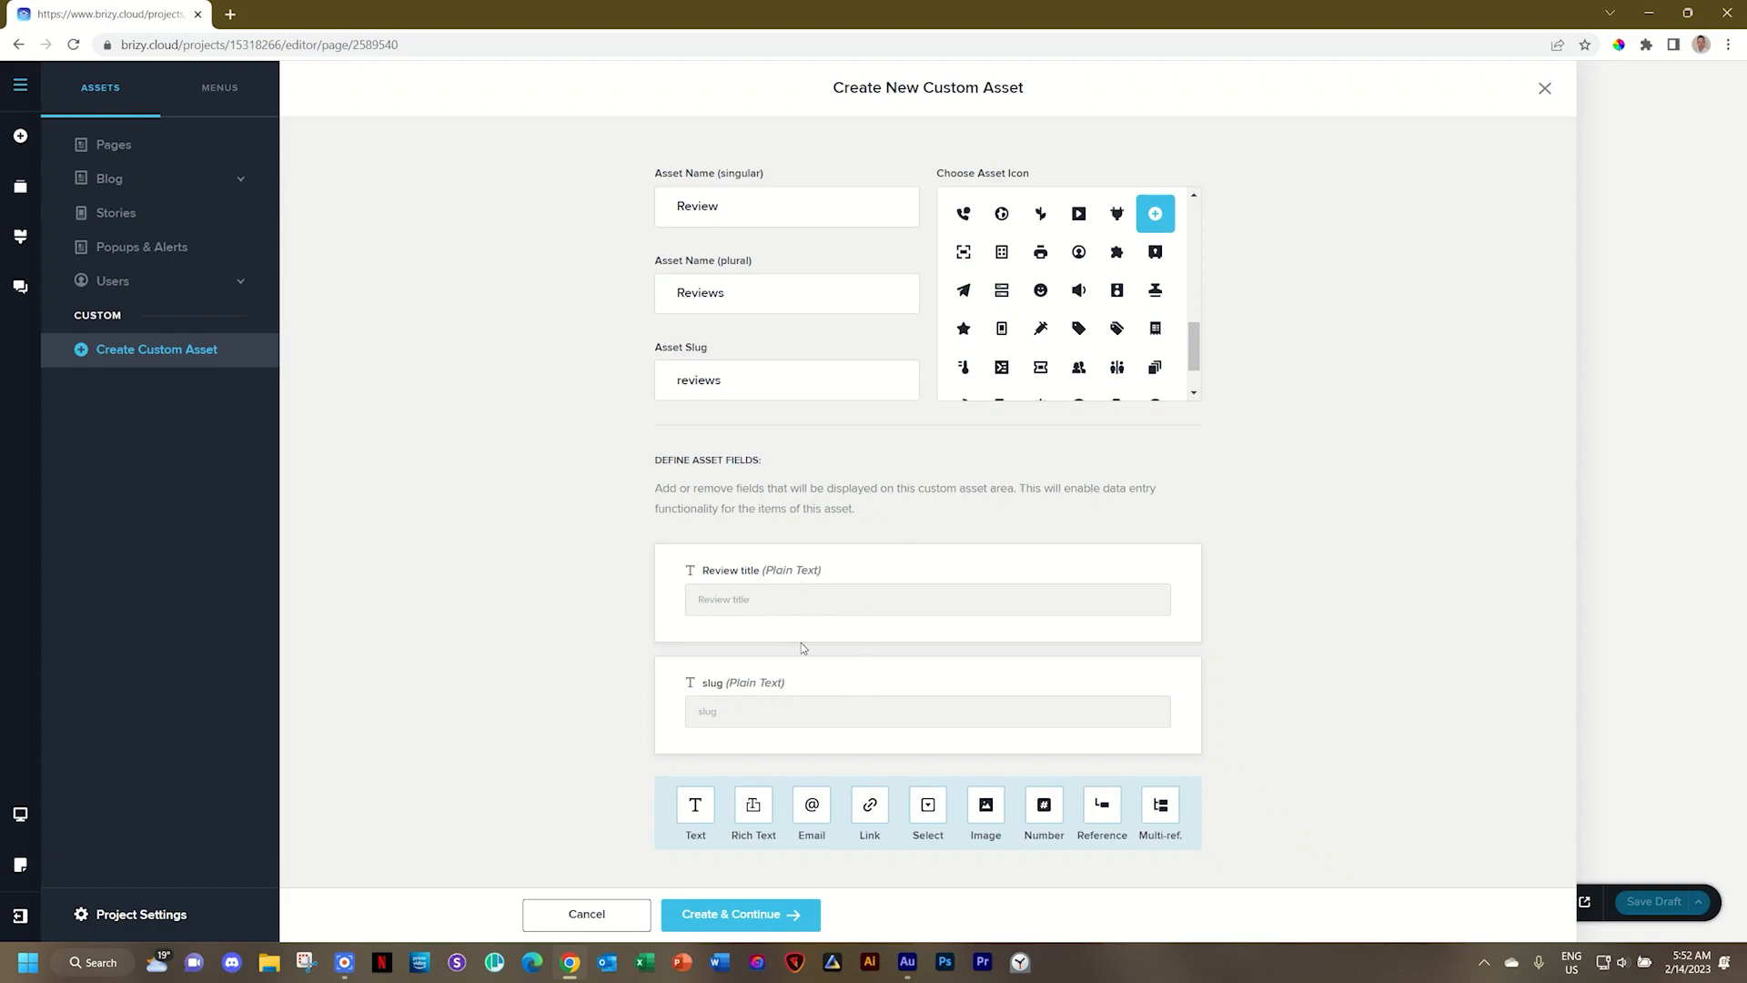
mouse_move(1267, 677)
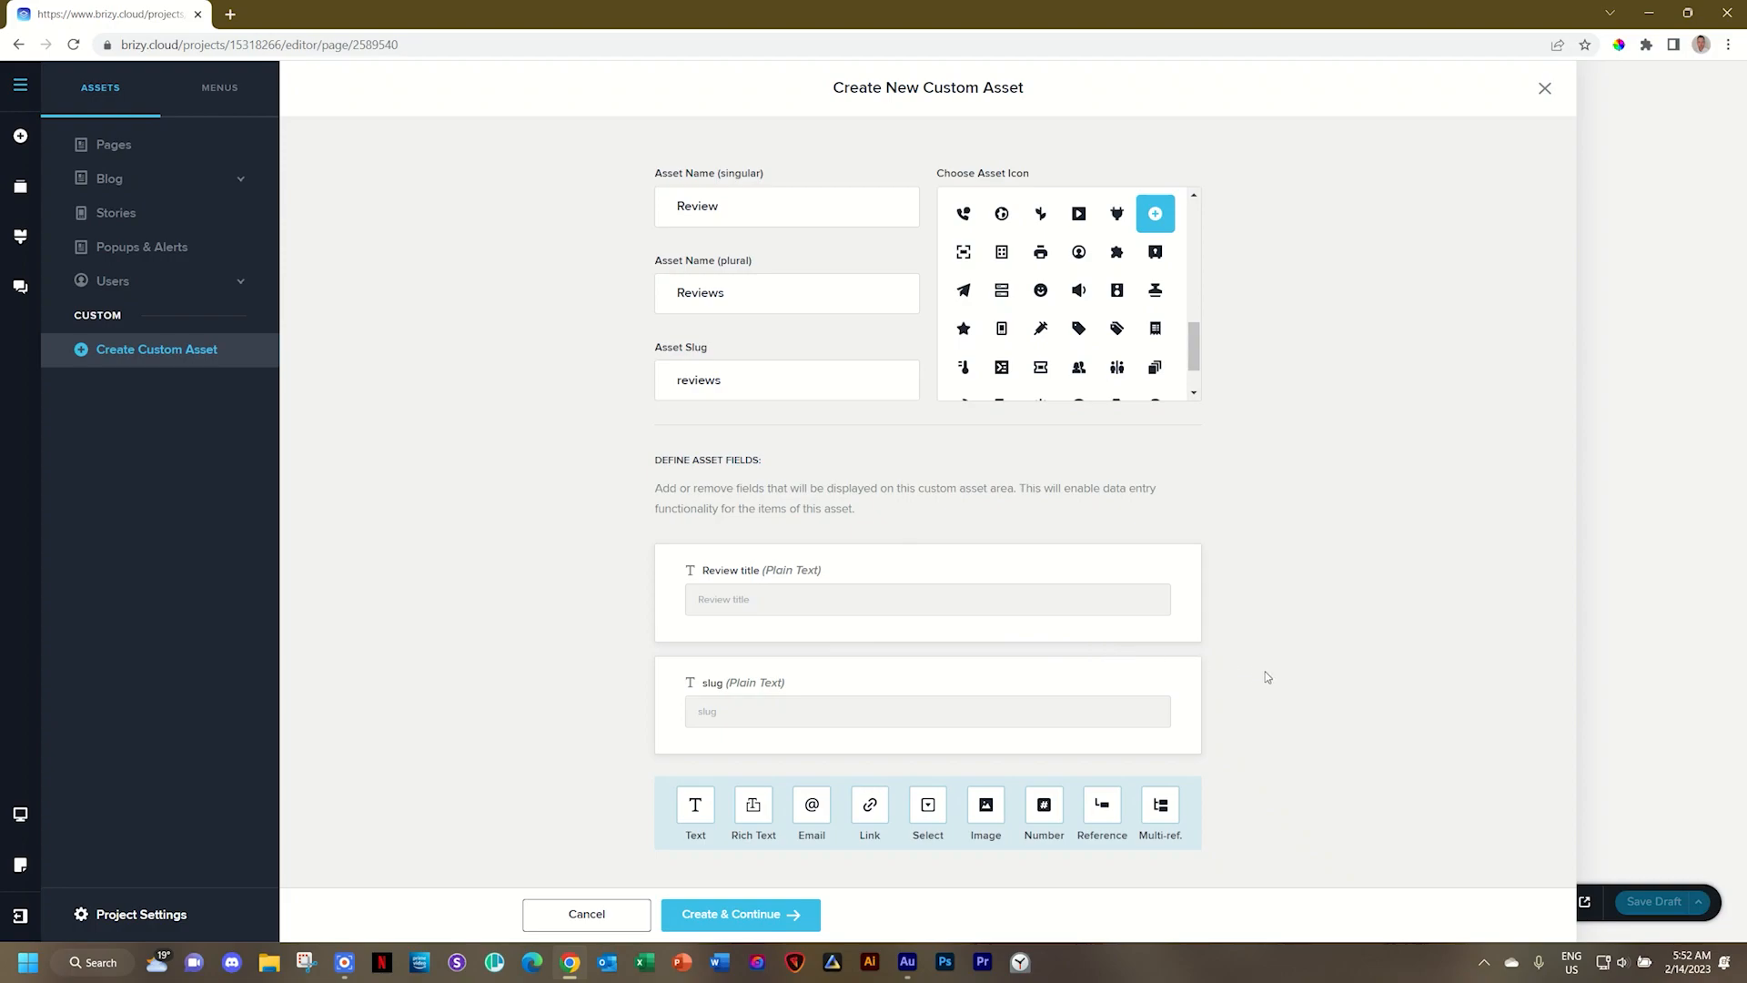
mouse_move(1019, 825)
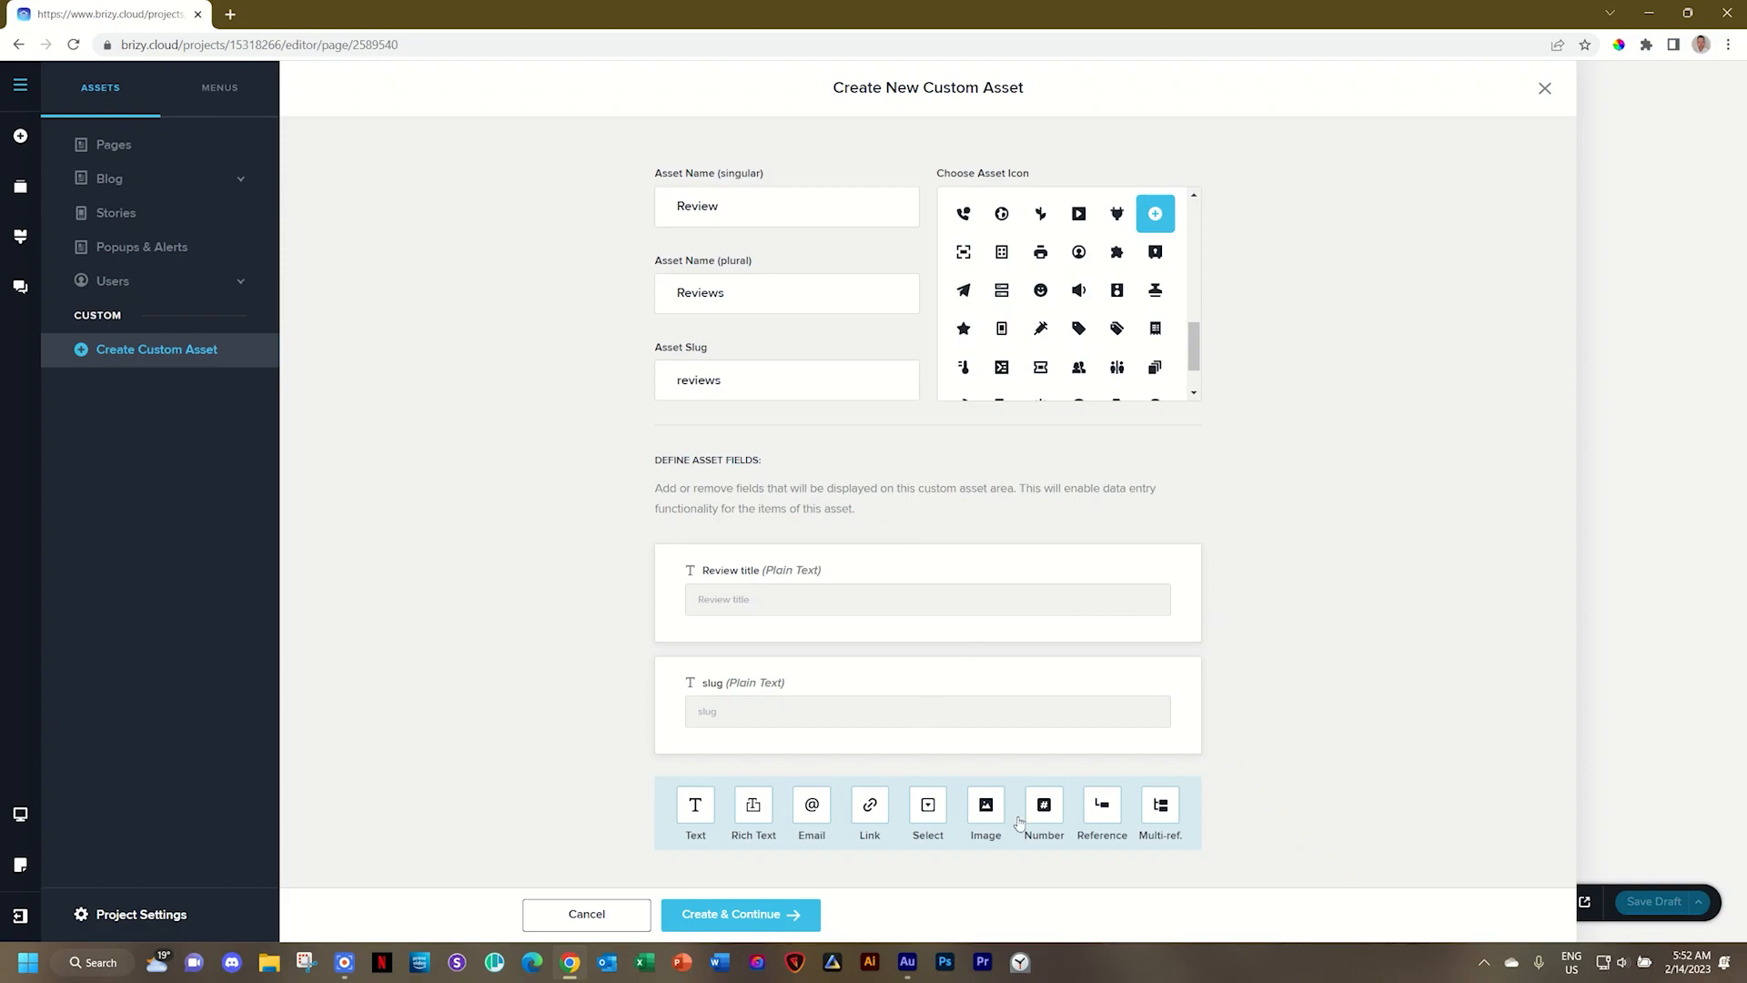
Add a required Movie Poster image field and a Release Year text field
left_click(985, 807)
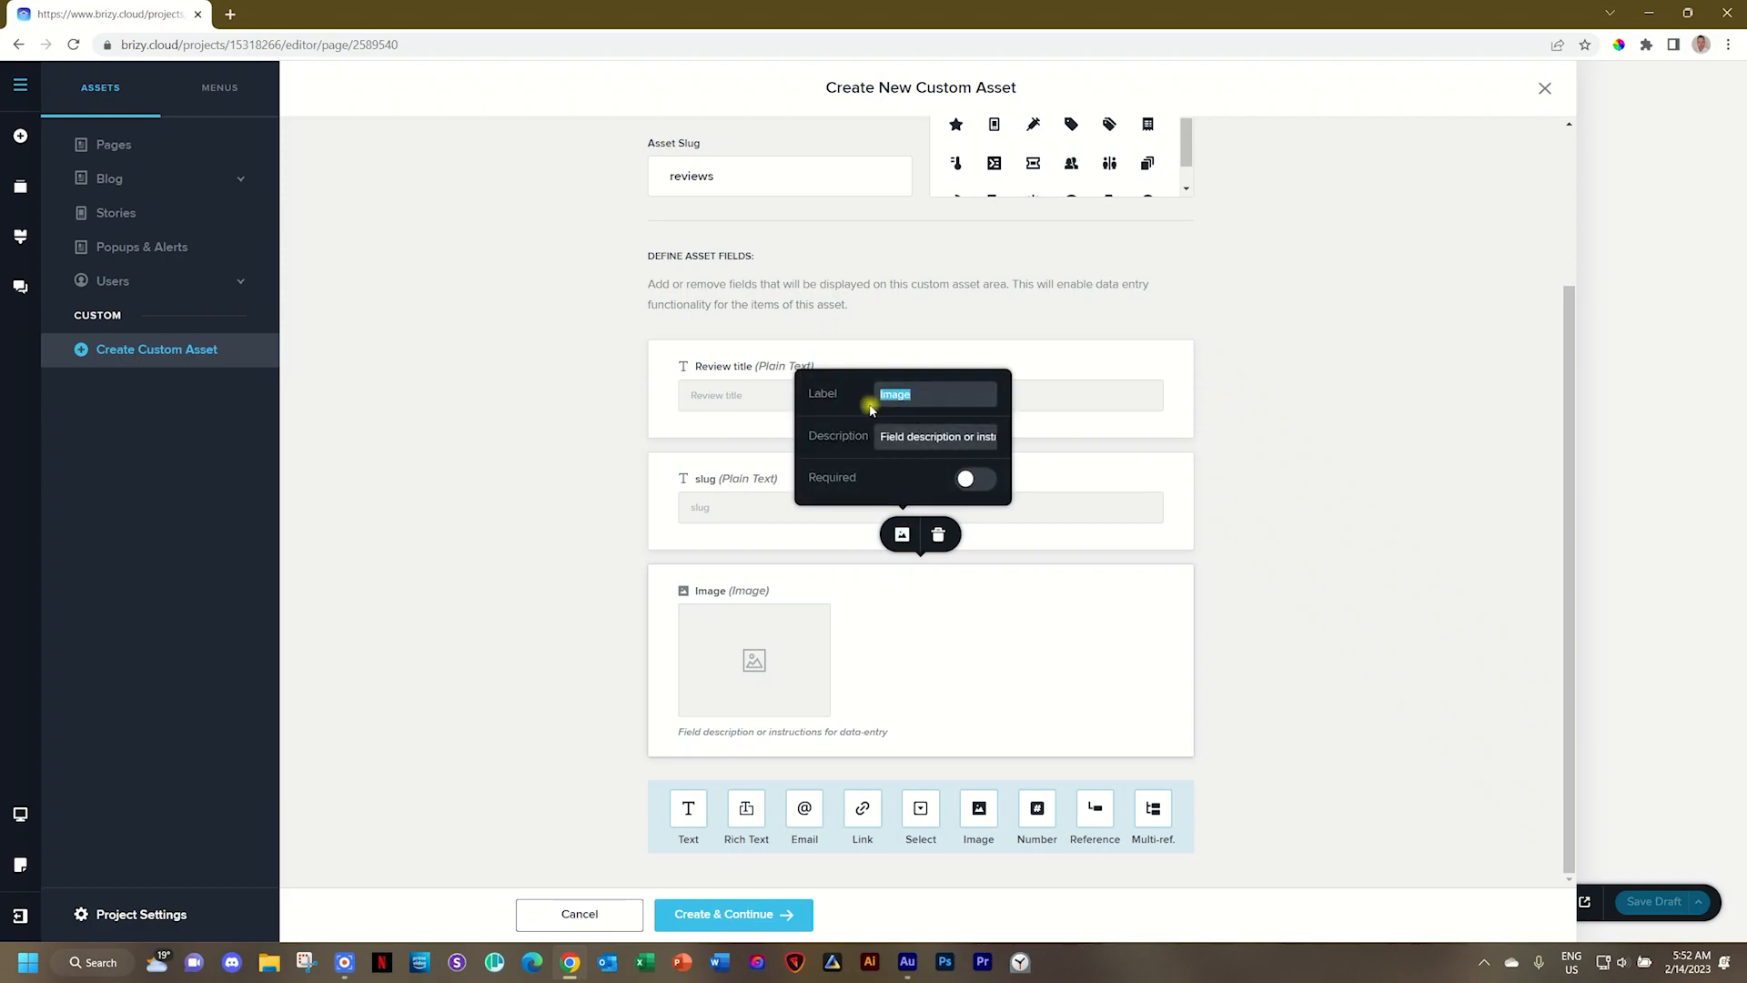
mouse_move(866, 411)
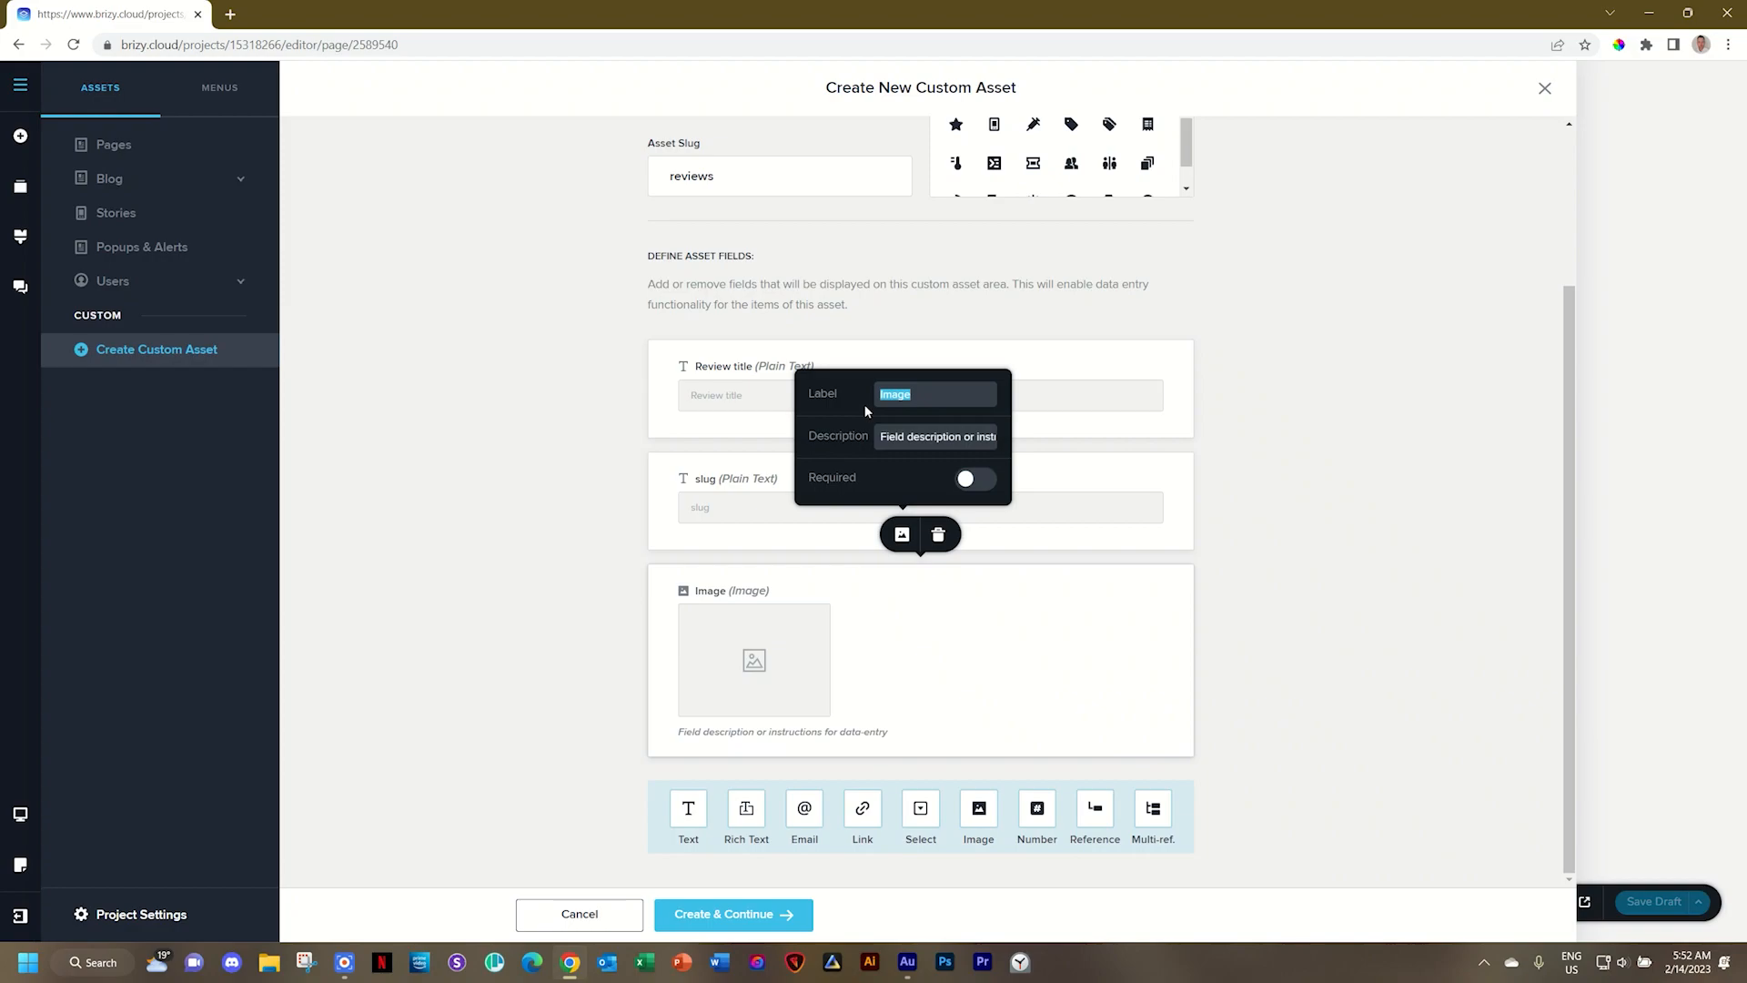
type("Movie Post")
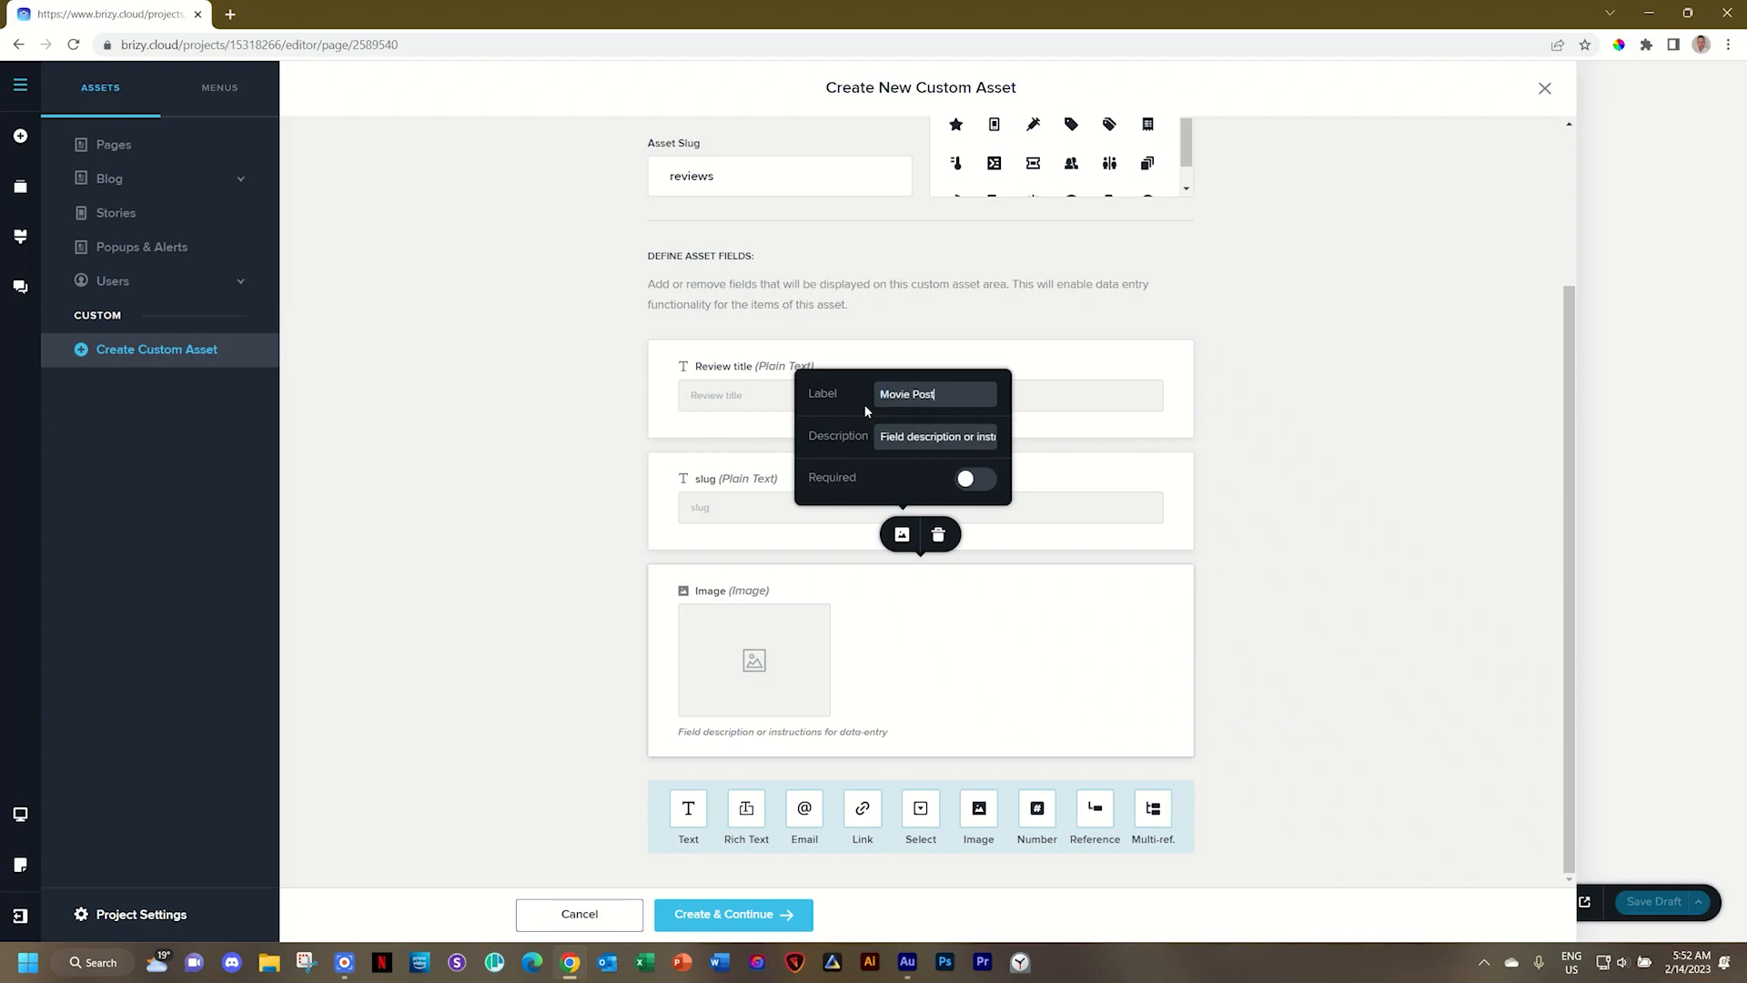
left_click(974, 479)
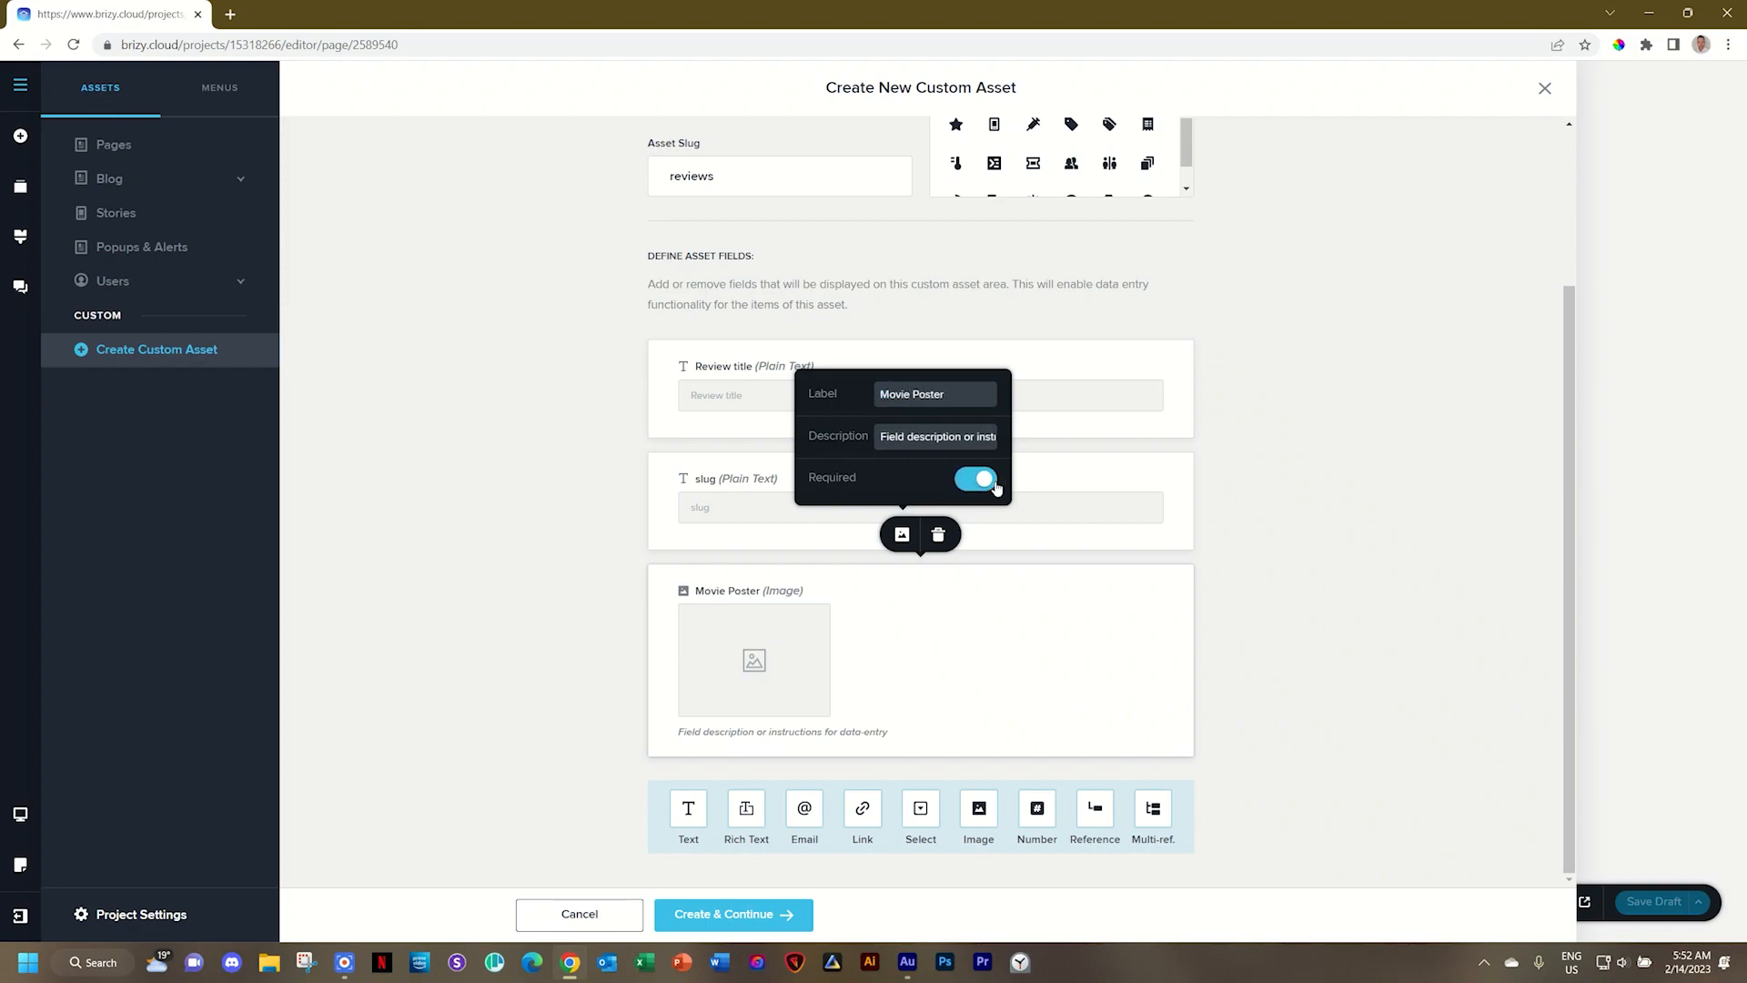
mouse_move(1332, 535)
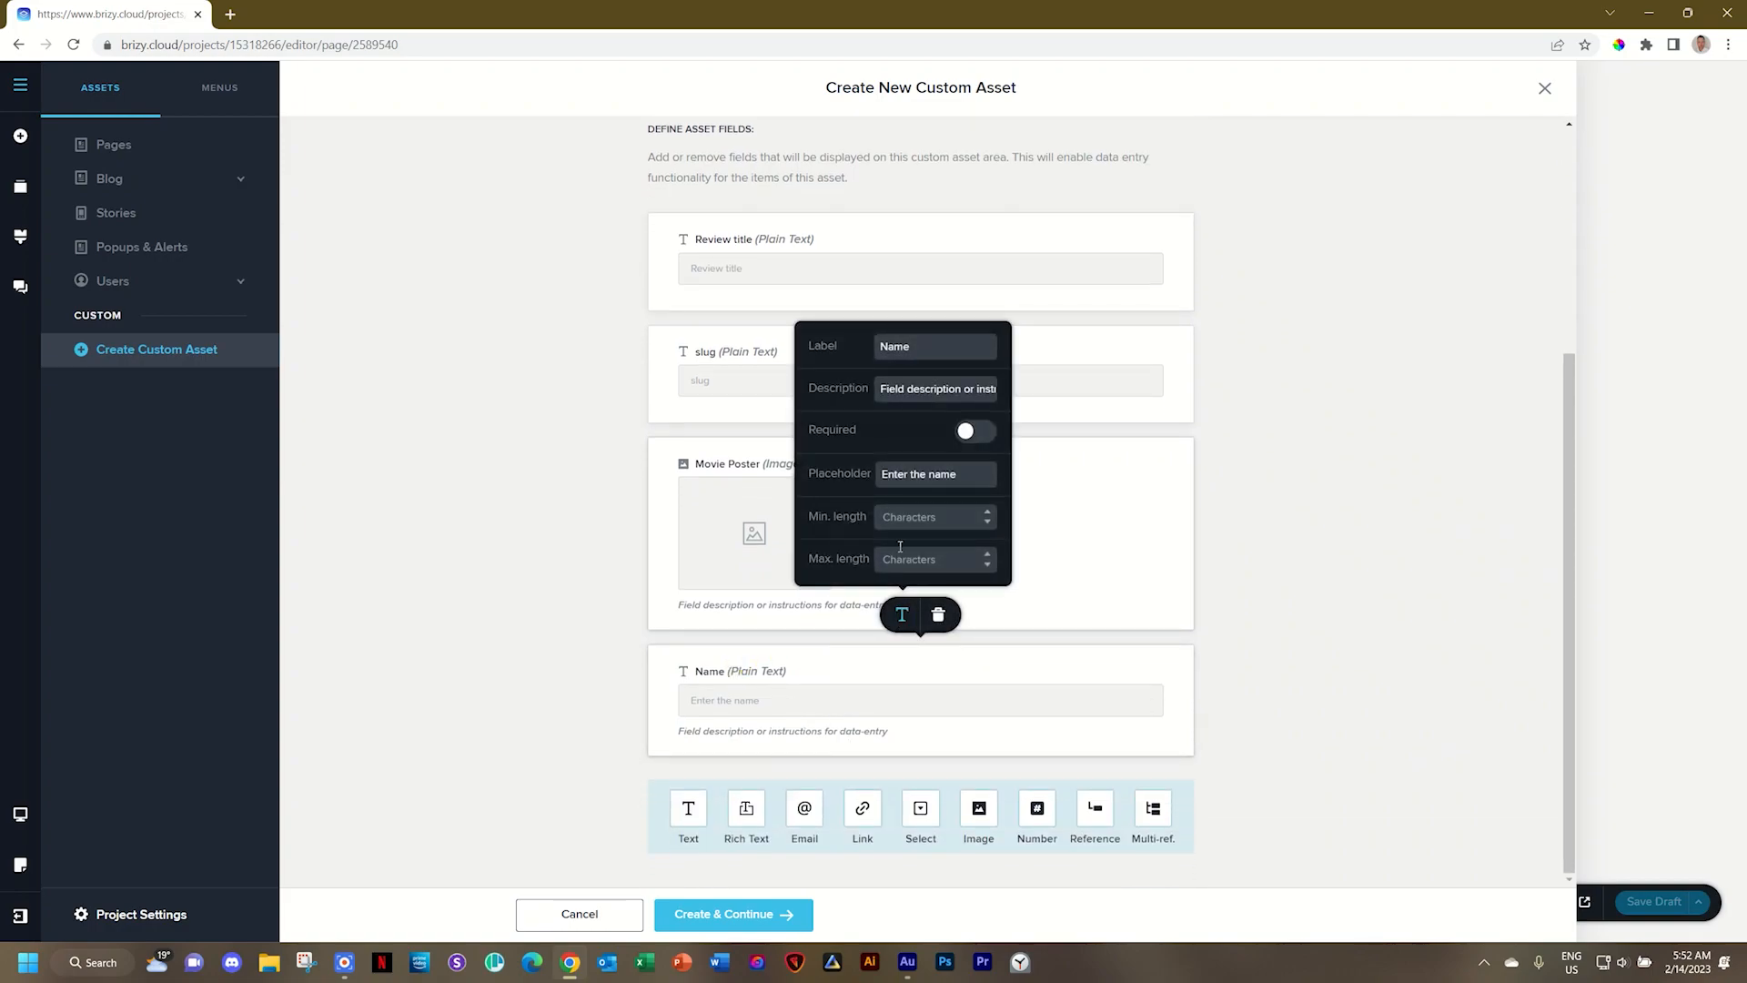
double_click(935, 346)
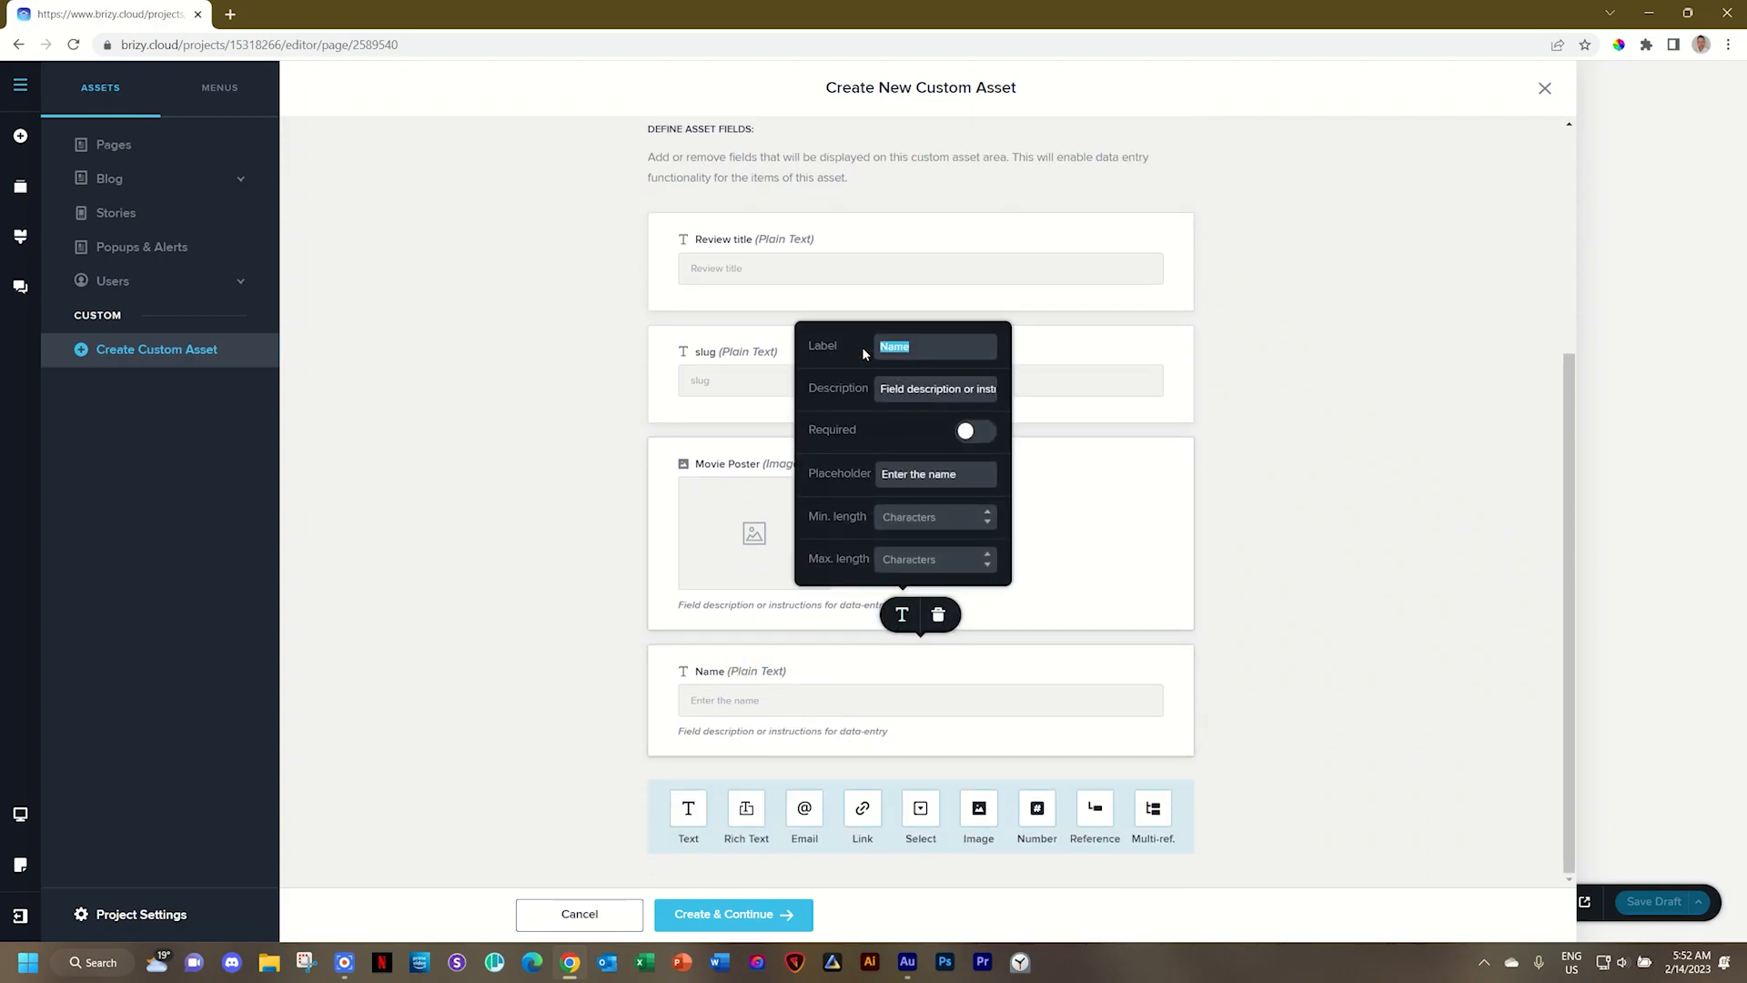
type("Release Year")
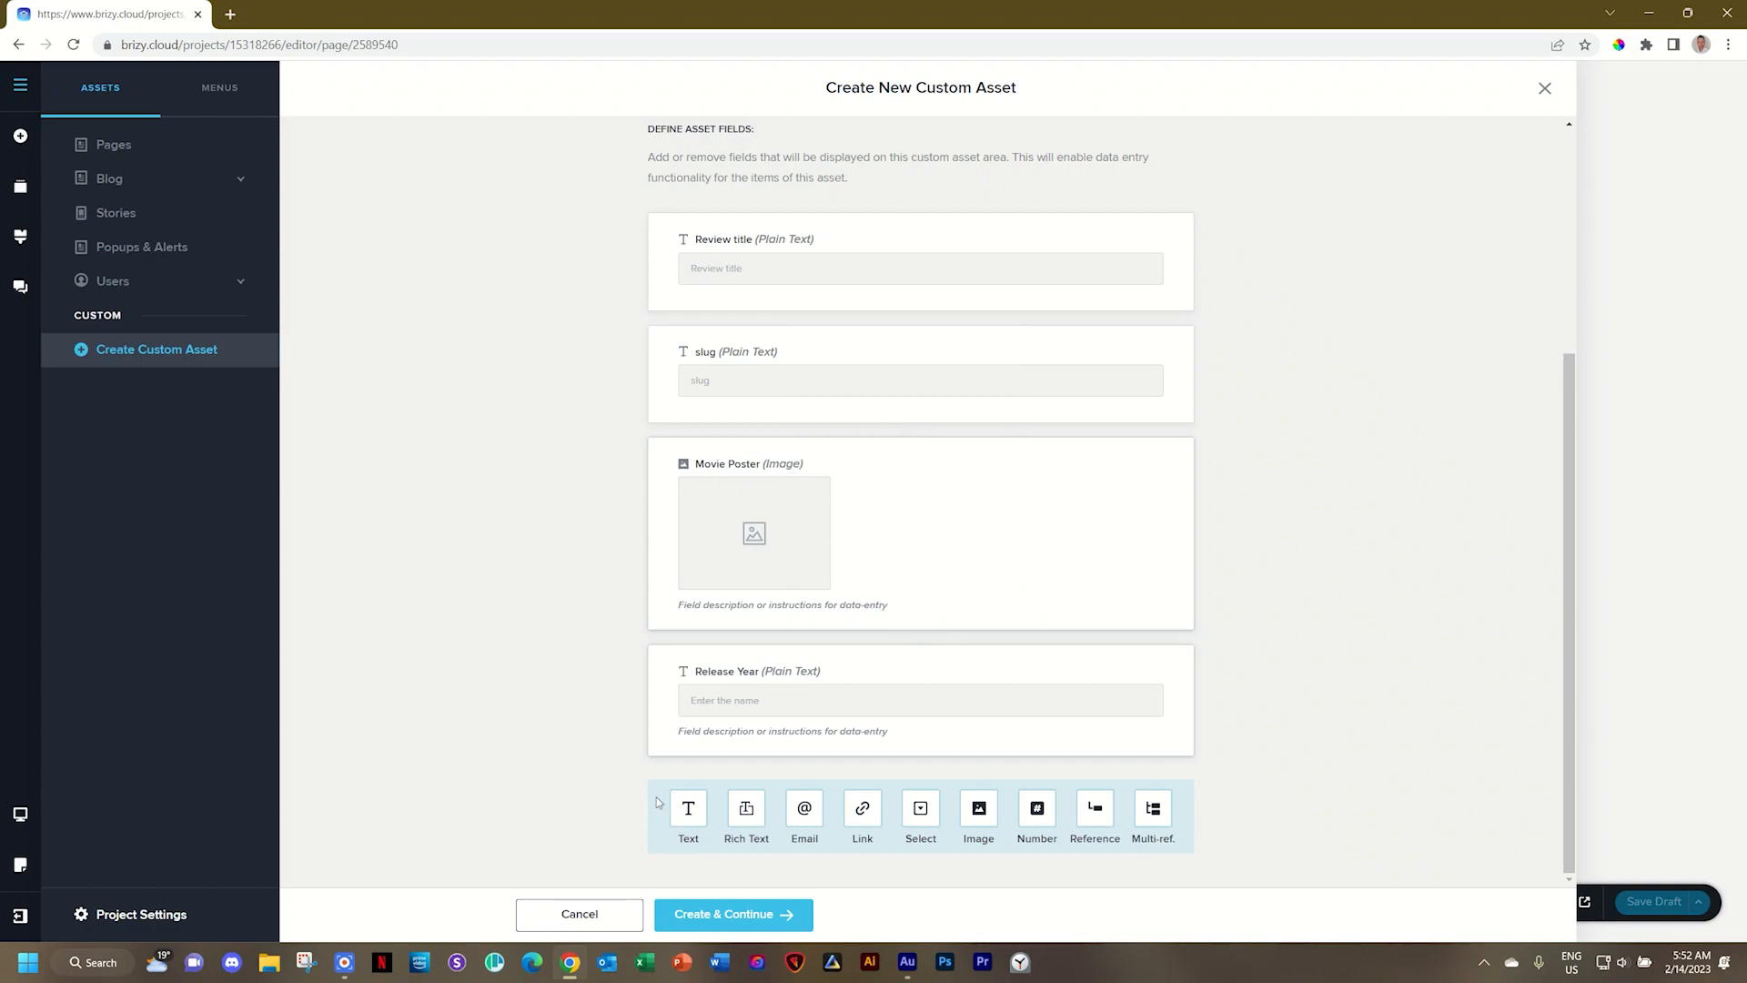
mouse_move(841, 812)
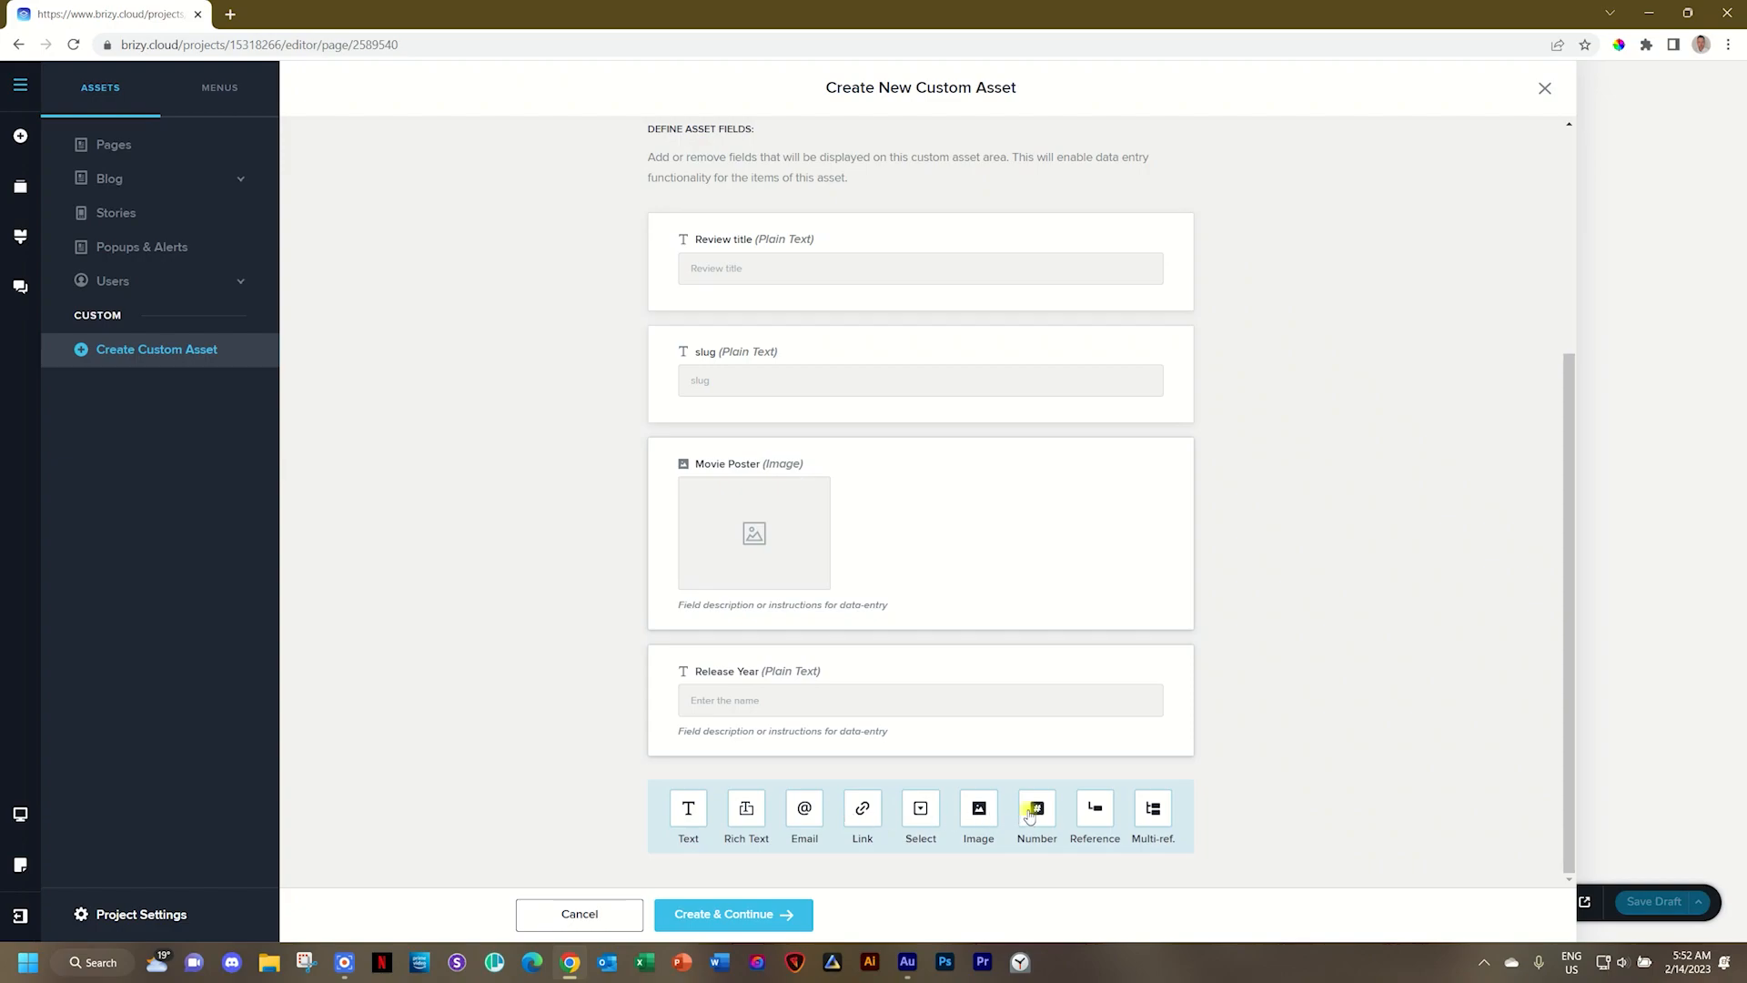
Add a Rating number field to the Review asset
left_click(1036, 808)
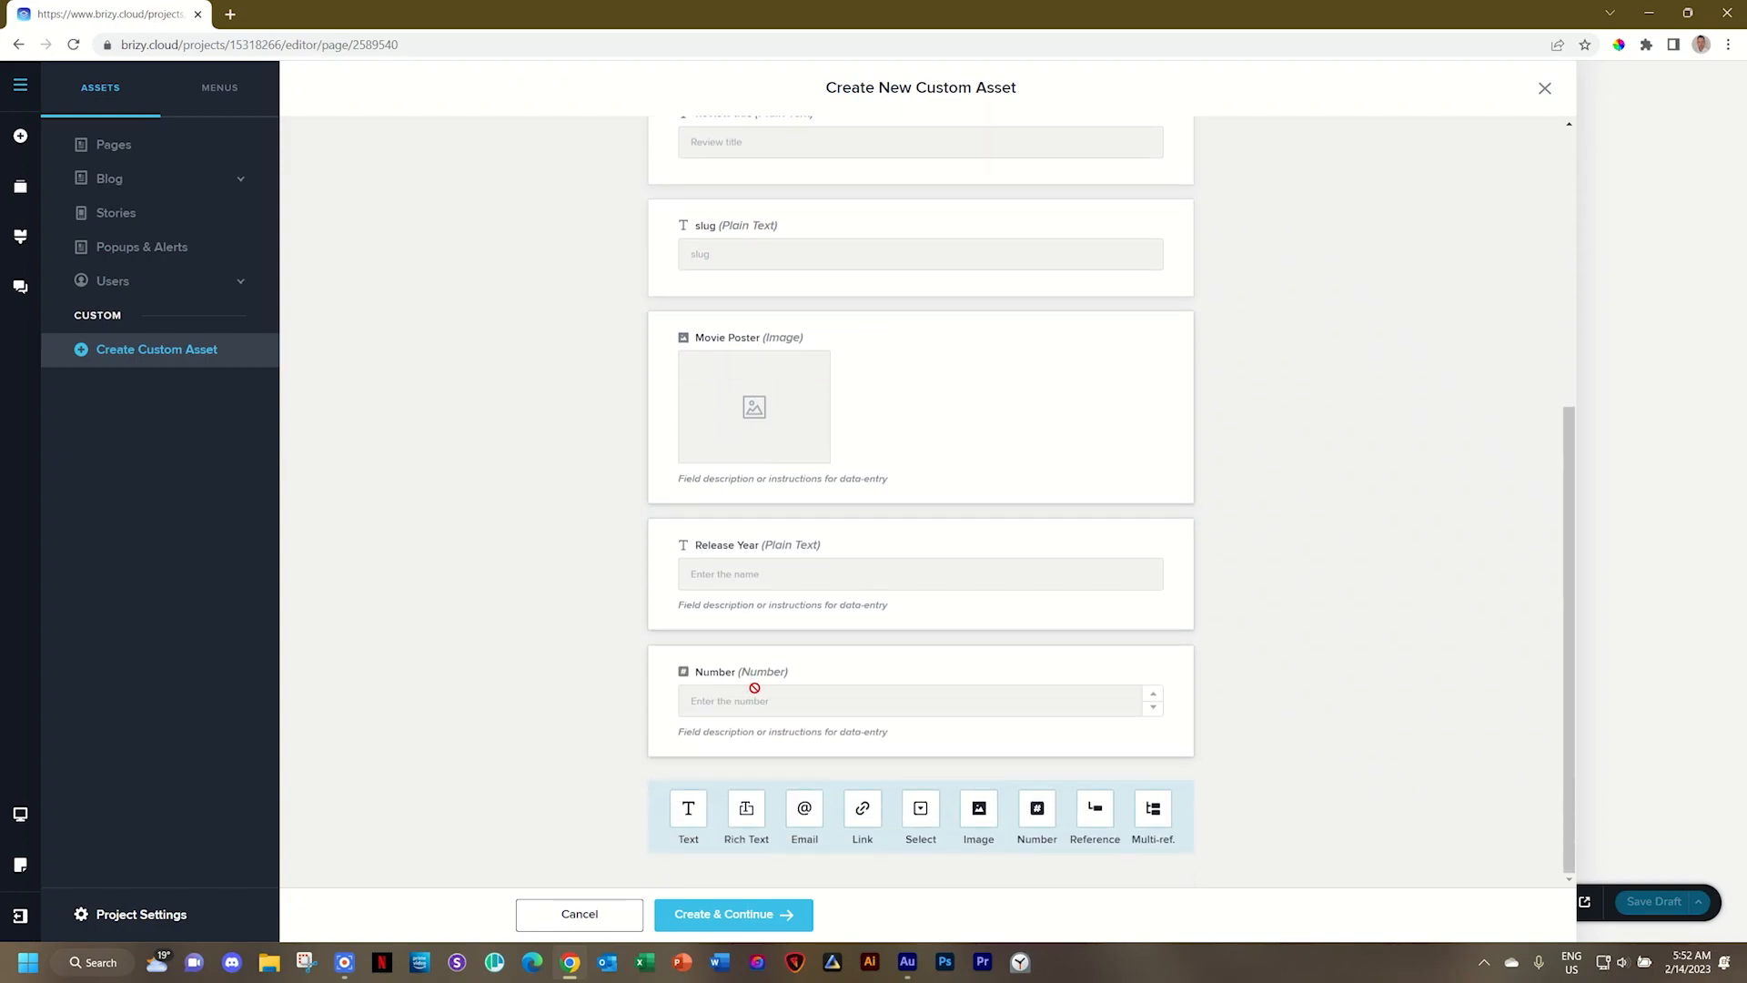
left_click(755, 700)
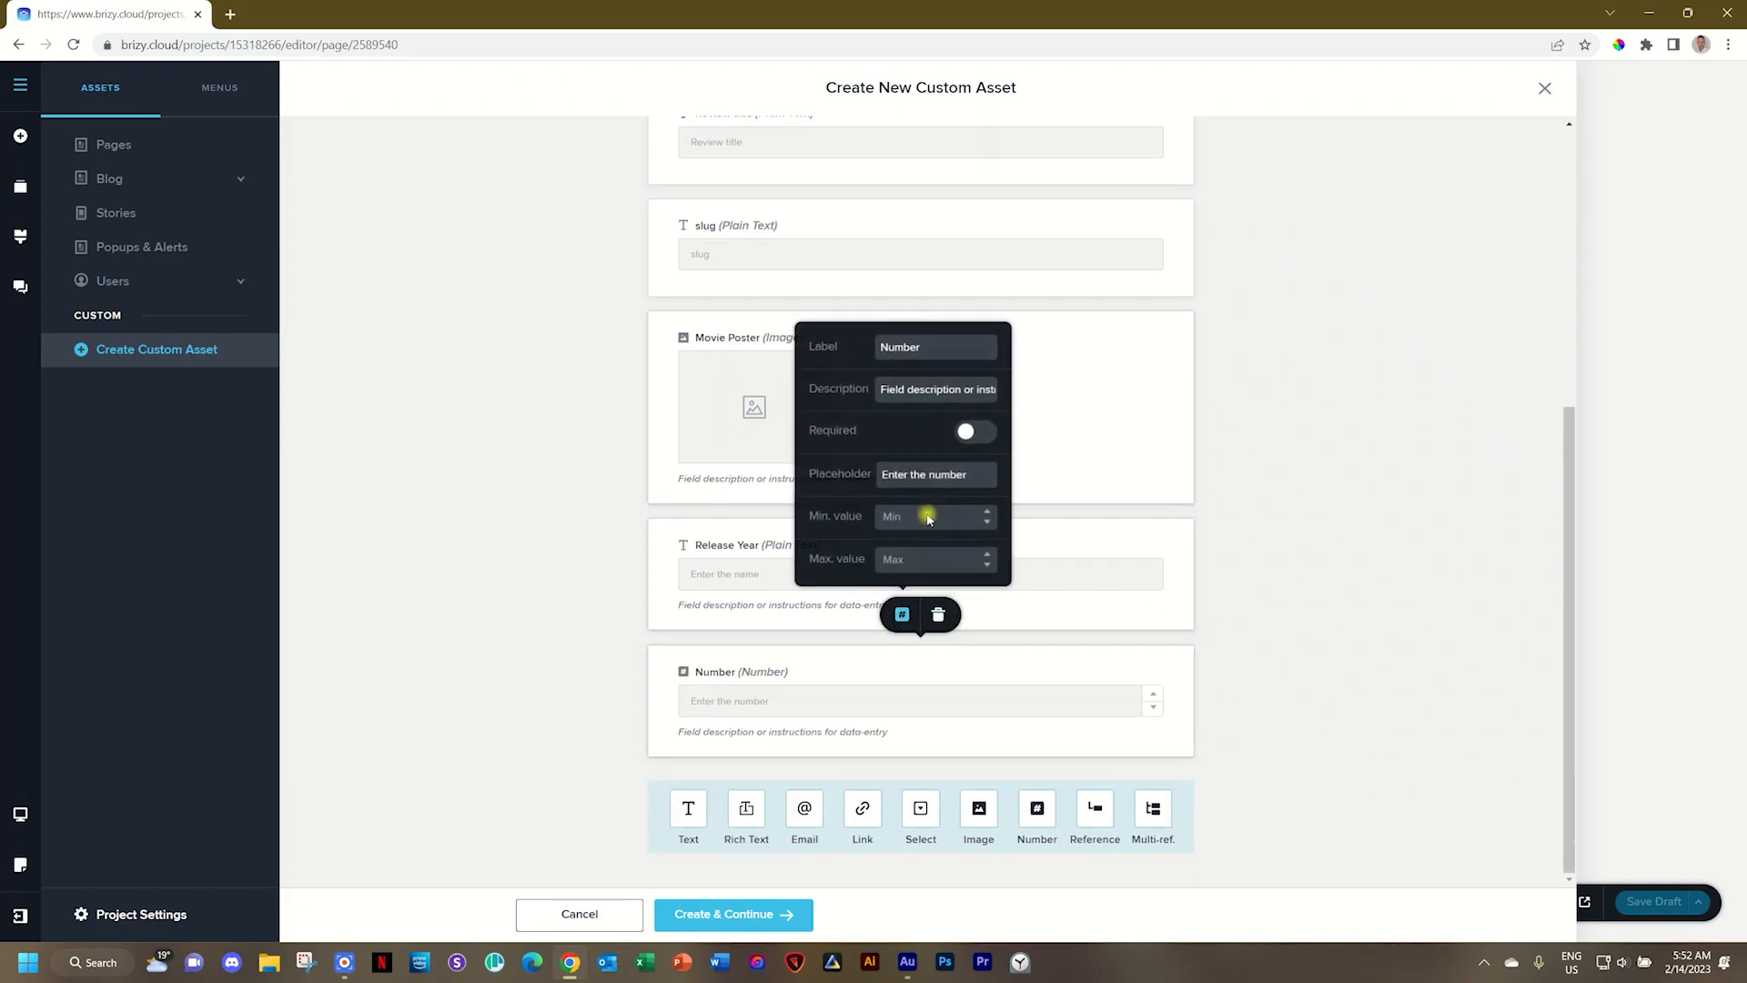
type("Rating")
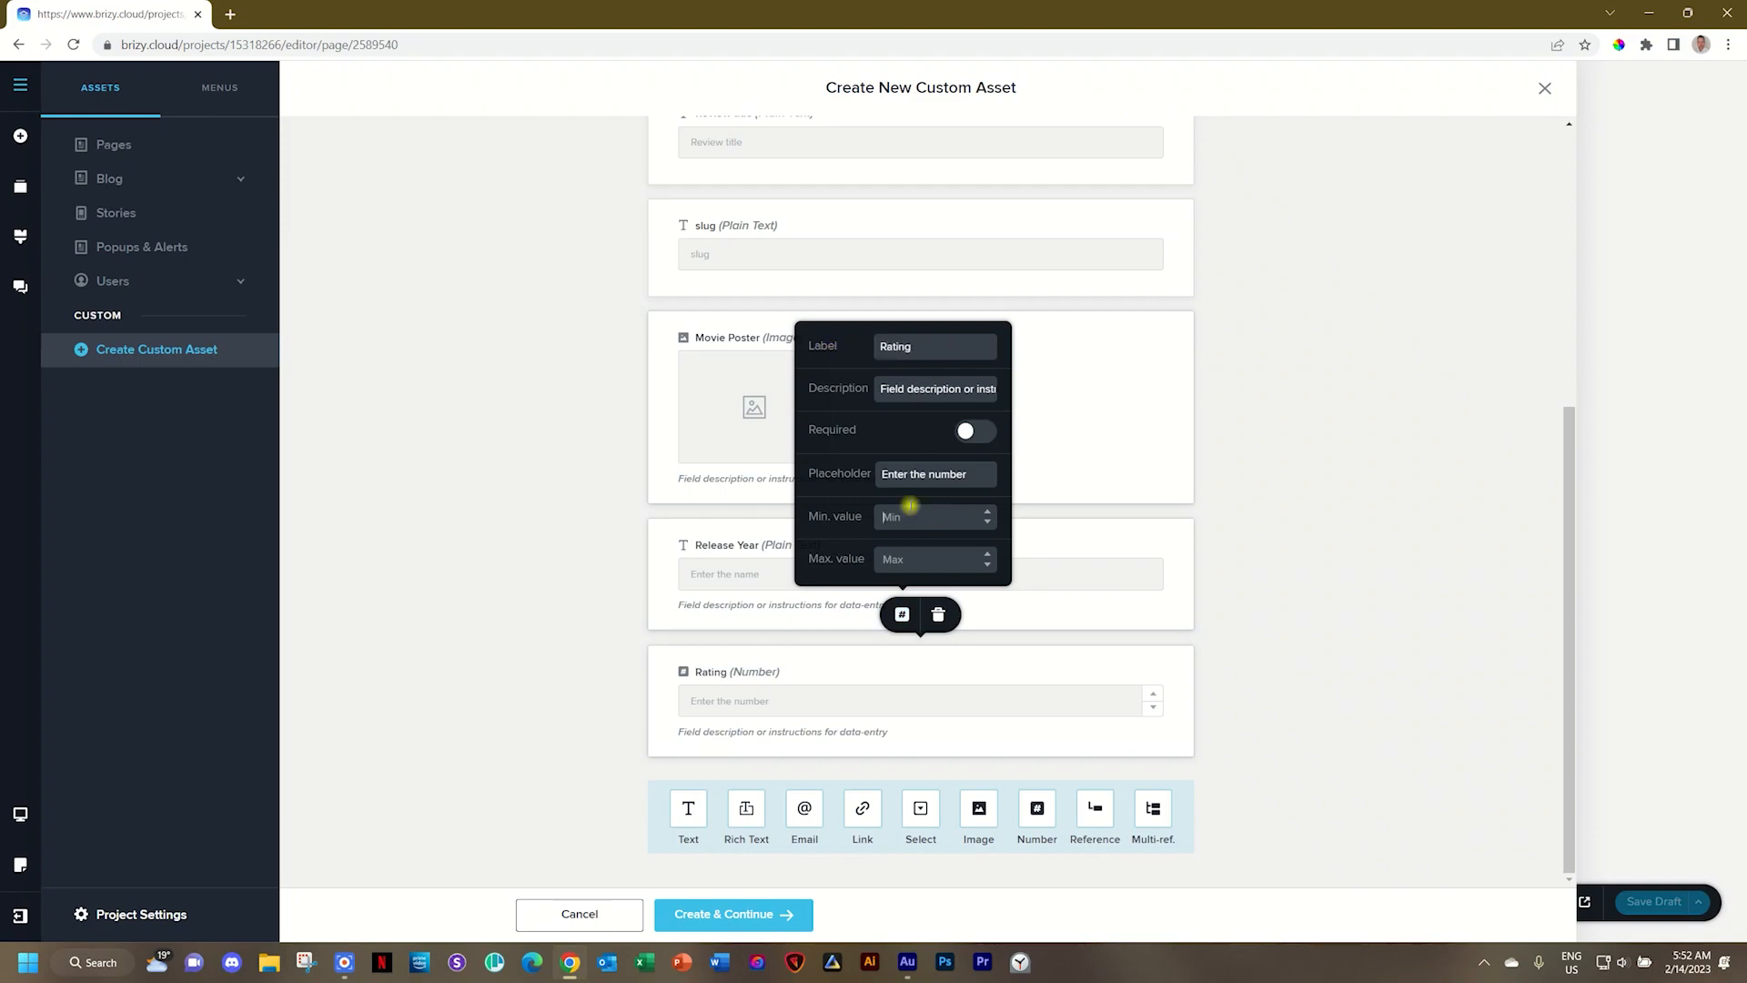
type("1")
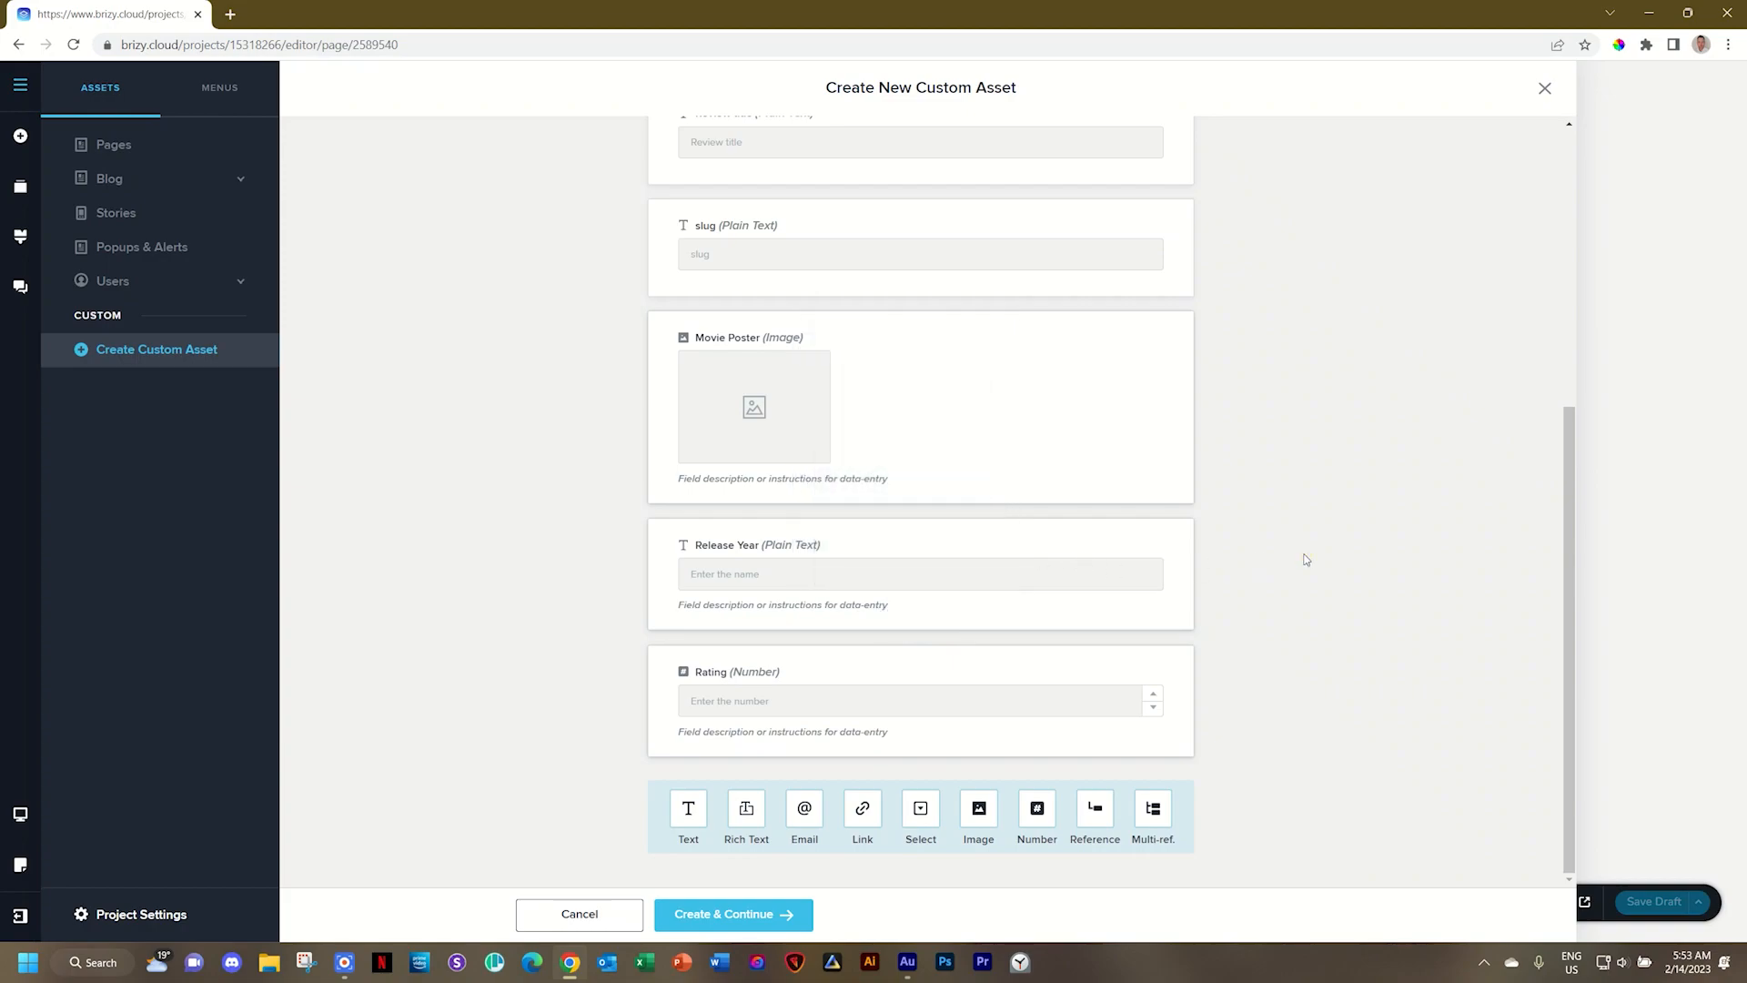
mouse_move(1340, 532)
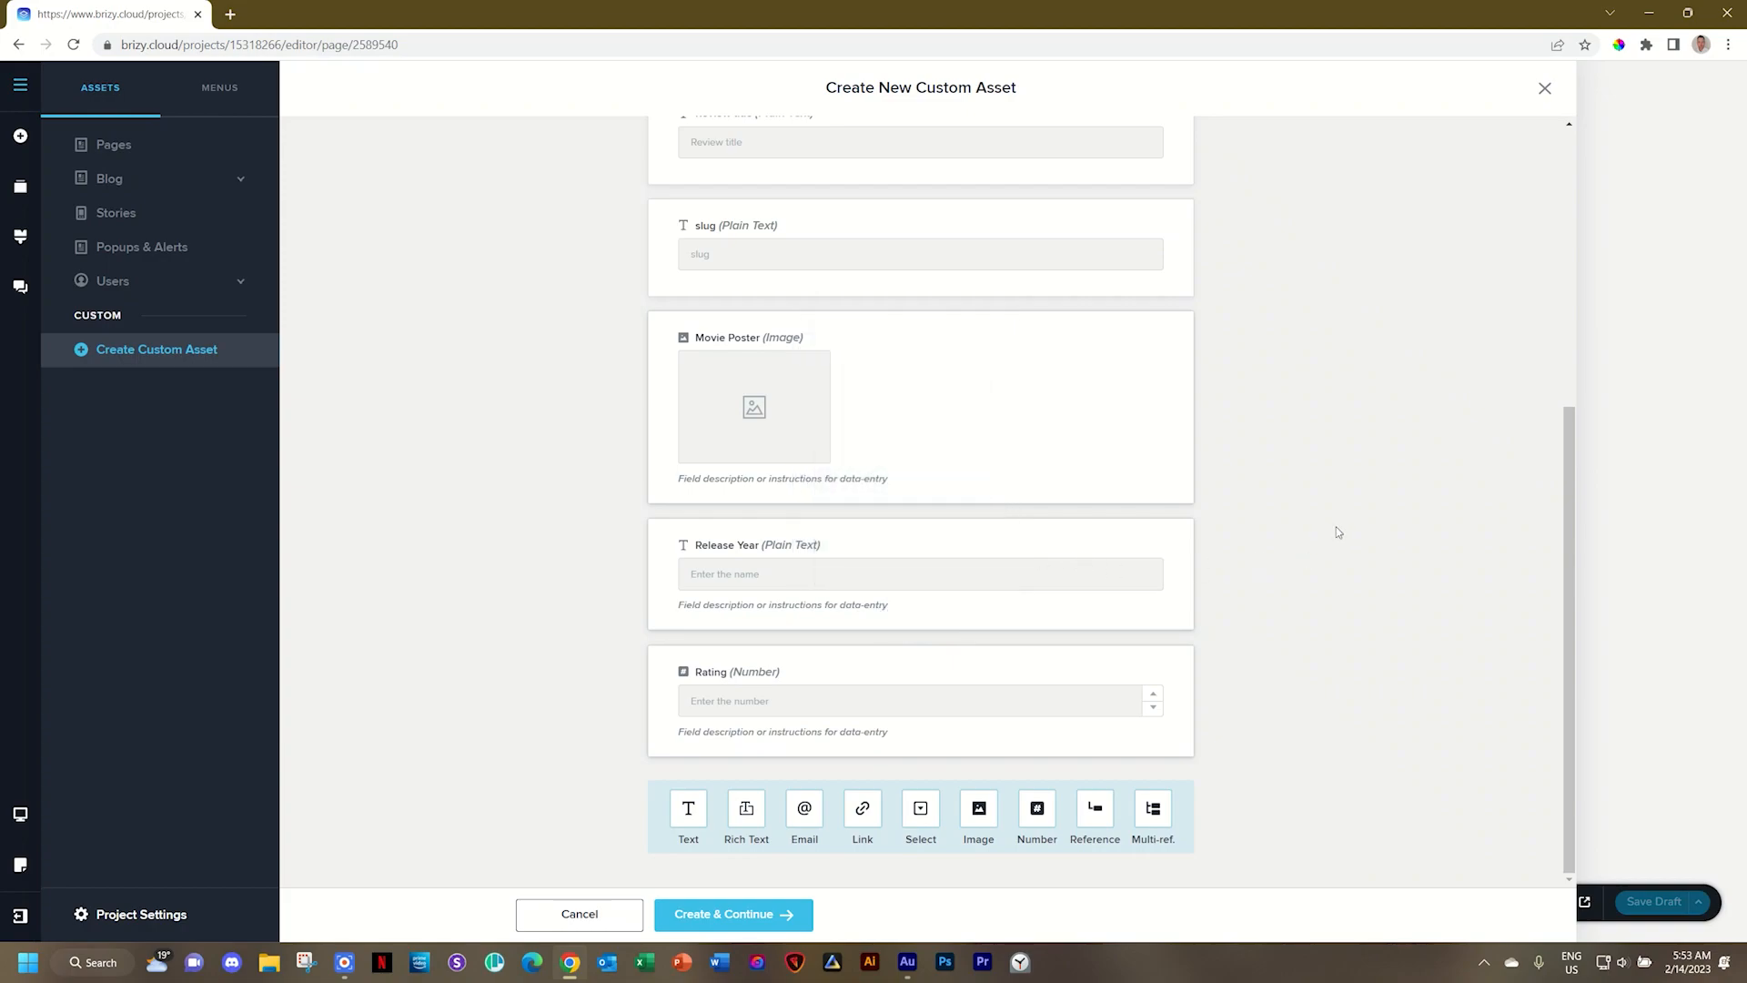
Add a Genre select field with options Fantasy, Adventure, Sci Fi and Horror
left_click(921, 812)
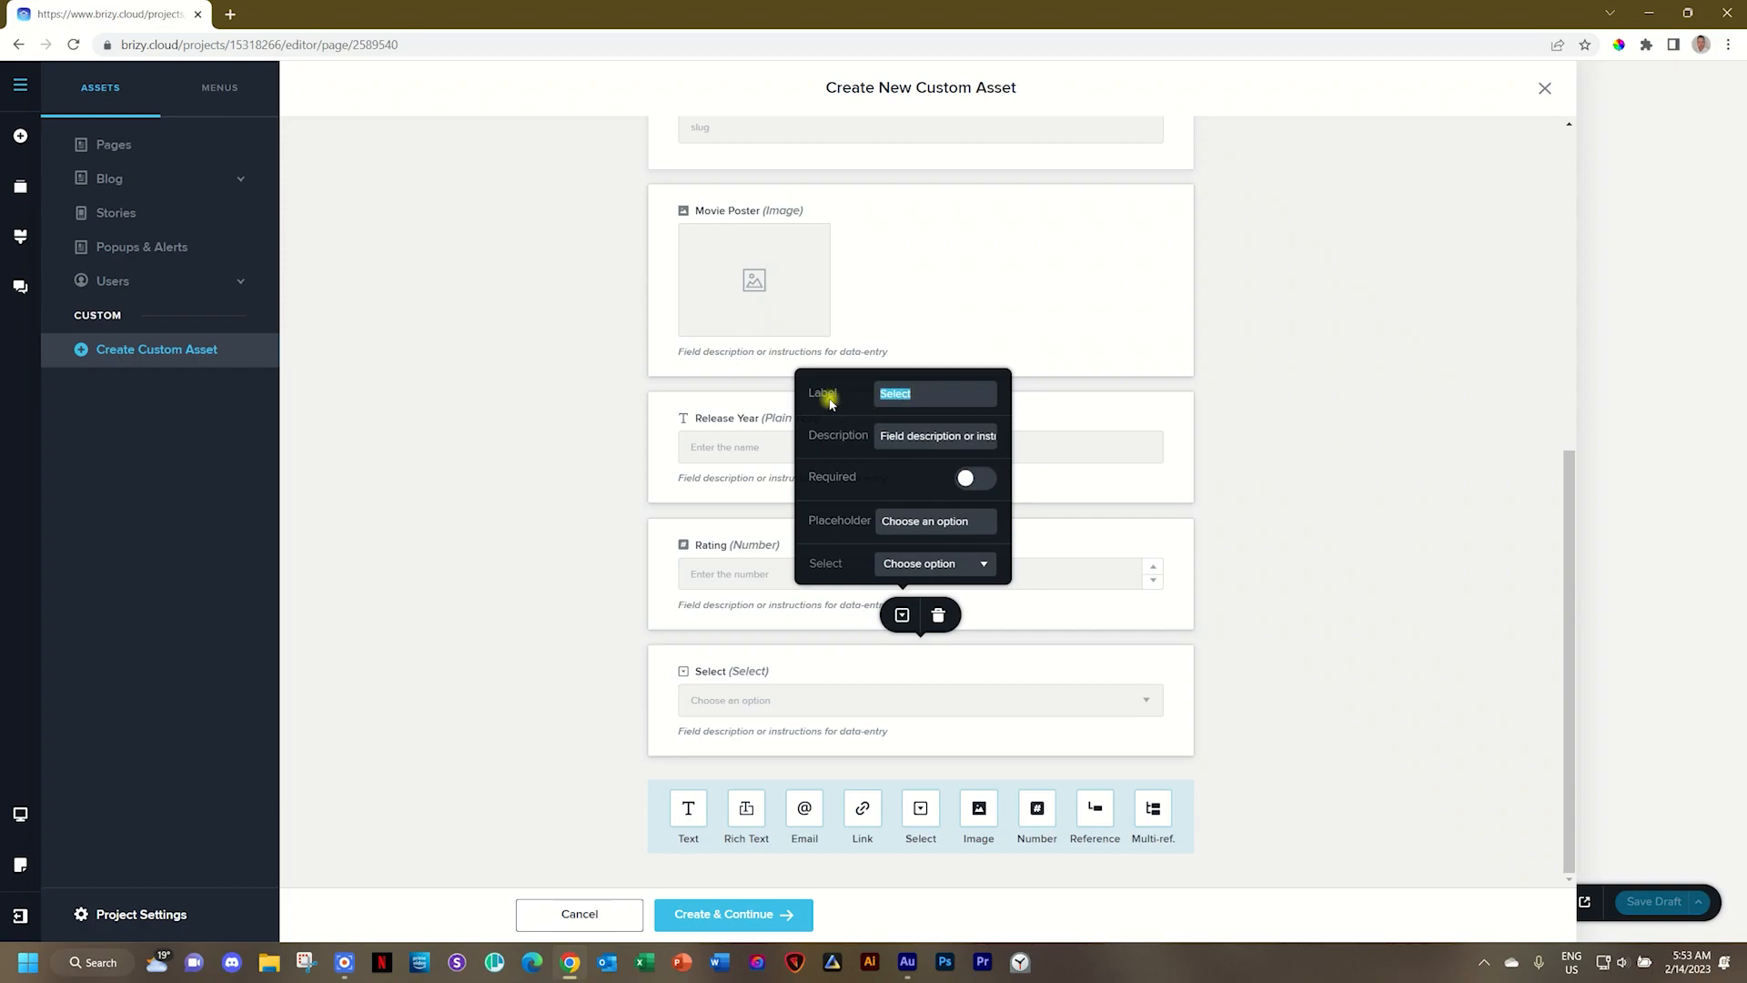
type("Genre")
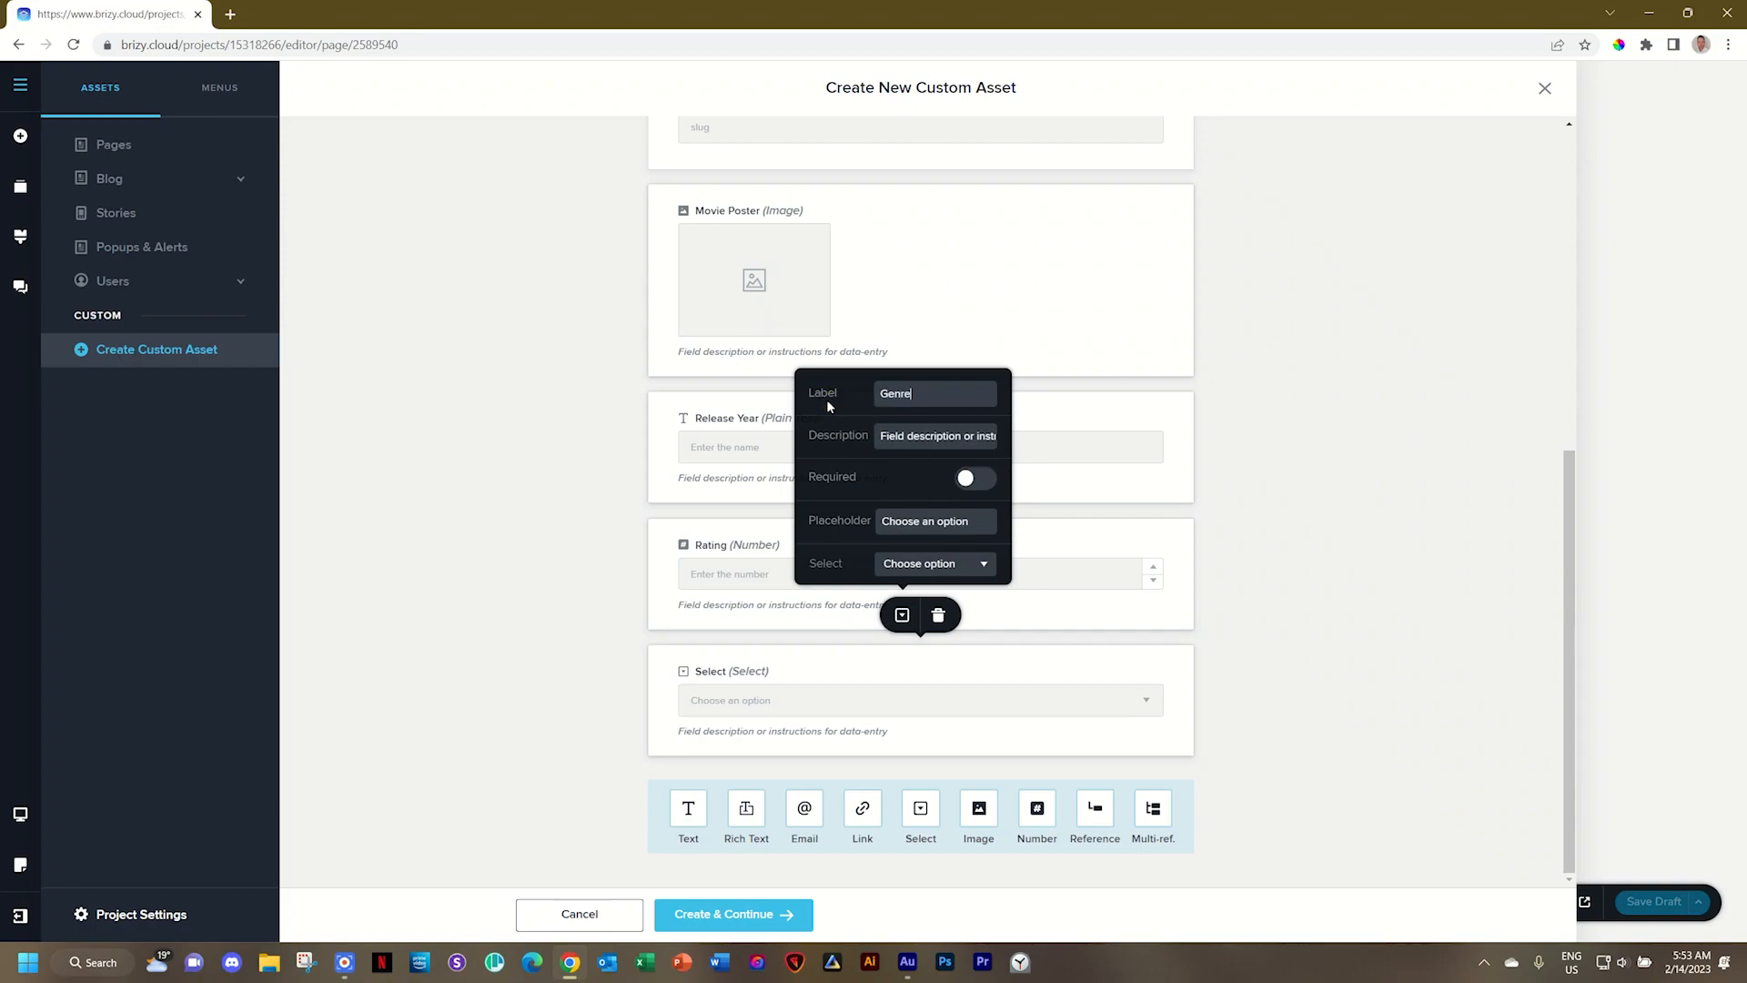
left_click(934, 565)
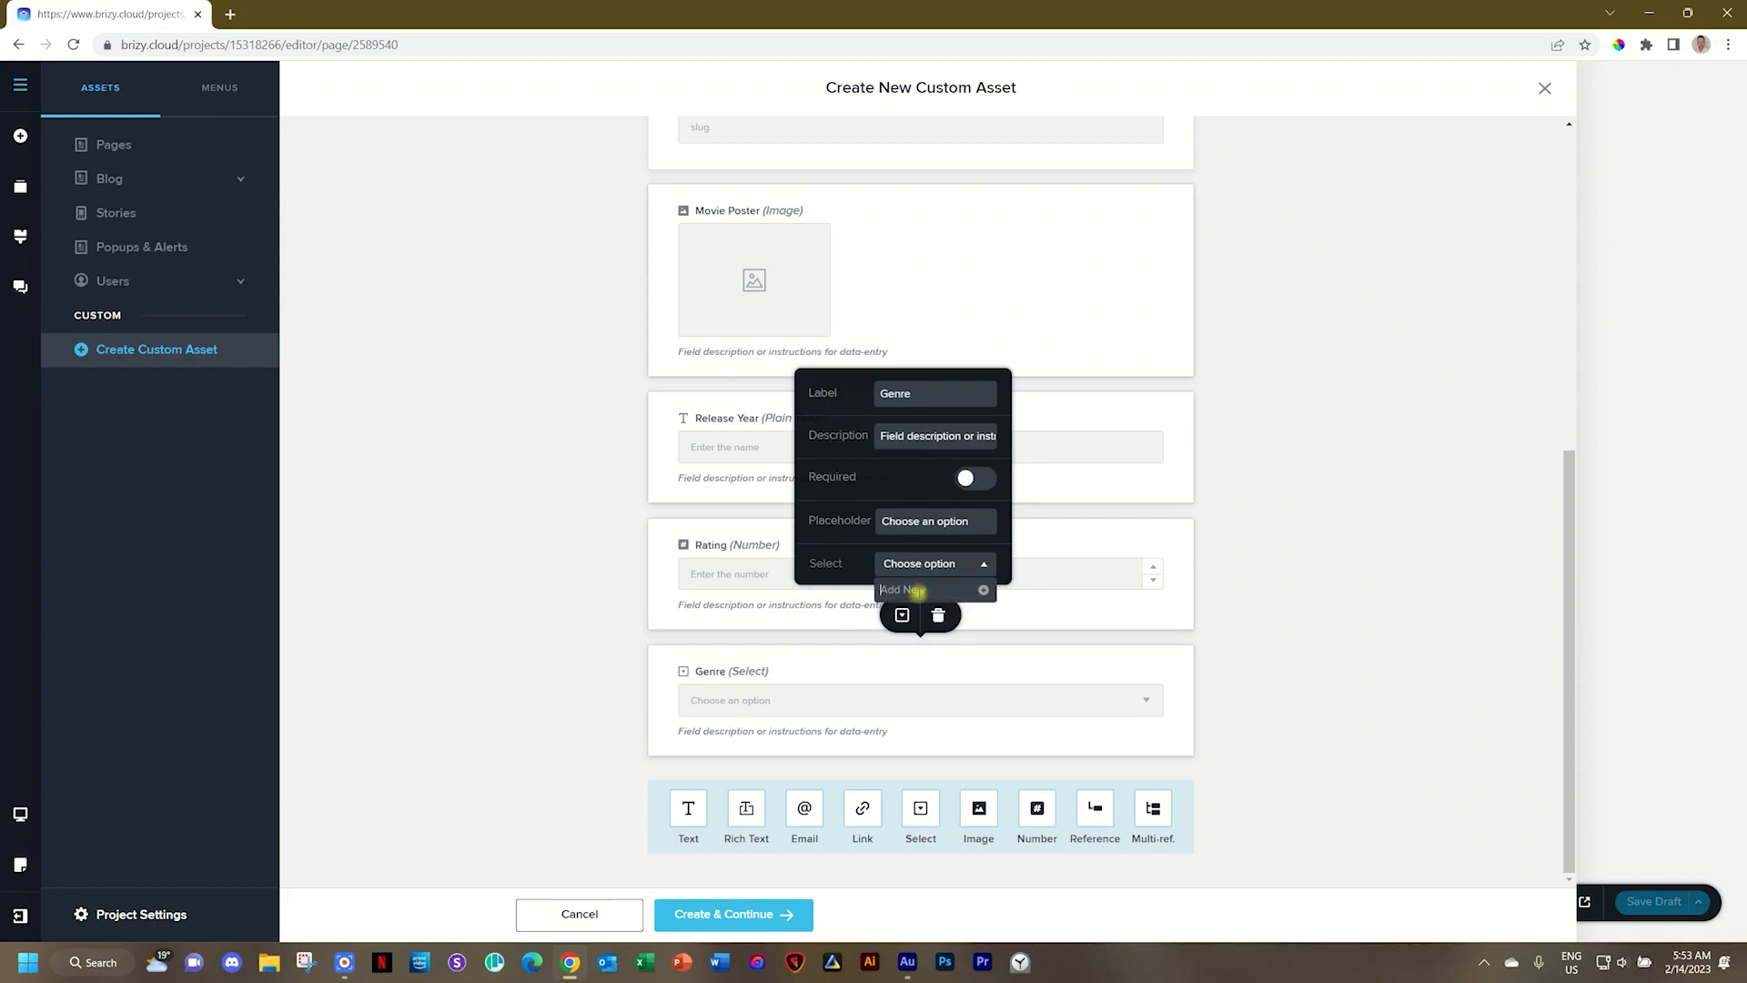
type("Fantasy")
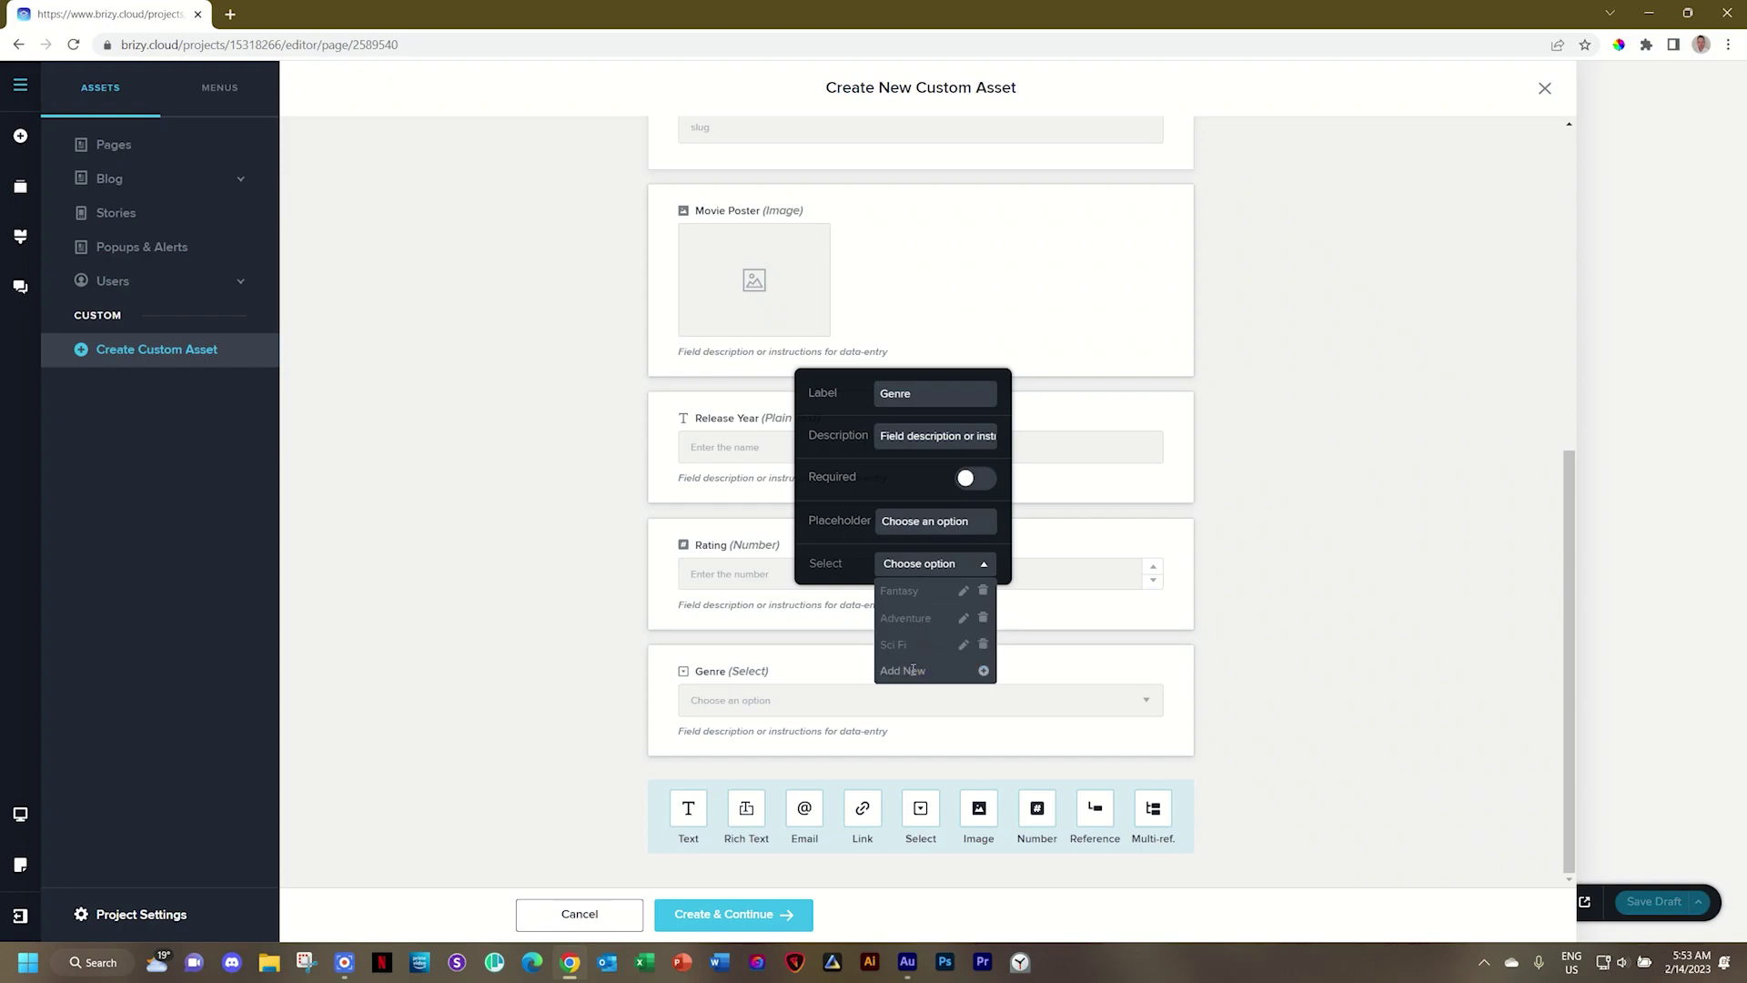
type("Horror")
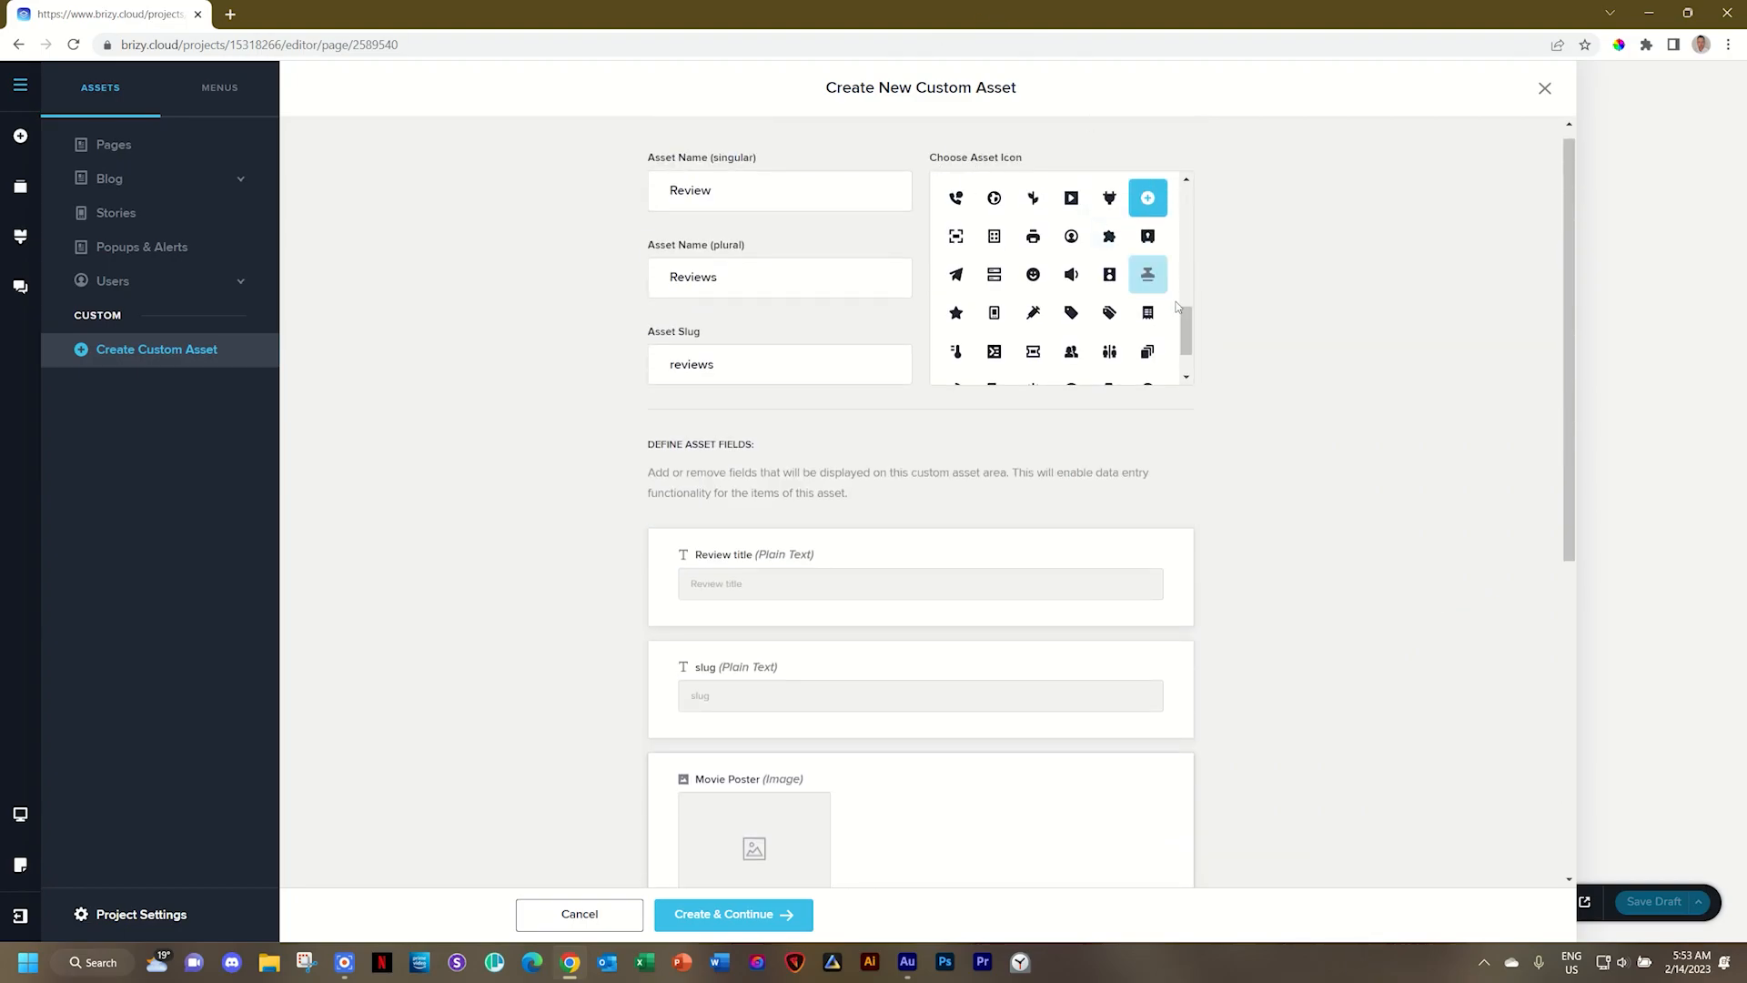
Pick an asset icon and finish with Create & Continue so Reviews is listed
scroll("down", 3)
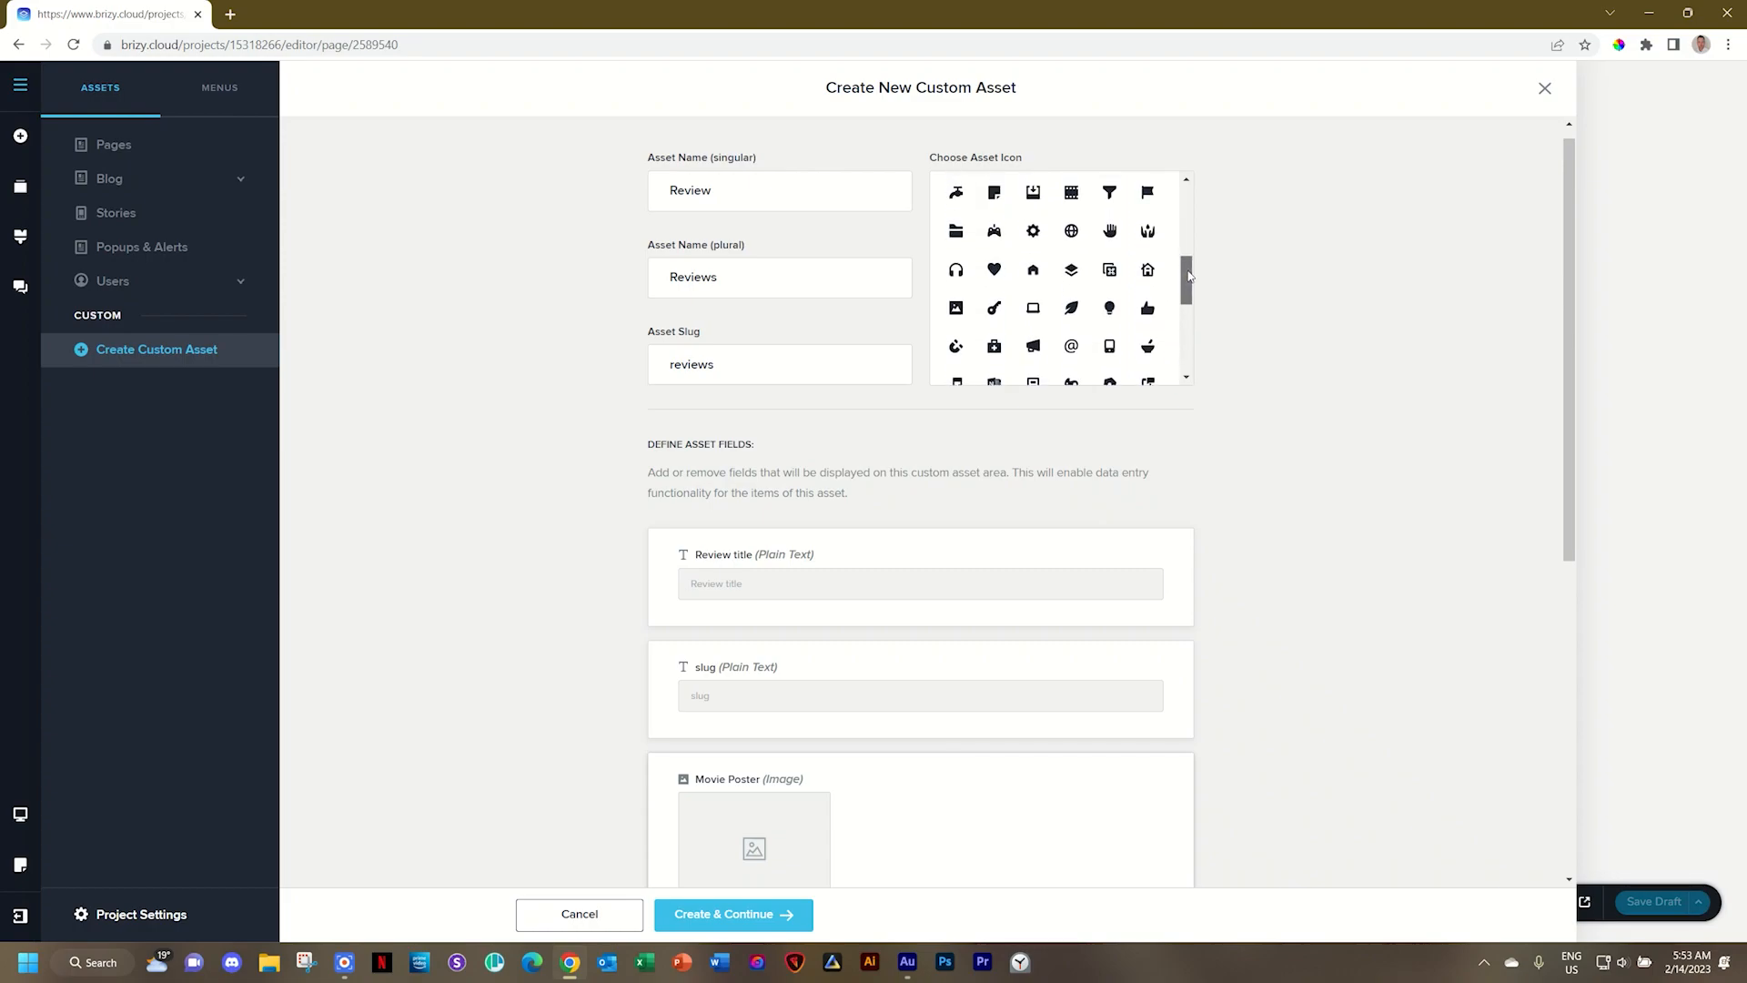
scroll("down", 3)
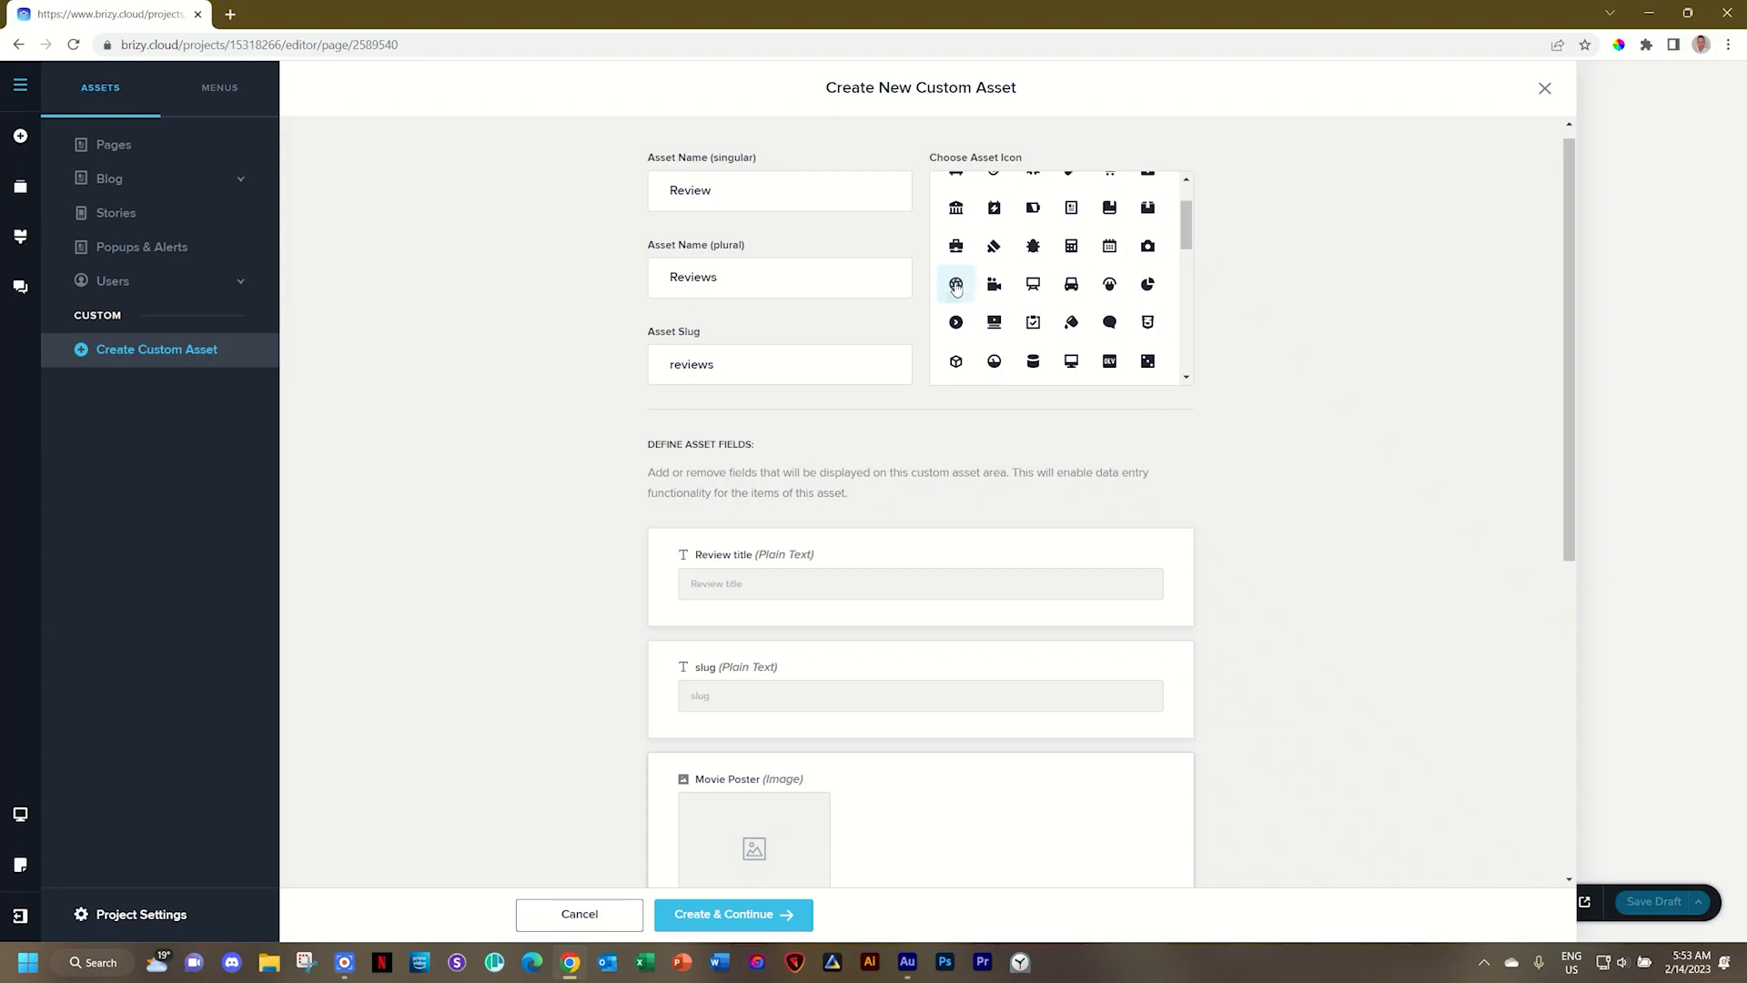
left_click(994, 284)
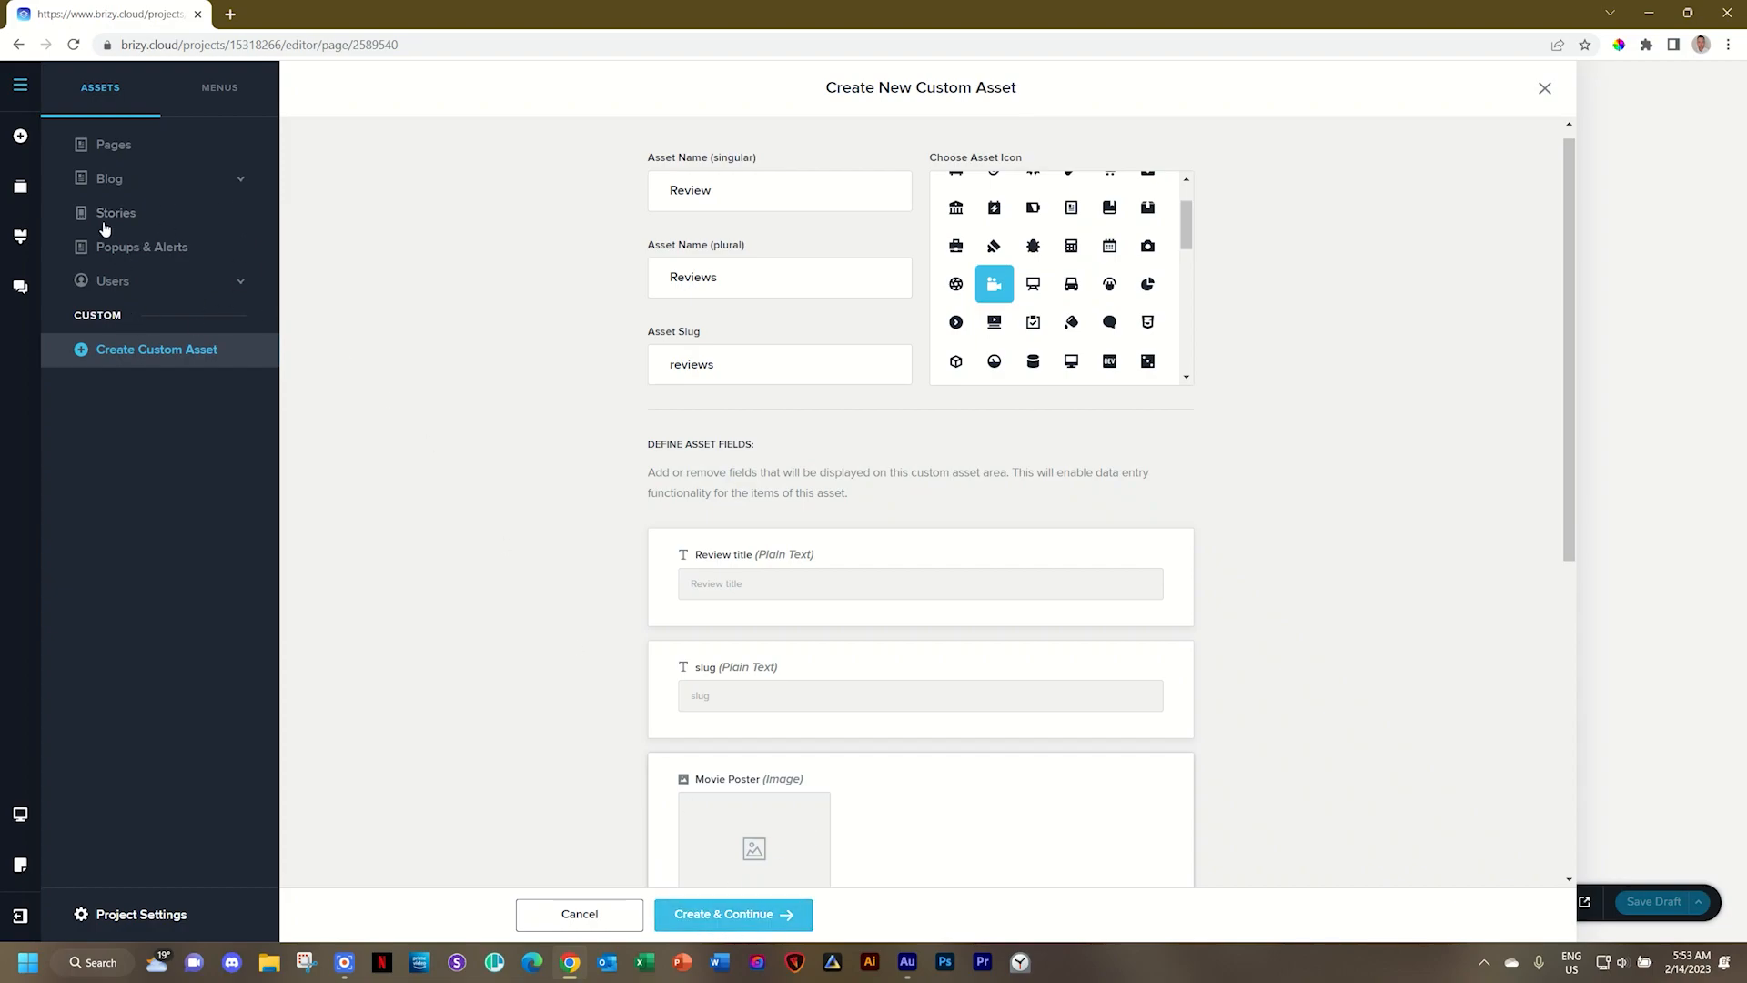
left_click(733, 913)
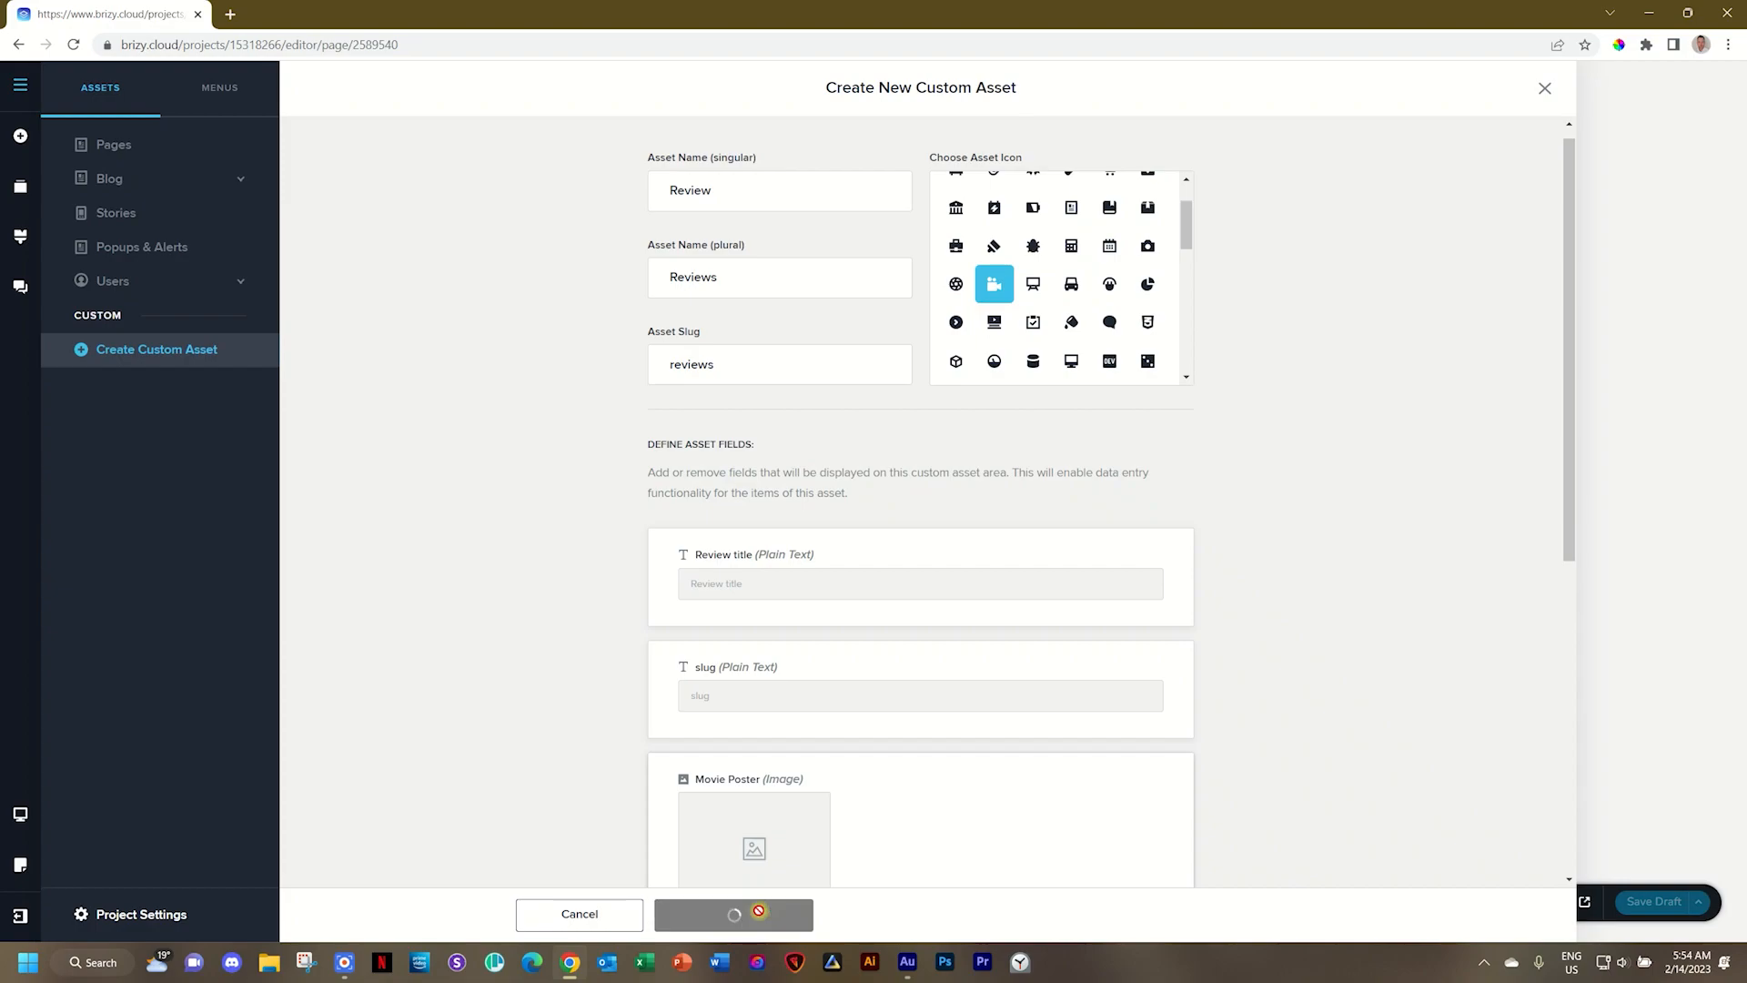
left_click(732, 914)
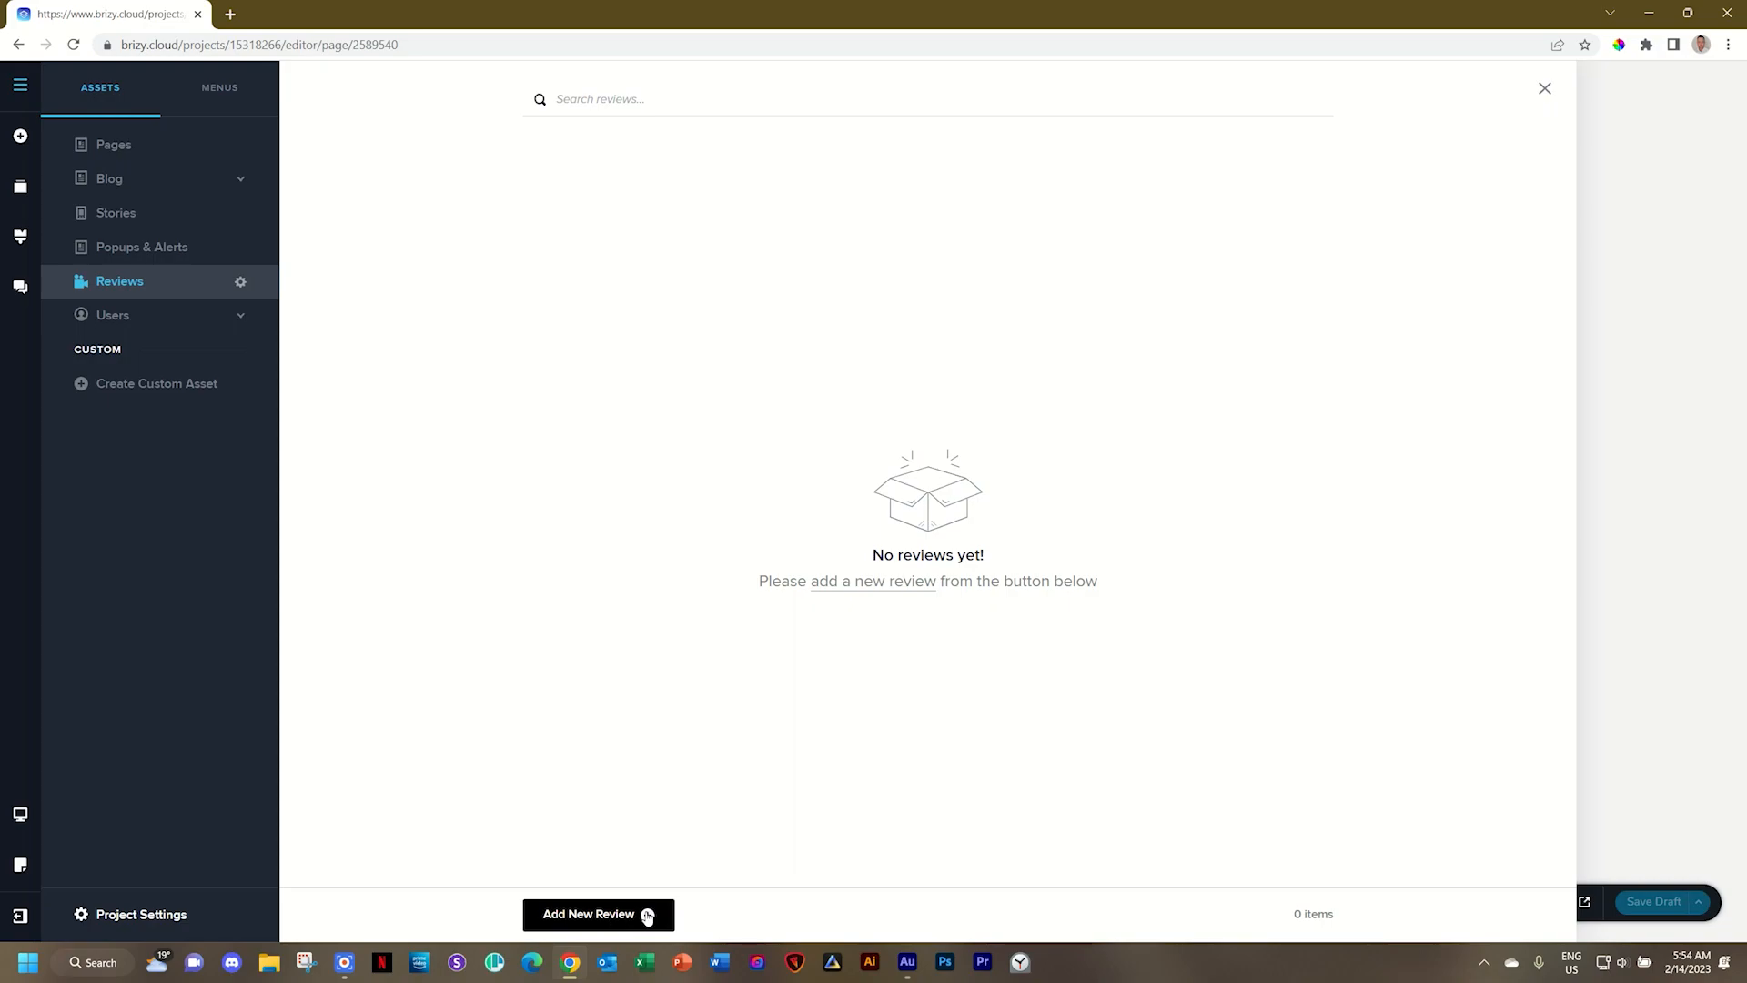
Add a new Review entry to get its blank content form
left_click(109, 179)
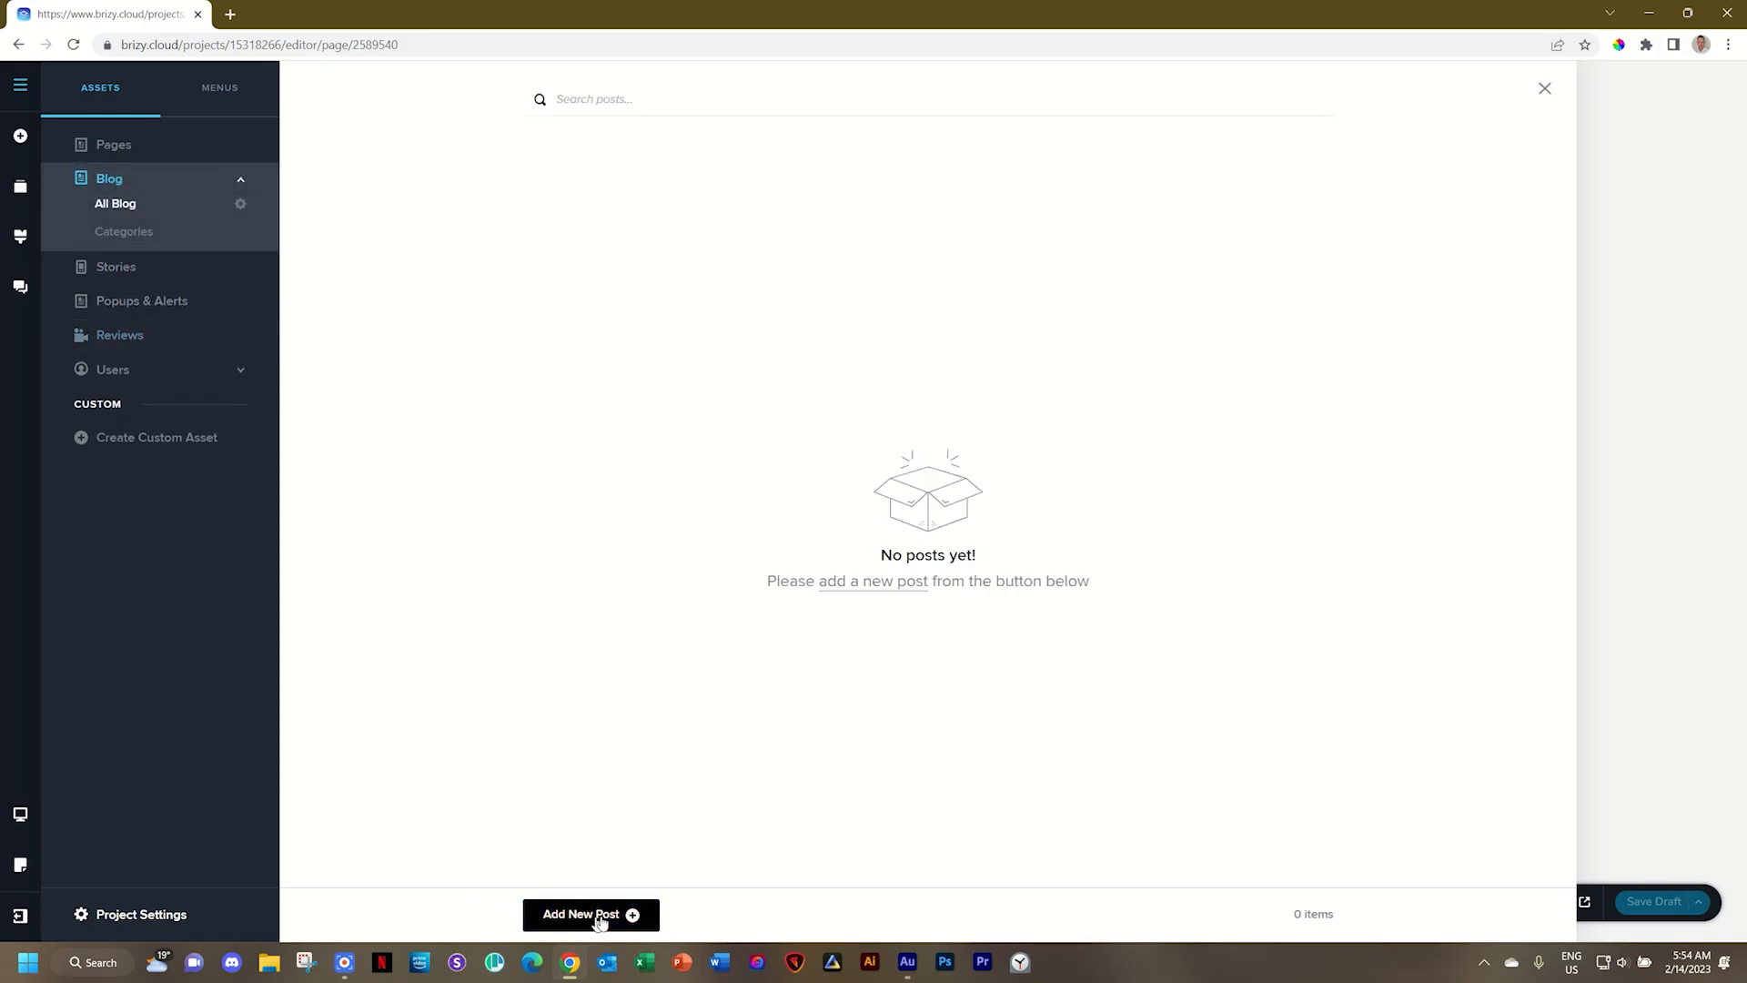
left_click(589, 914)
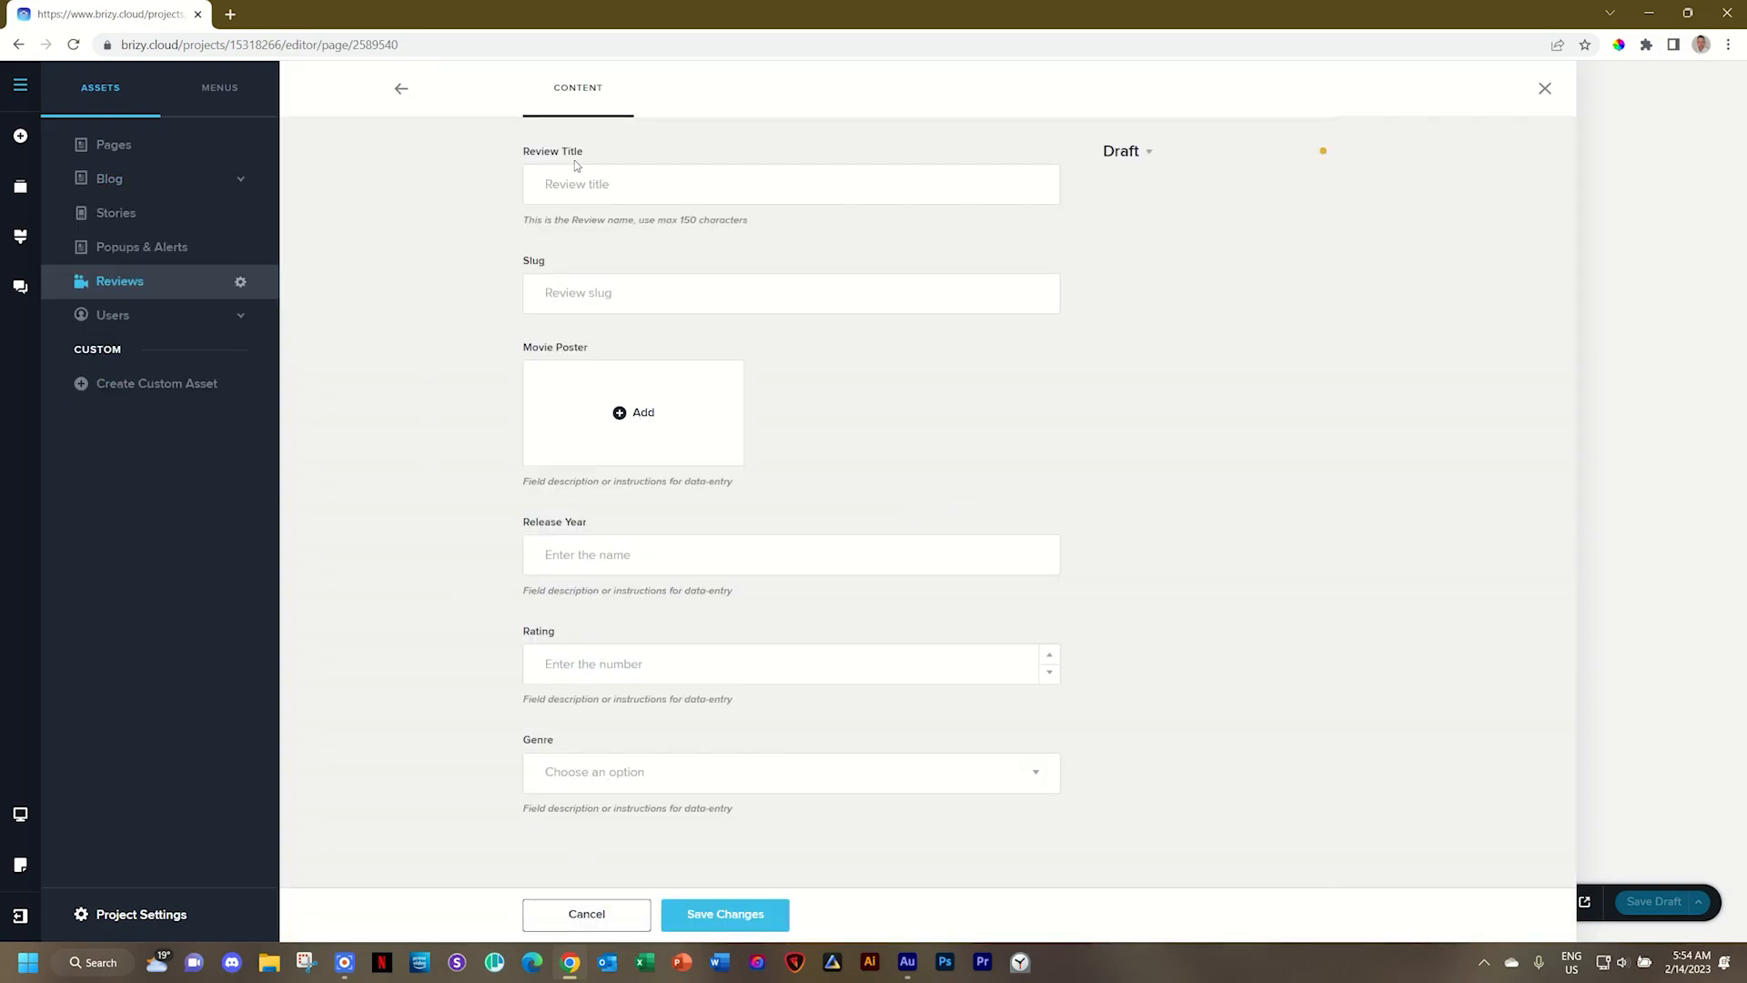
Title the review Avengers: Infinity War and upload its movie poster
type("An")
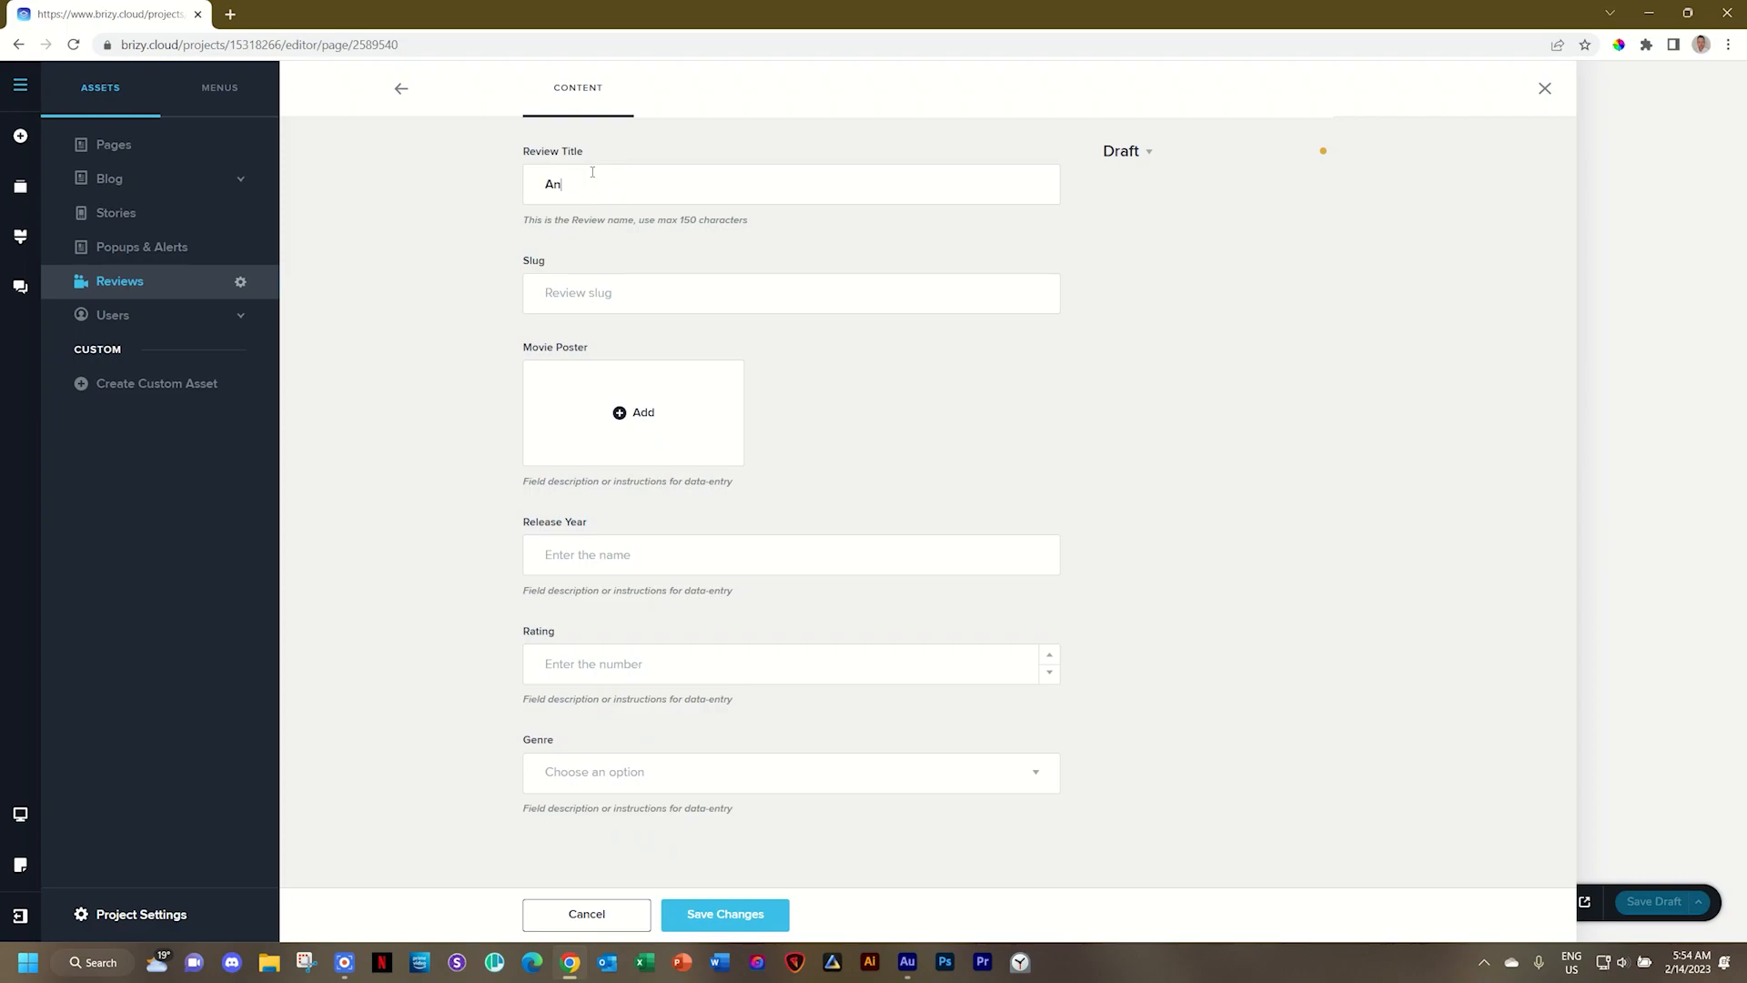
type("vengers")
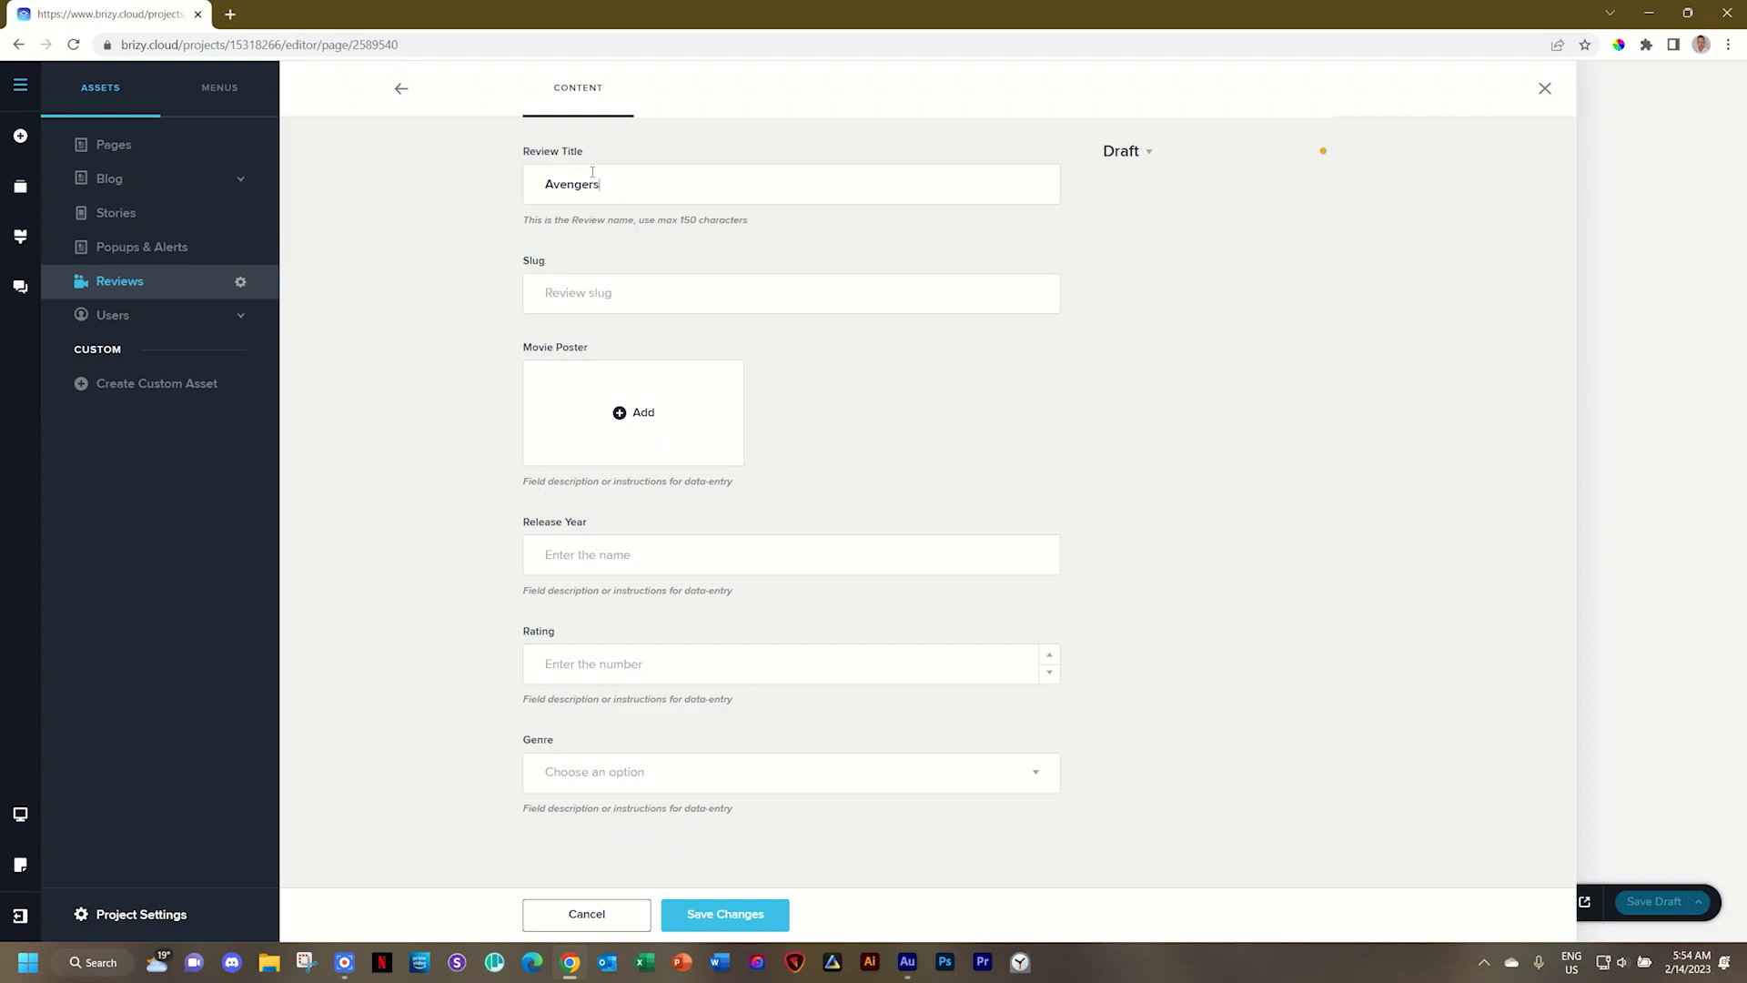
type(": Infinity War")
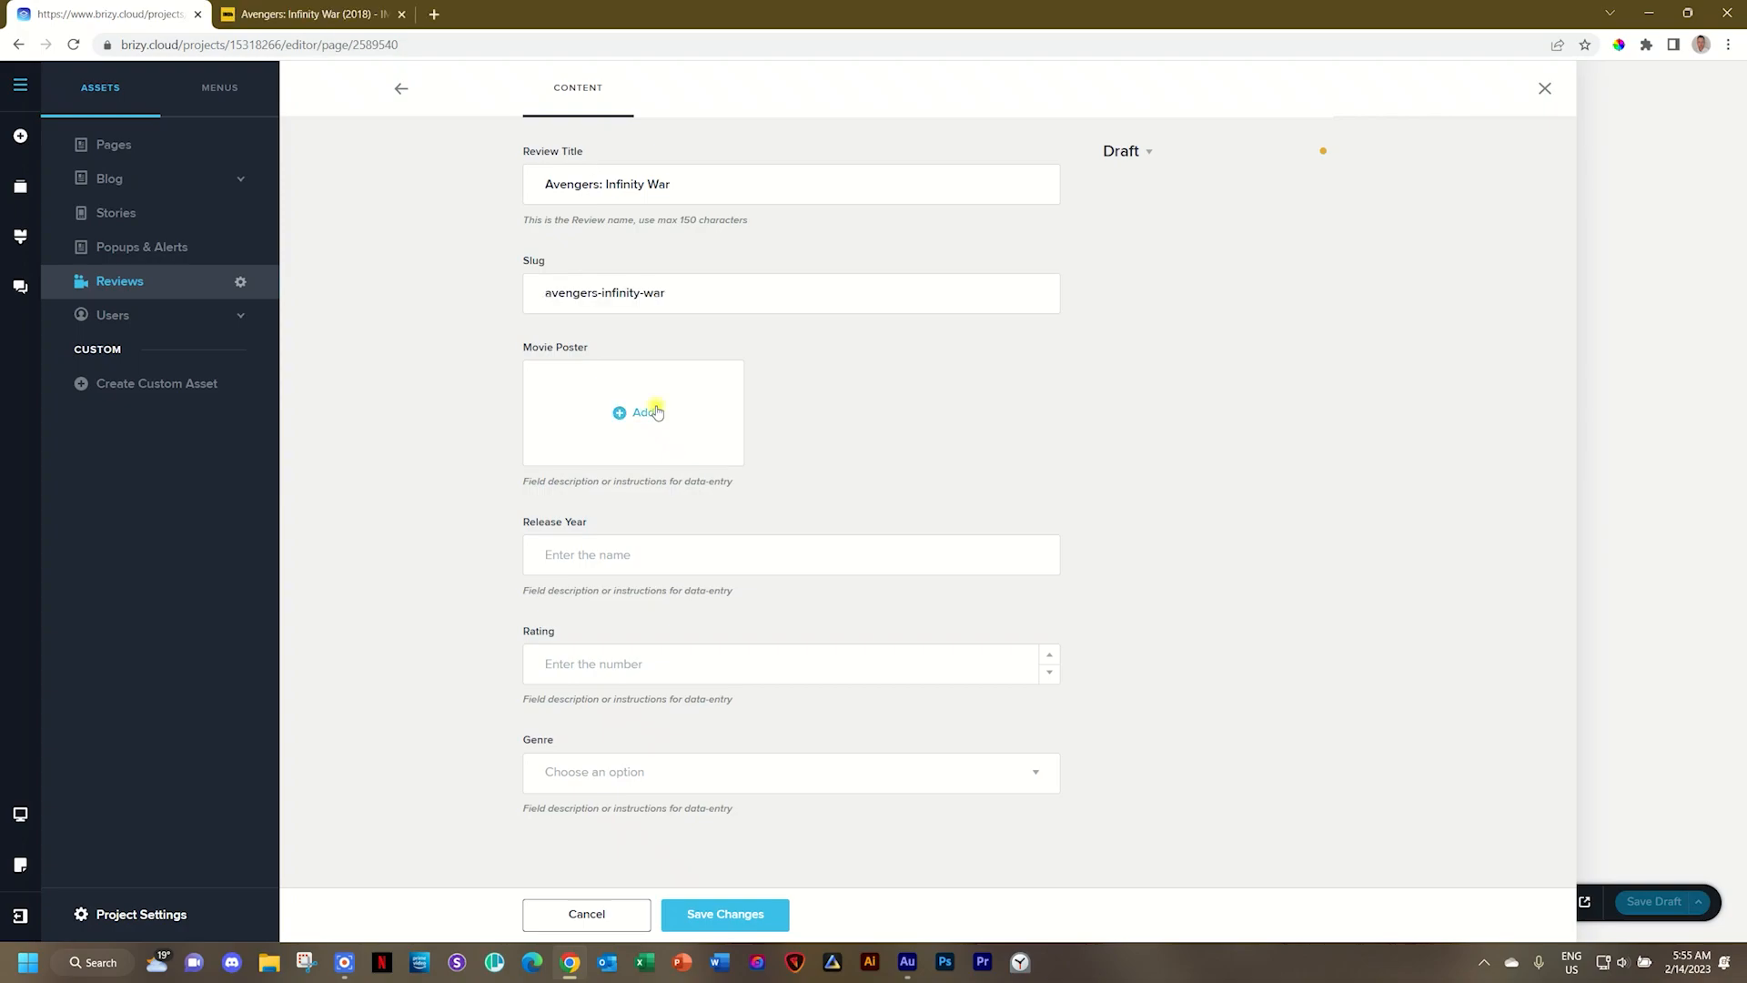
left_click(639, 412)
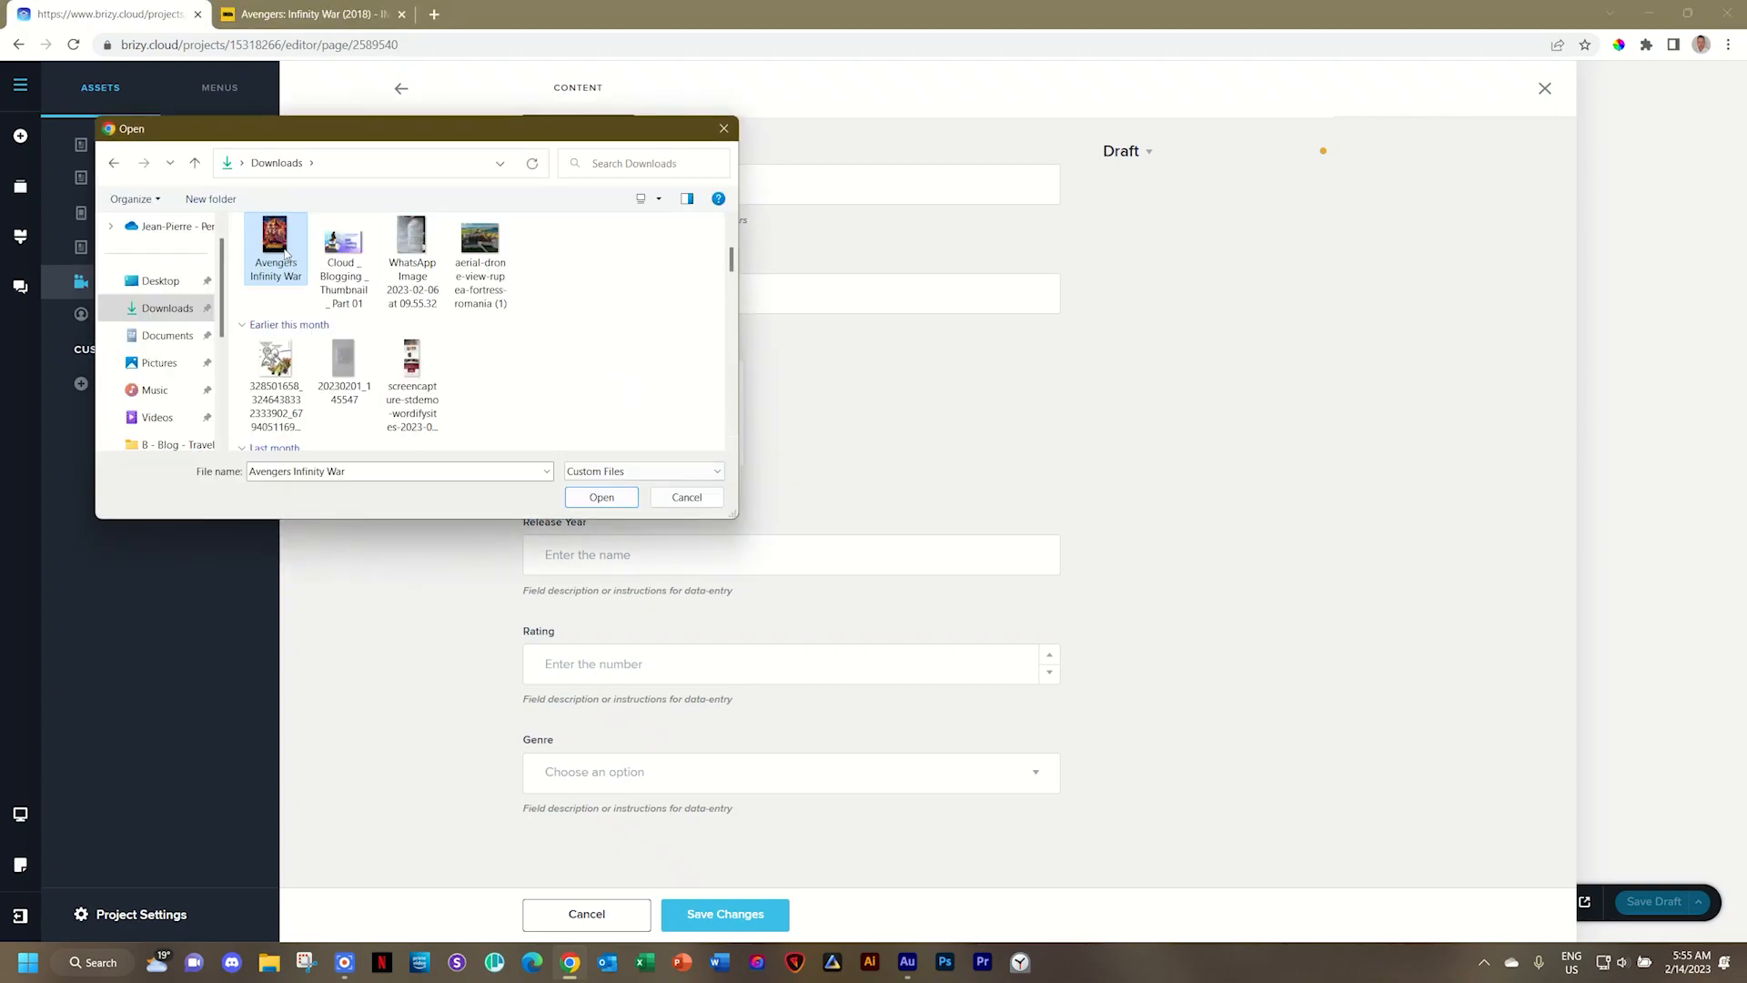
left_click(601, 497)
type("2018")
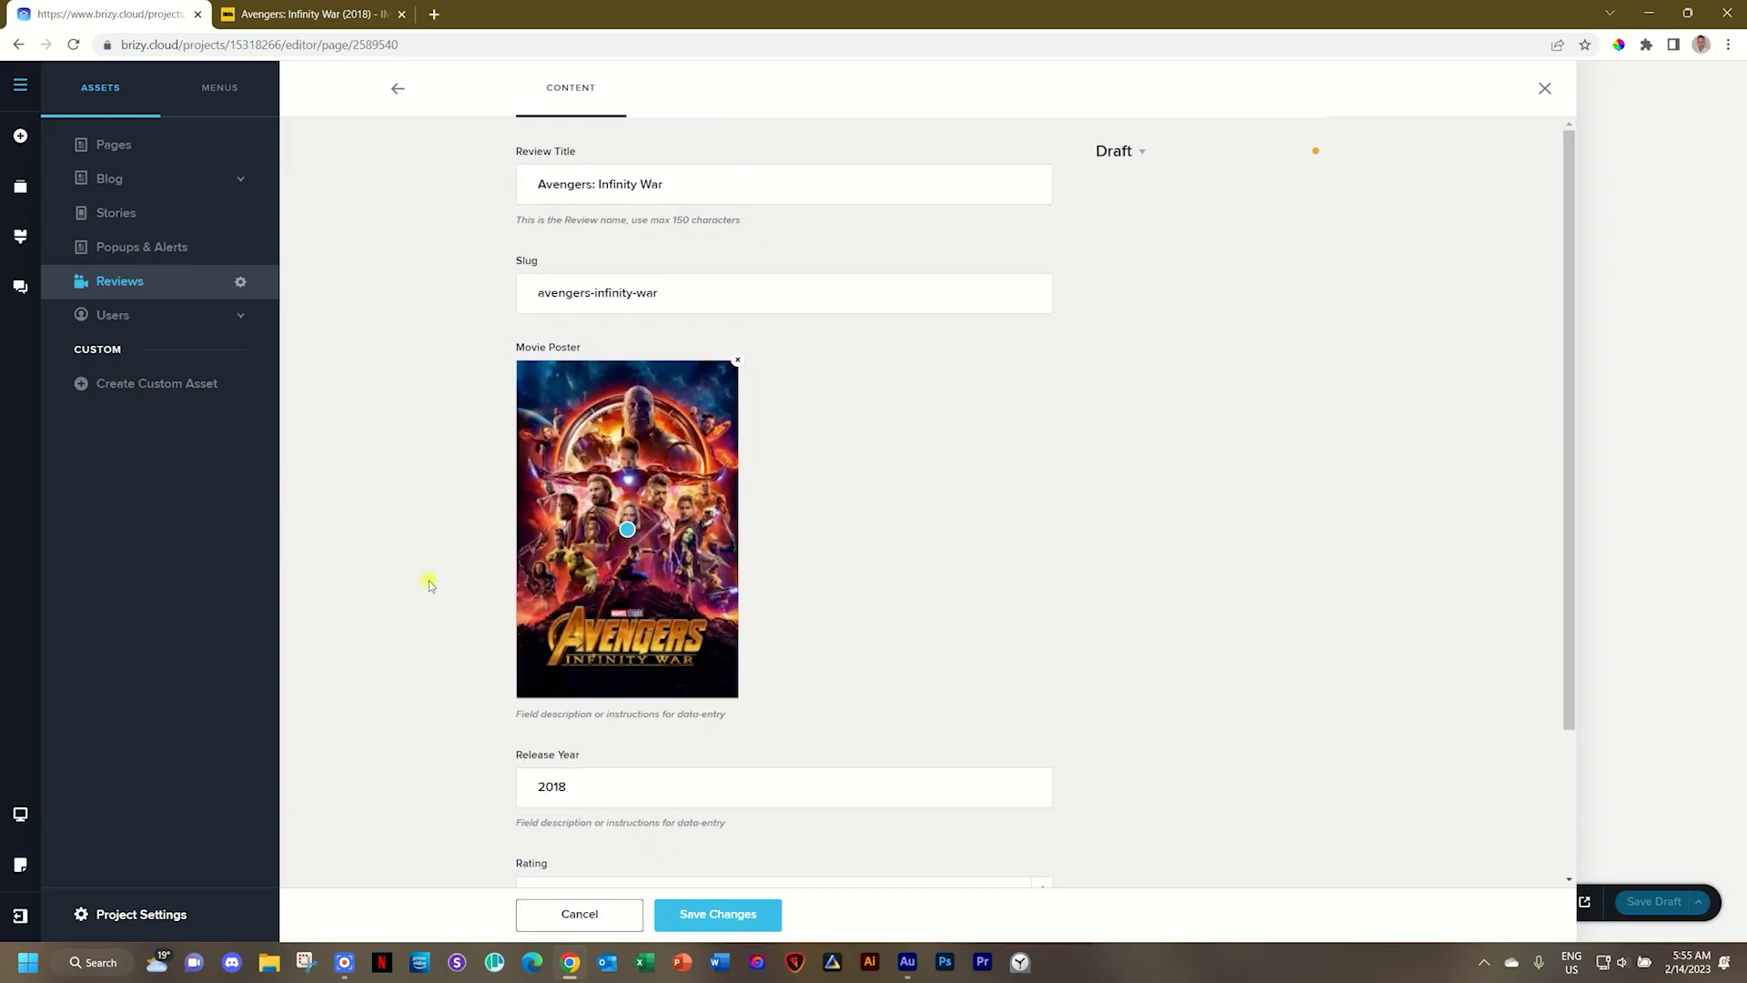
Enter release year 2018, rating 4.2 and choose a genre
scroll("down", 3)
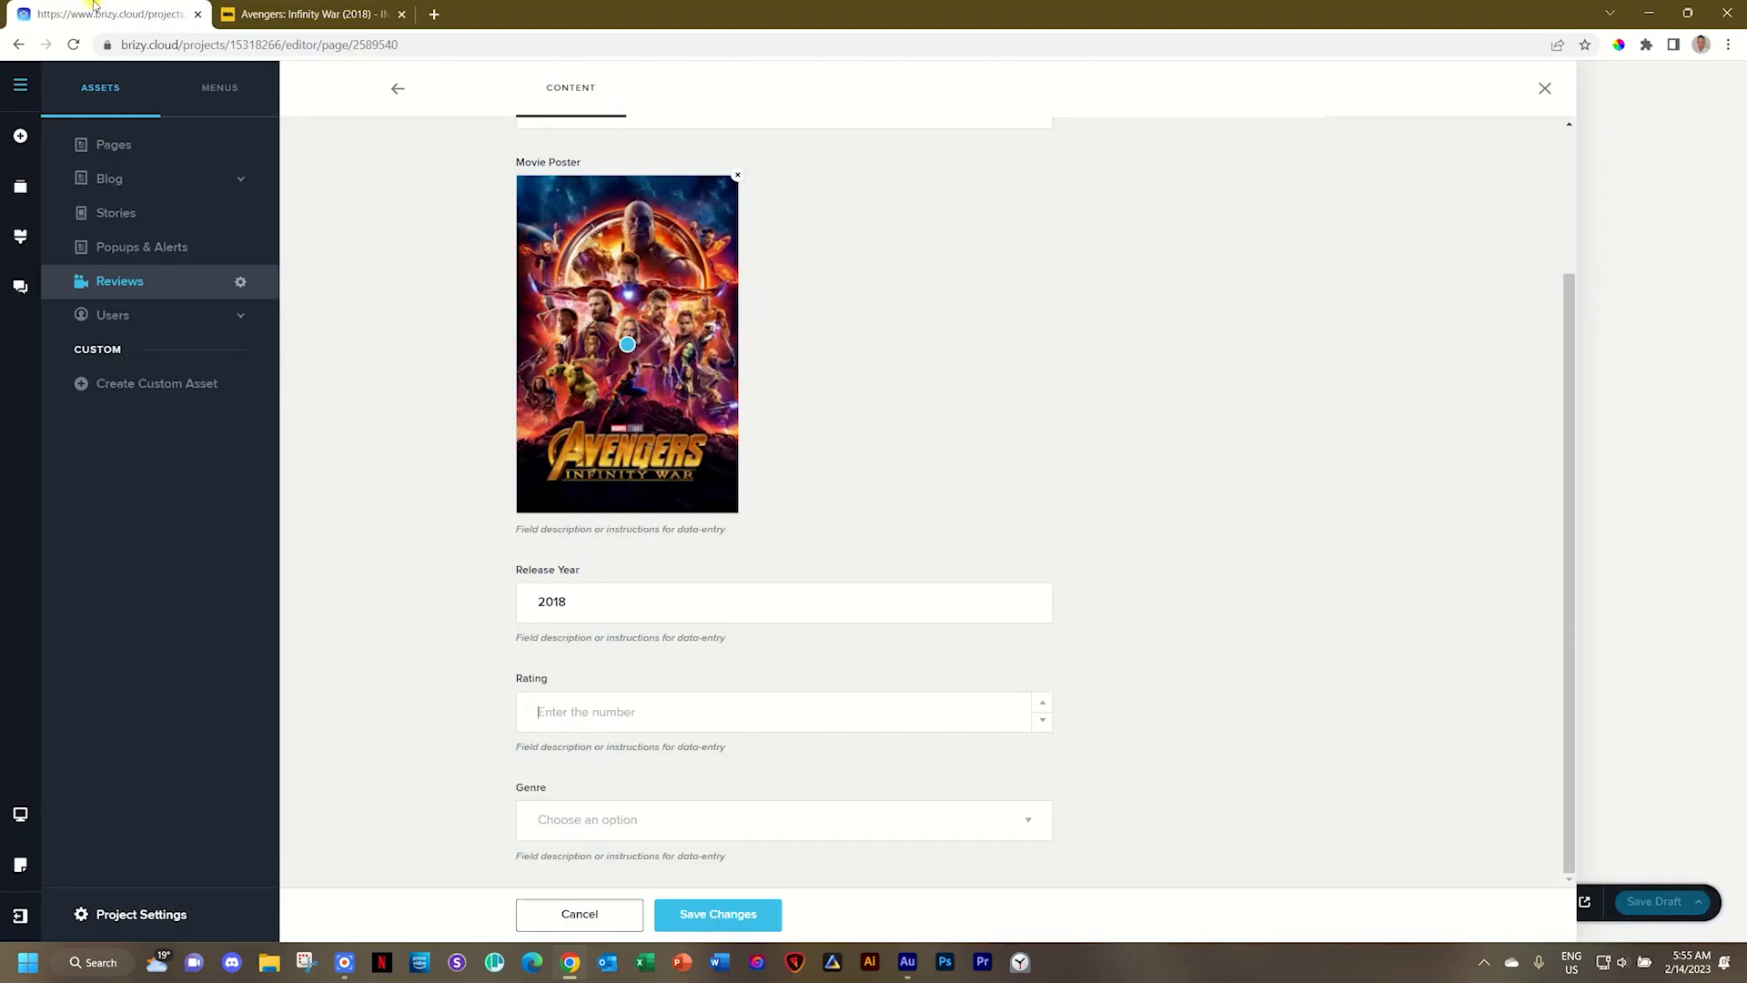
type("8")
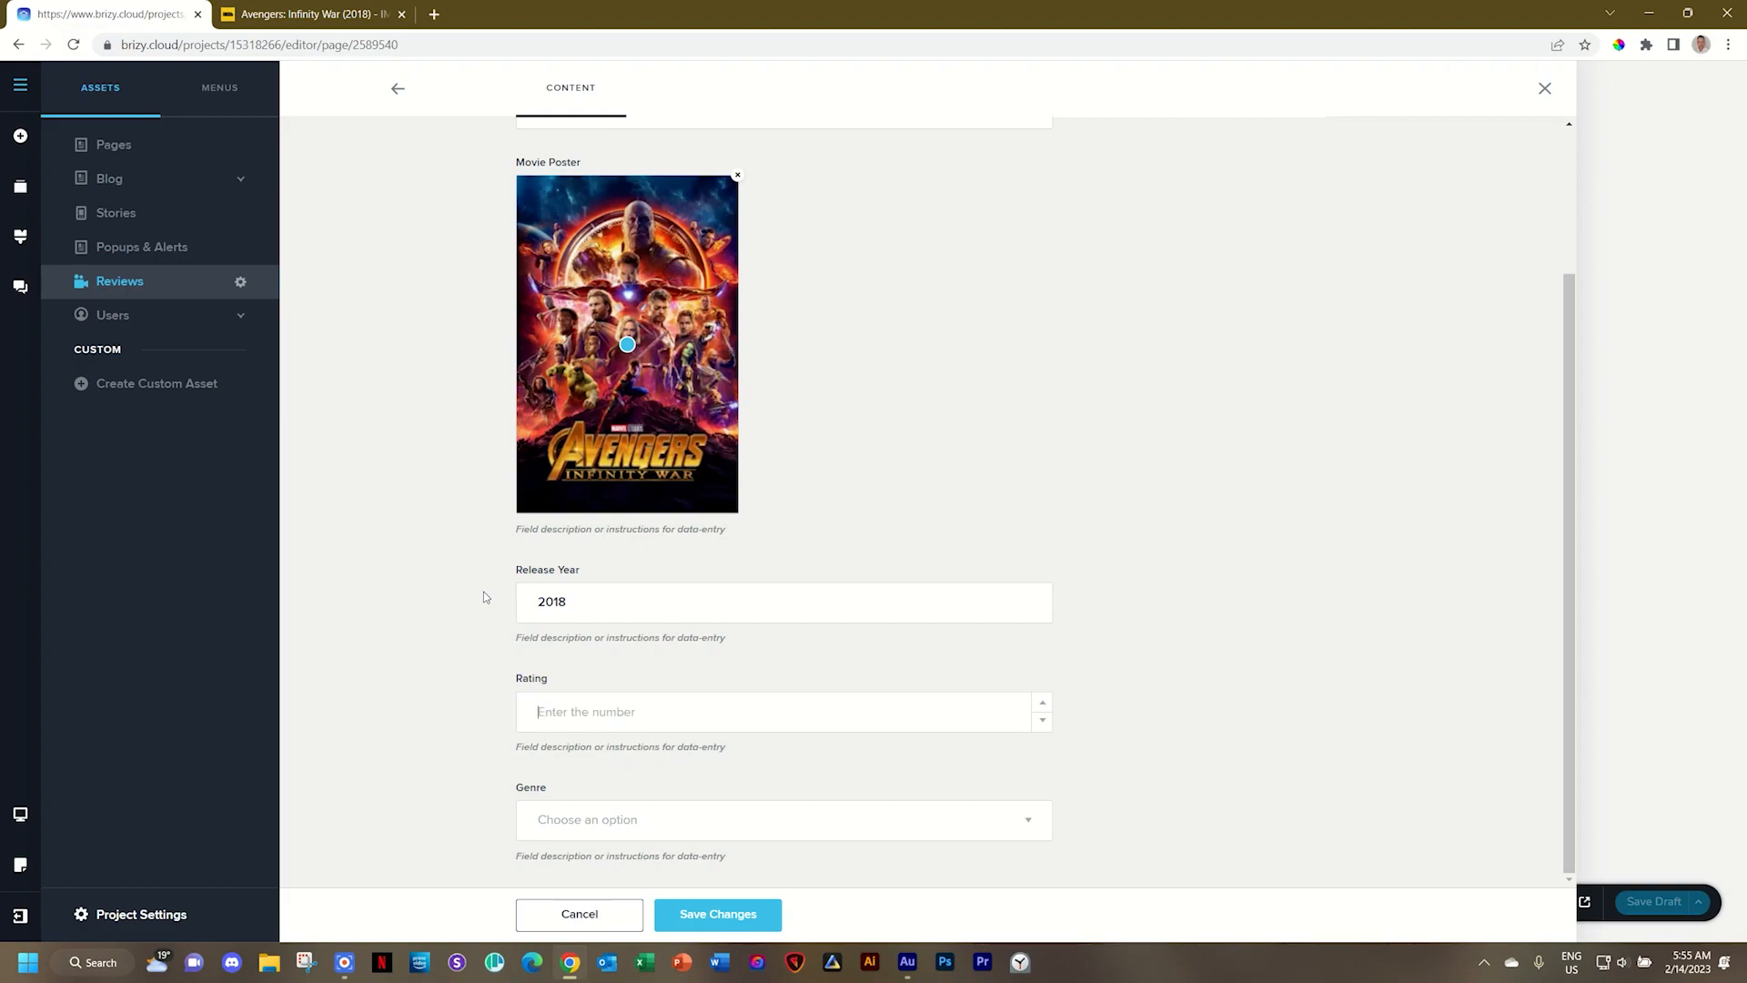
type("4.2")
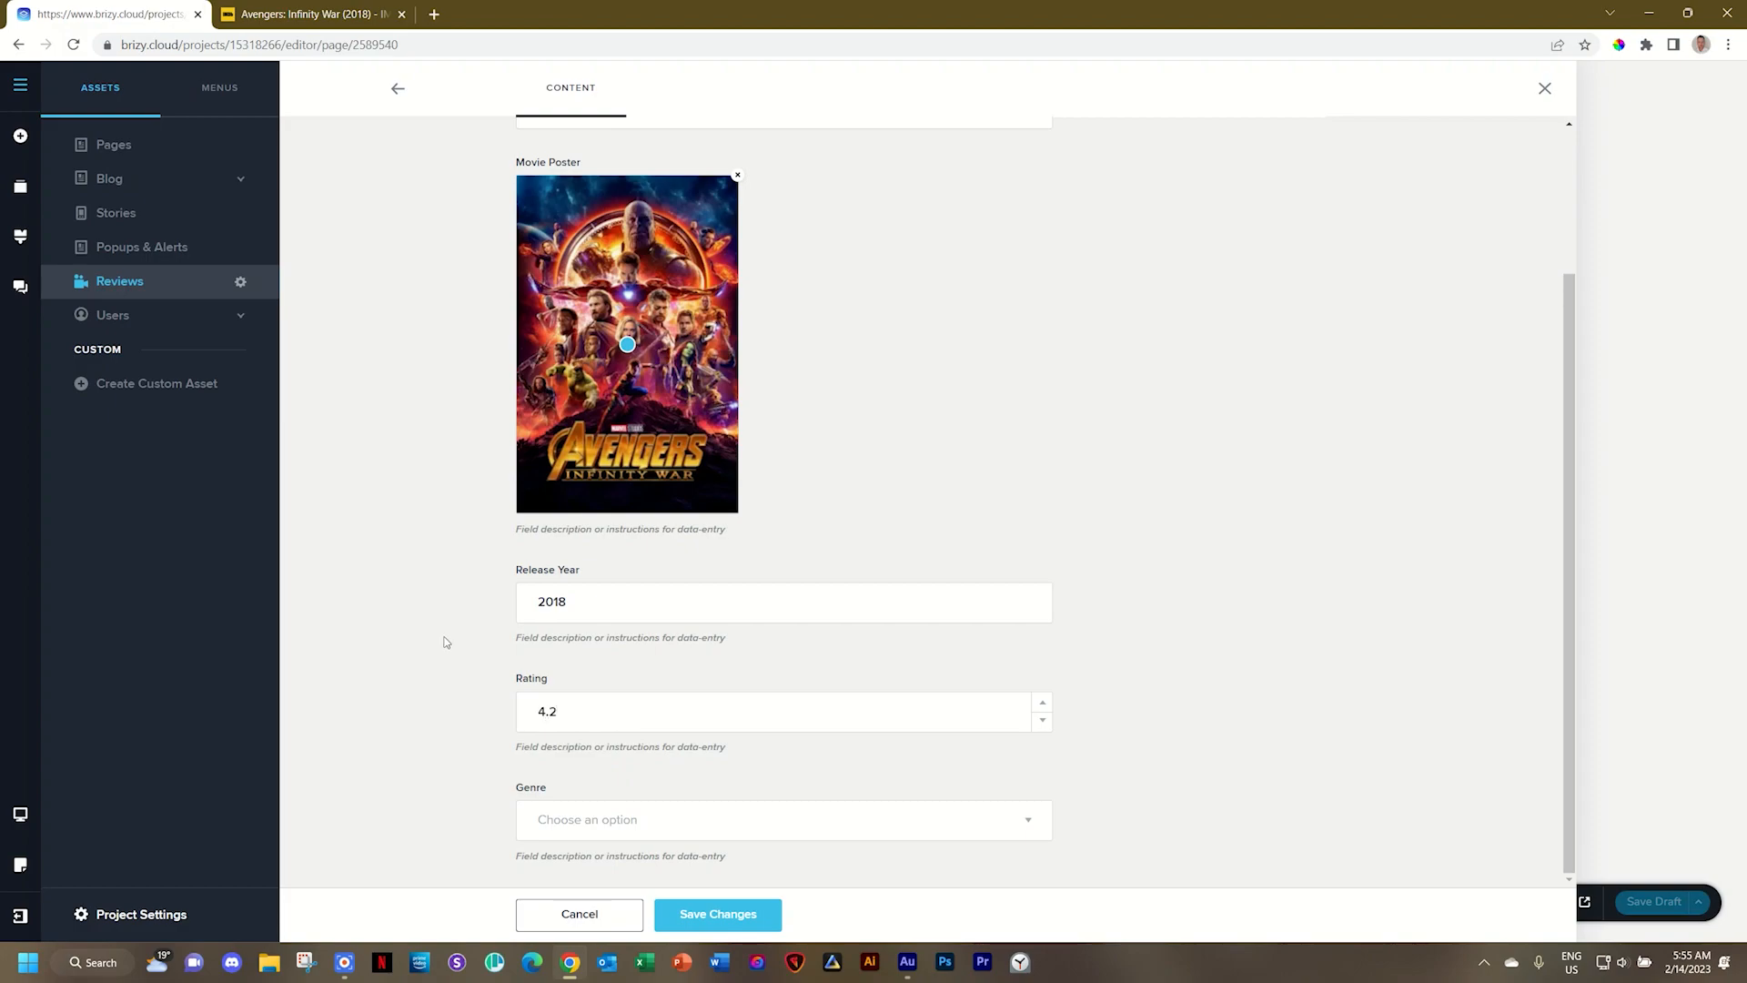
left_click(783, 820)
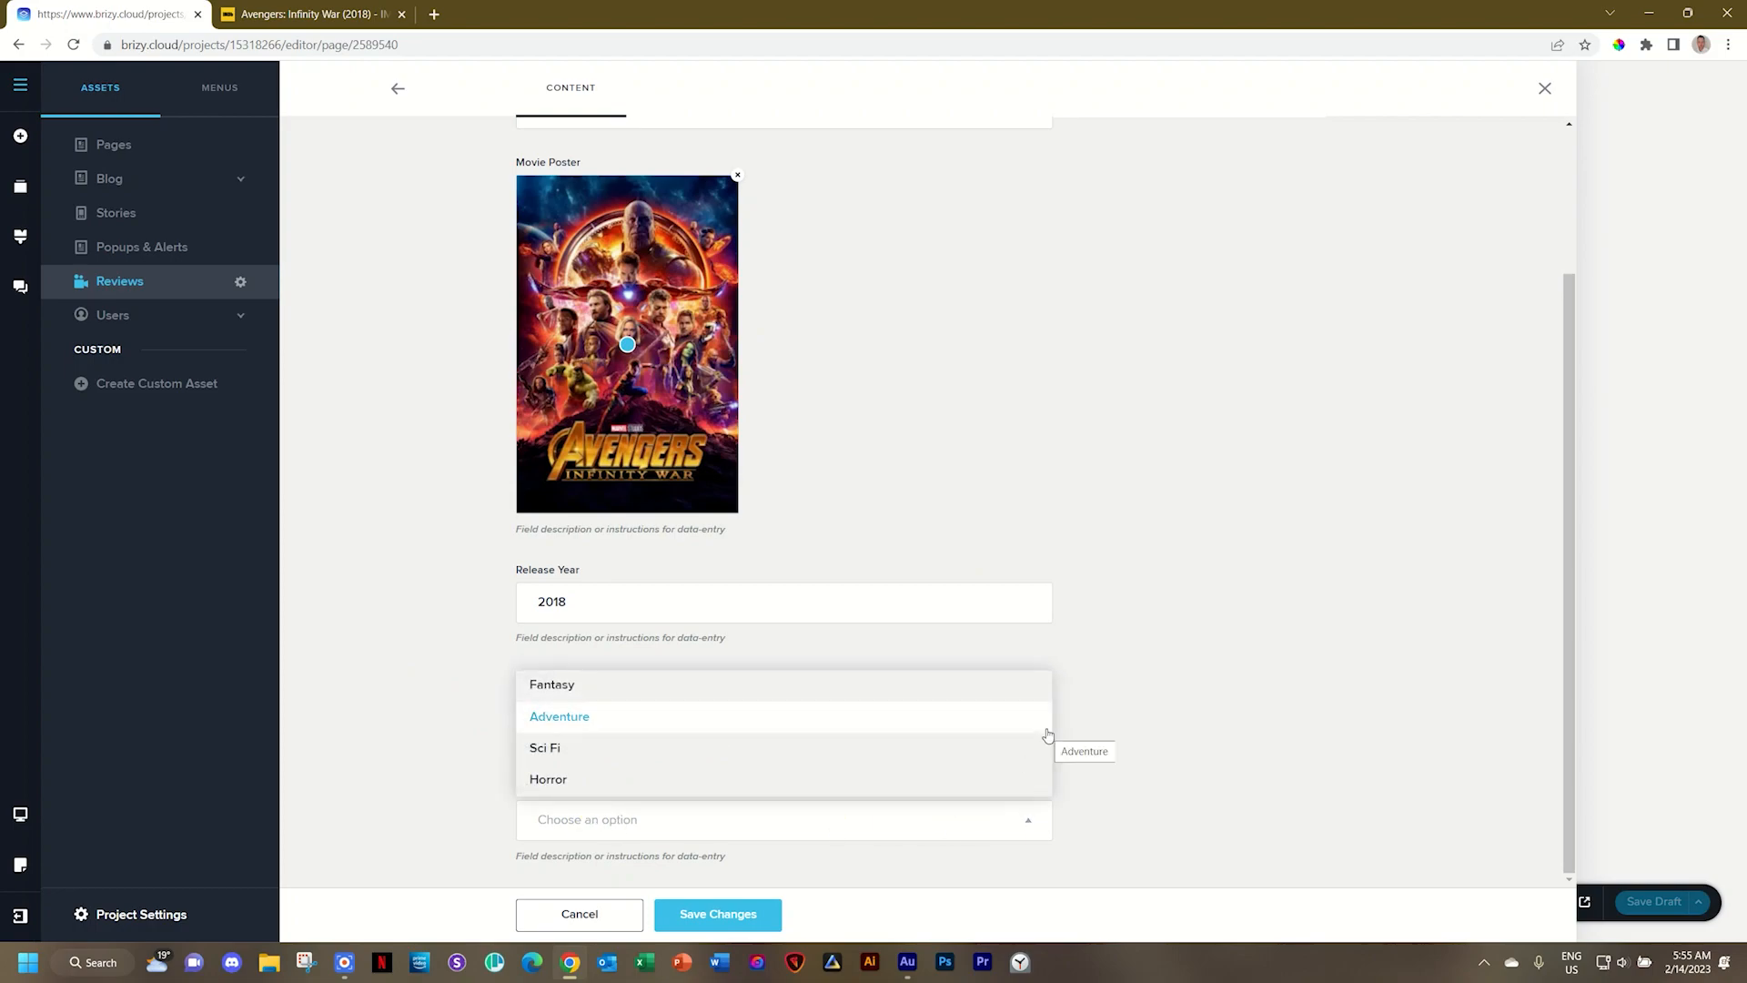
mouse_move(616, 688)
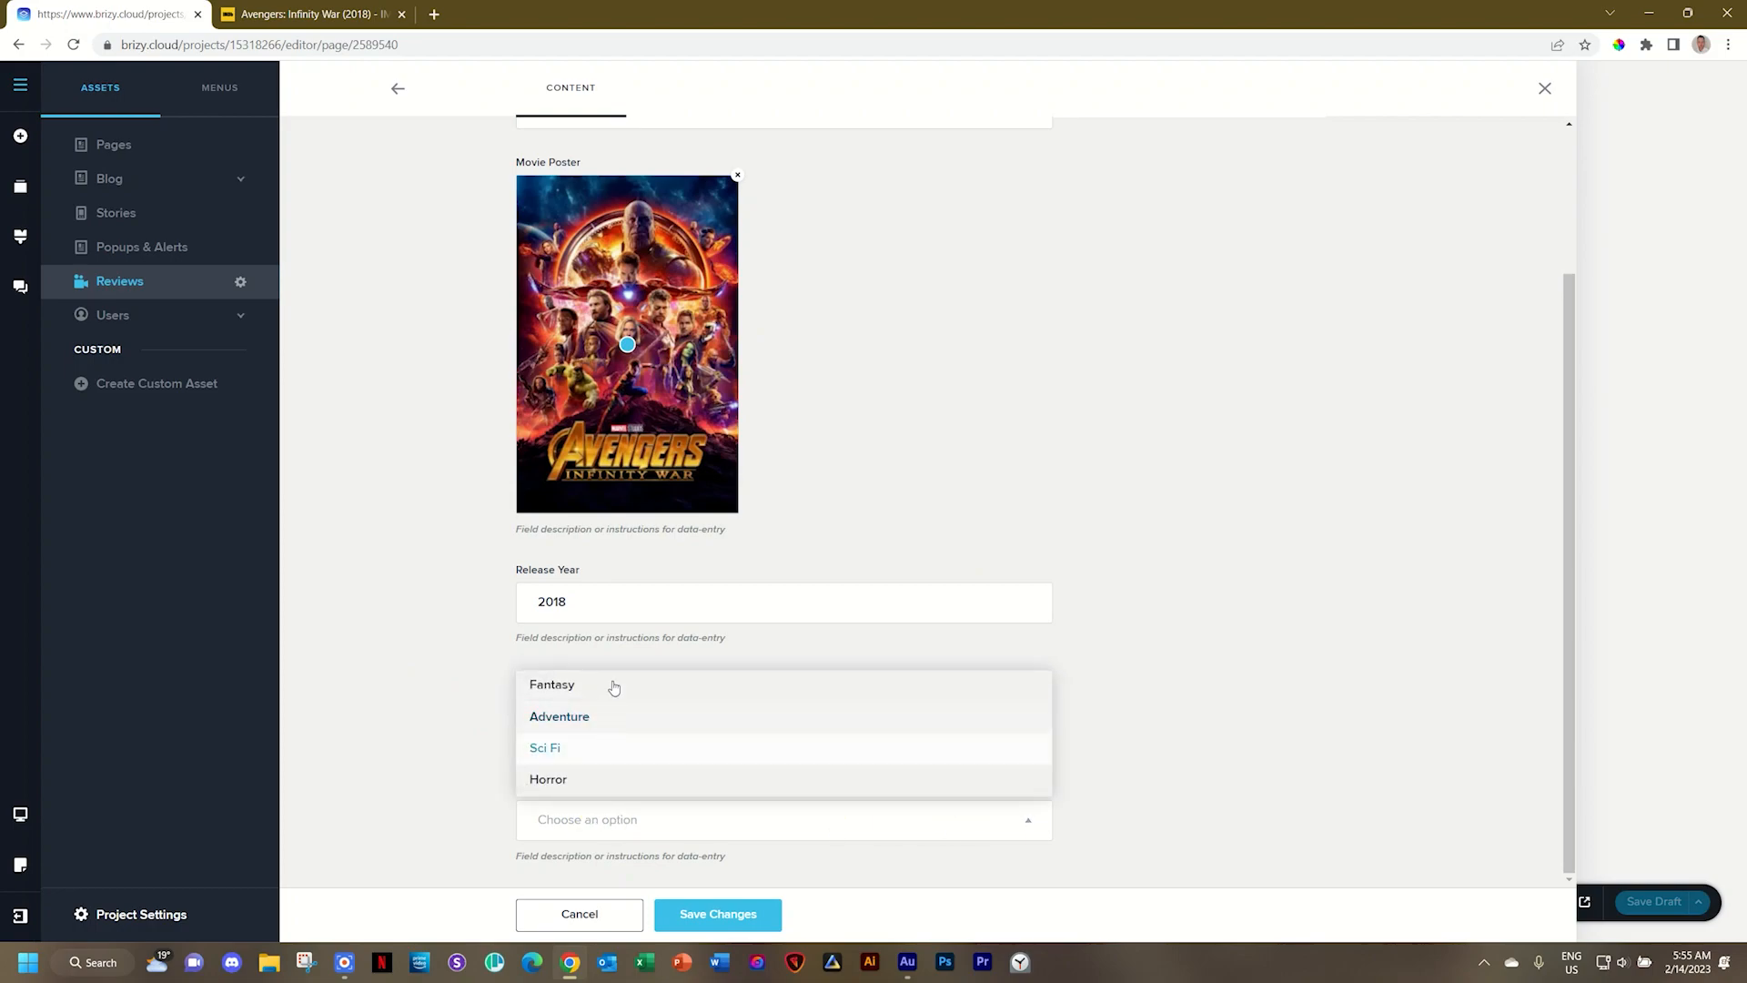
left_click(552, 685)
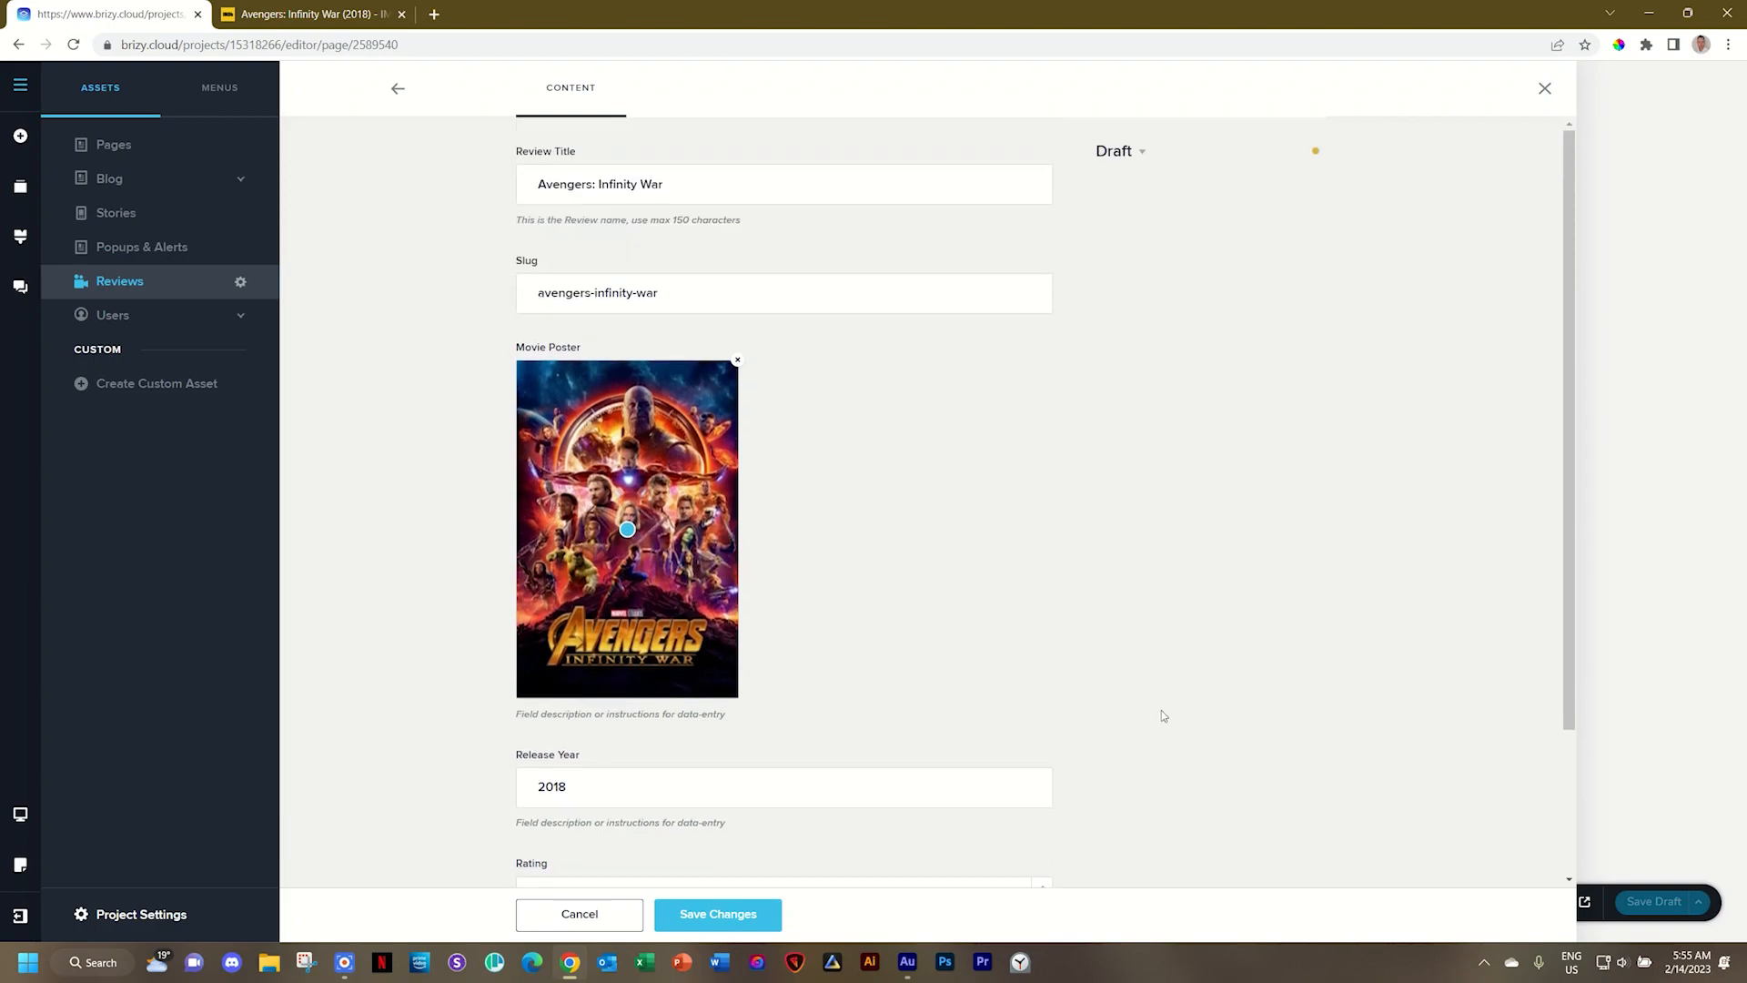
Change the review's status from Draft to Published and update it
left_click(1121, 151)
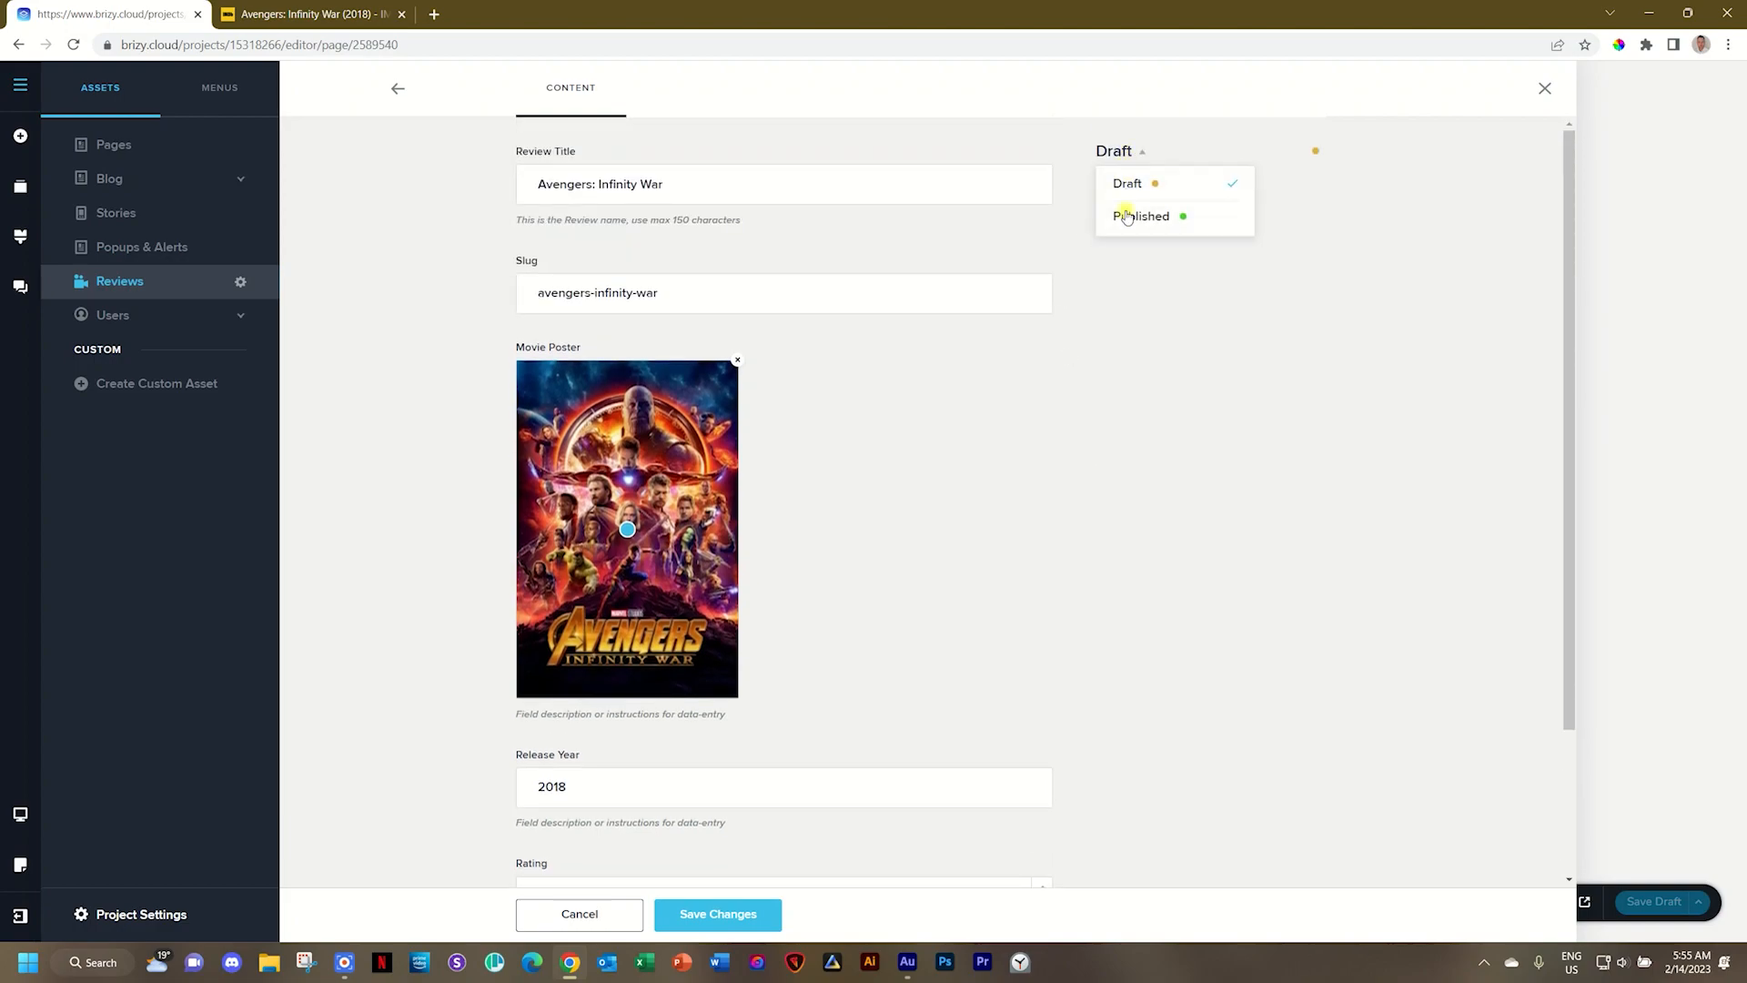
left_click(1140, 215)
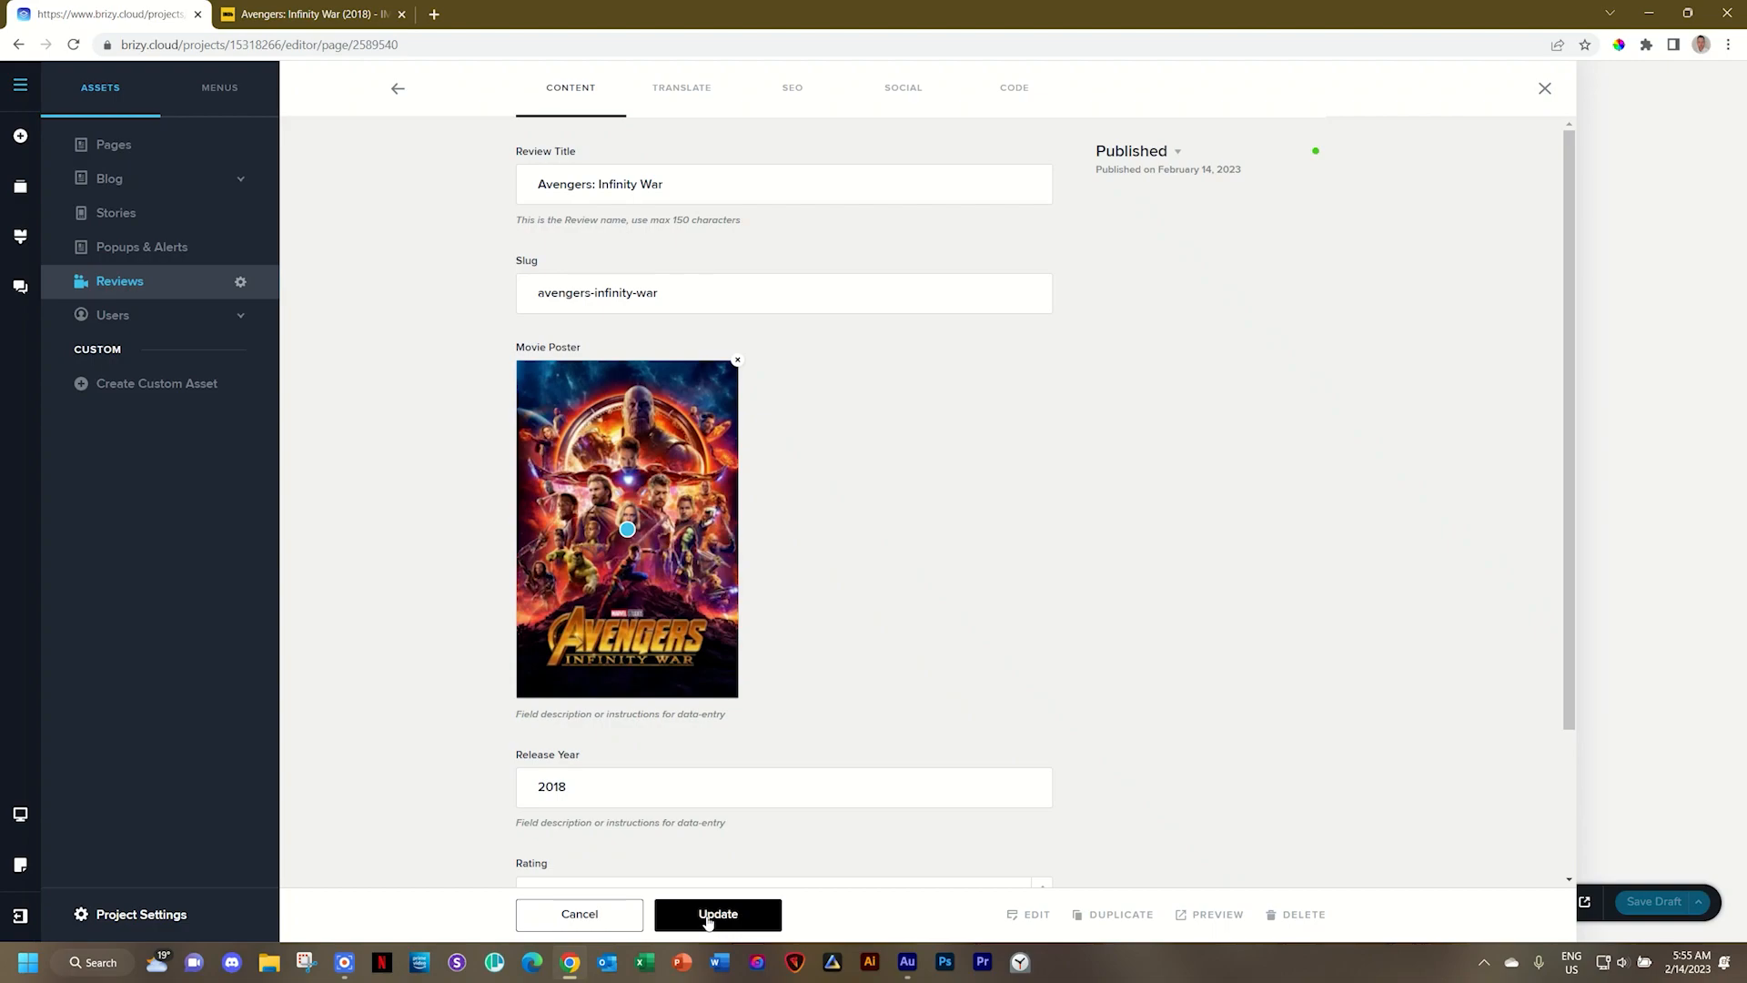
left_click(717, 914)
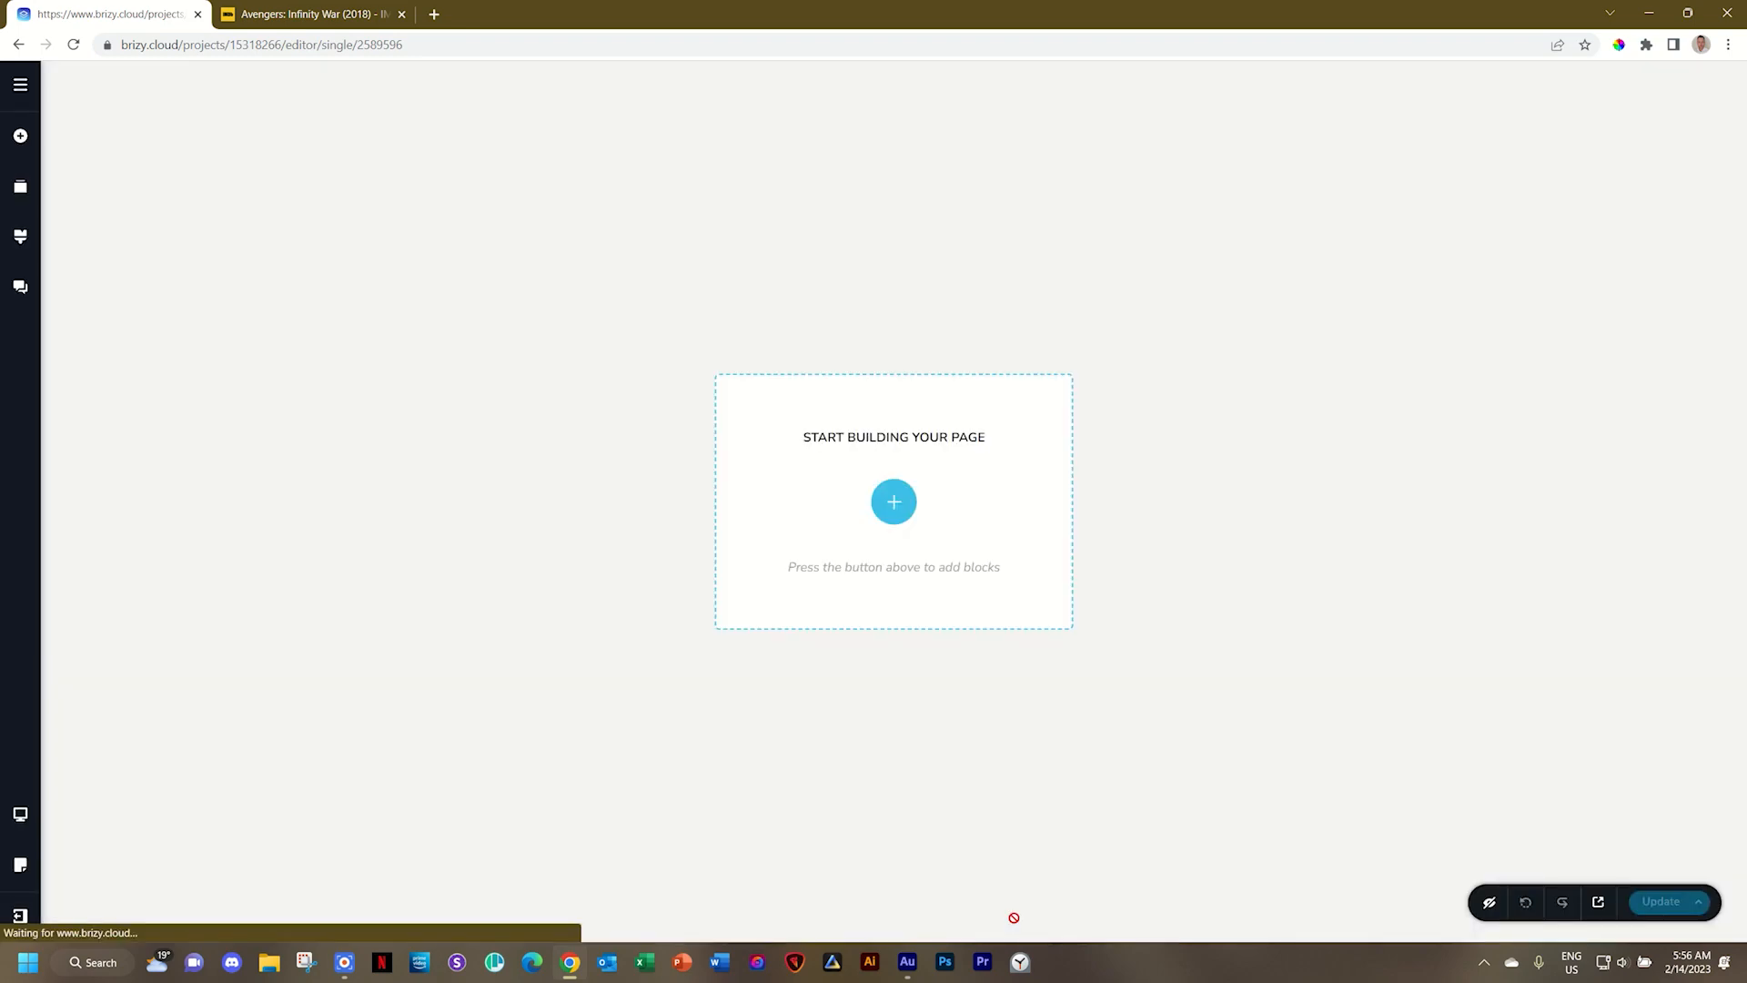
Add the template's first block as an empty Create-your-own custom block
left_click(894, 503)
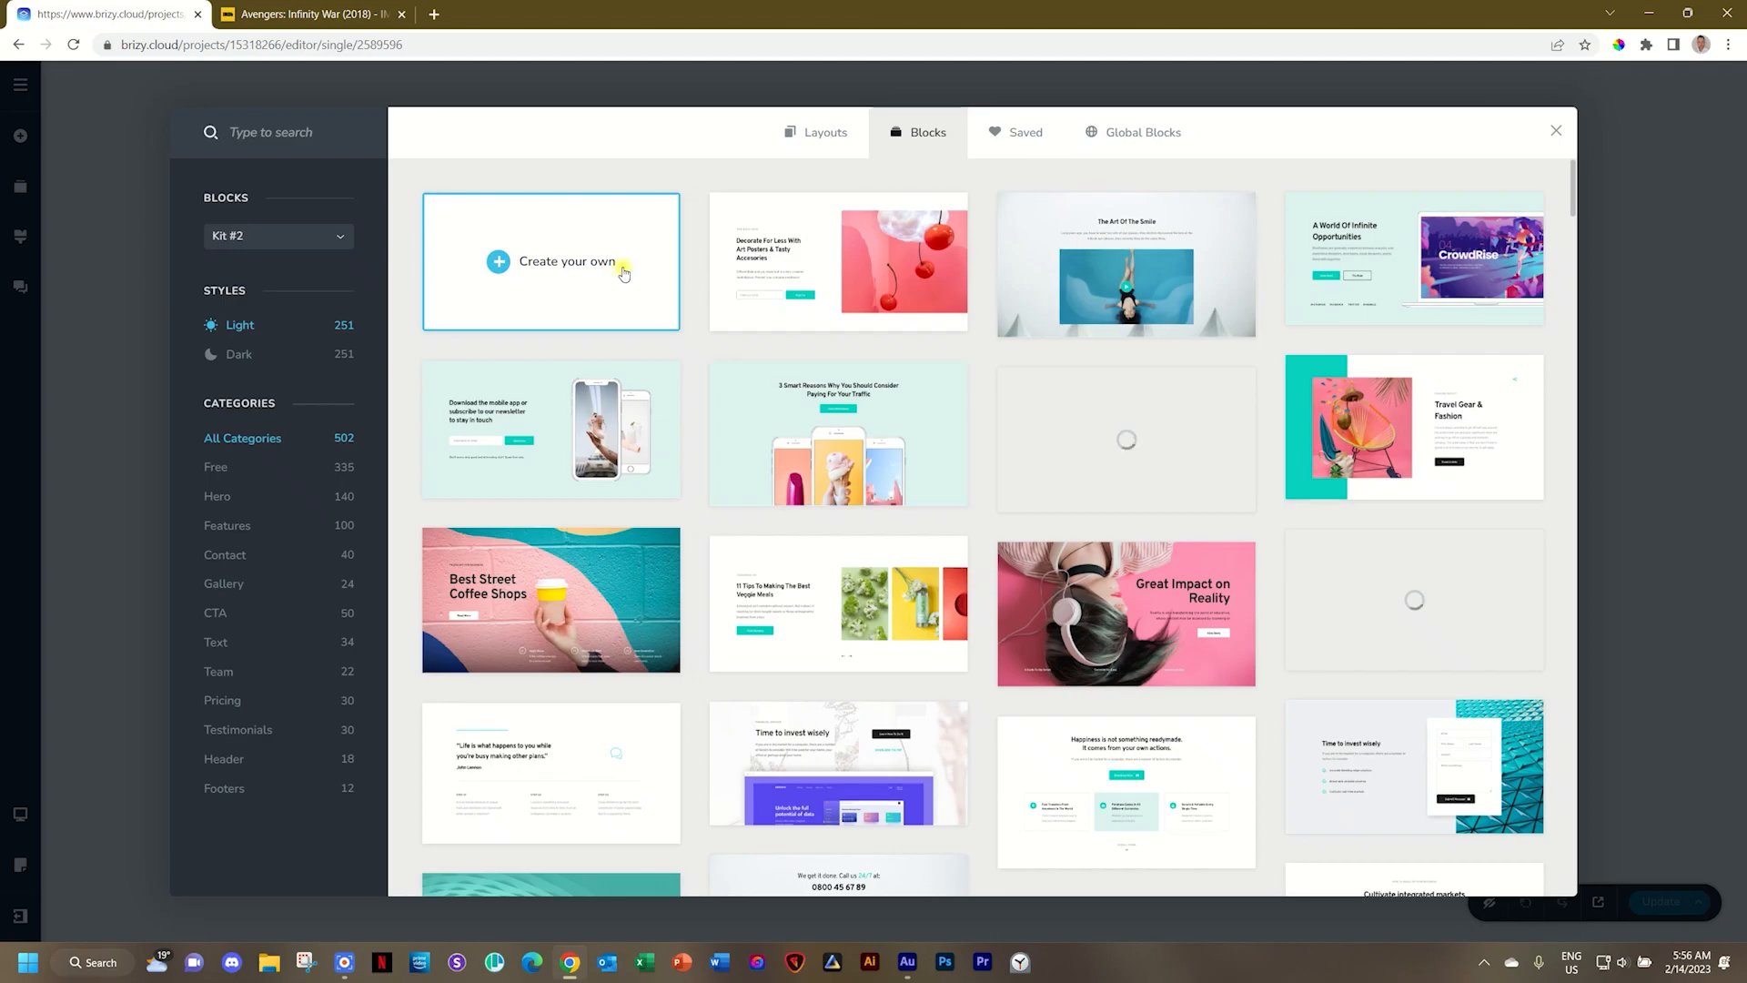
left_click(551, 262)
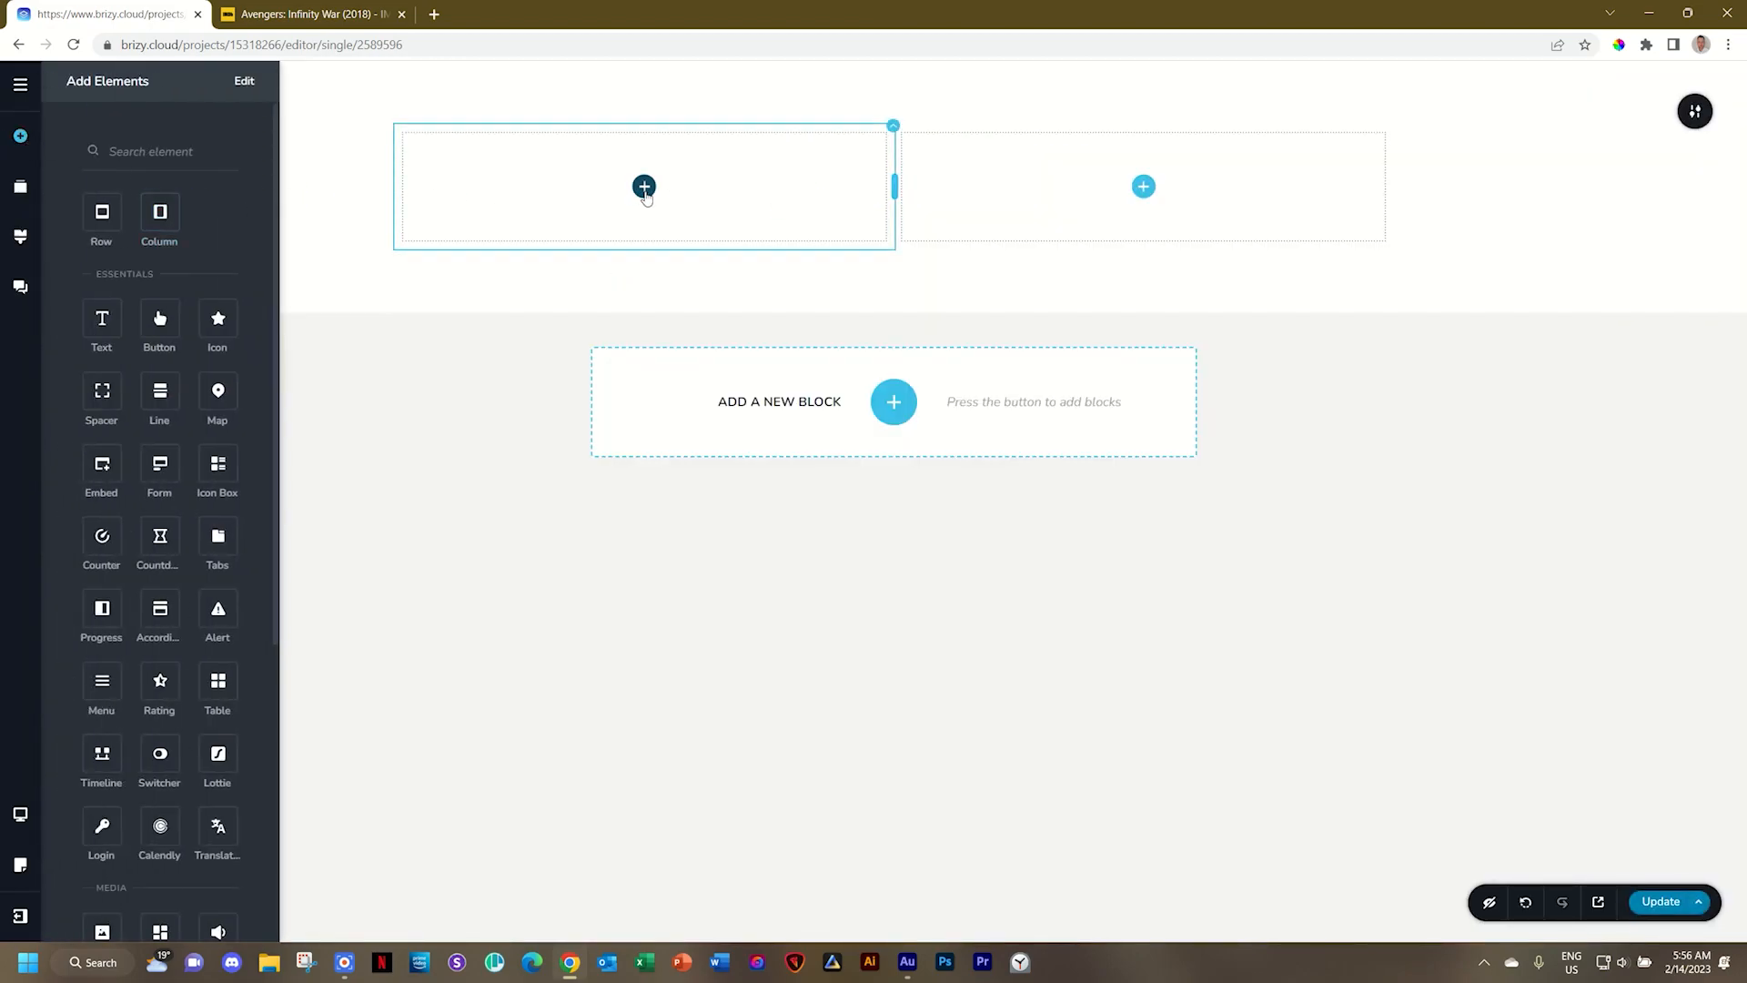
scroll("down", 3)
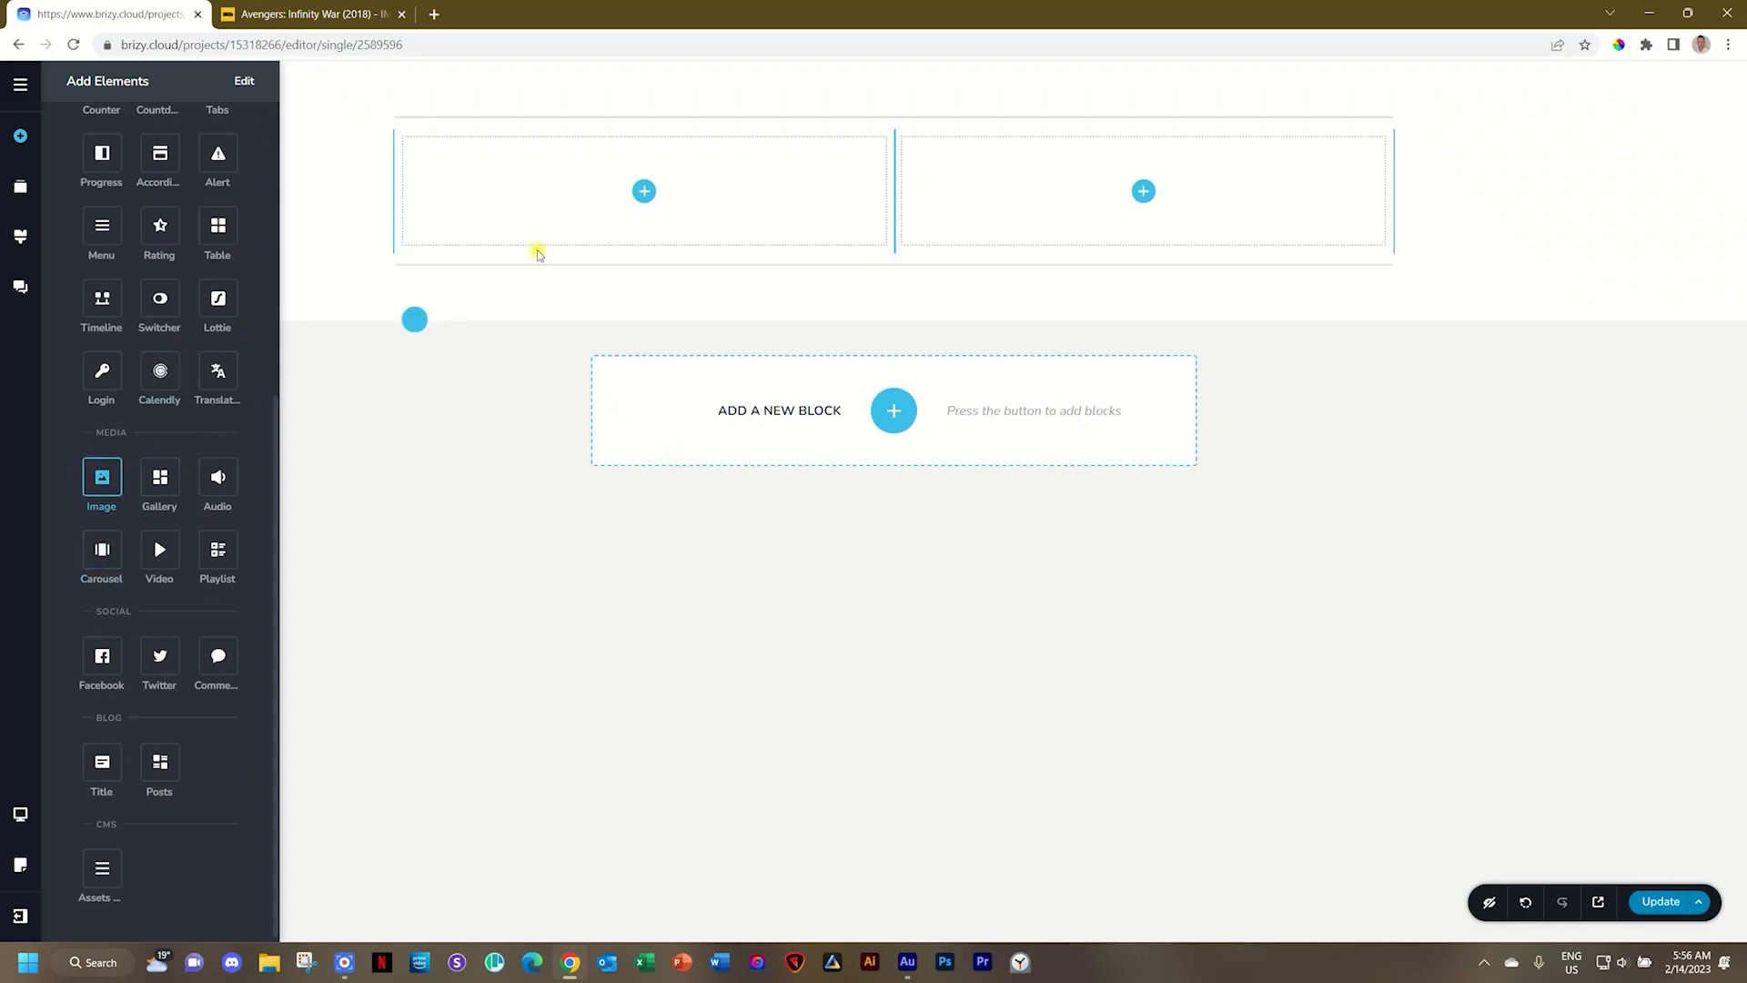
Place an Image in the left column sourced from the Movie Poster field and narrow that column
left_click(100, 477)
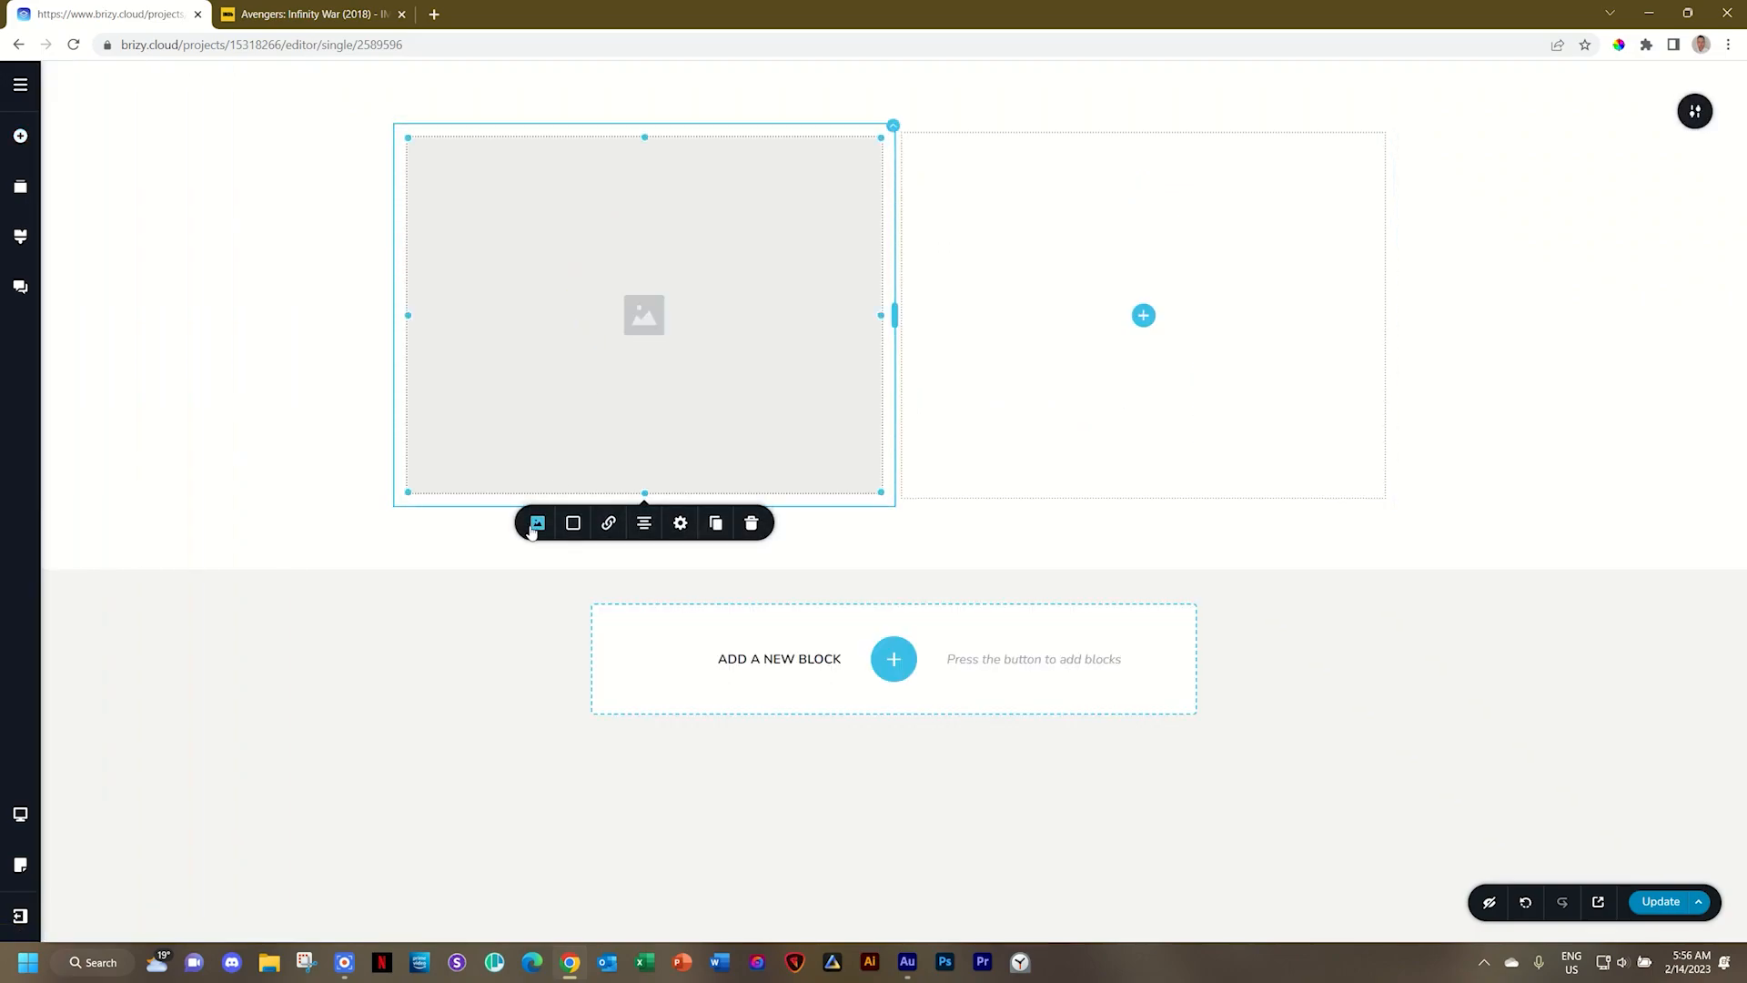
left_click(535, 525)
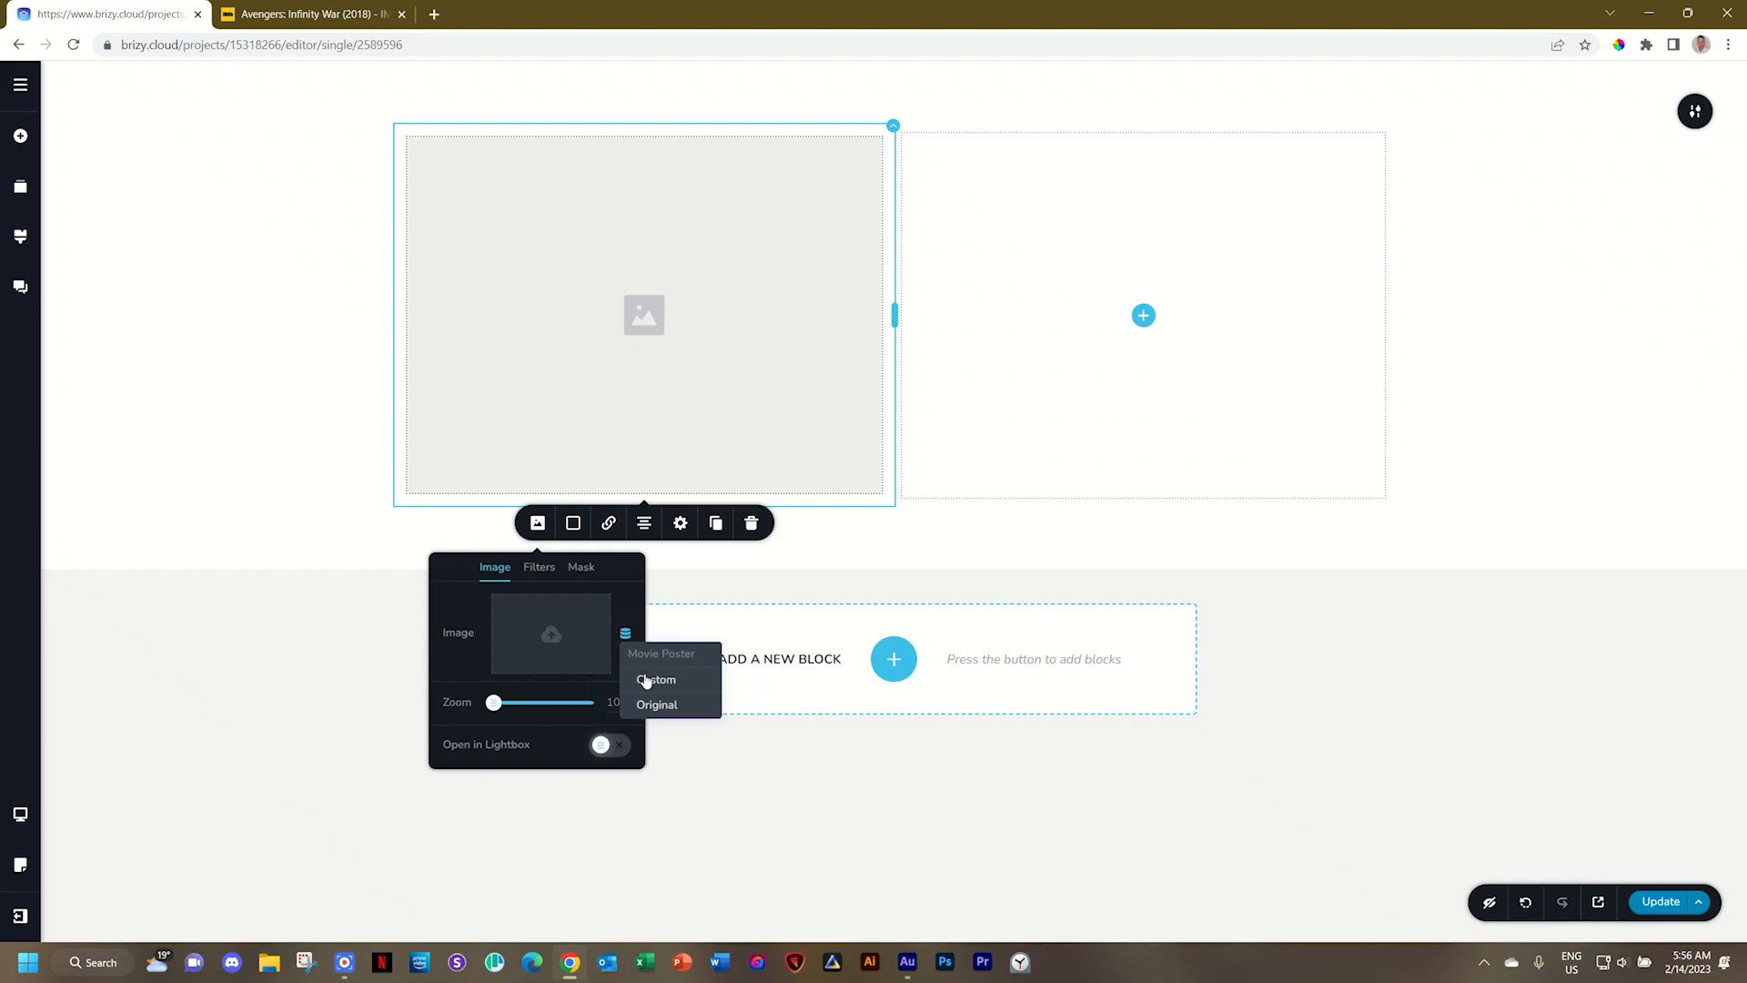
left_click(655, 681)
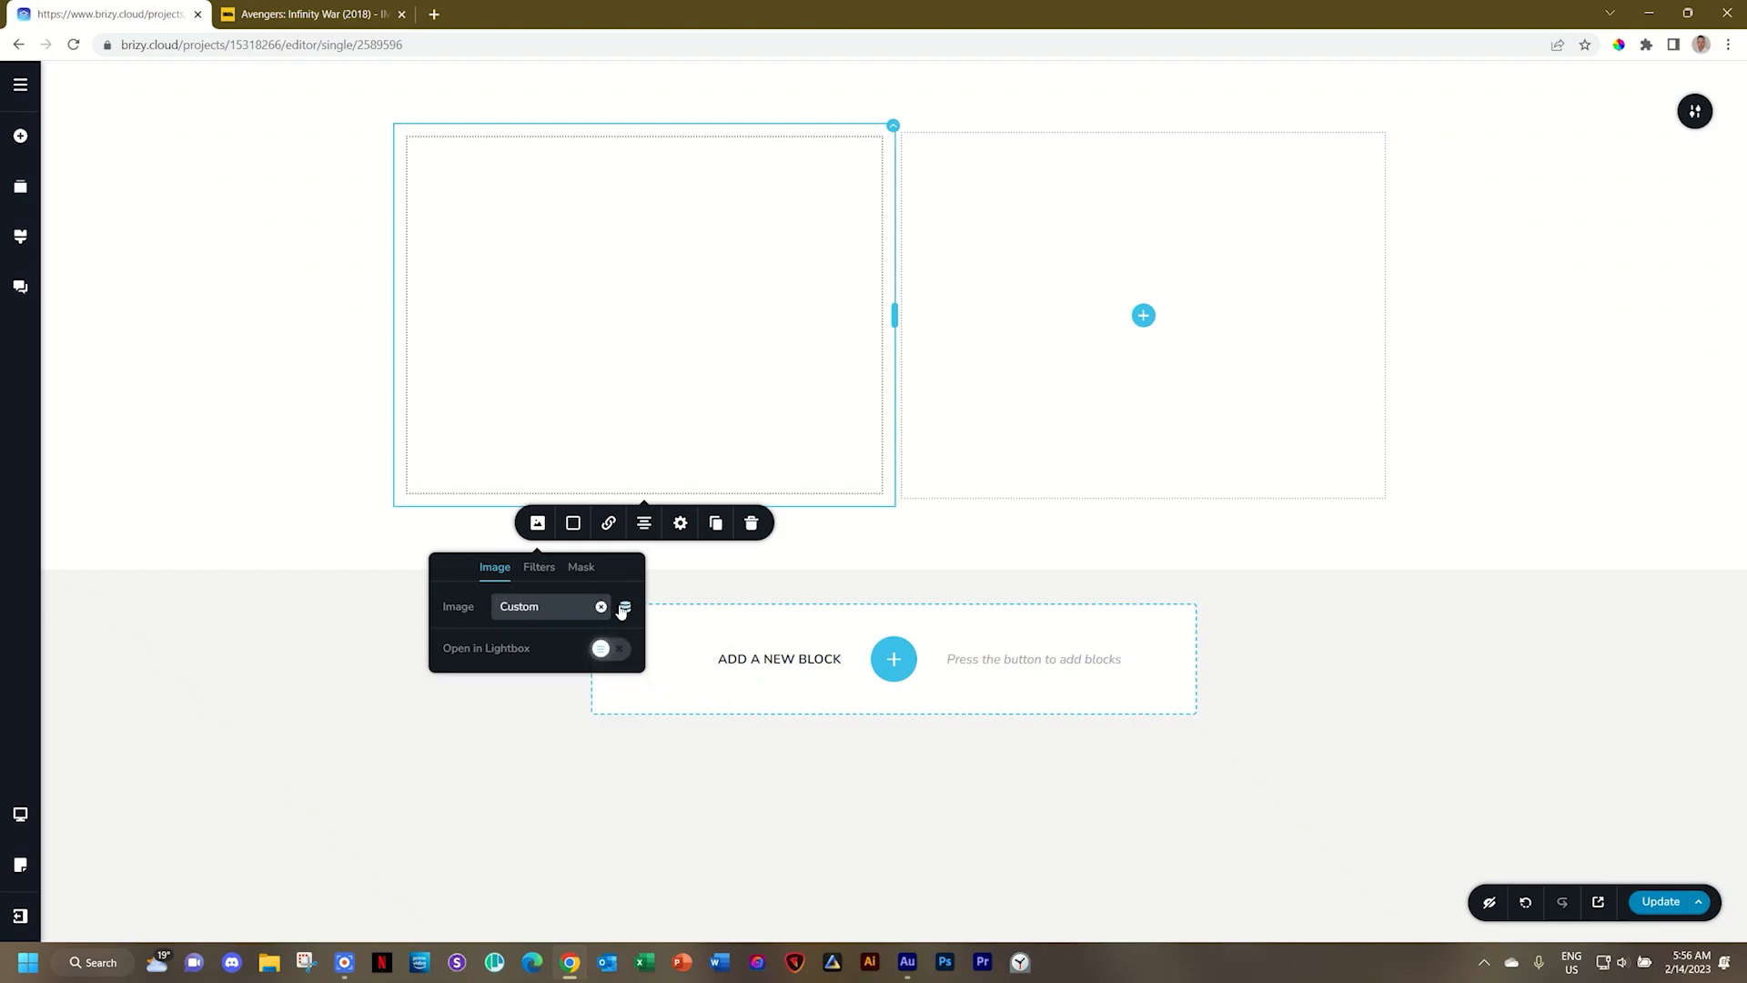
left_click(624, 608)
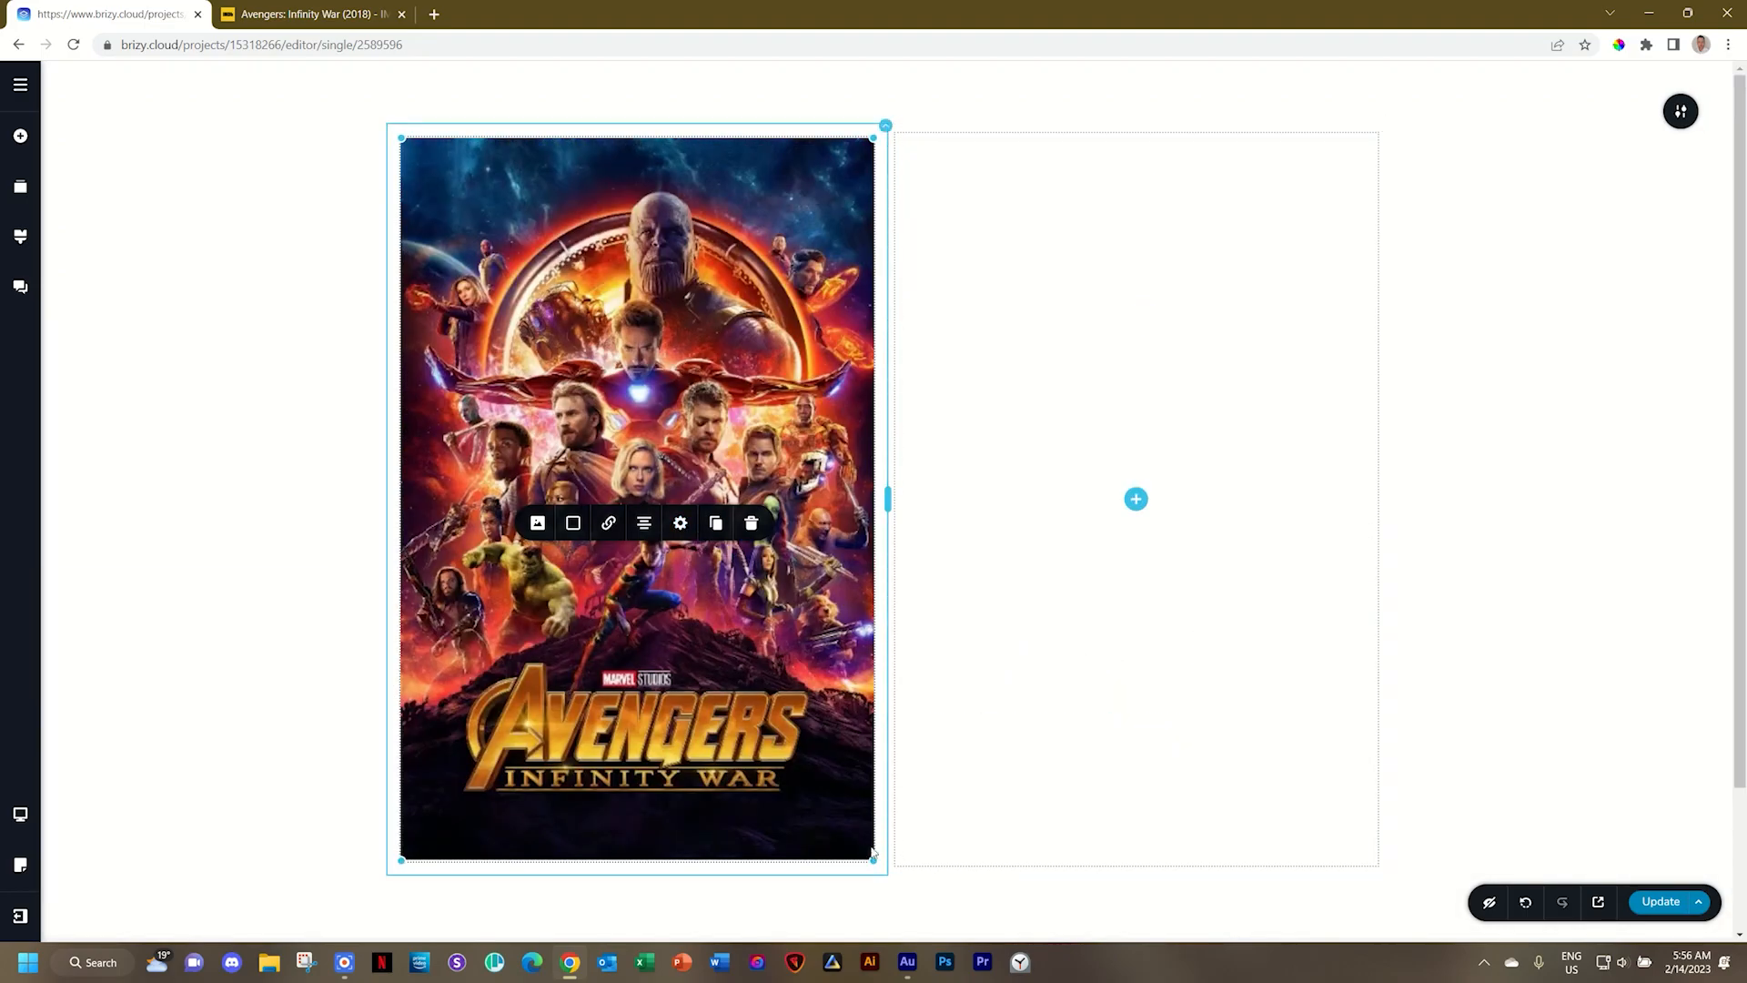
left_click_drag(872, 861, 646, 510)
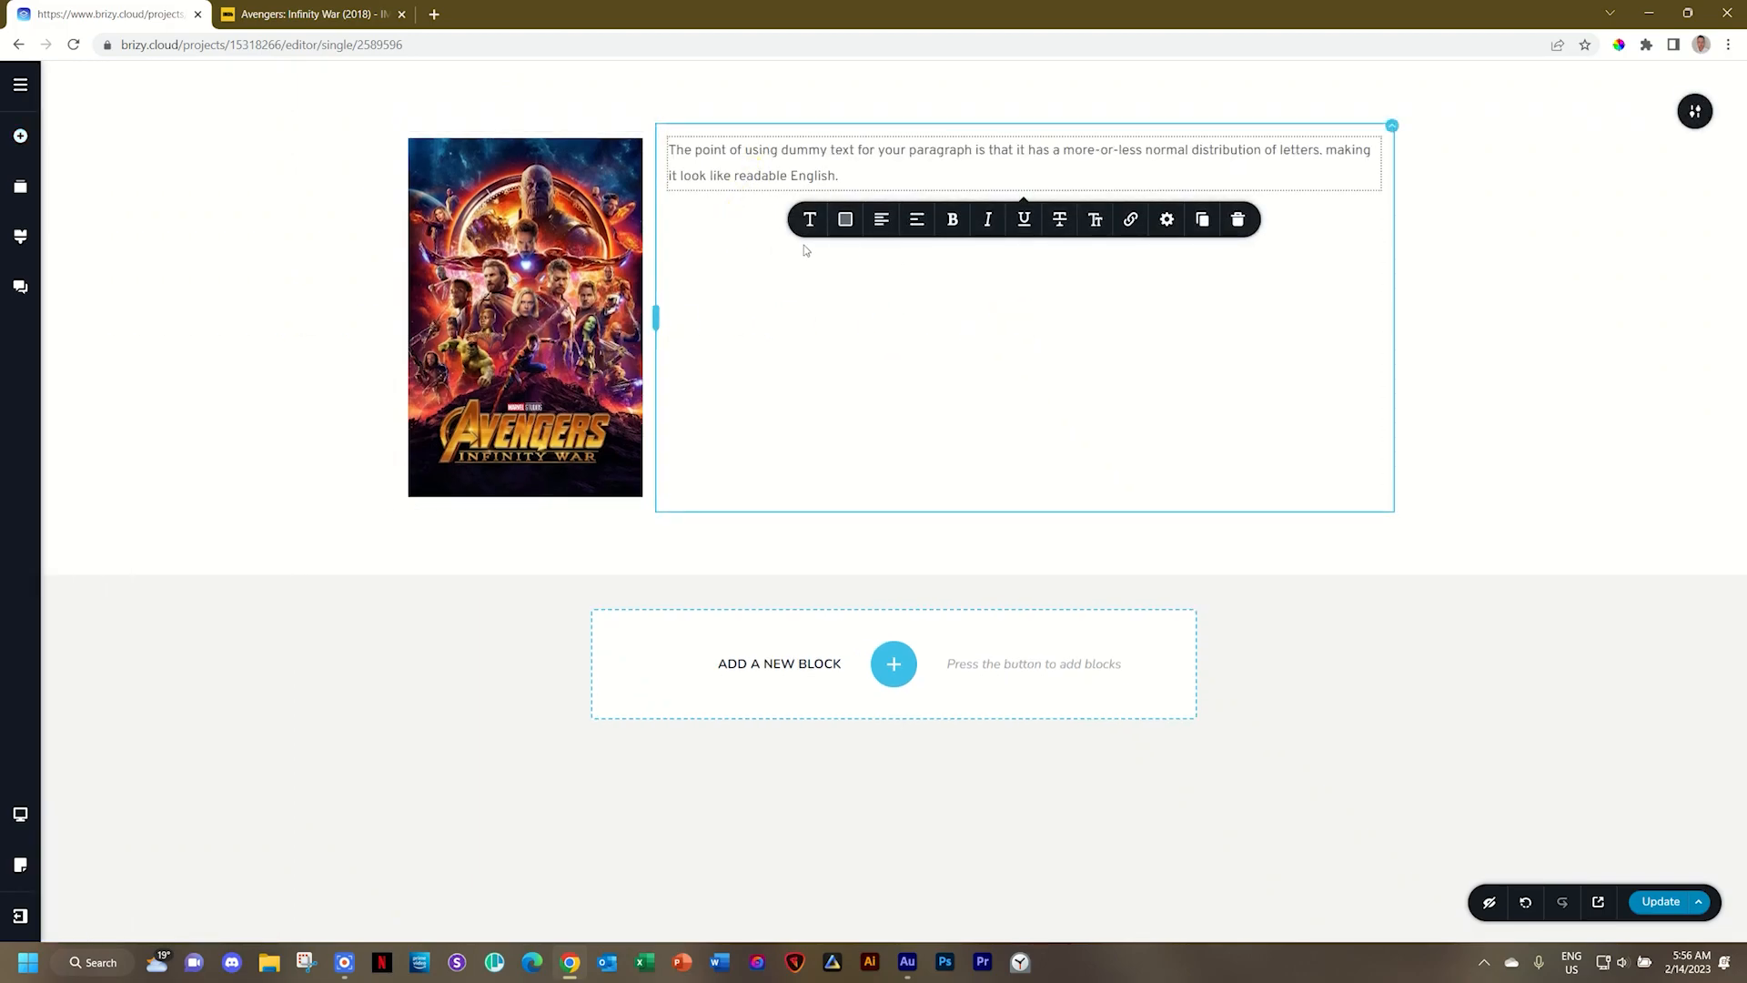
Bind the right-column text to the Review Title field and style it as Heading 1
left_click(810, 220)
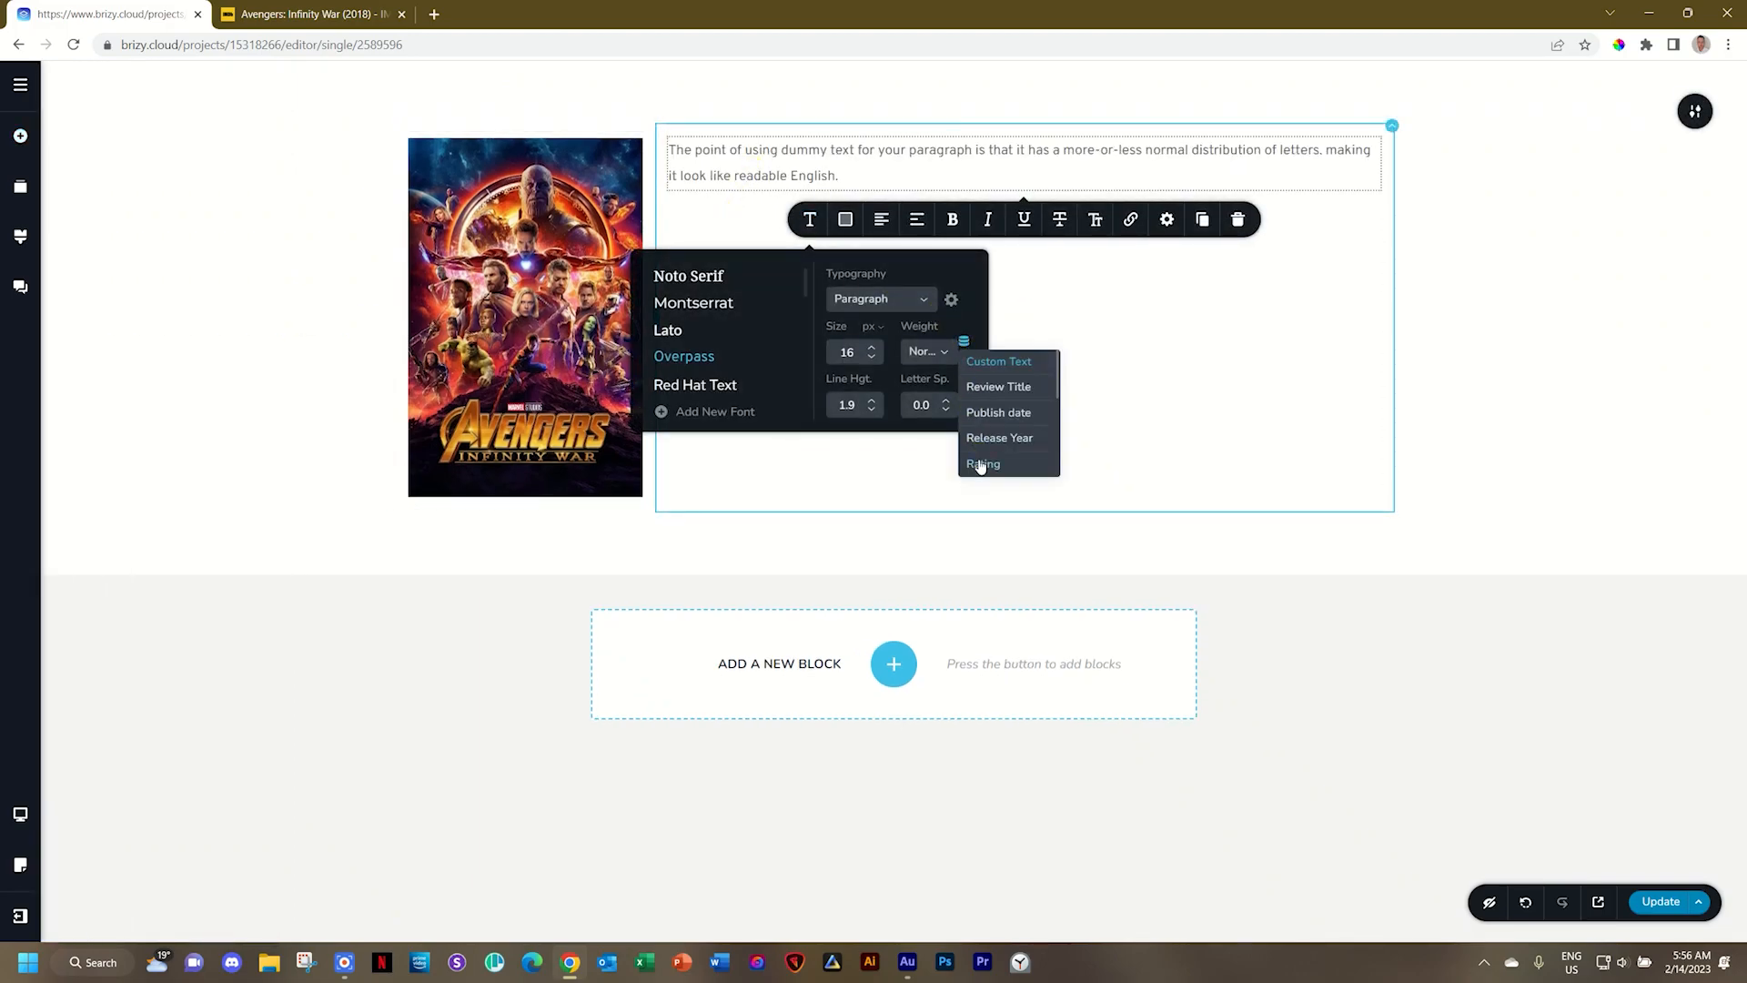
left_click(998, 361)
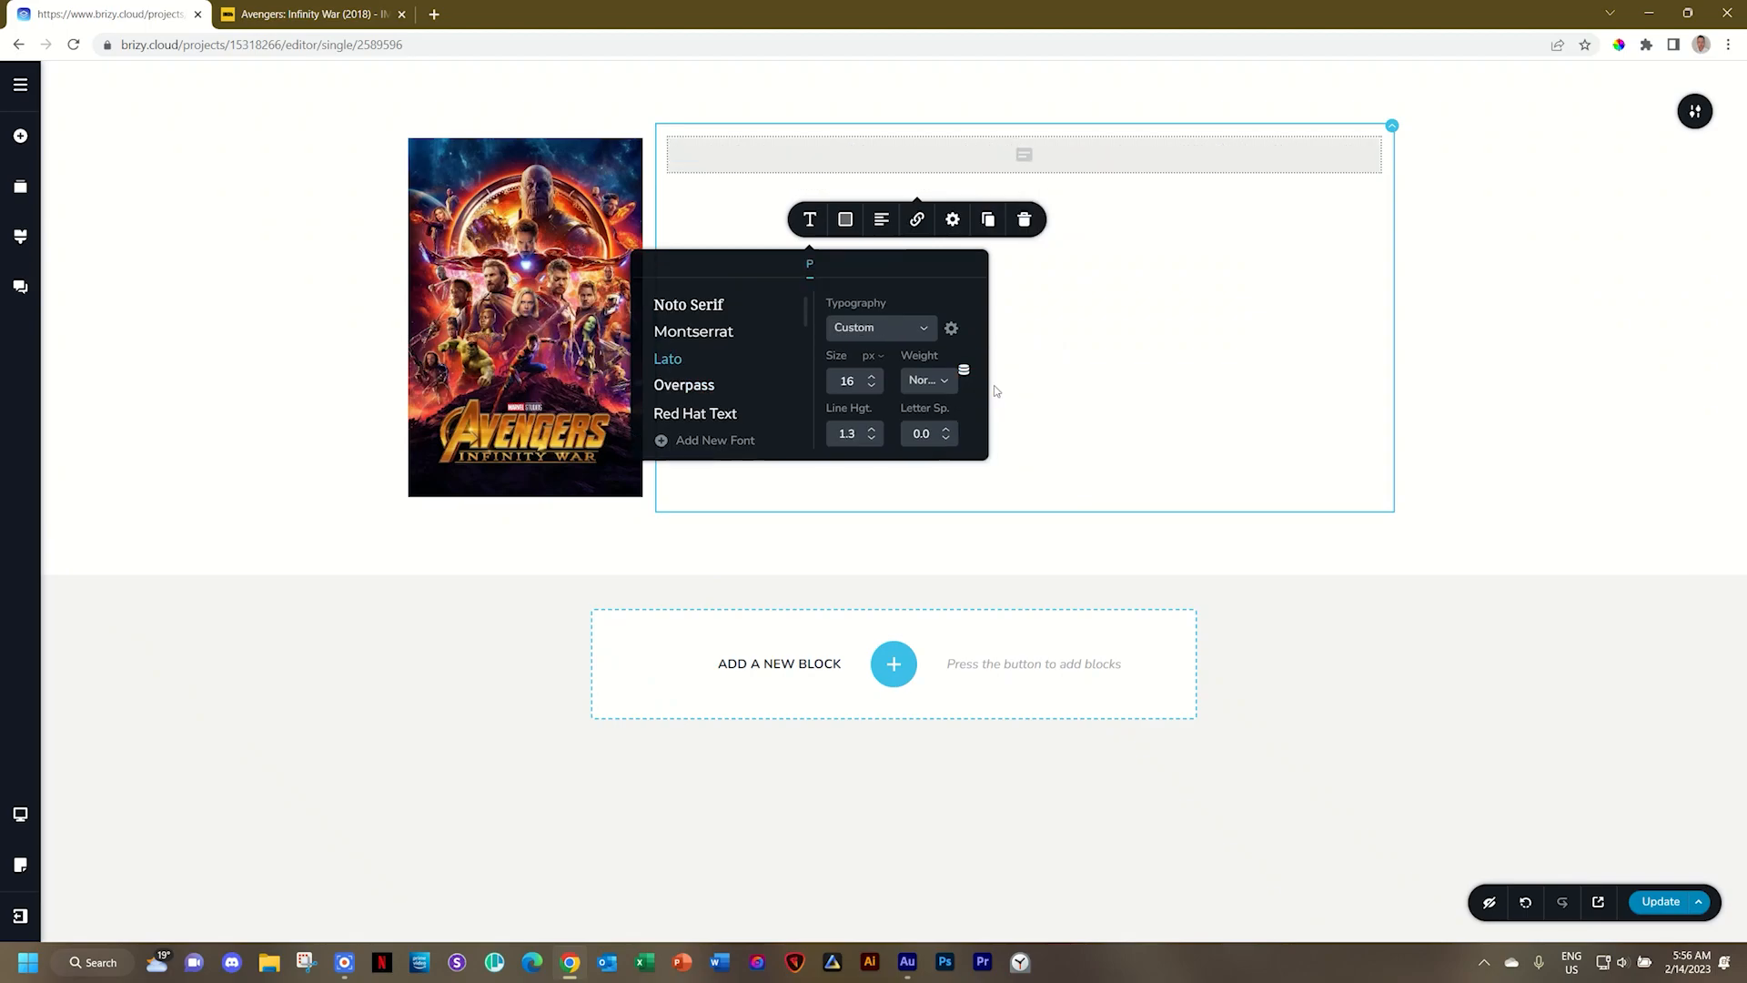
left_click(879, 328)
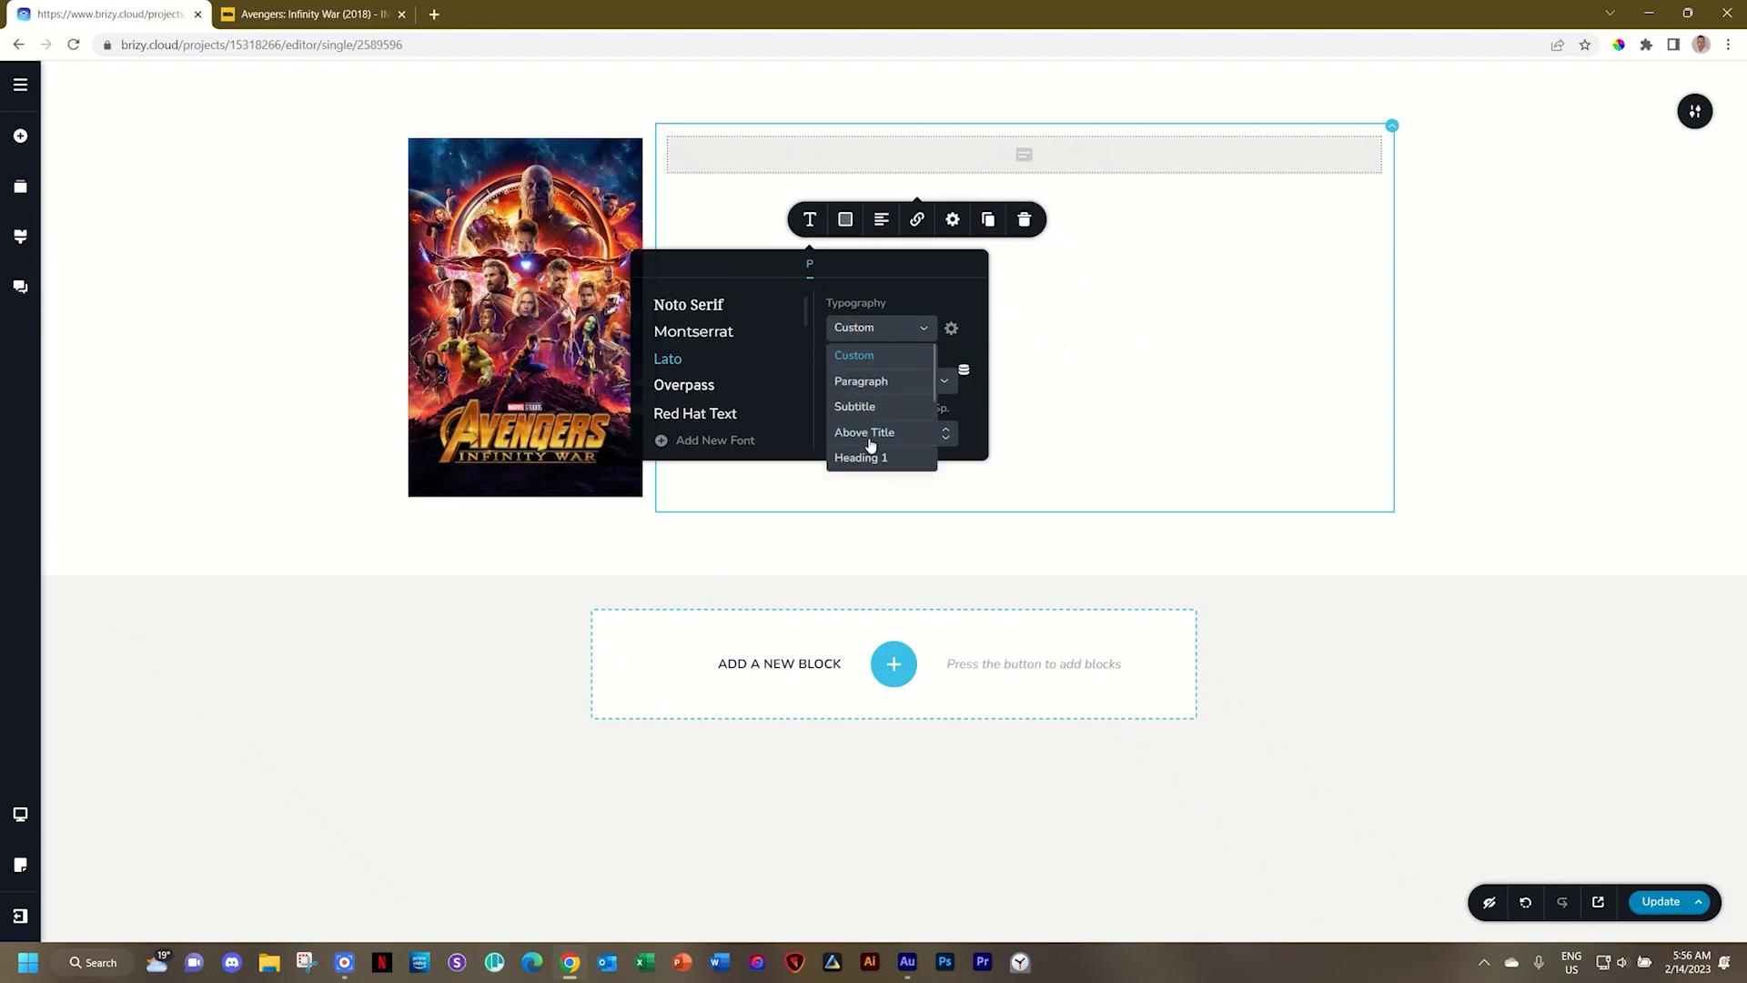
left_click(861, 458)
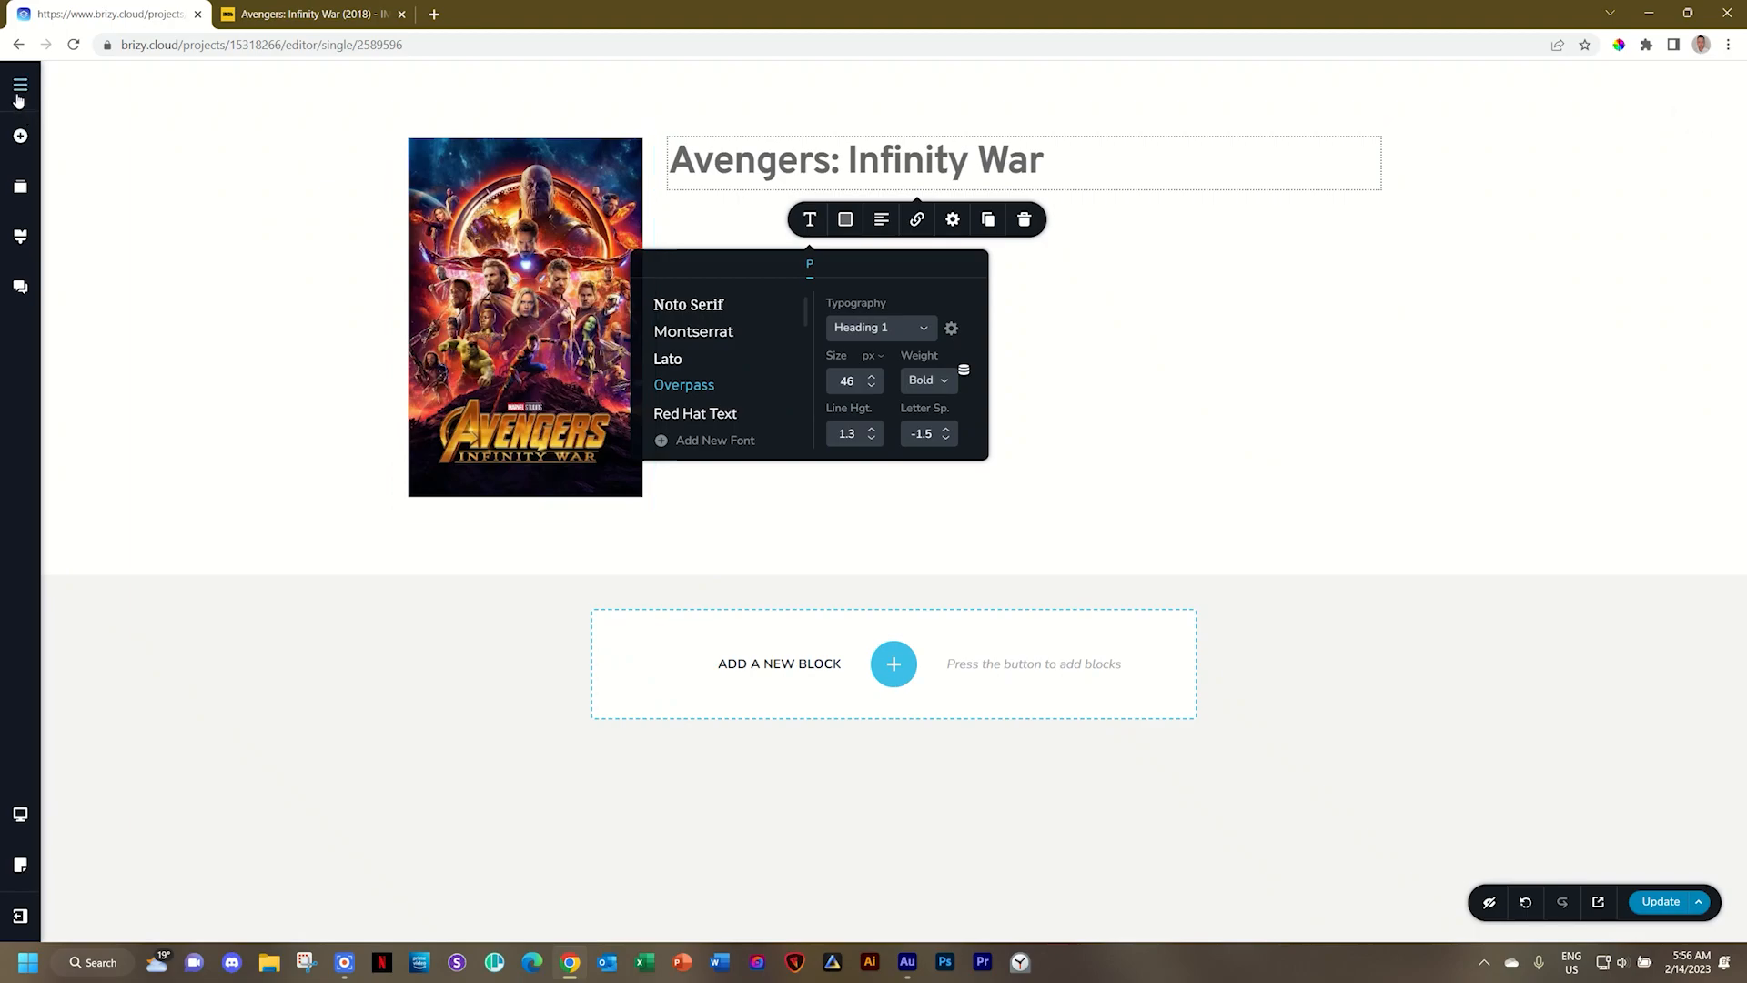
left_click(18, 135)
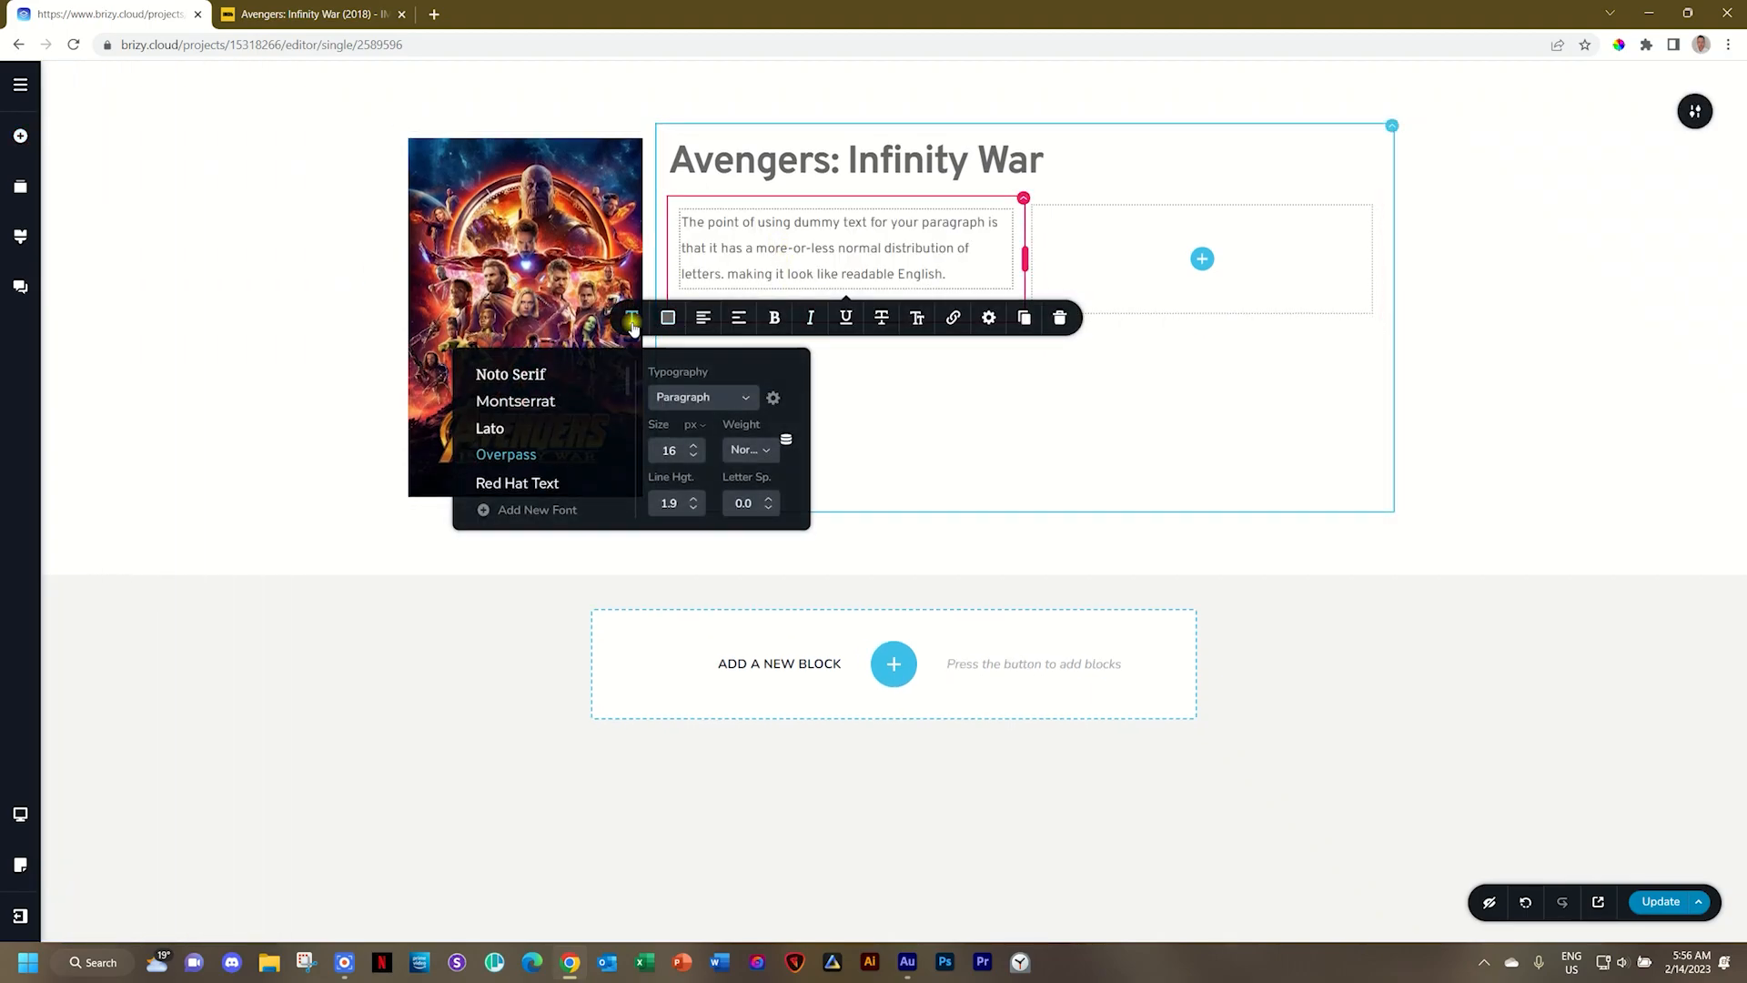
Show the Release Year as a Heading 2 and place a star rating beside it
left_click(784, 439)
type("2018")
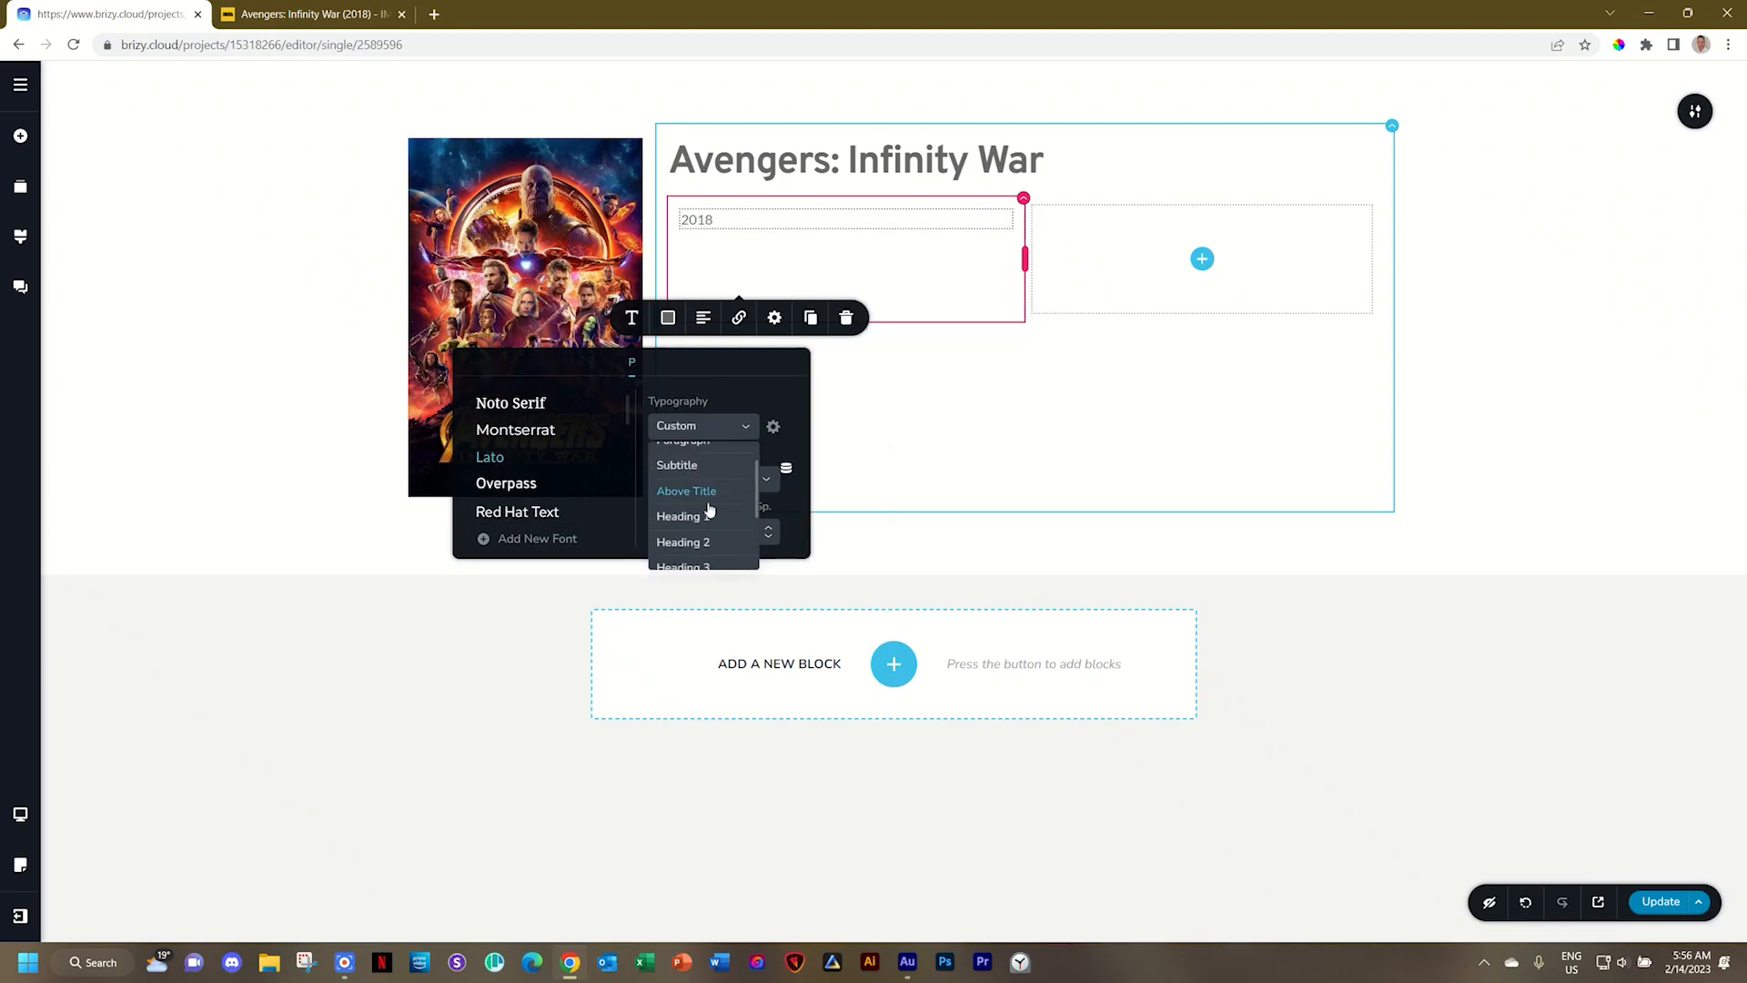
left_click(682, 543)
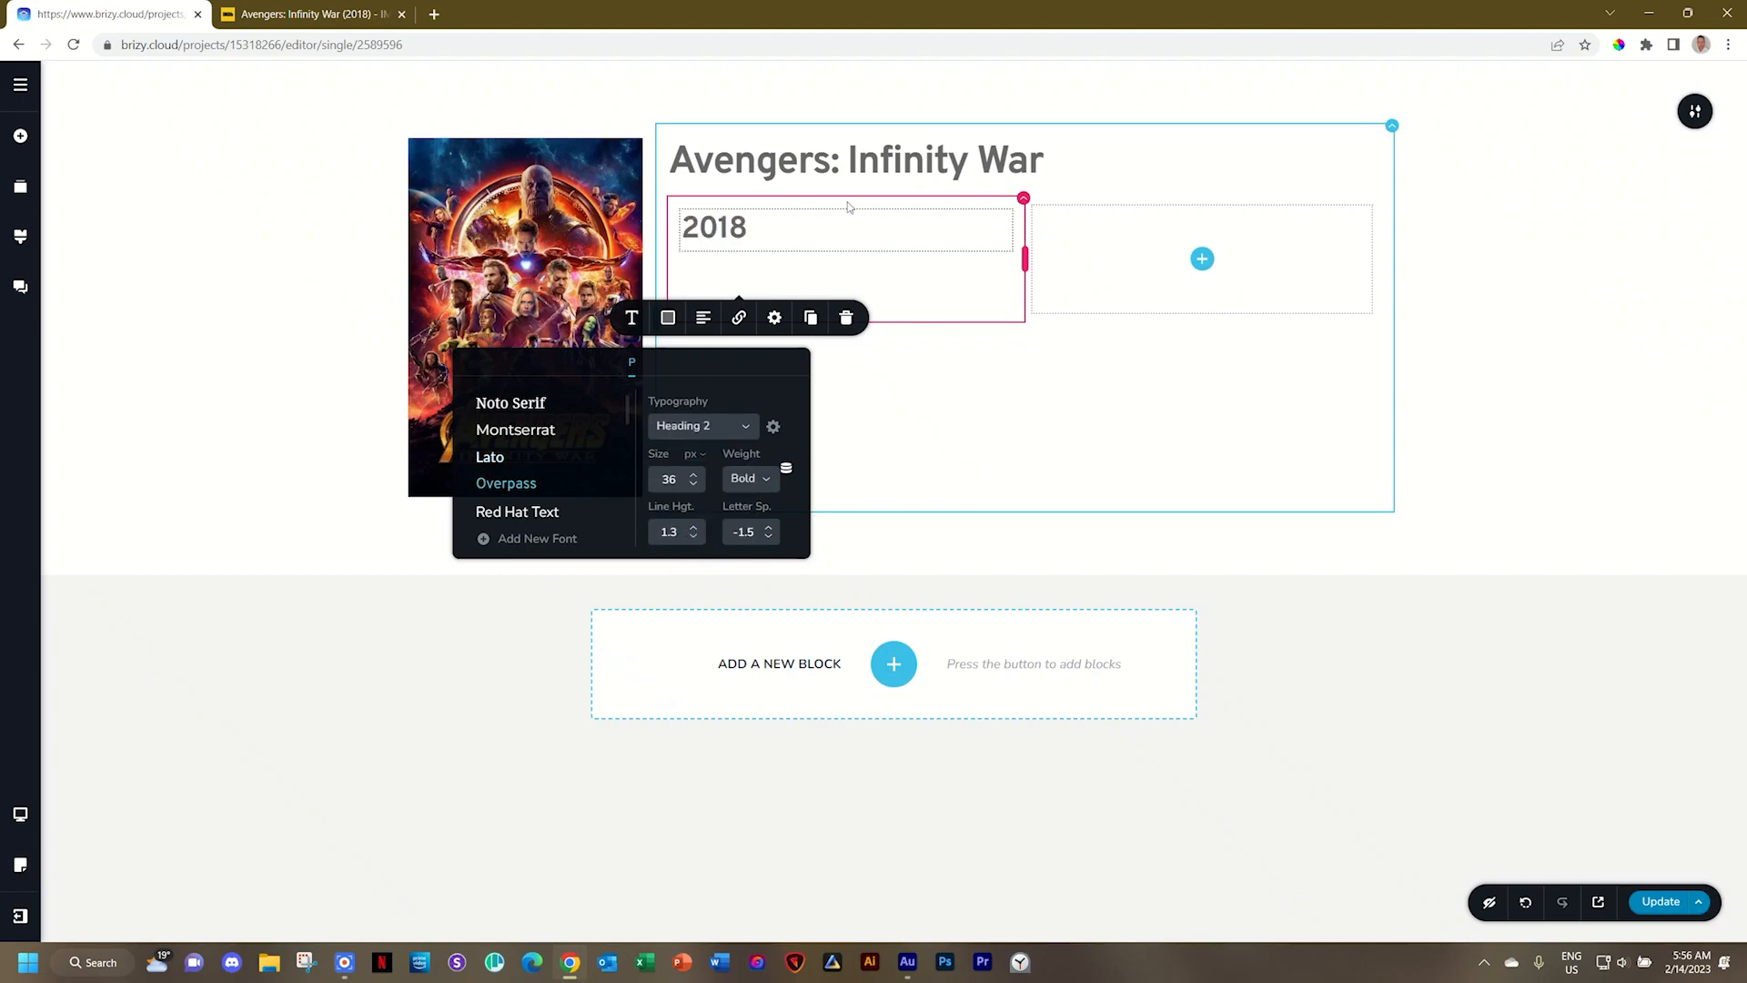
left_click_drag(1025, 257, 846, 257)
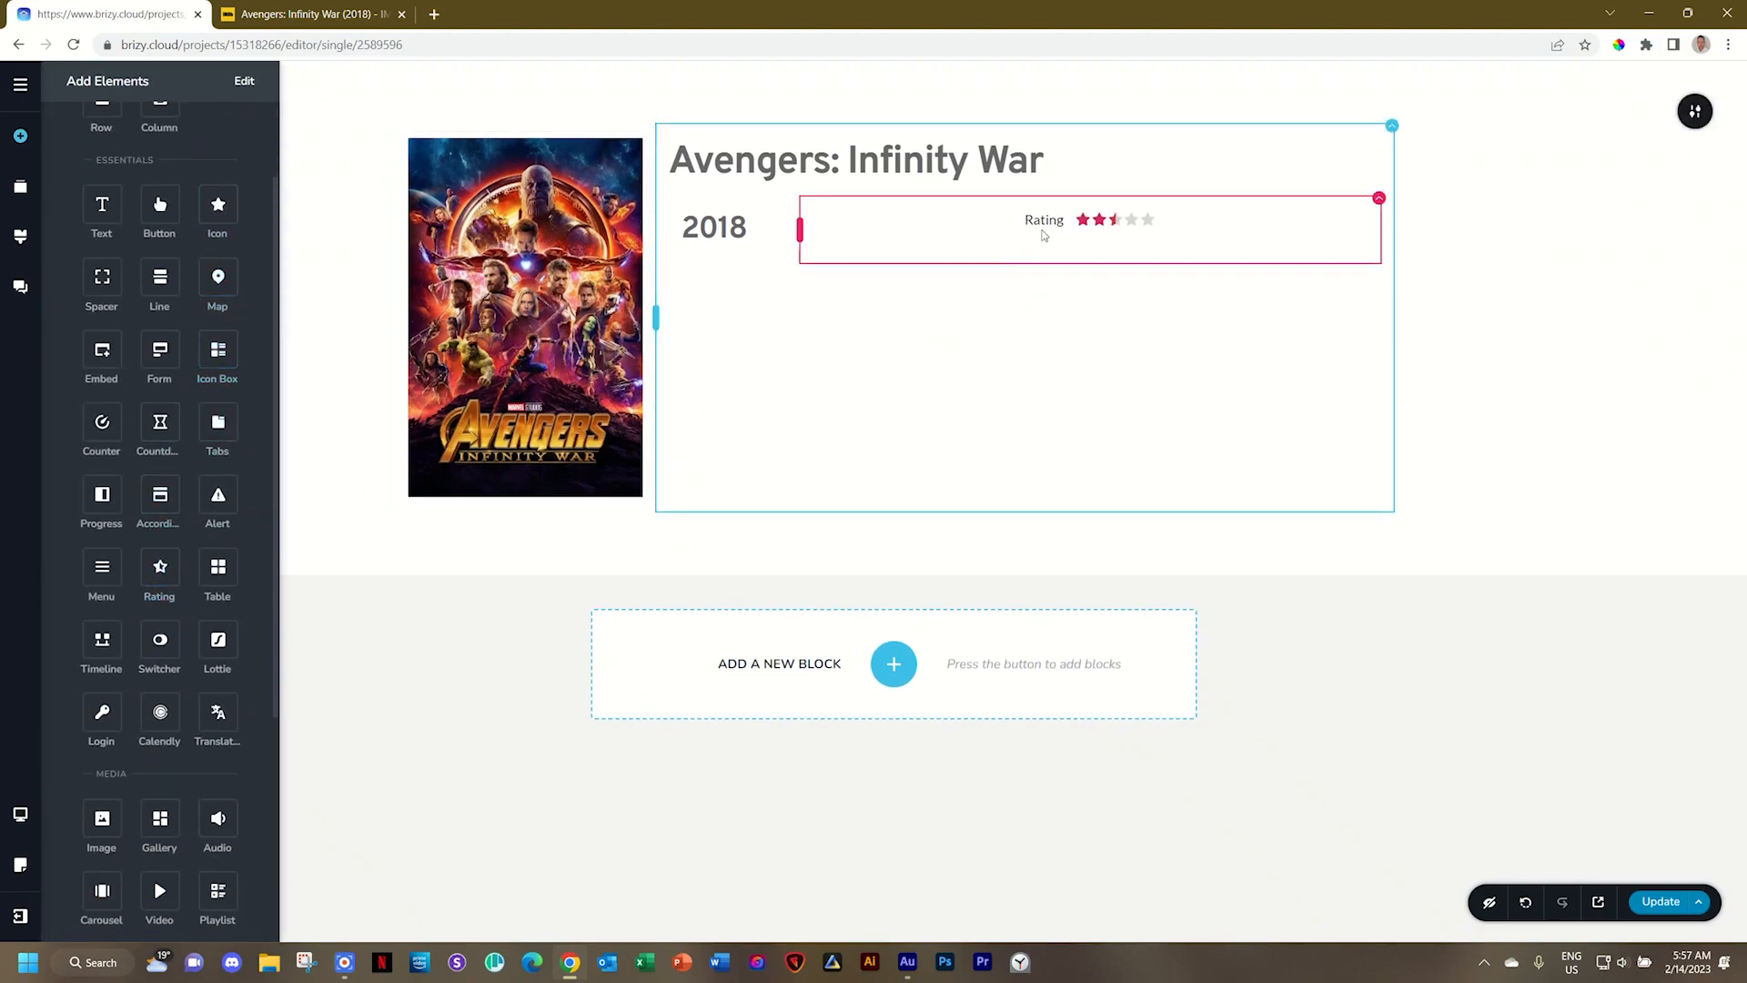
Drive the rating element's stars from the review's Rating field
left_click(1085, 233)
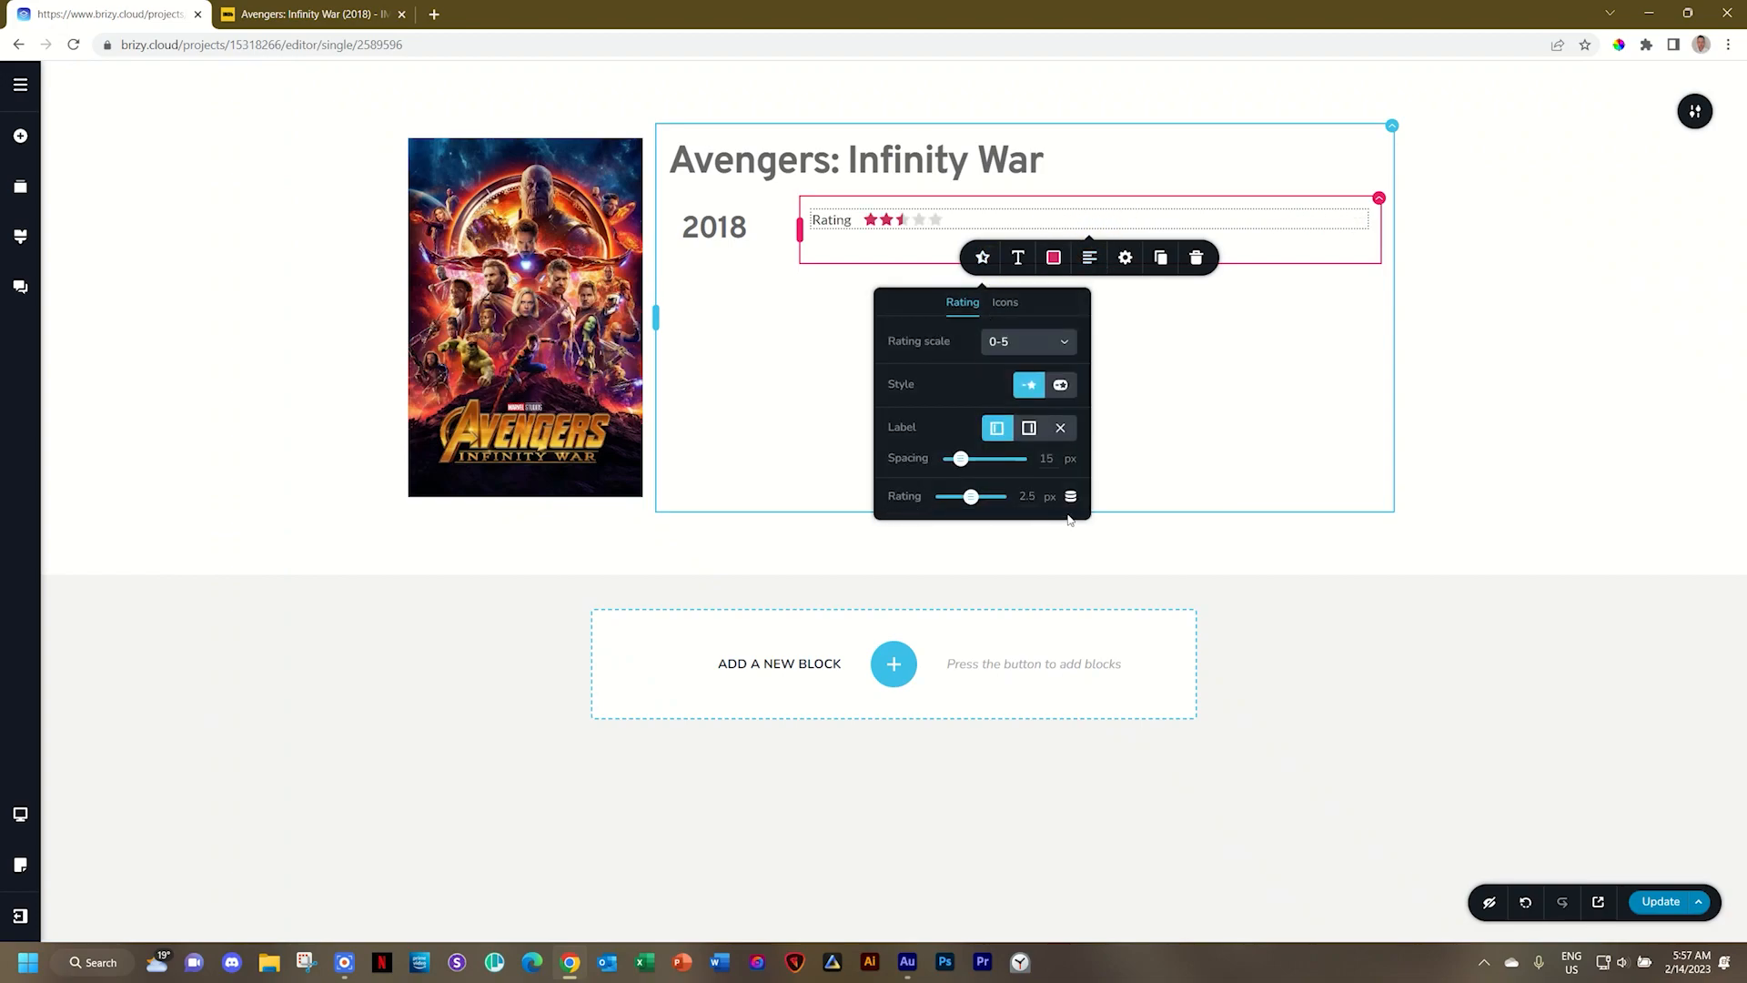
left_click(1071, 495)
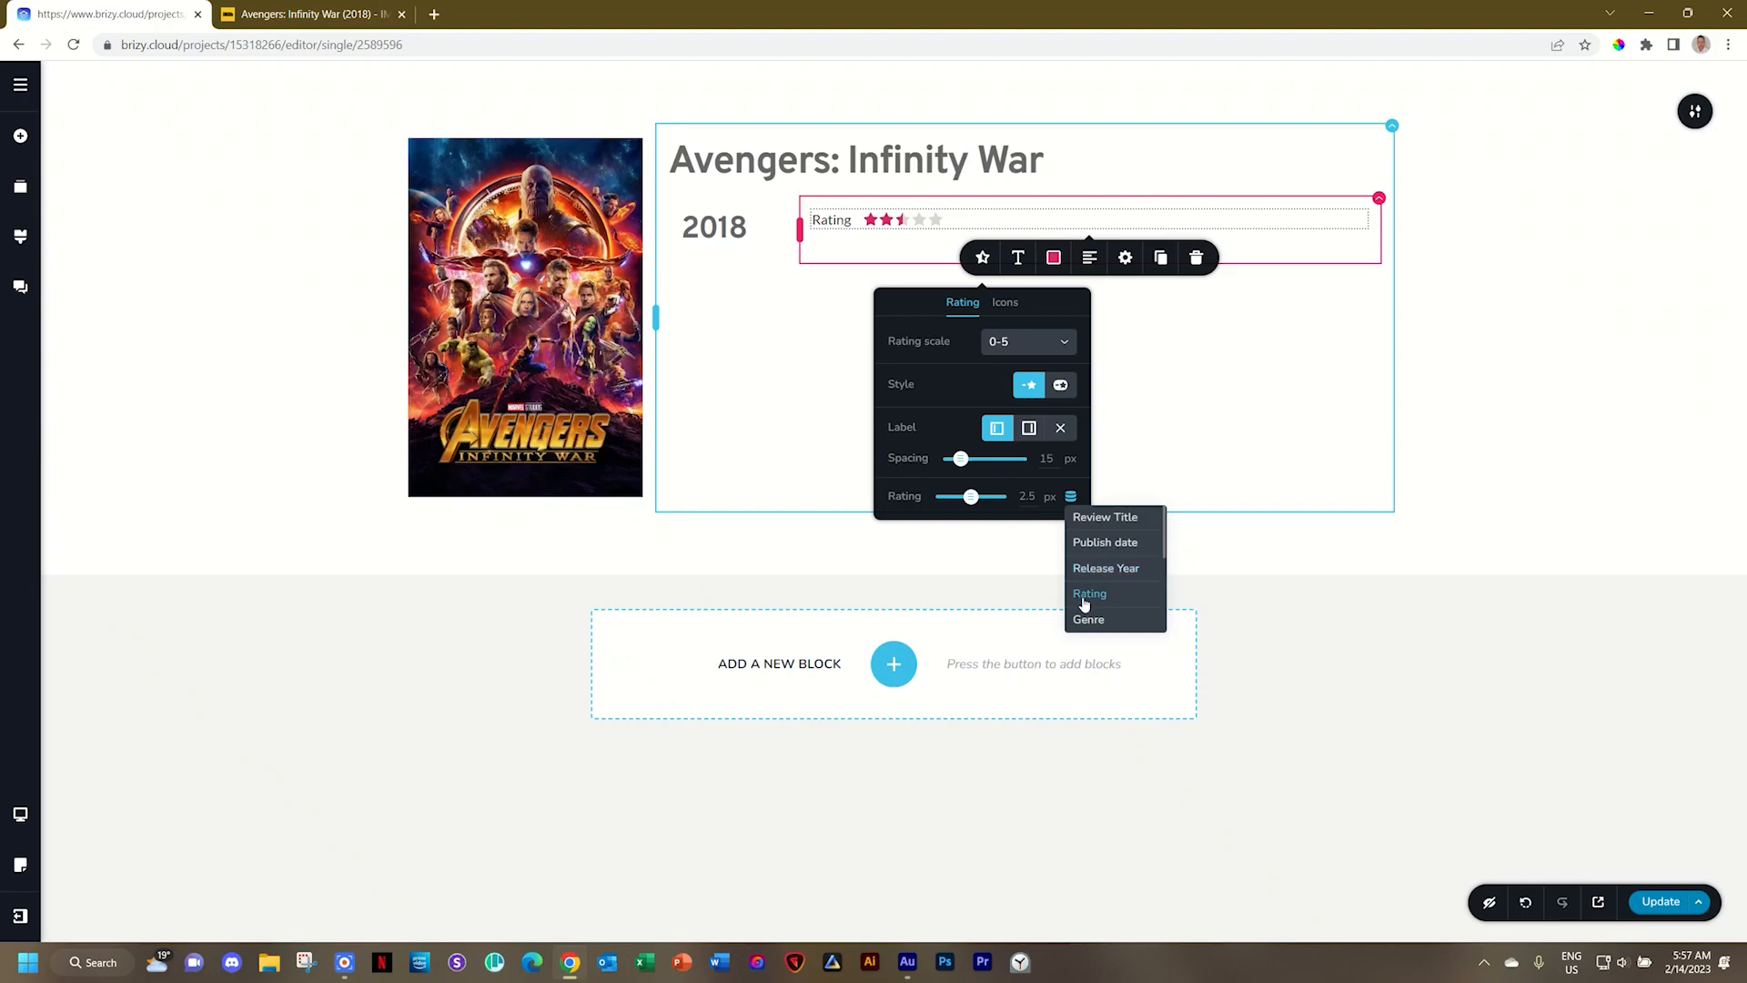
left_click(1090, 593)
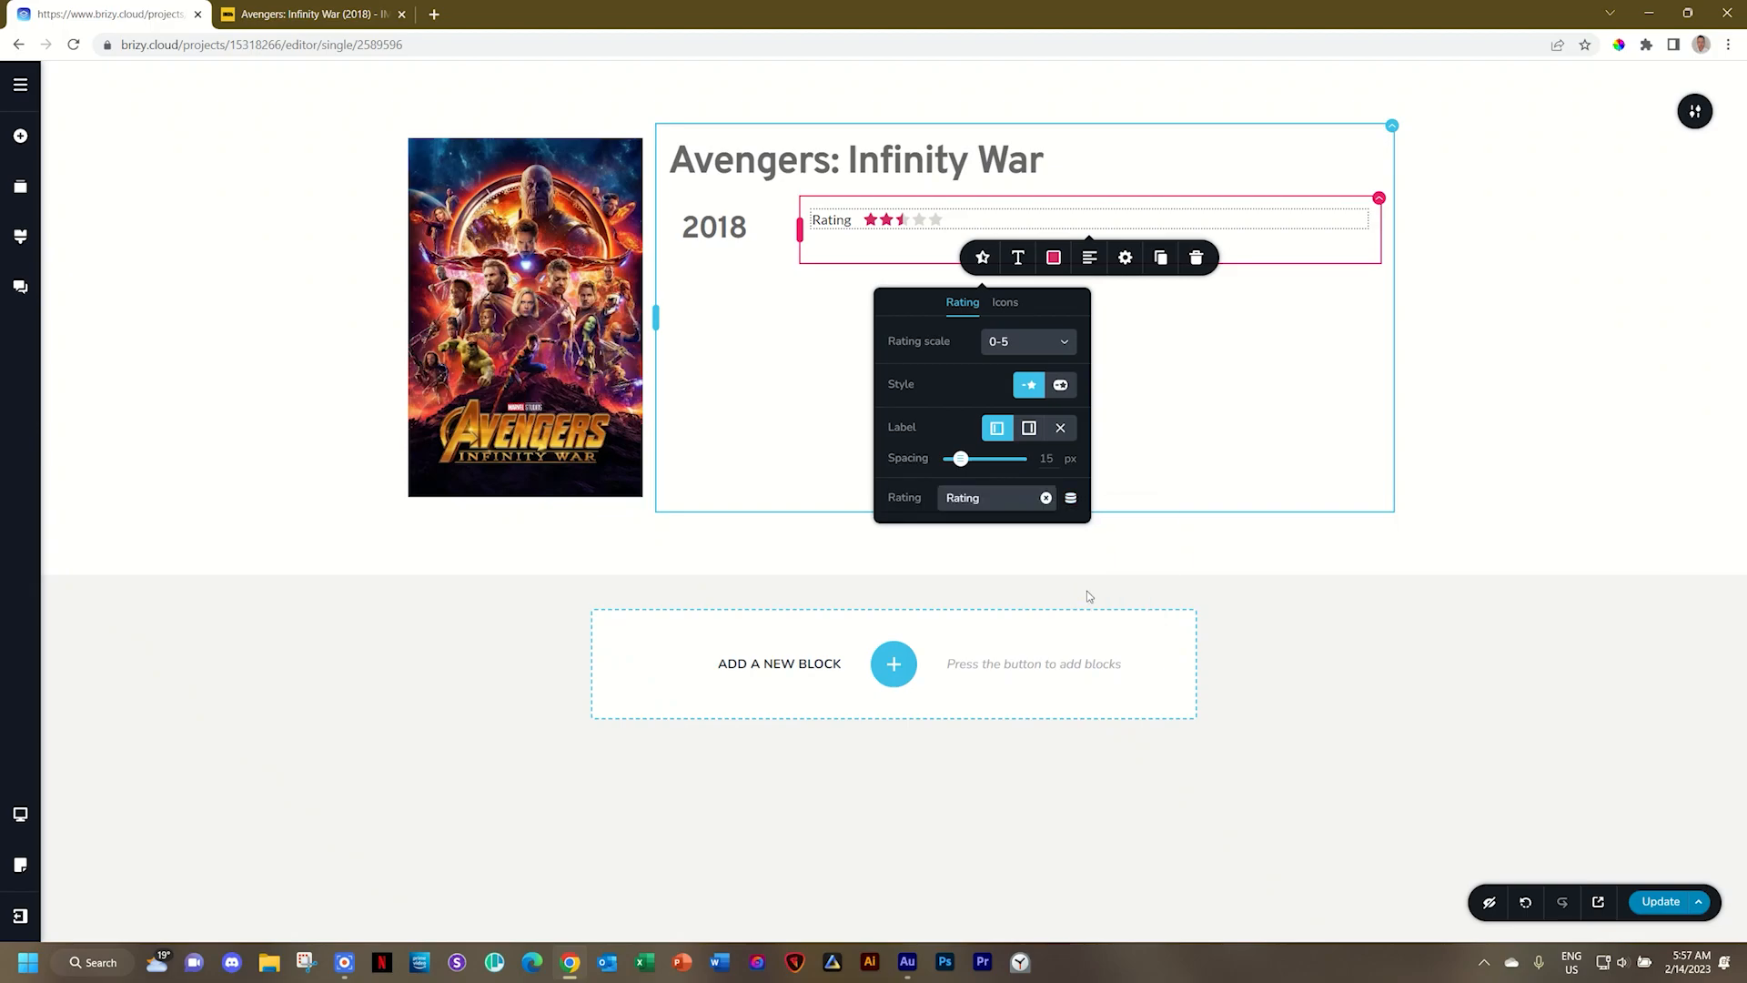
left_click(920, 221)
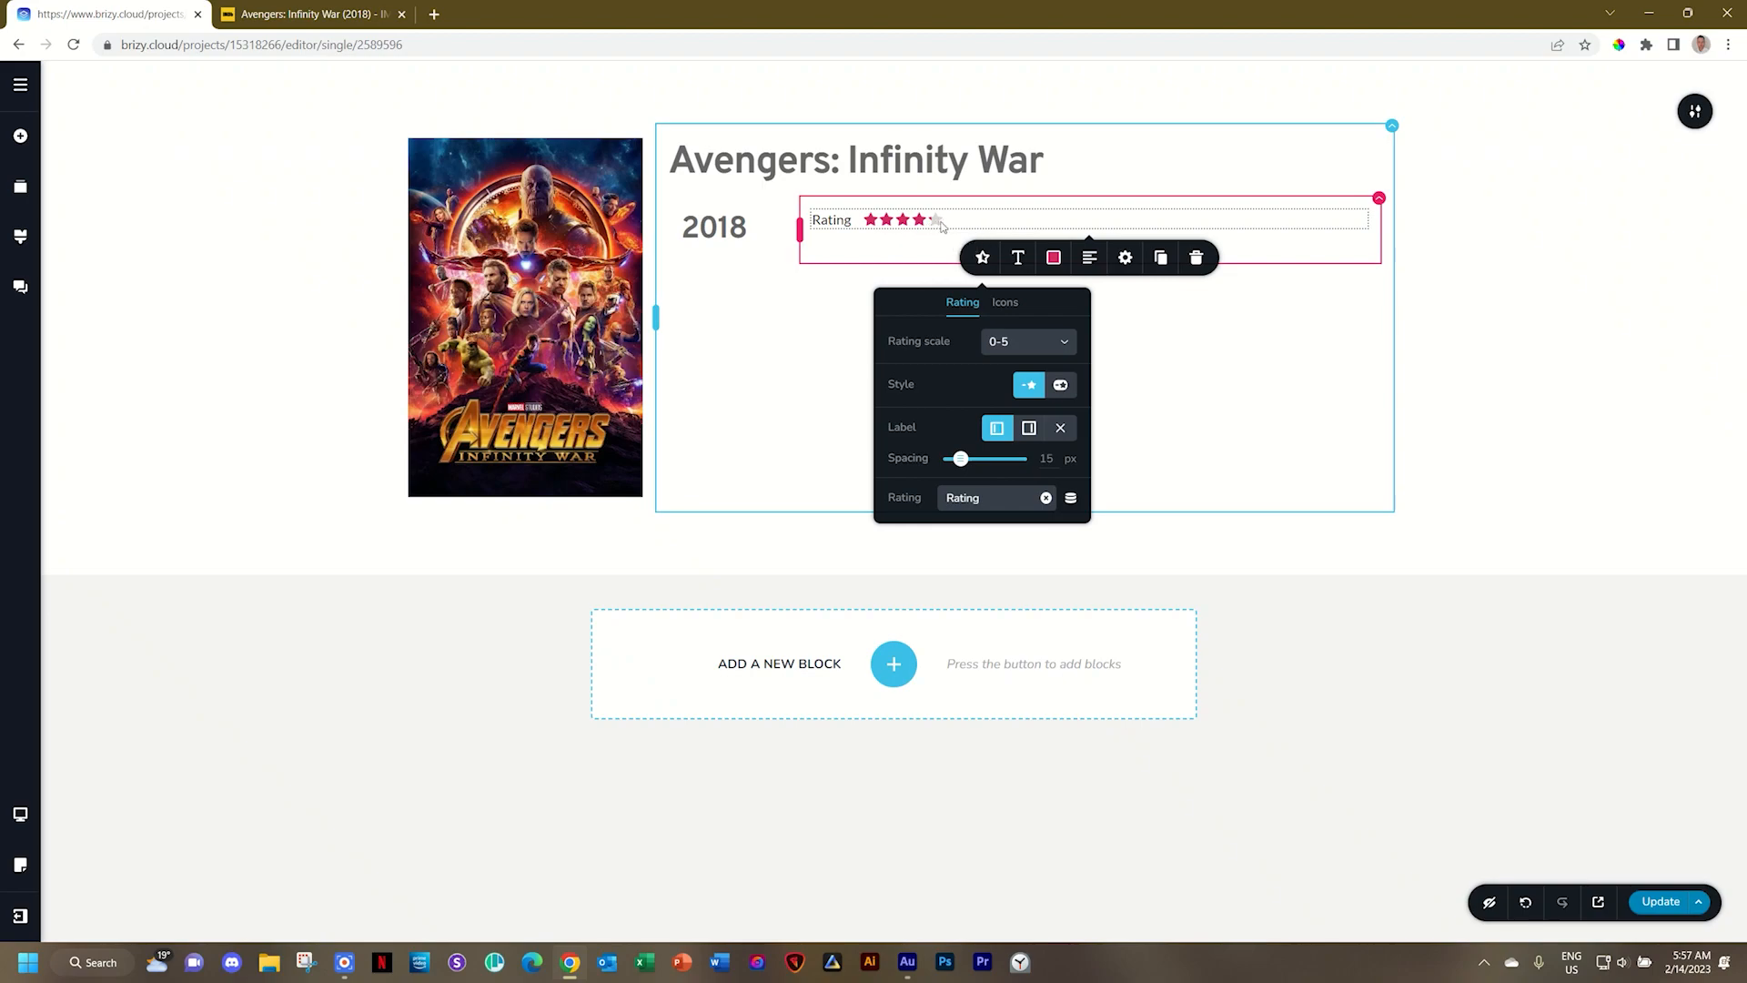
left_click(1121, 319)
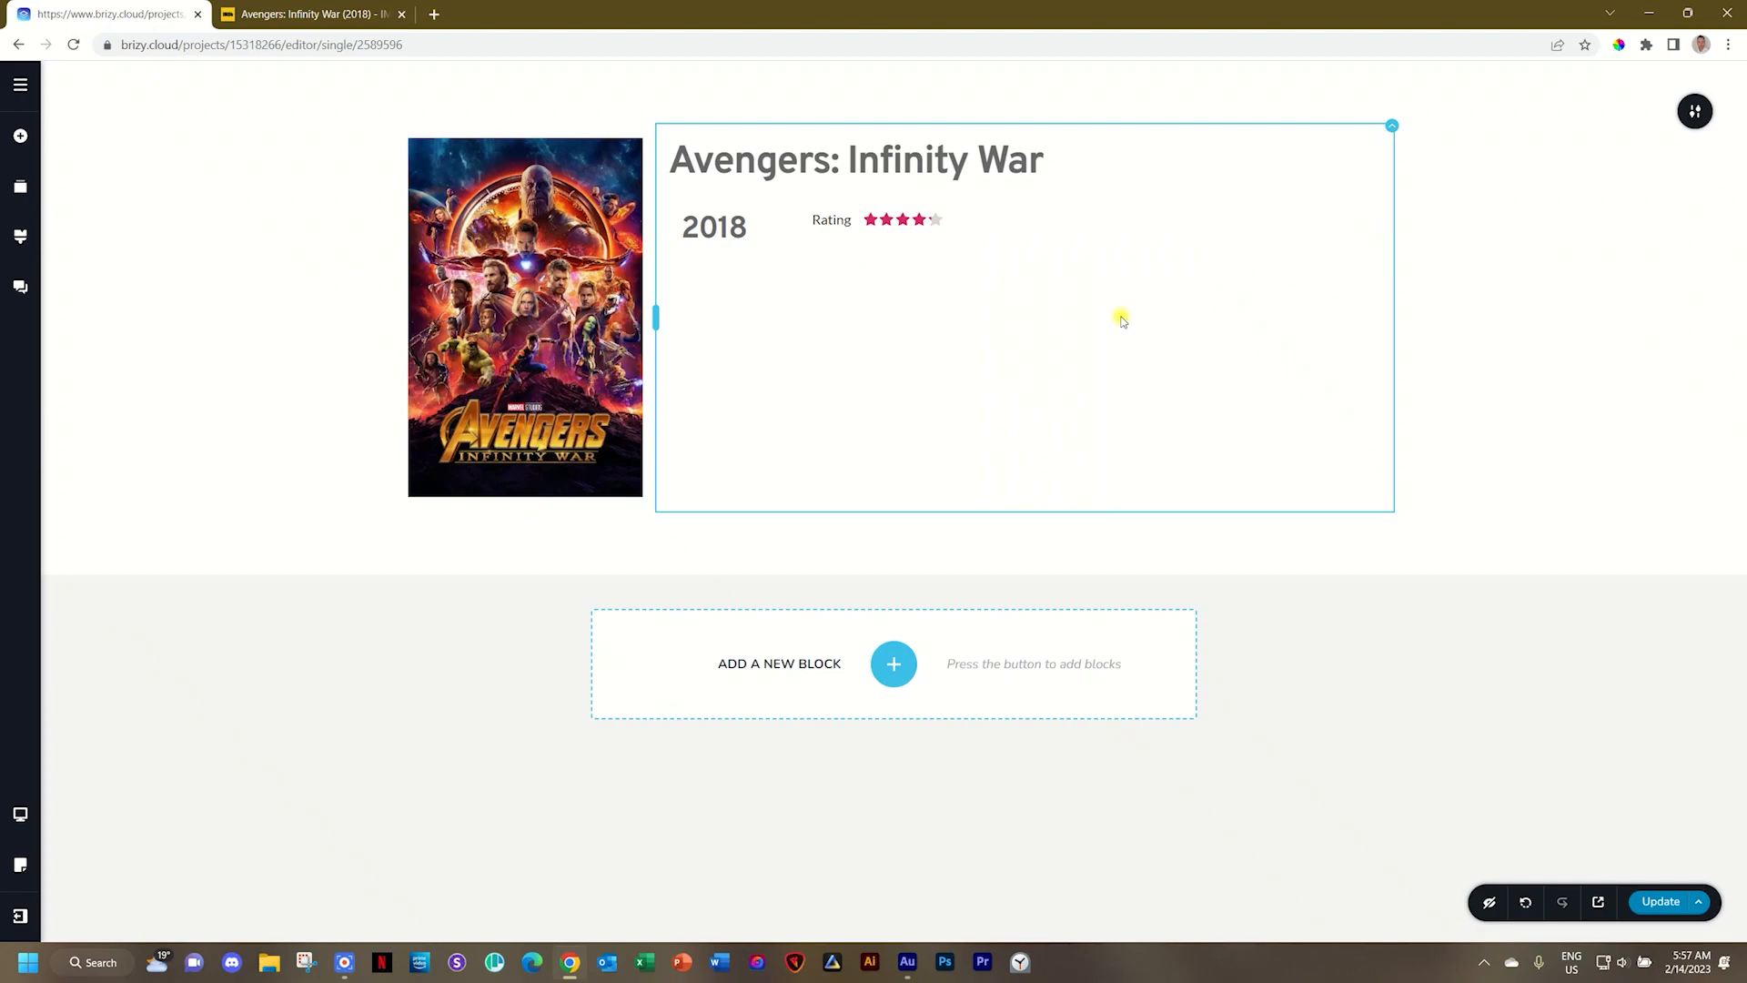
Add a Genre text showing Fantasy and give it a heading typography preset
left_click(18, 134)
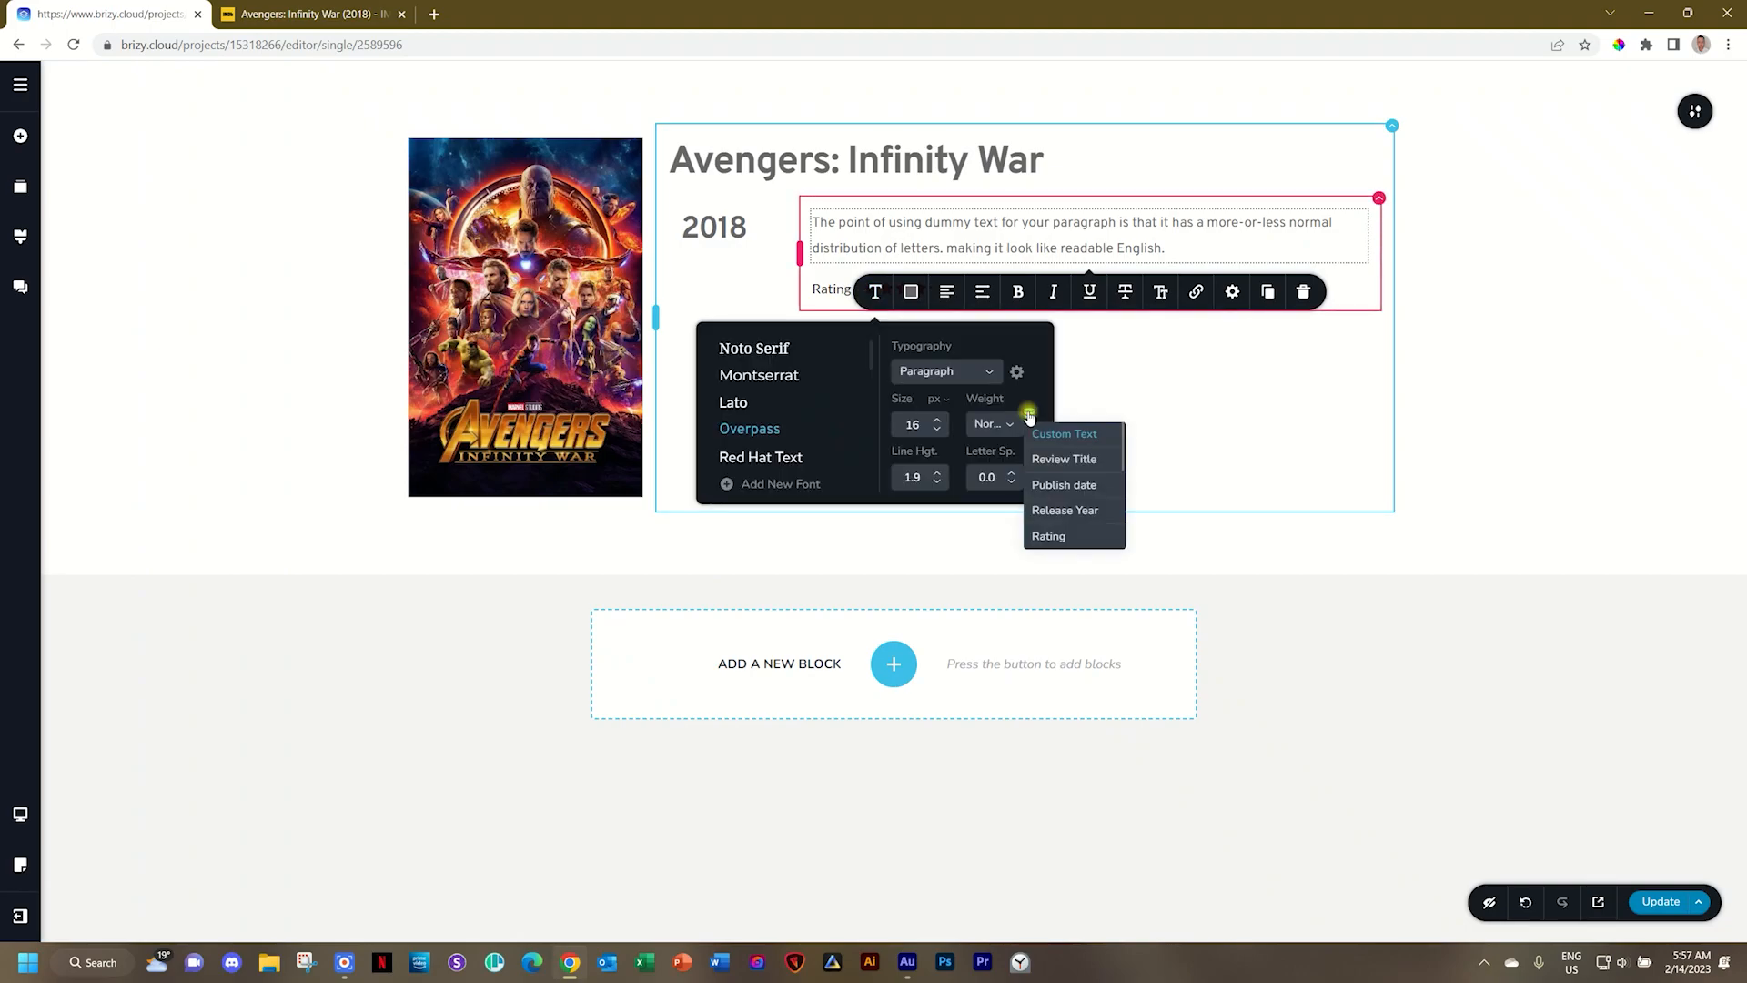
mouse_move(1068, 502)
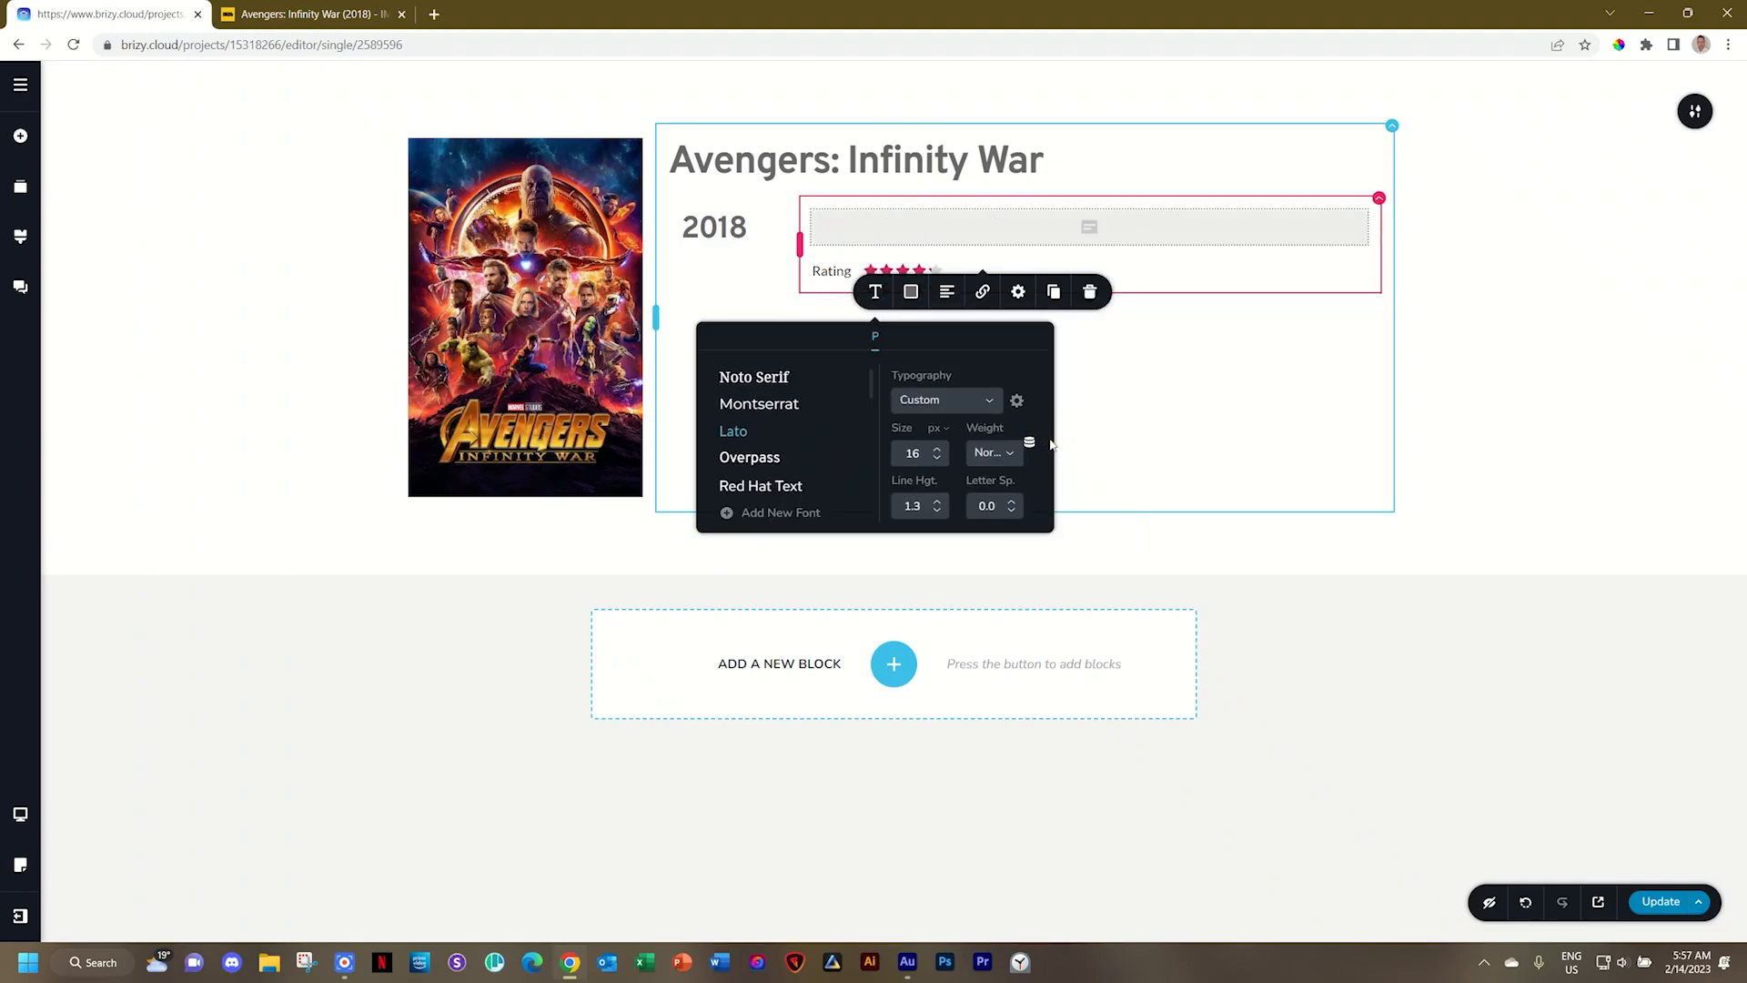
type("Fantasy")
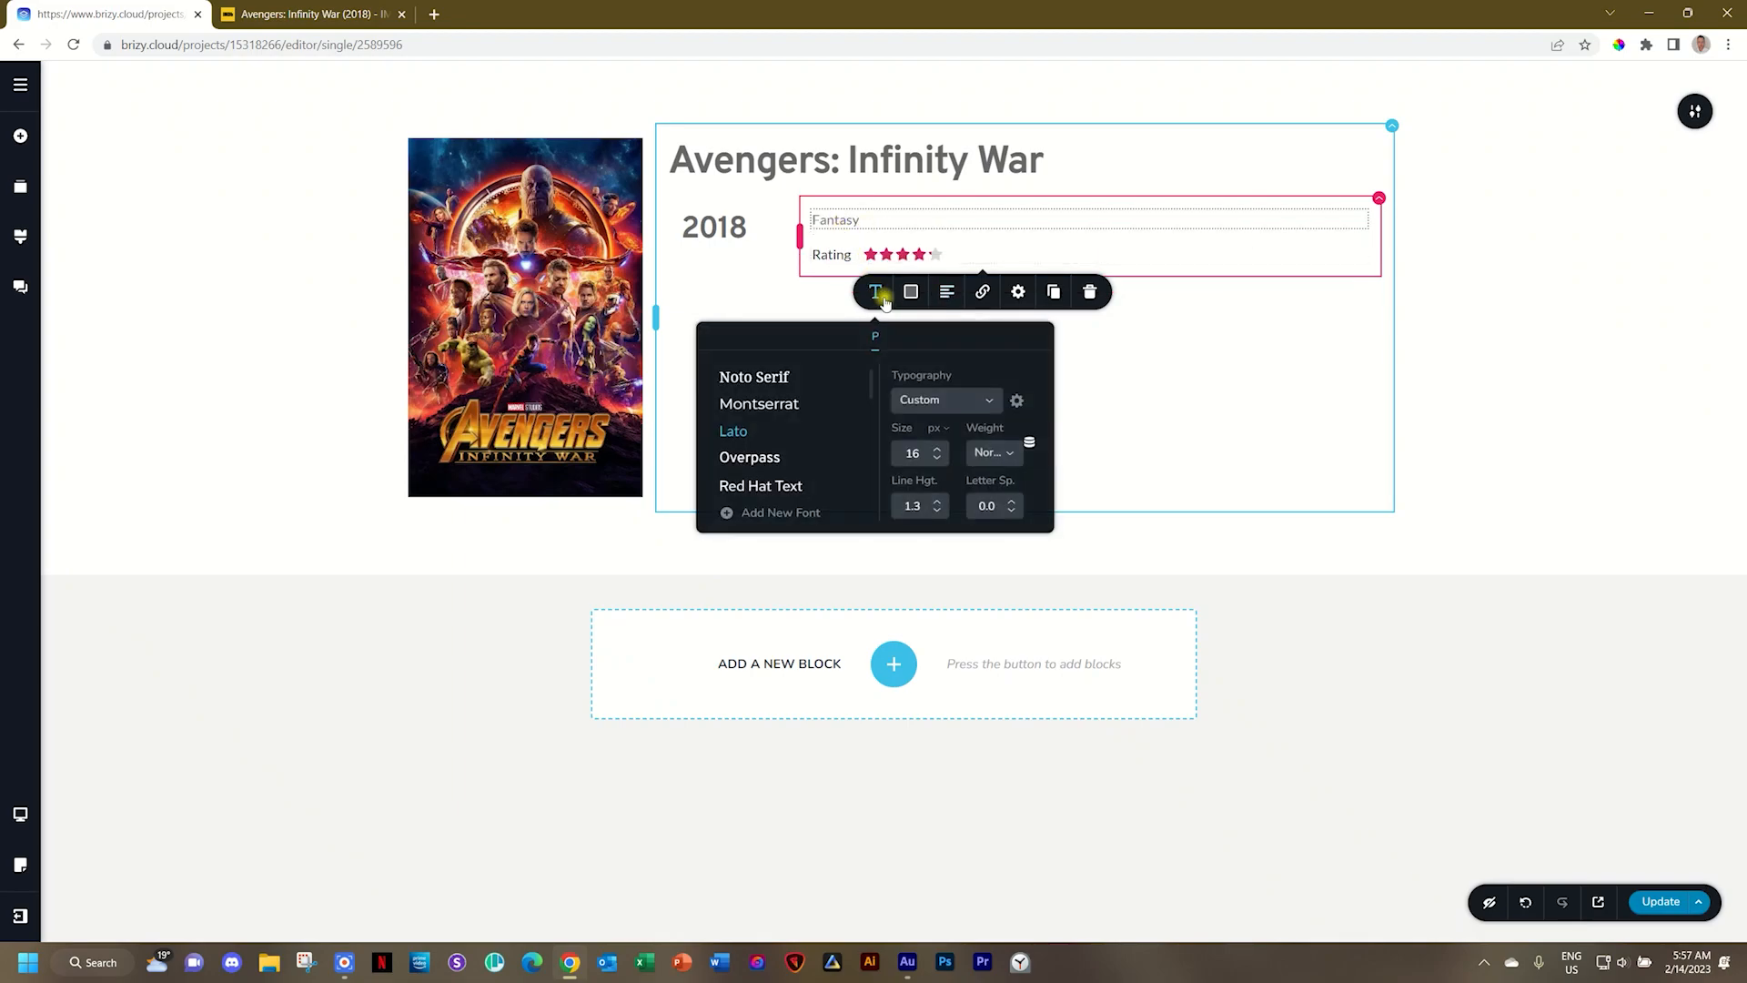
left_click(943, 398)
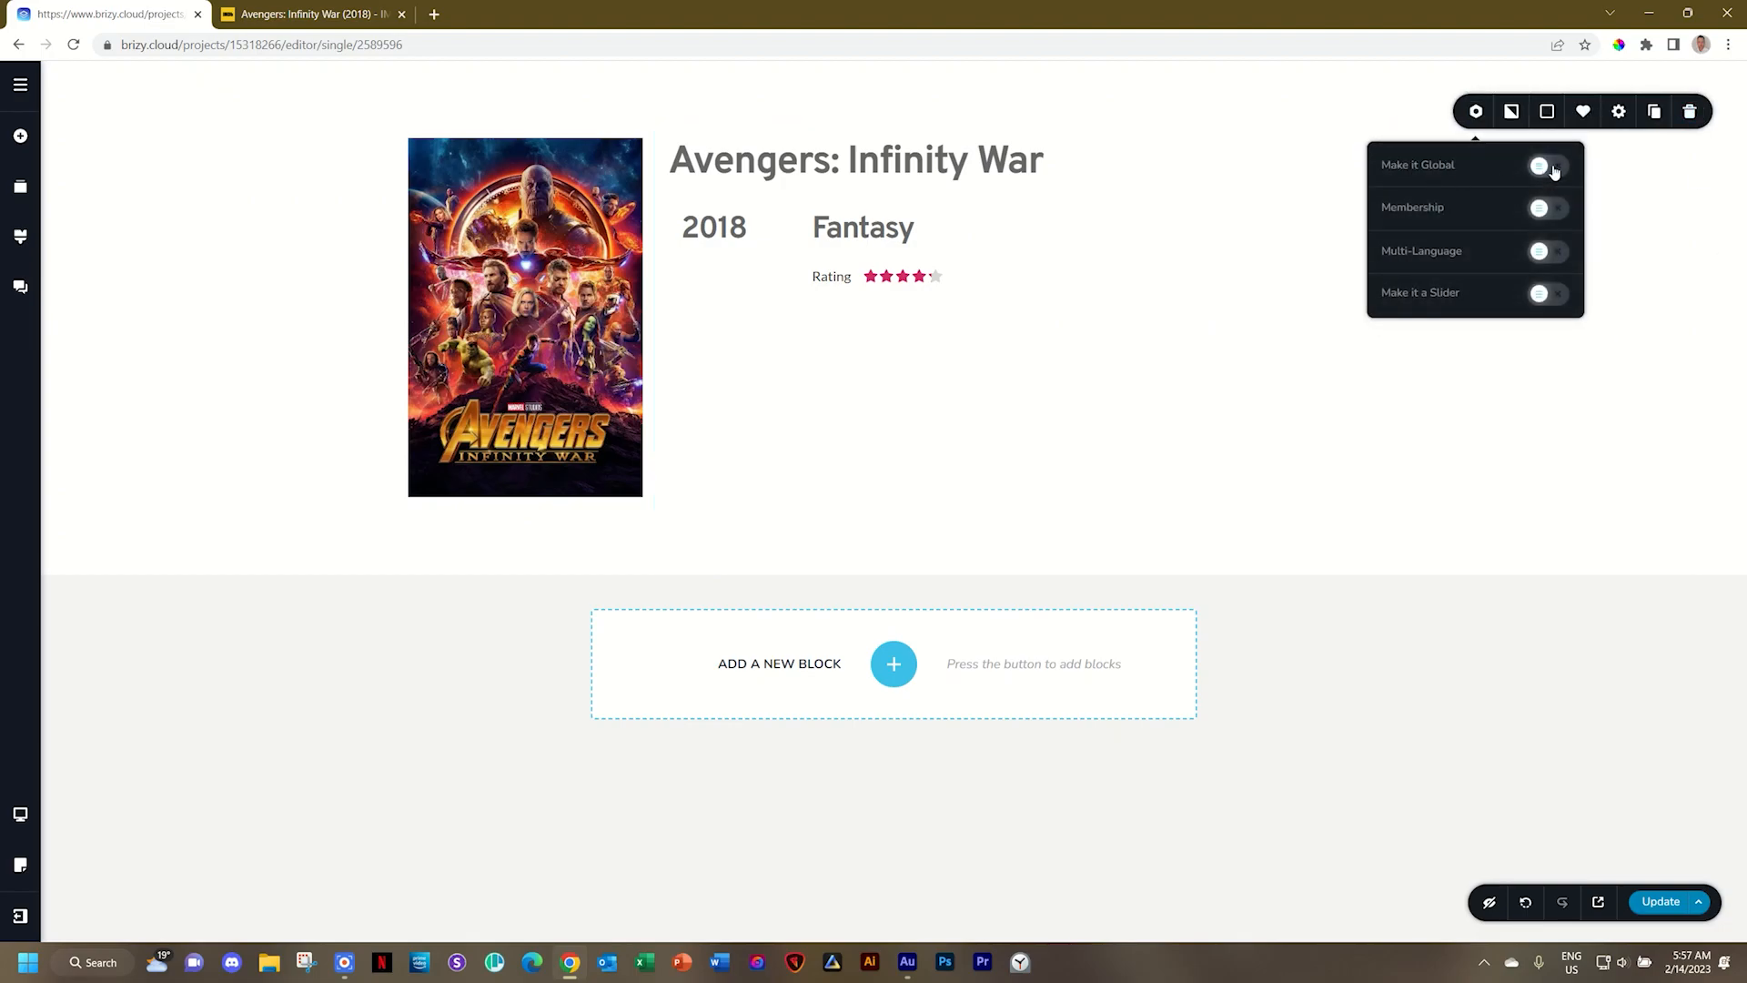
Make the review block global, conditioned to display on All Reviews, and save the conditions
left_click(1549, 164)
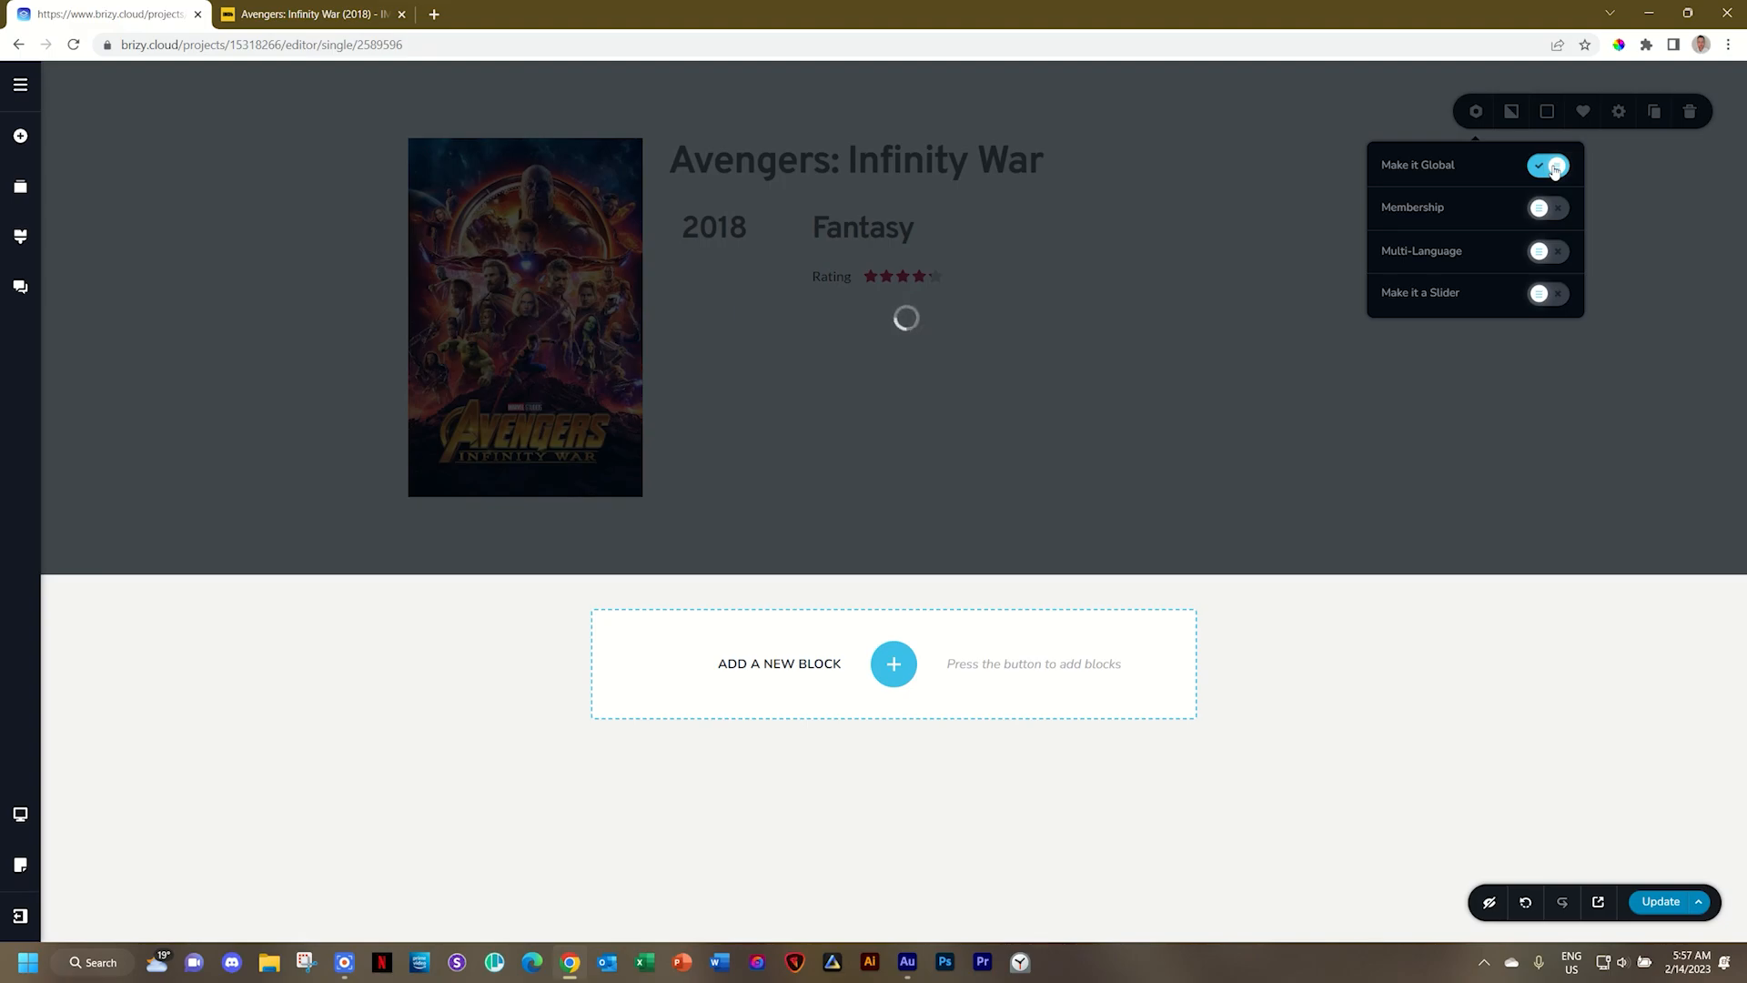
left_click(1555, 164)
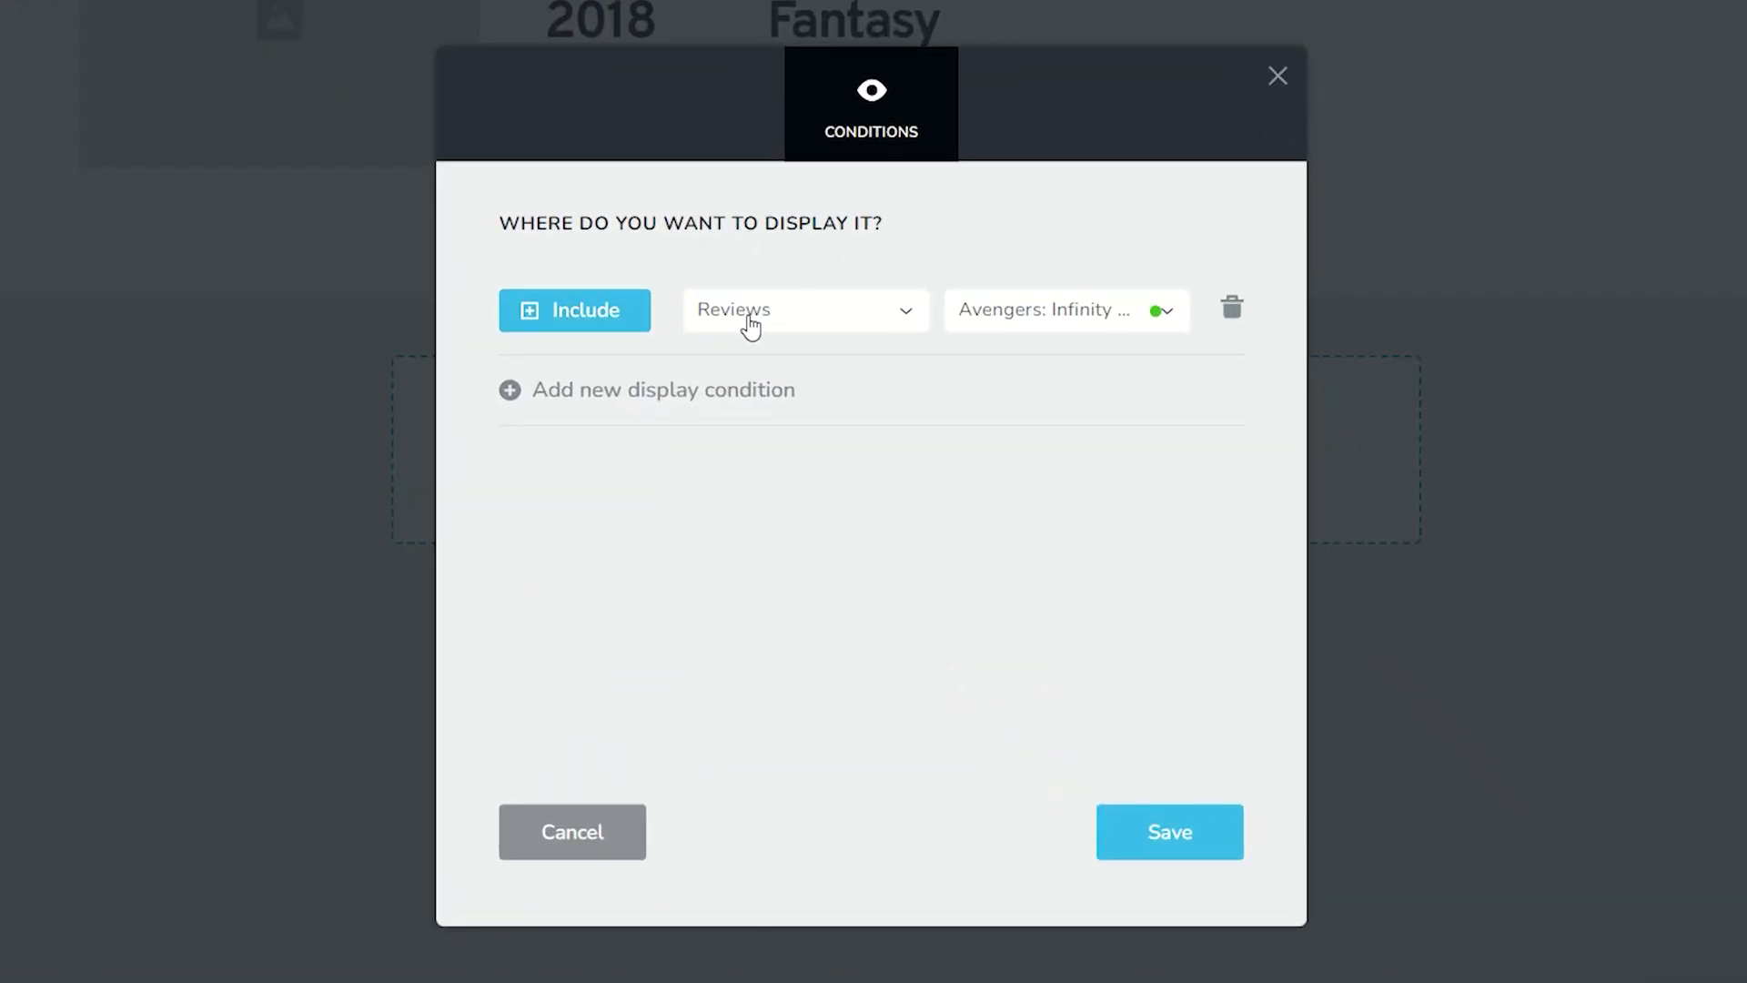
left_click(805, 310)
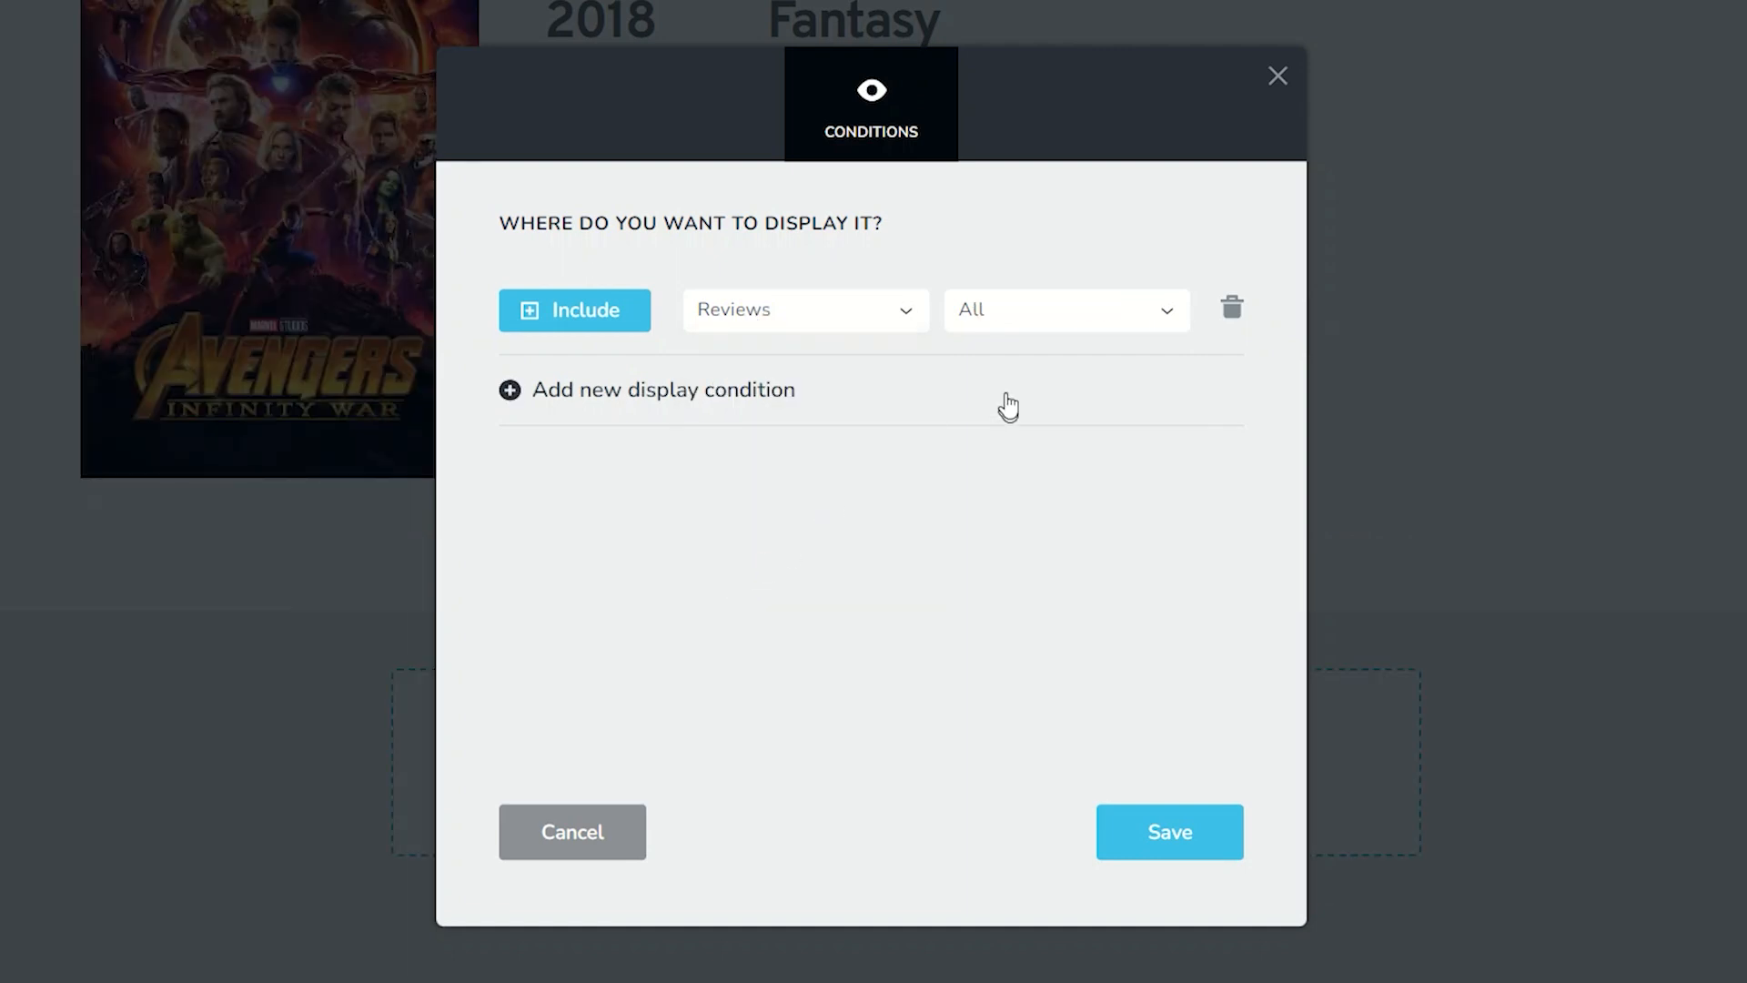
left_click(1066, 310)
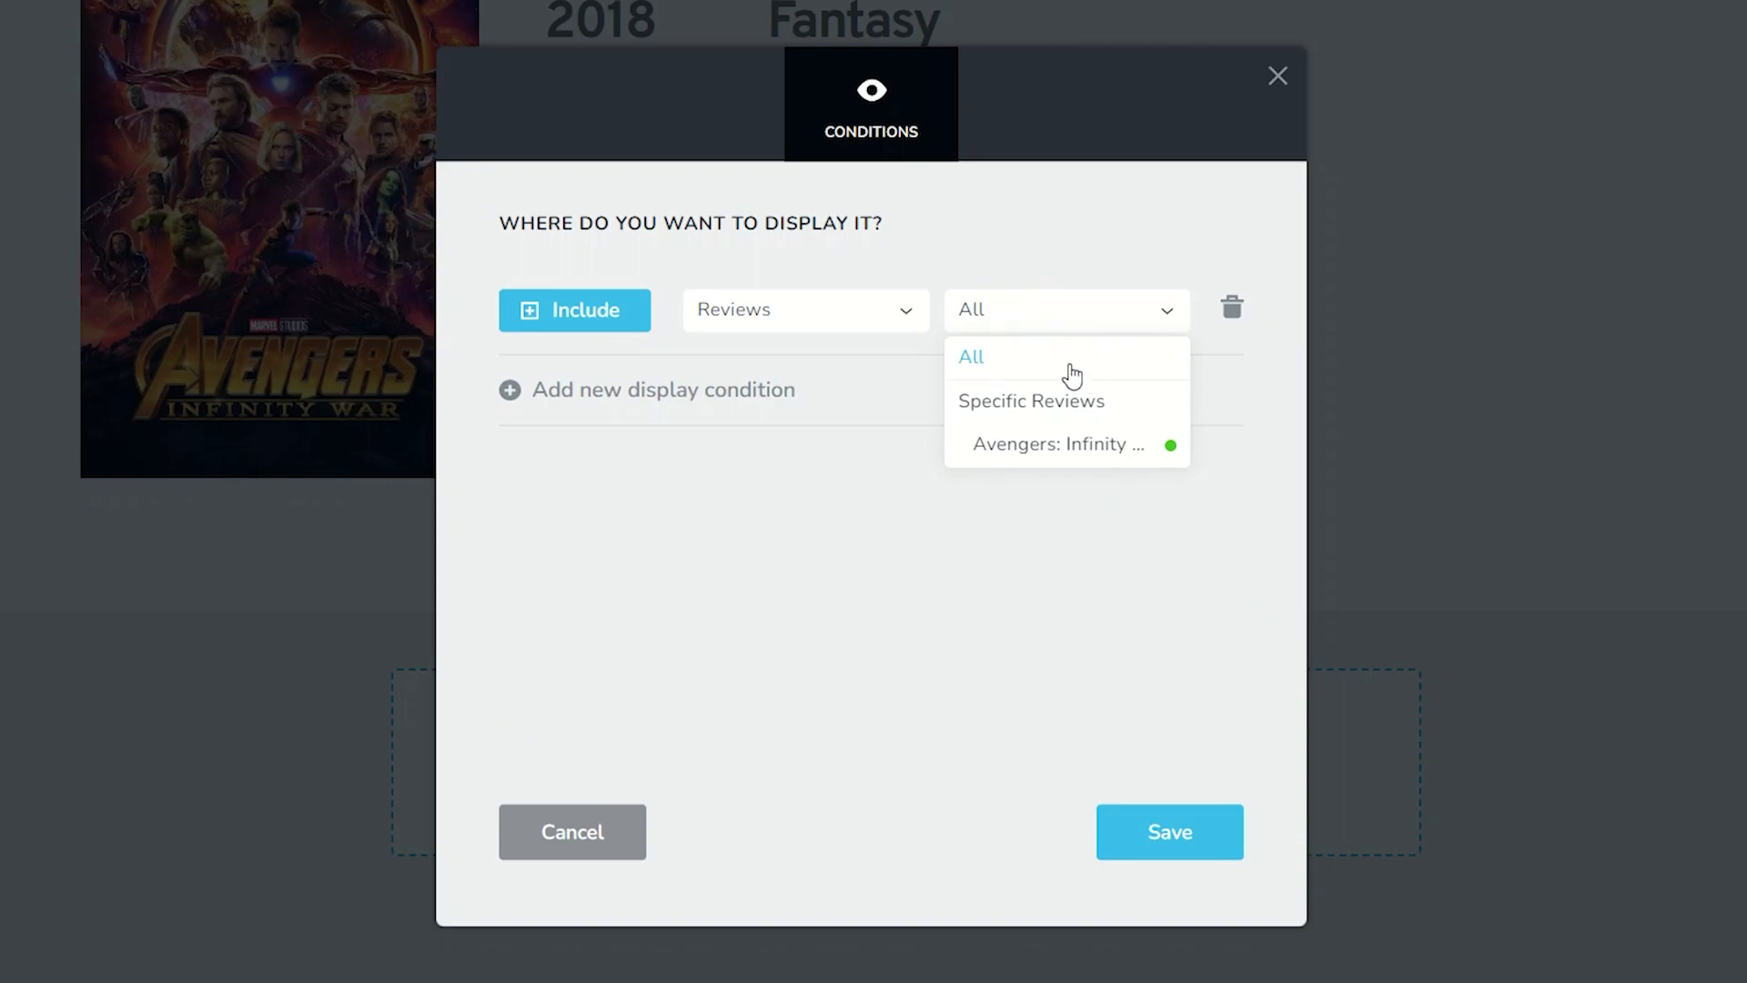
mouse_move(1012, 470)
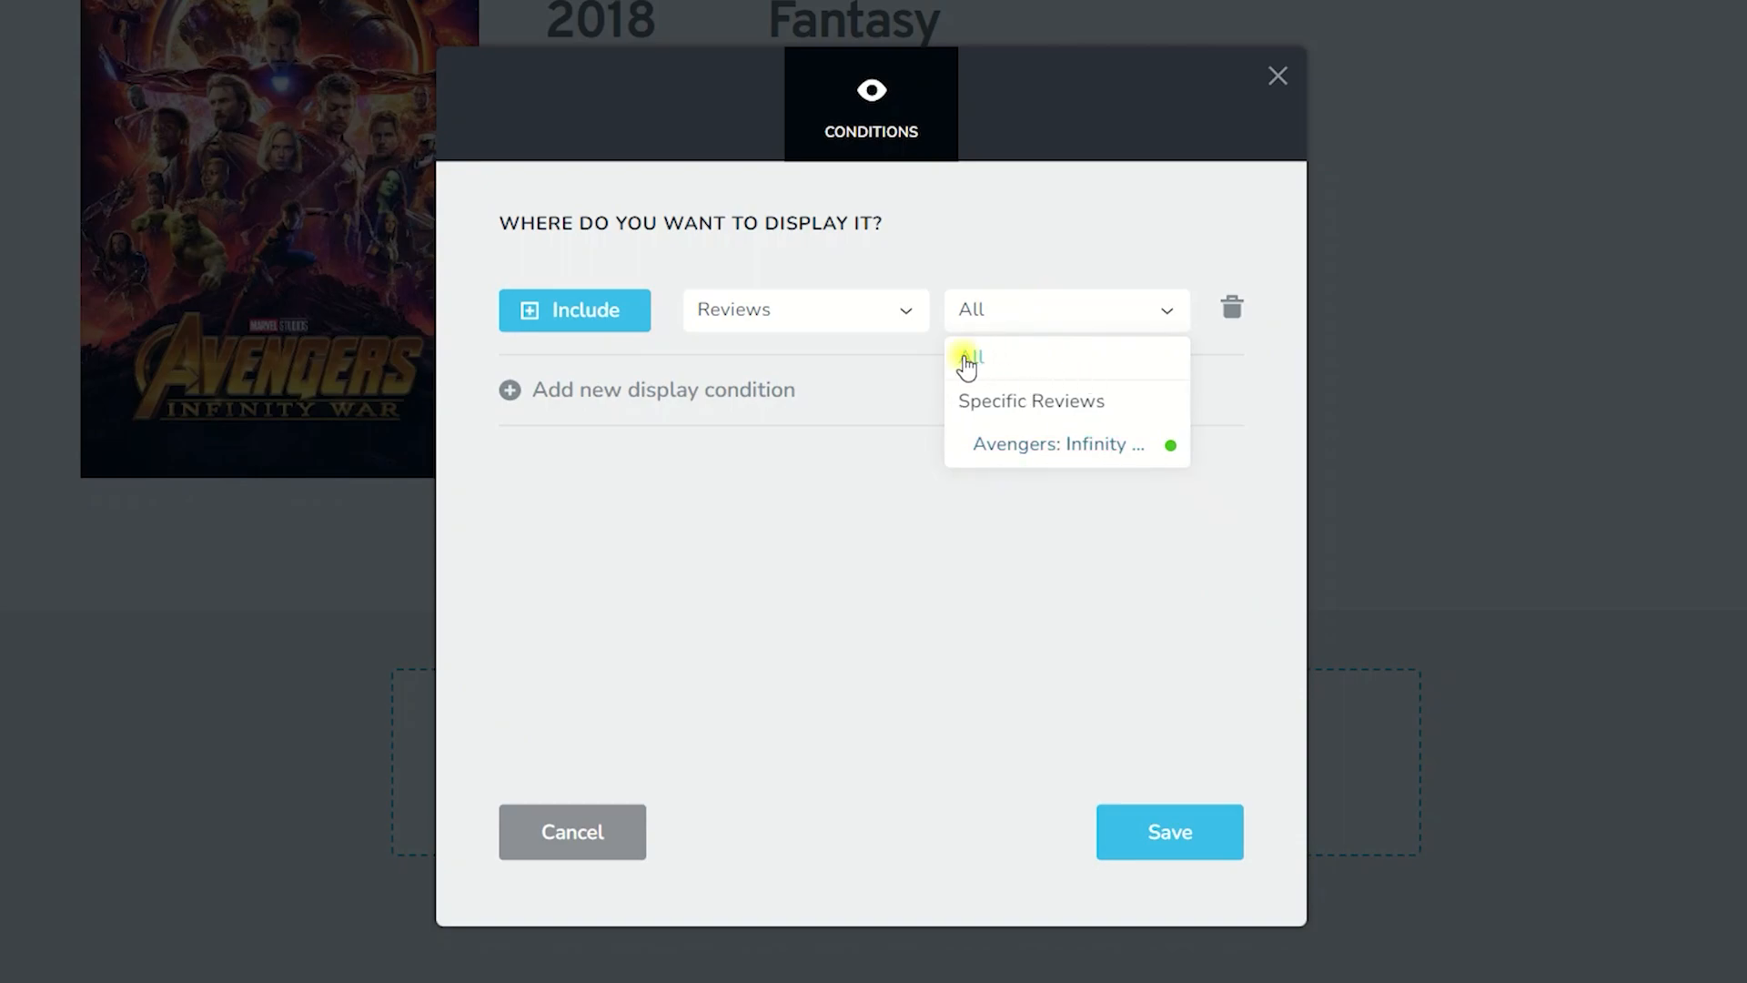
left_click(969, 357)
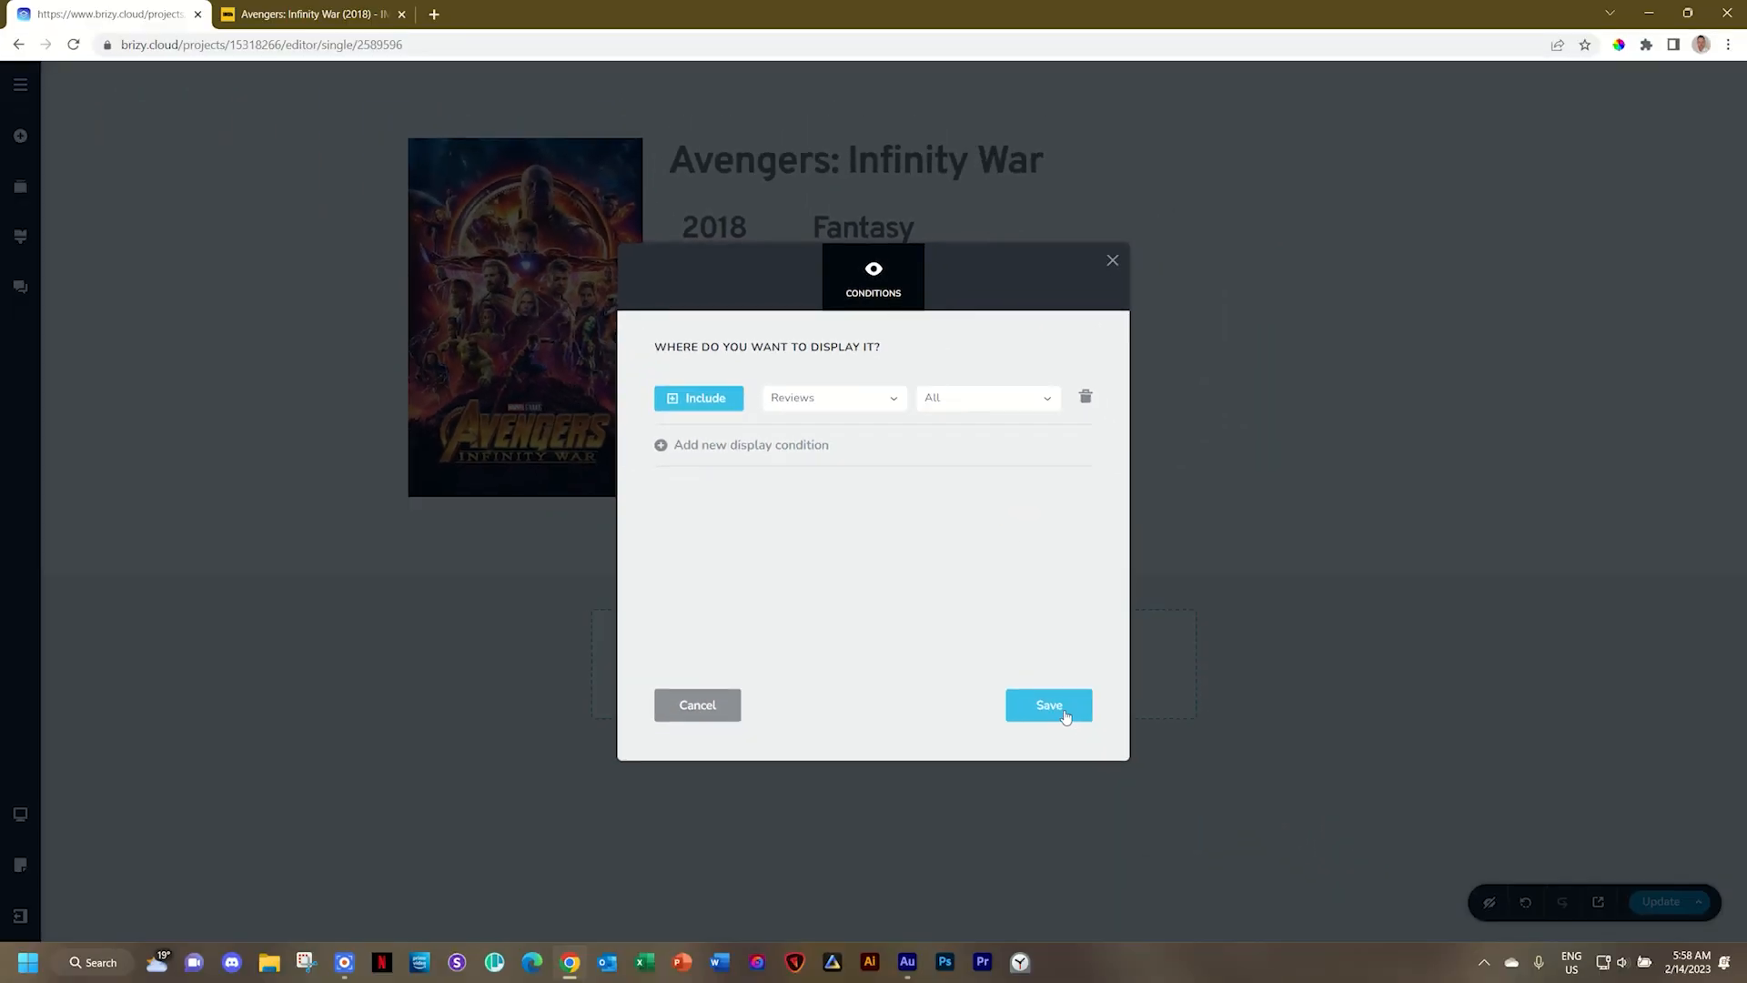
left_click(1049, 706)
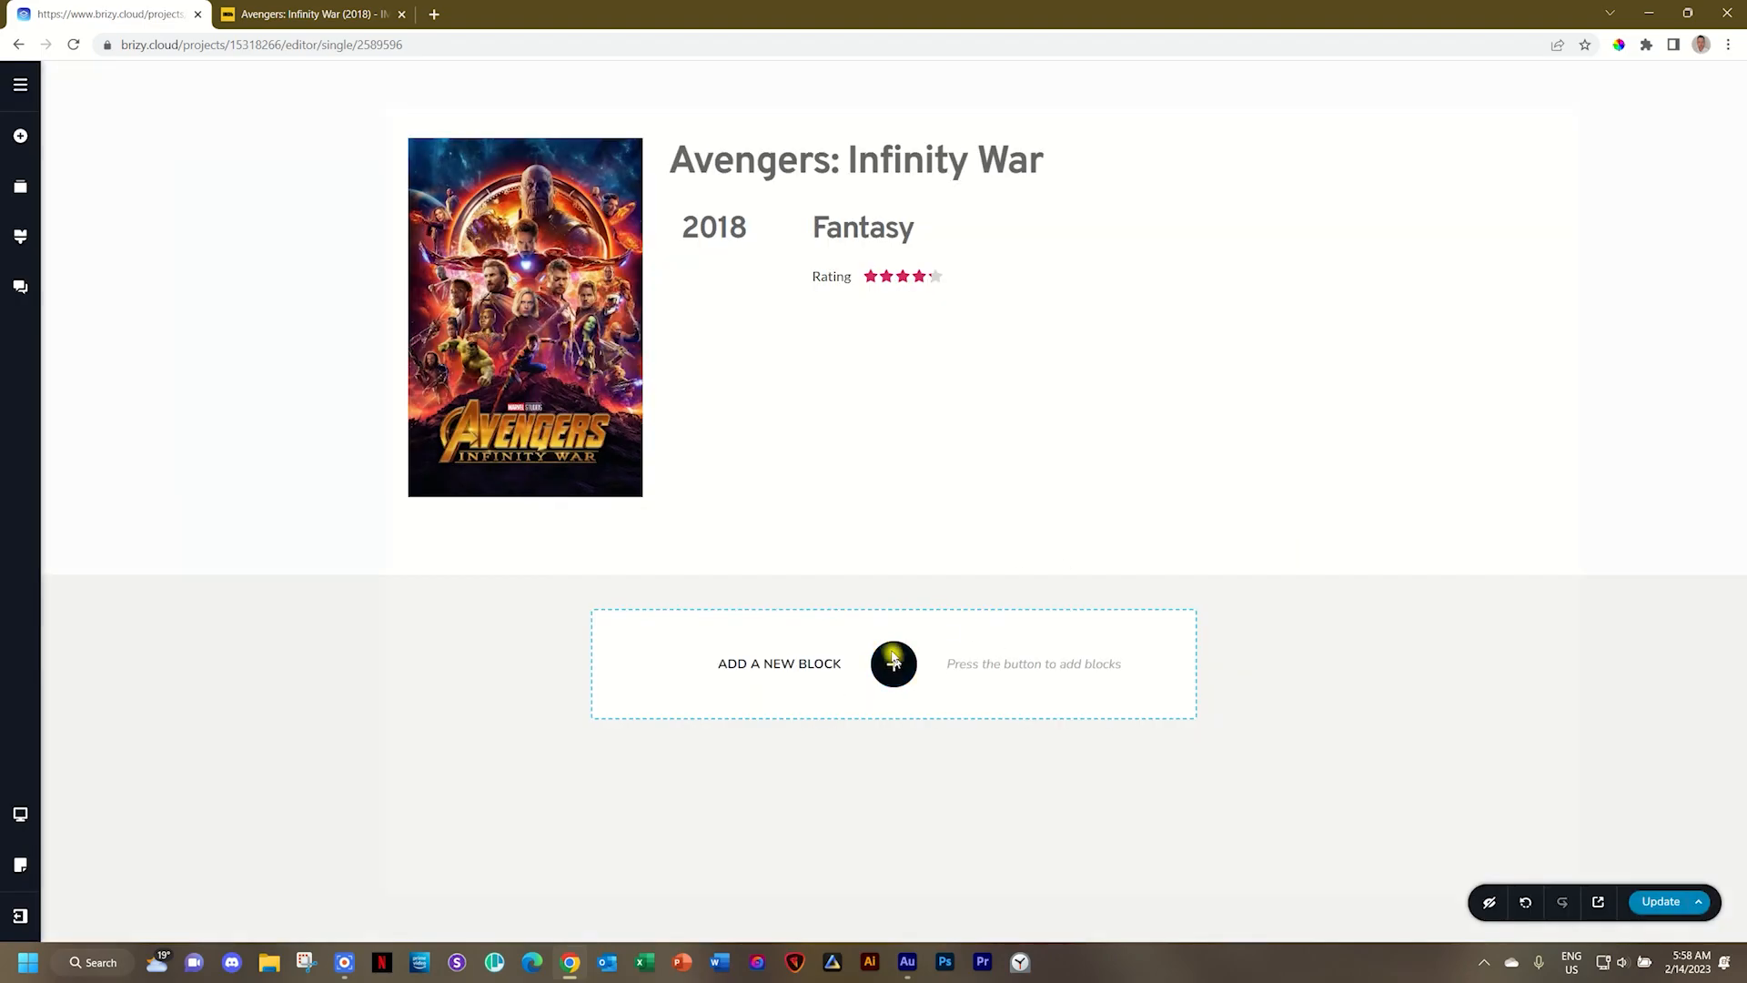
Add a new empty block below the review content
left_click(891, 663)
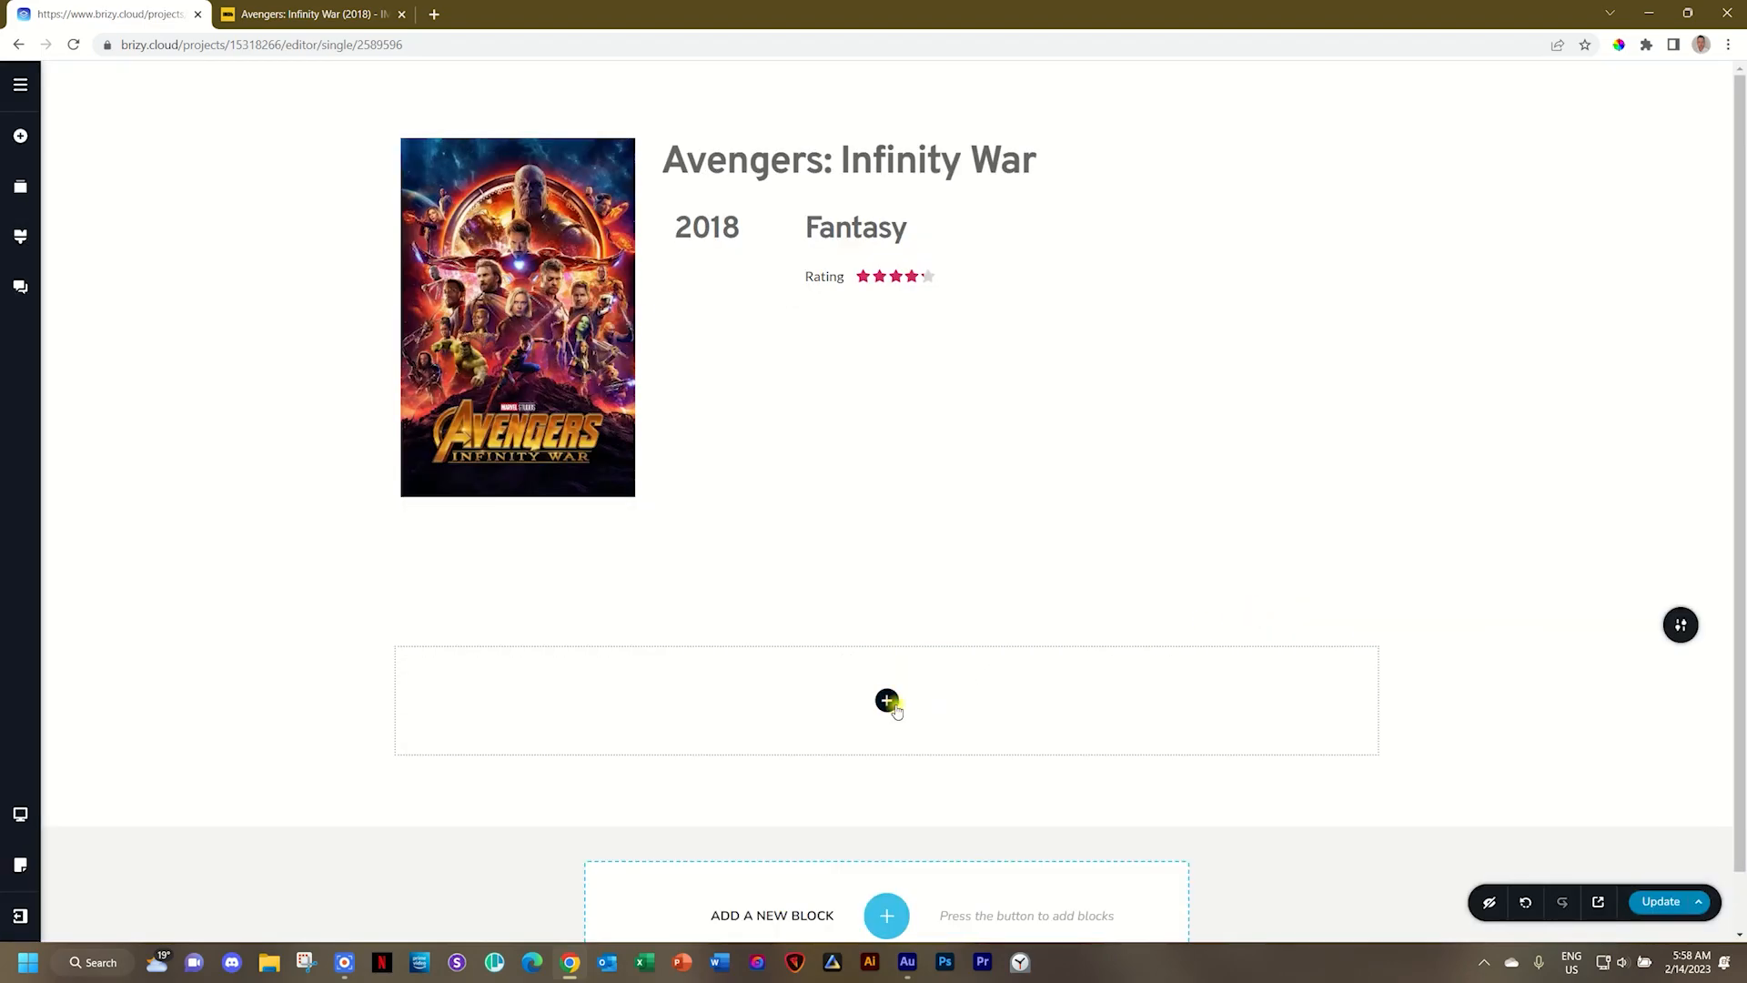
left_click(886, 701)
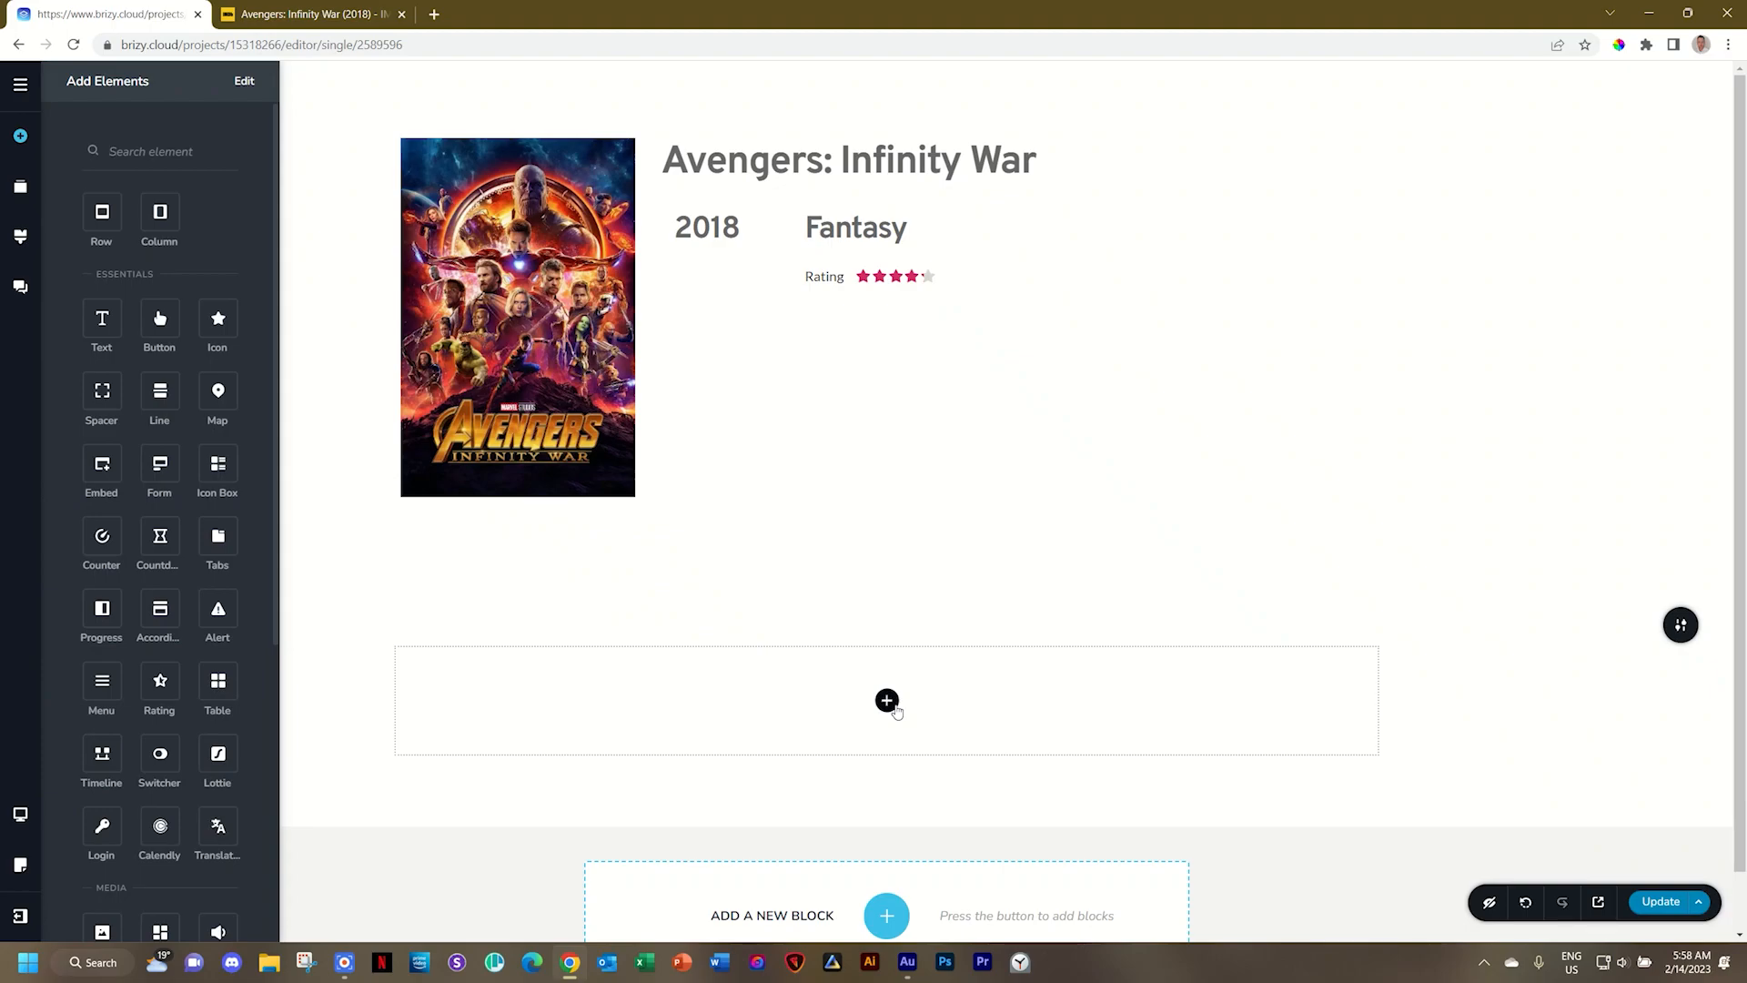
left_click(1660, 901)
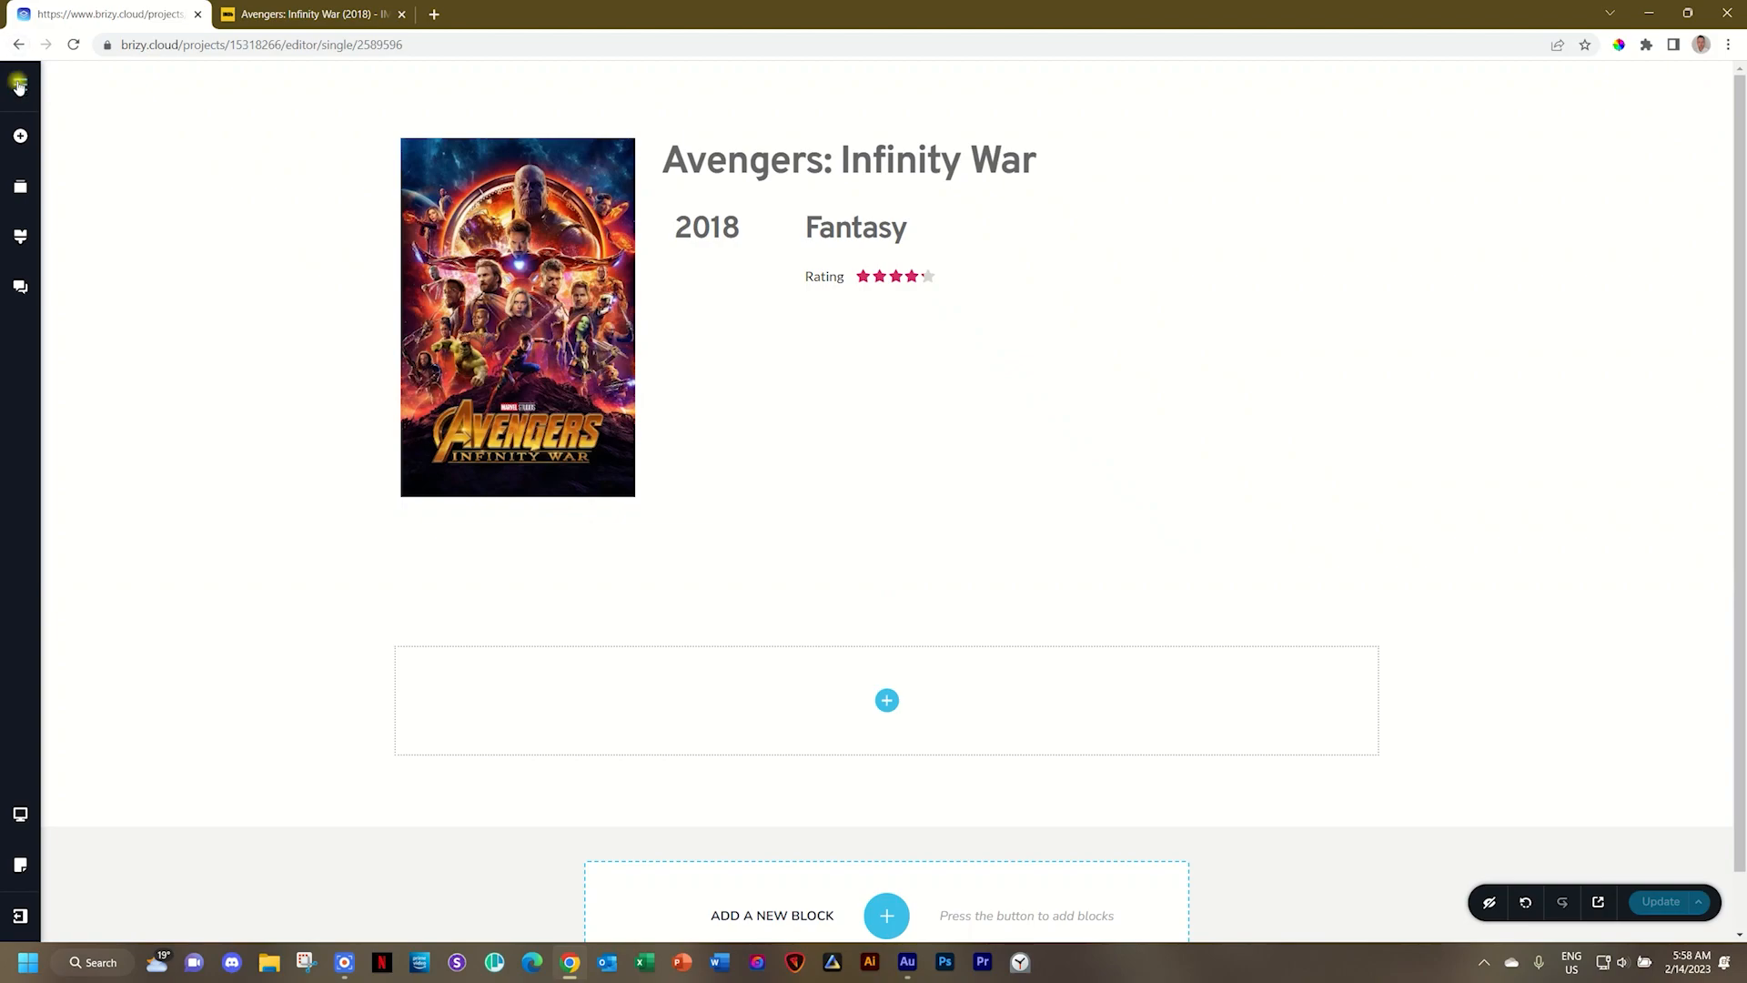
Show the project's pages and assets list with Blog expanded
left_click(17, 86)
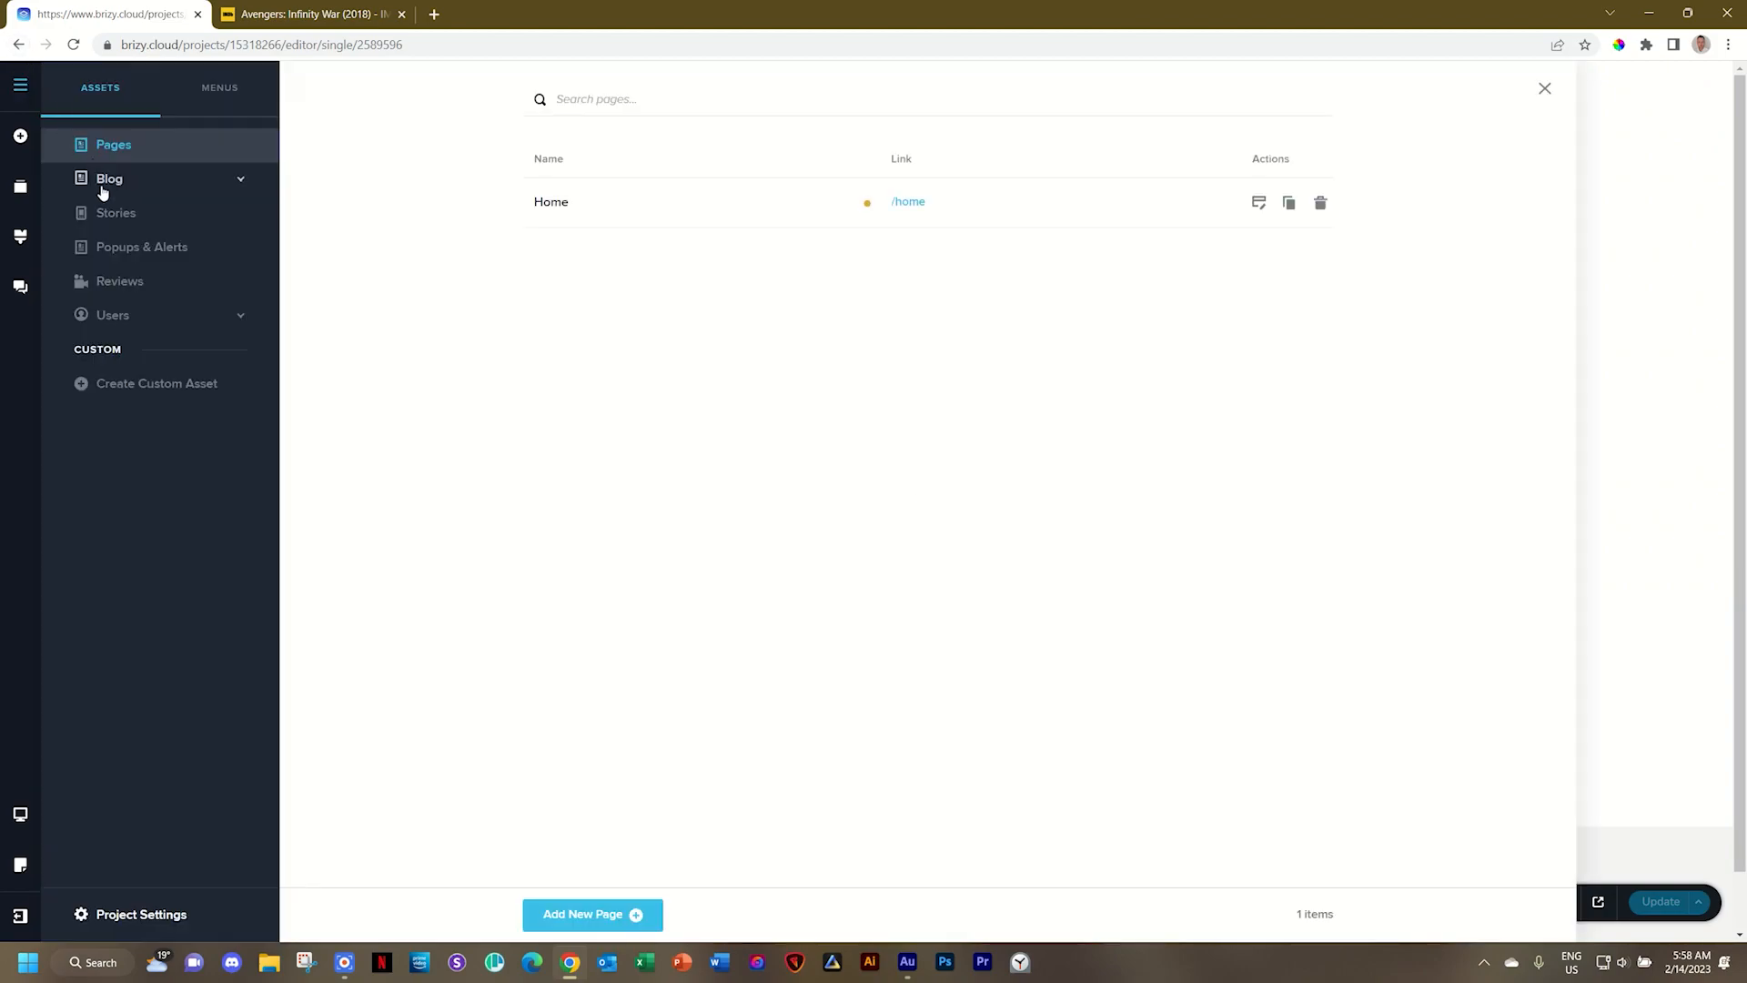
left_click(109, 178)
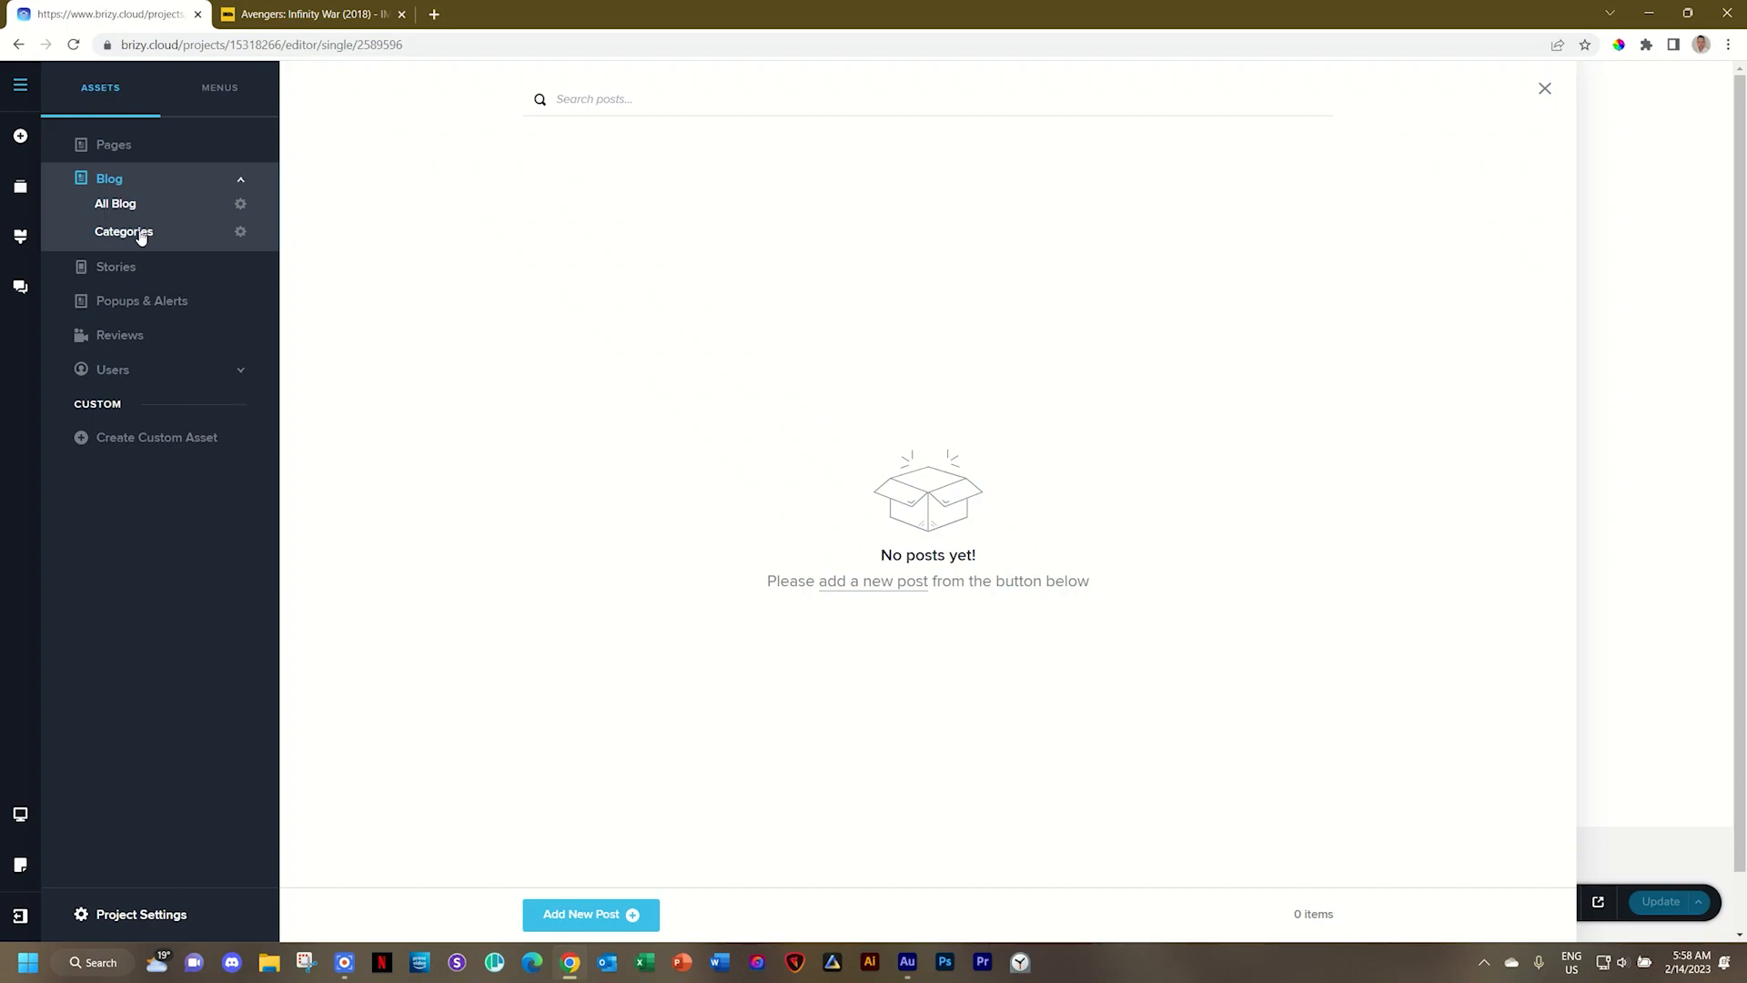
mouse_move(138, 235)
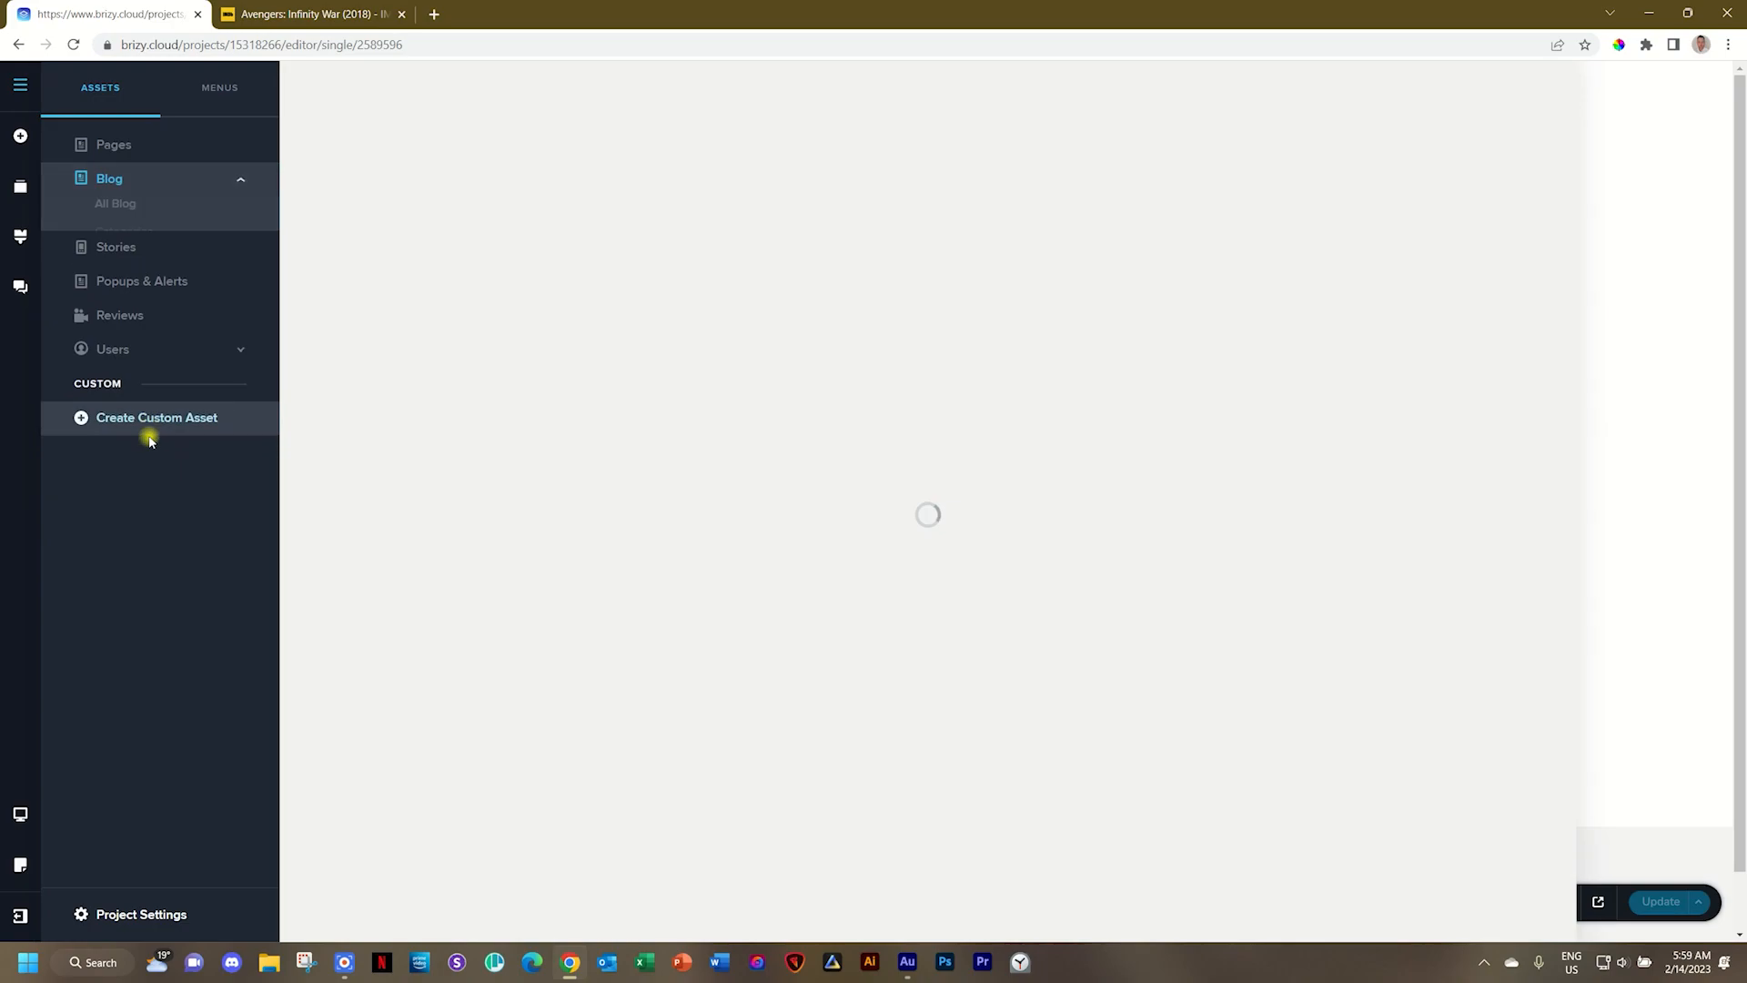
Create a custom asset named Horror with slug horror
left_click(157, 419)
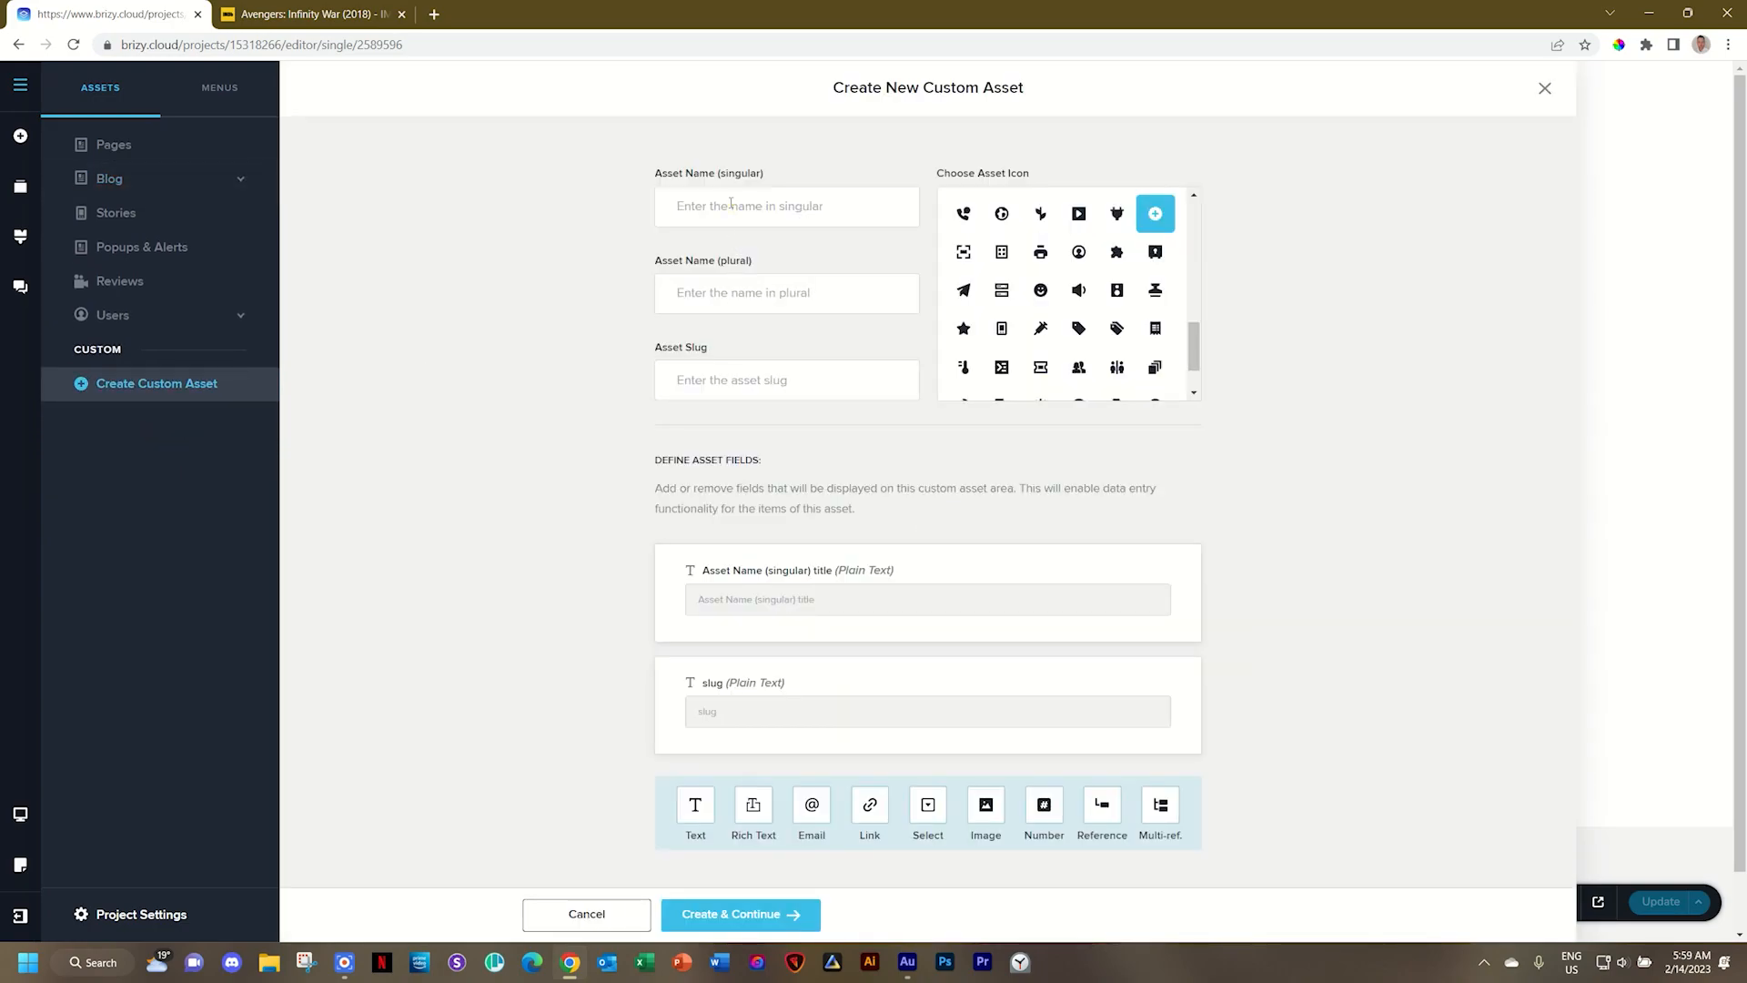
type("Horror")
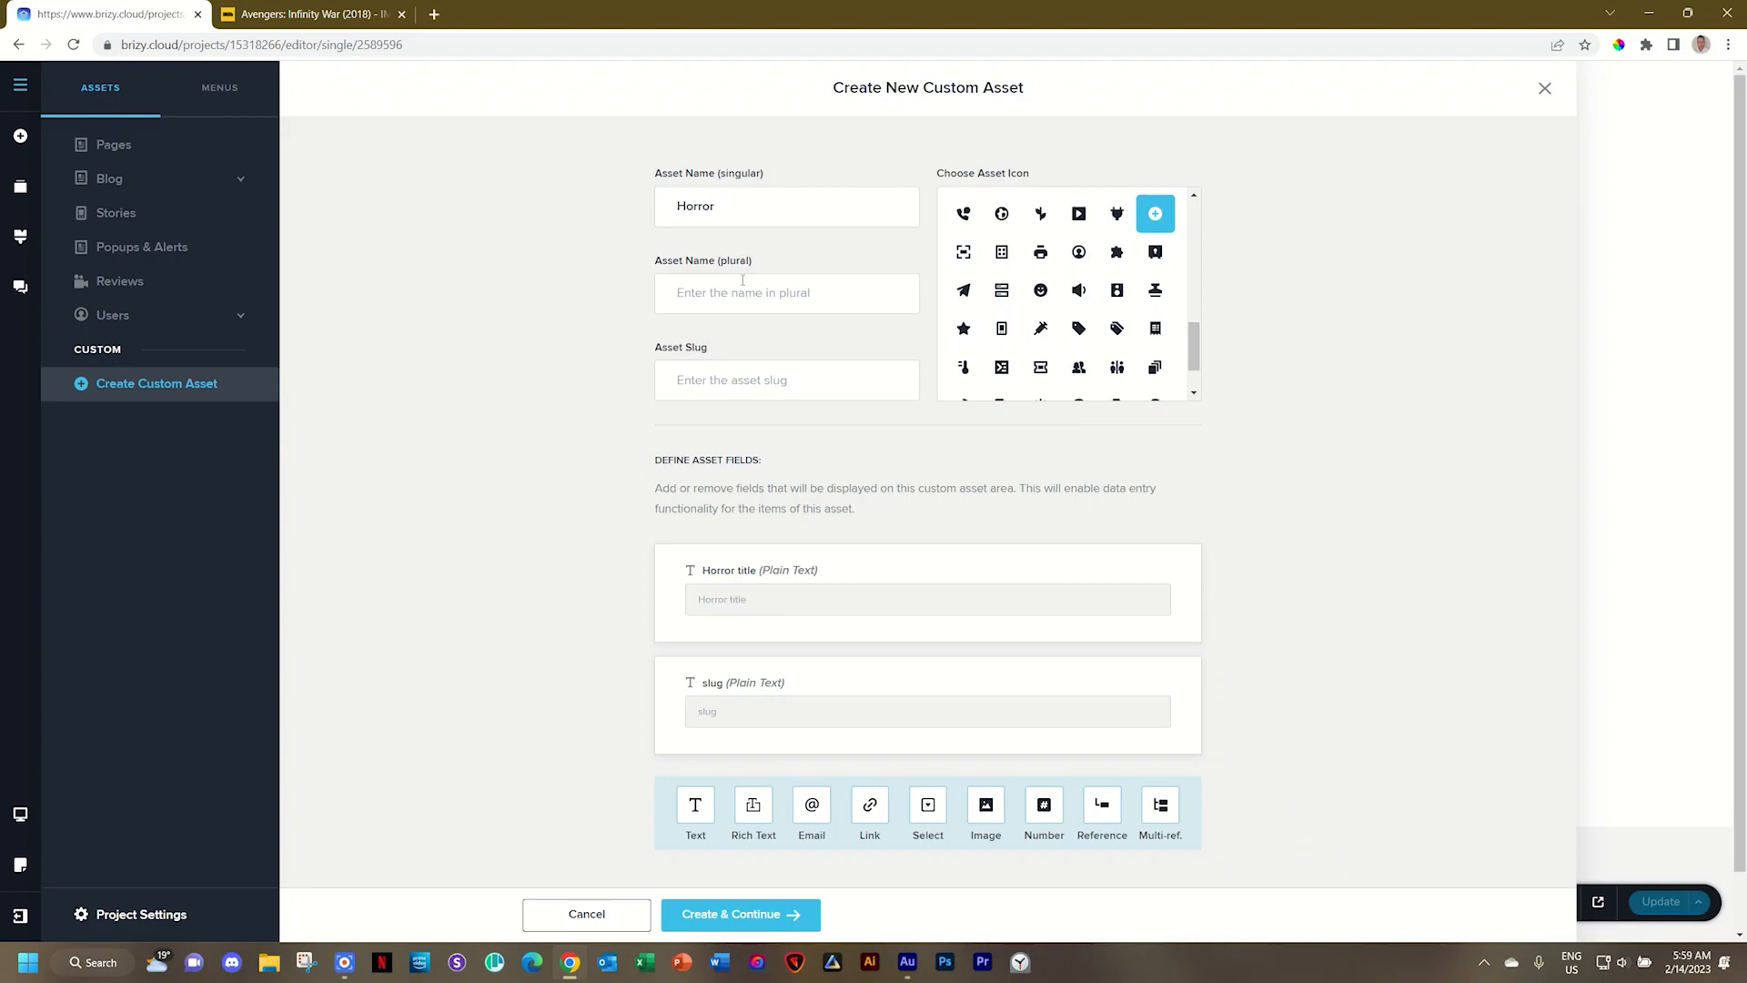
type("Horror")
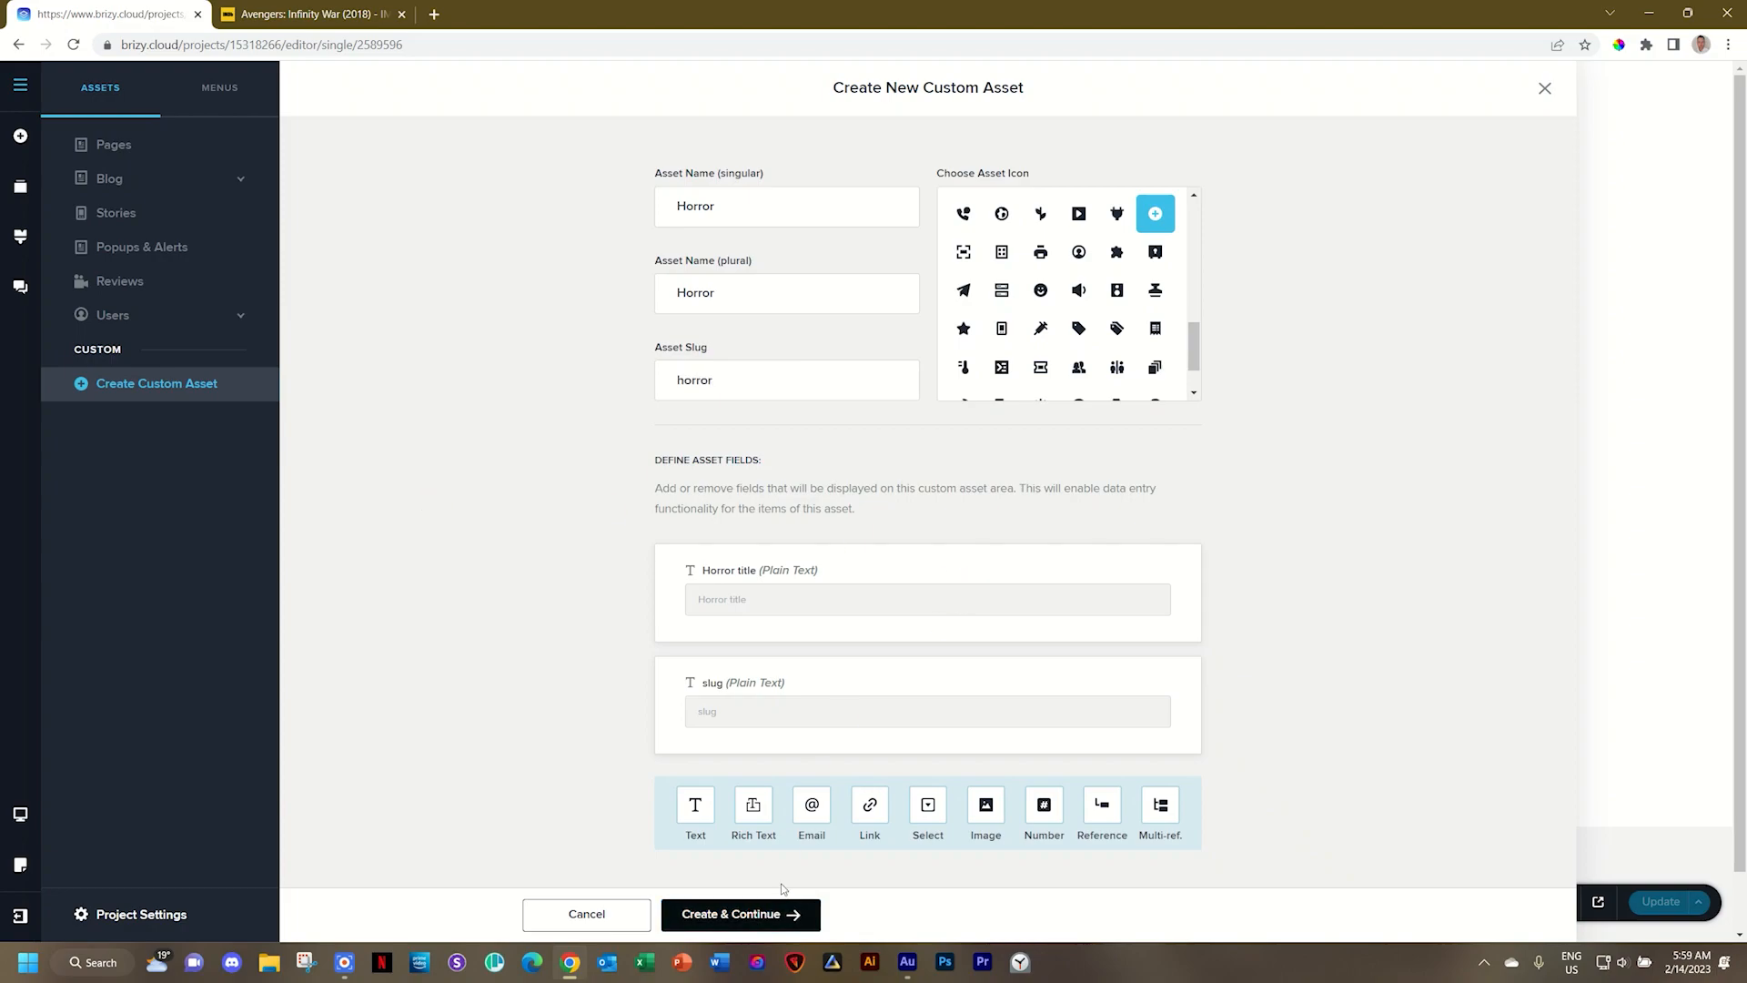
left_click(741, 914)
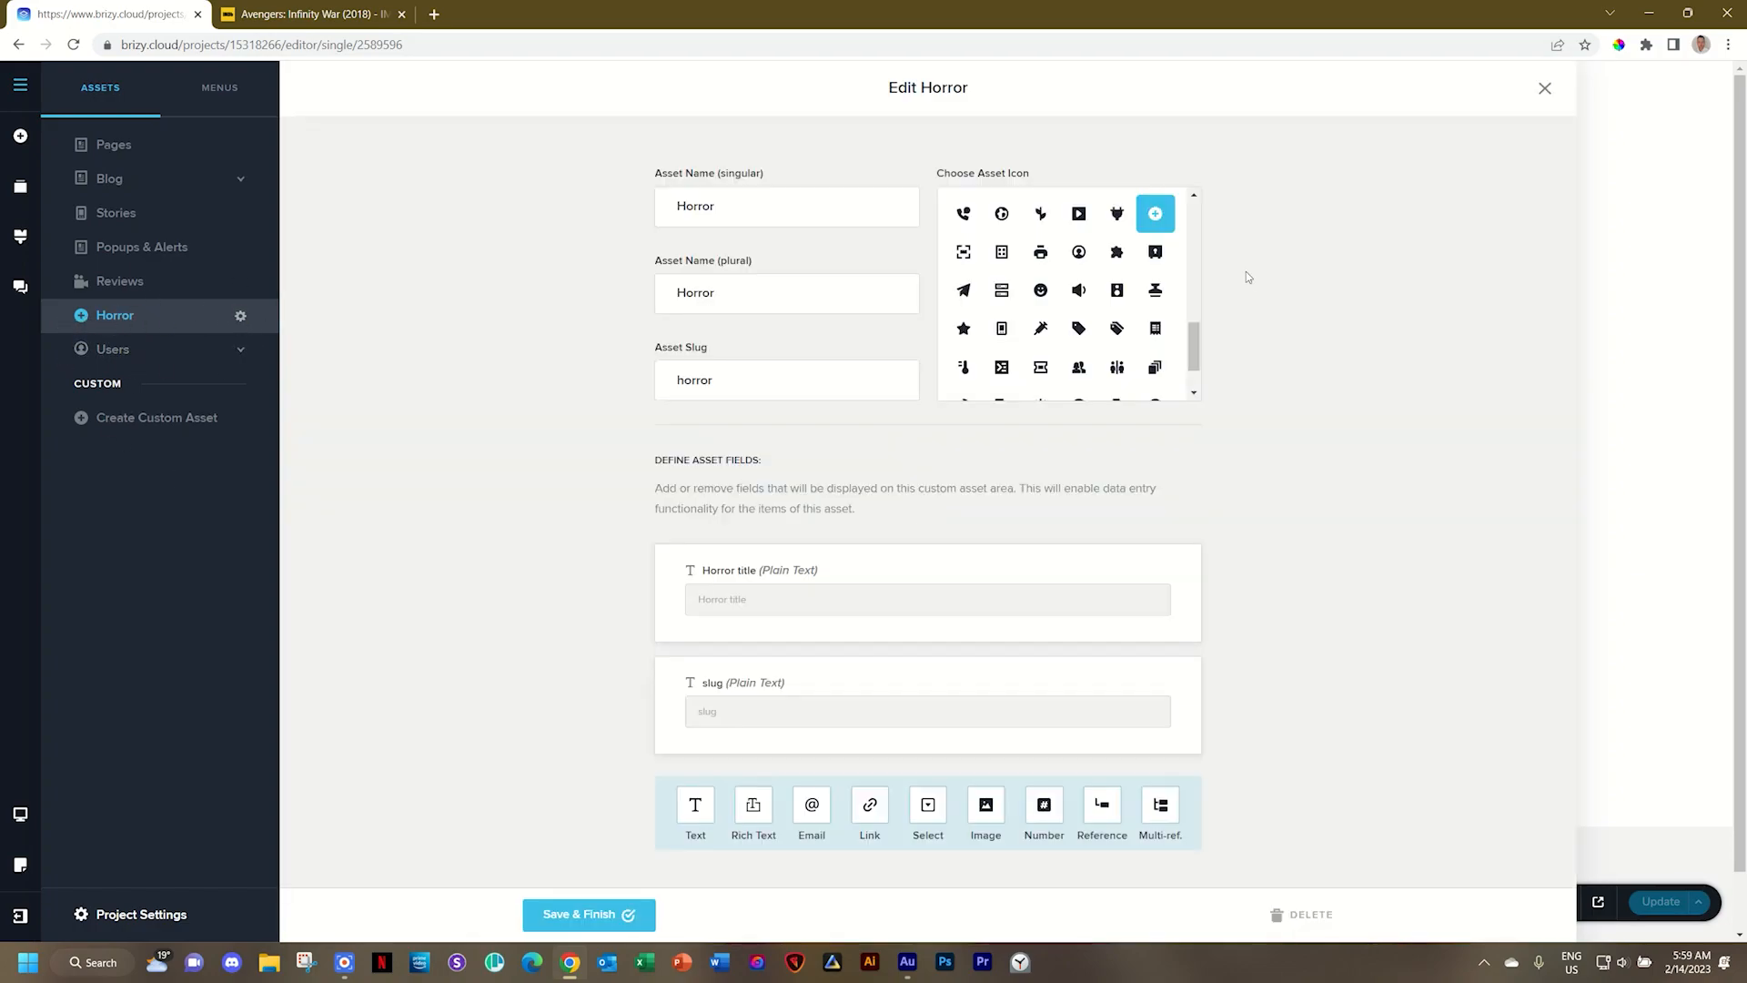
Choose a different icon for Horror and save the asset
left_click(1039, 289)
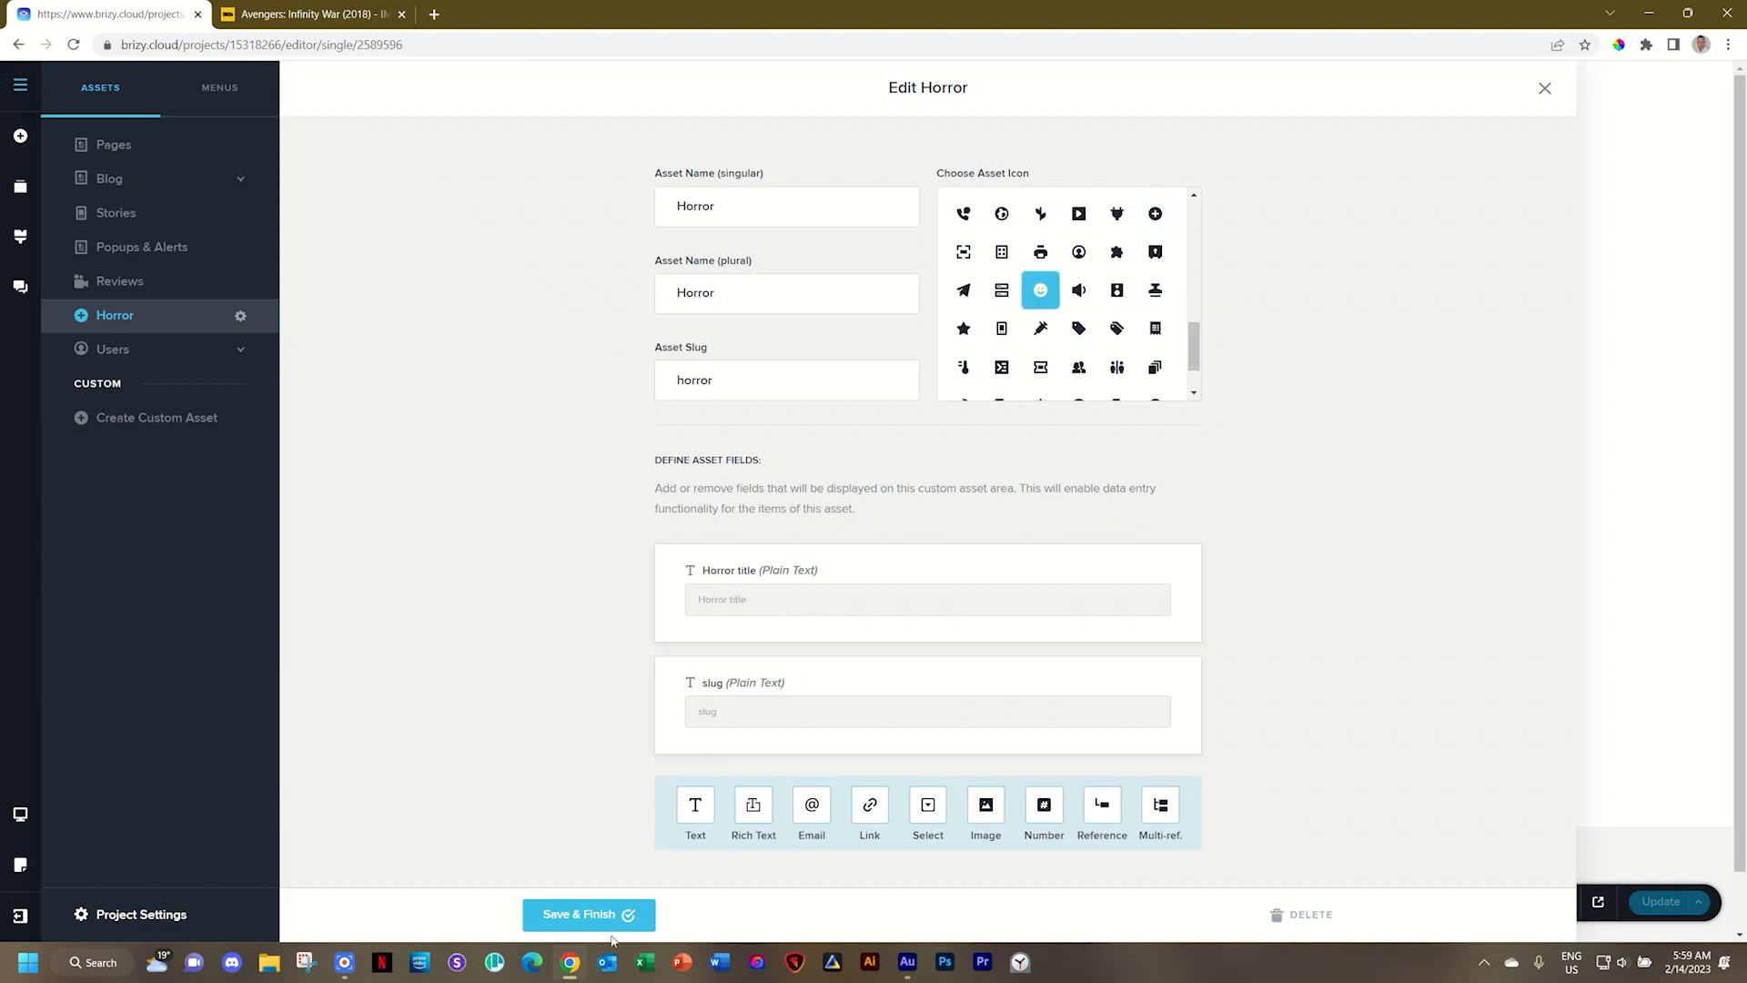
left_click(590, 914)
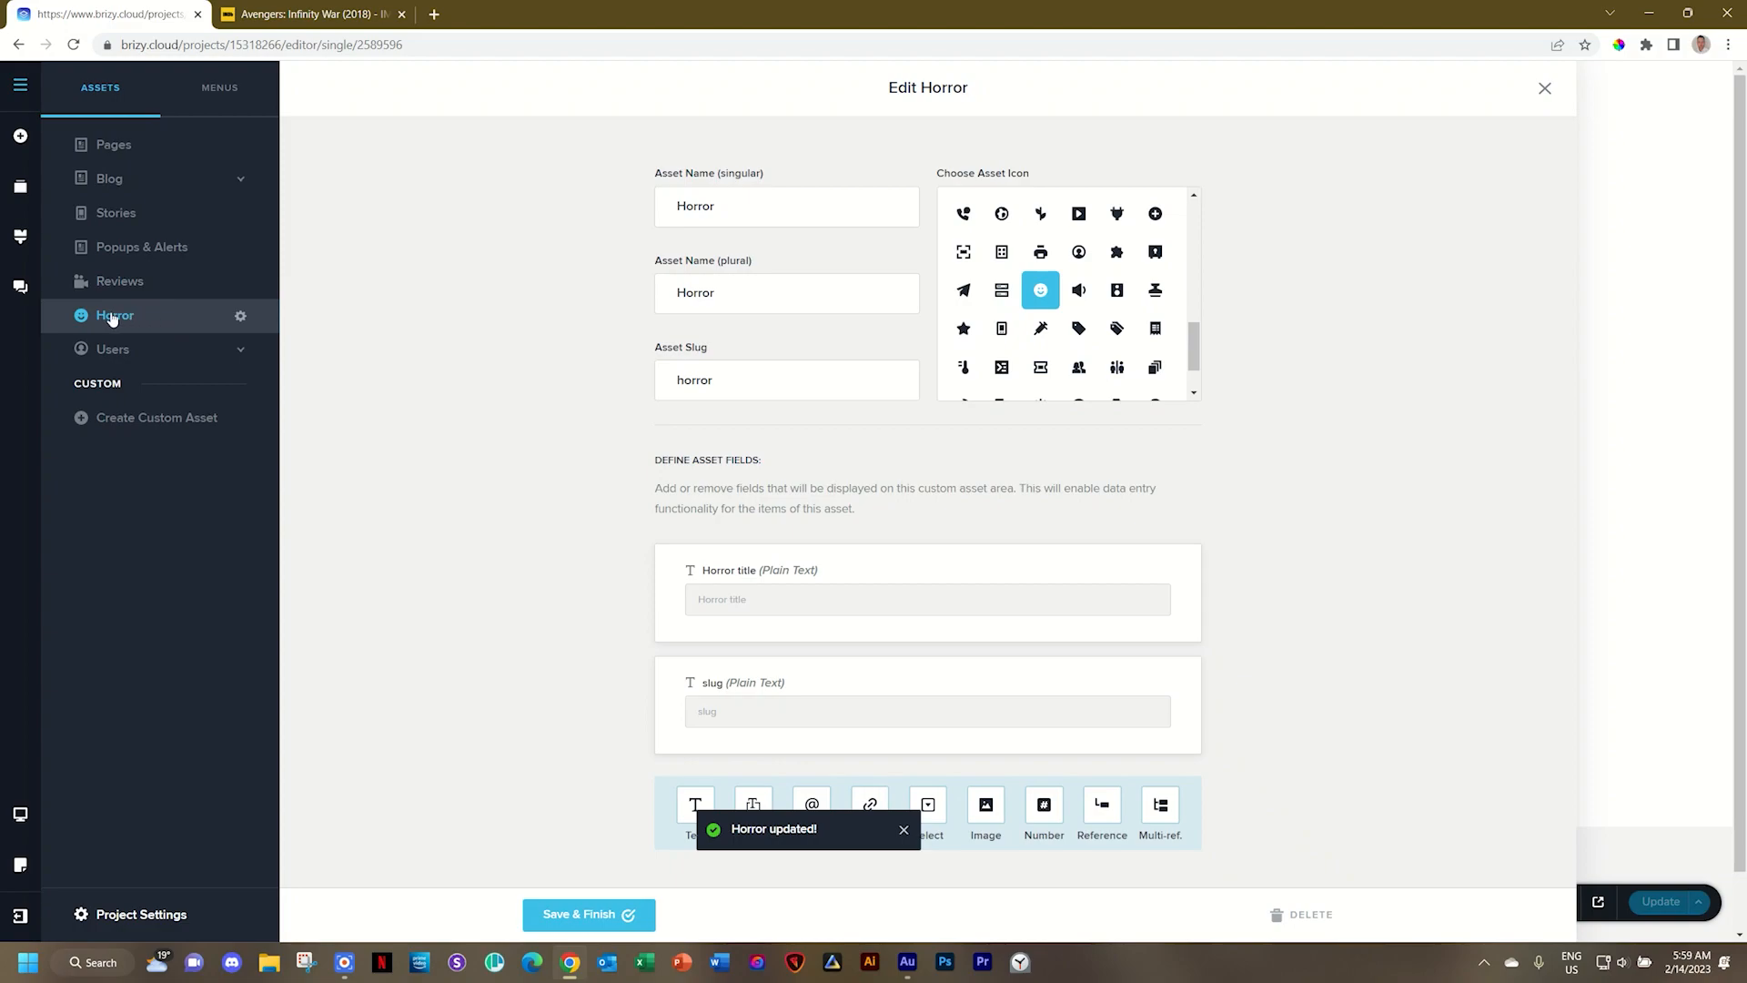
mouse_move(135, 285)
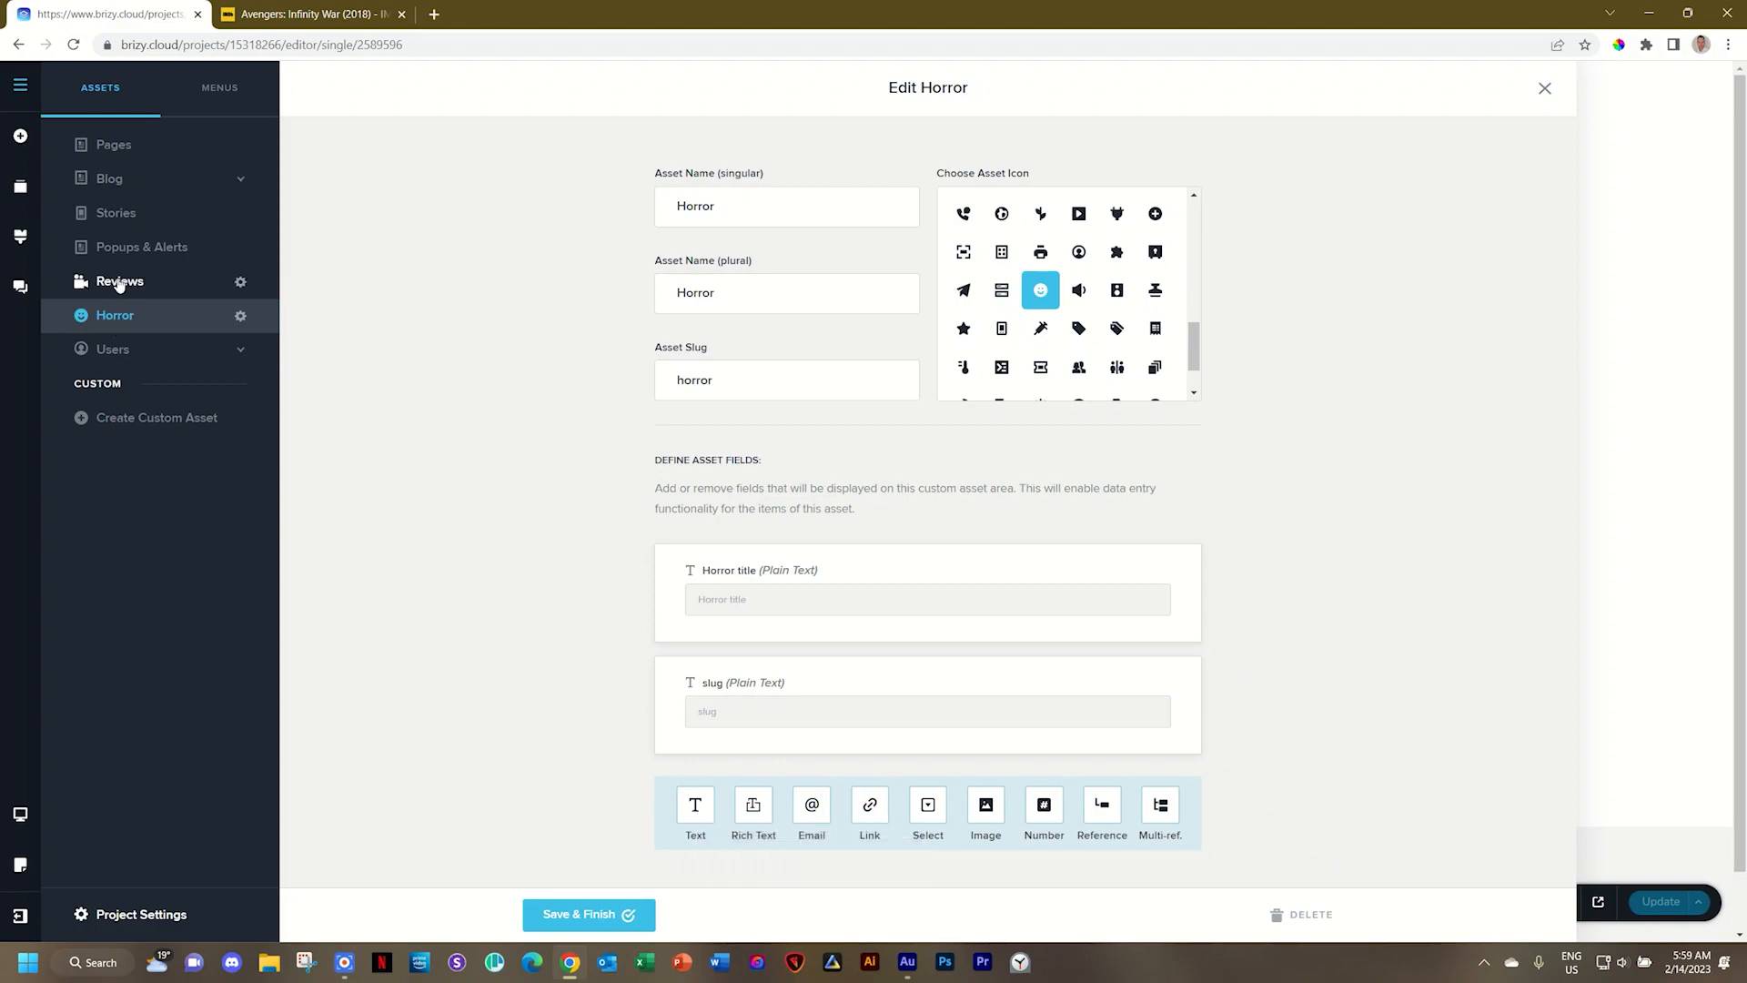
Go into the Reviews asset's settings and reach its Reference field
left_click(120, 280)
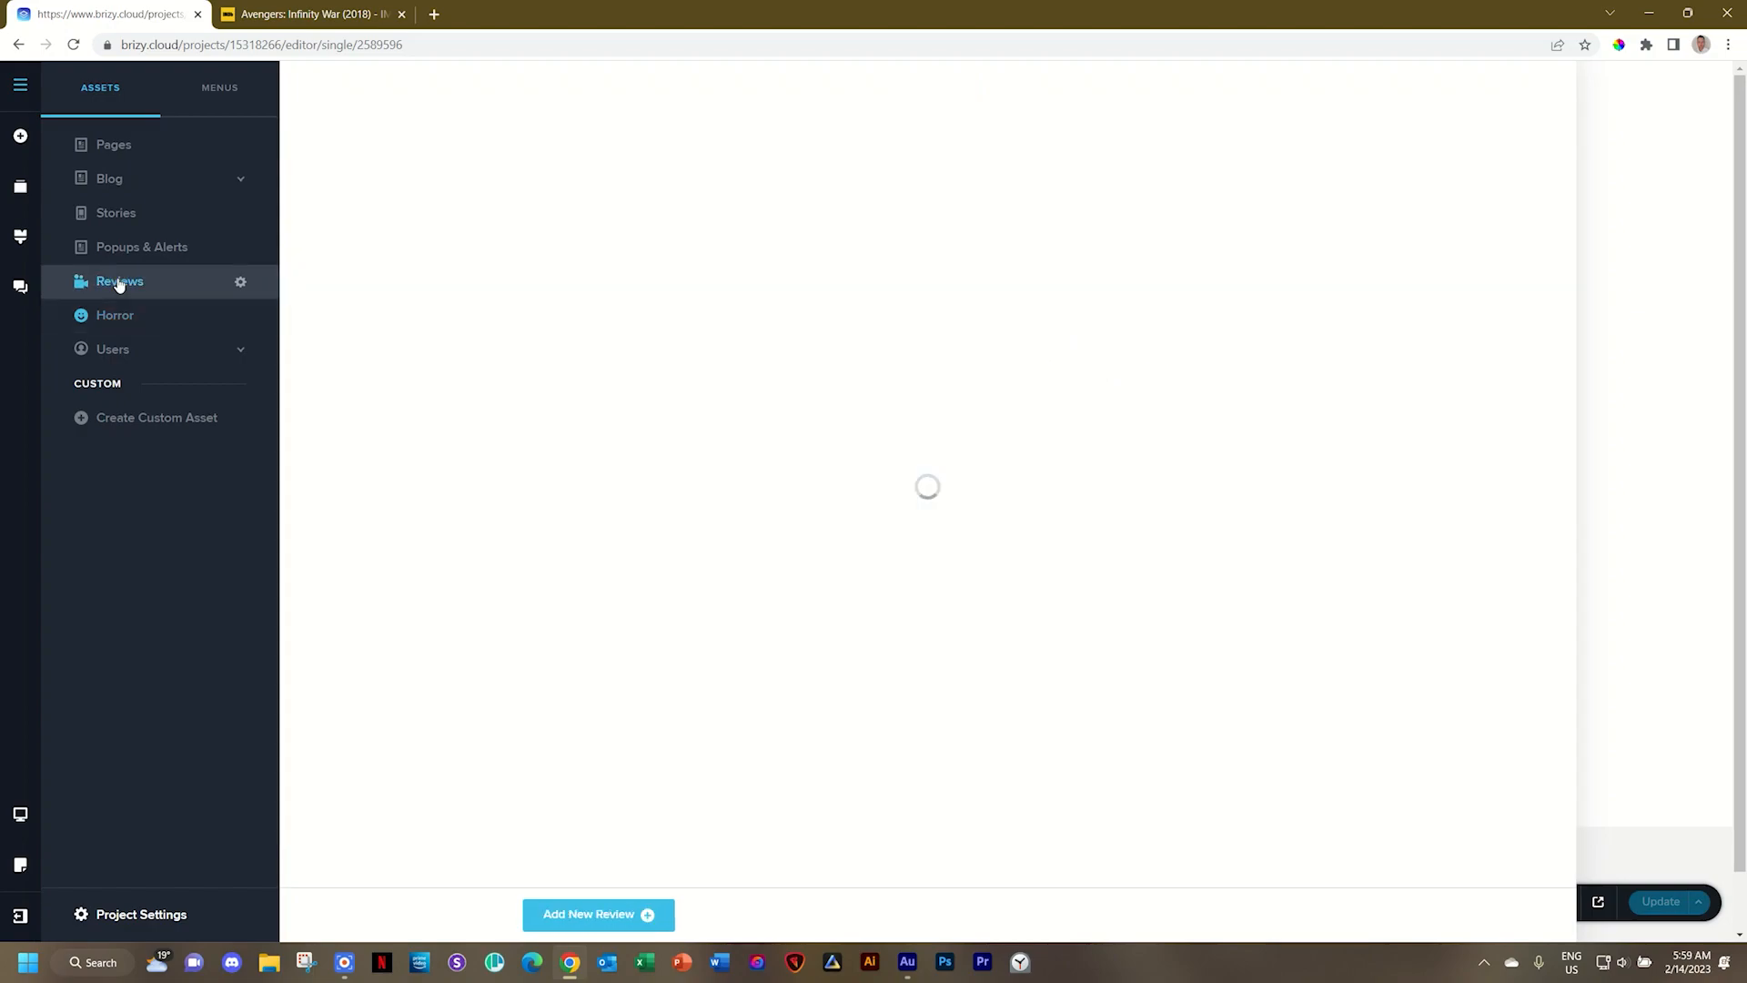
left_click(121, 281)
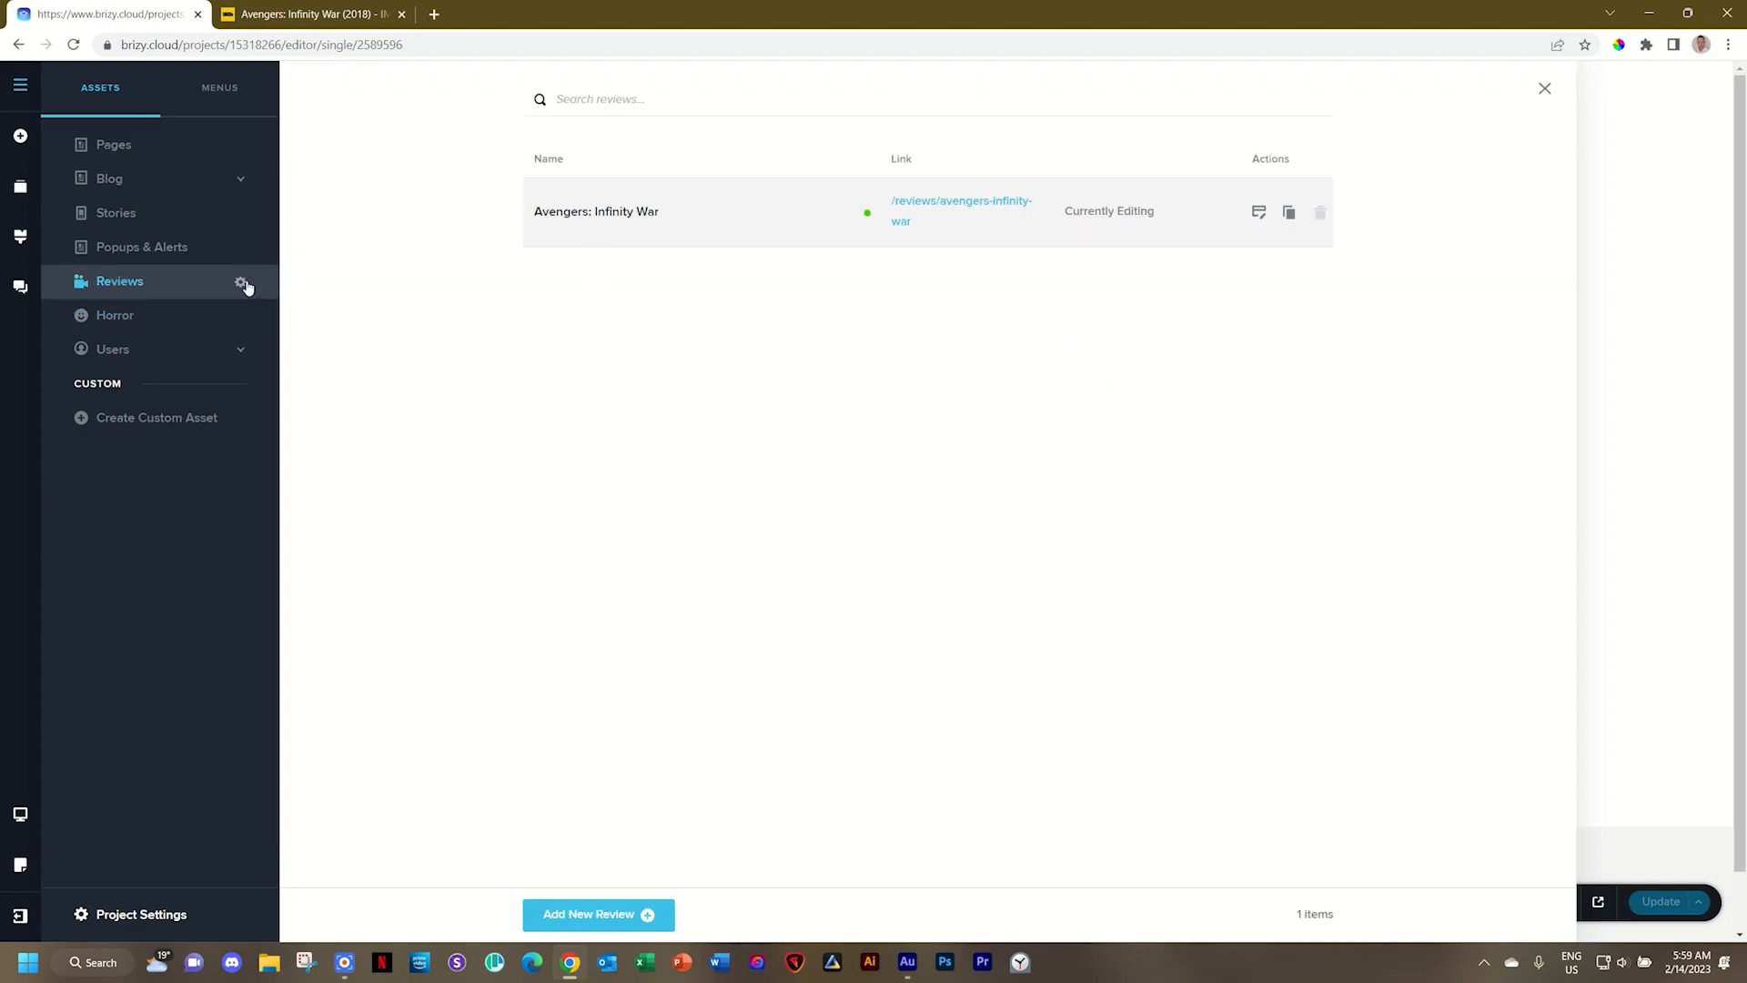
left_click(240, 280)
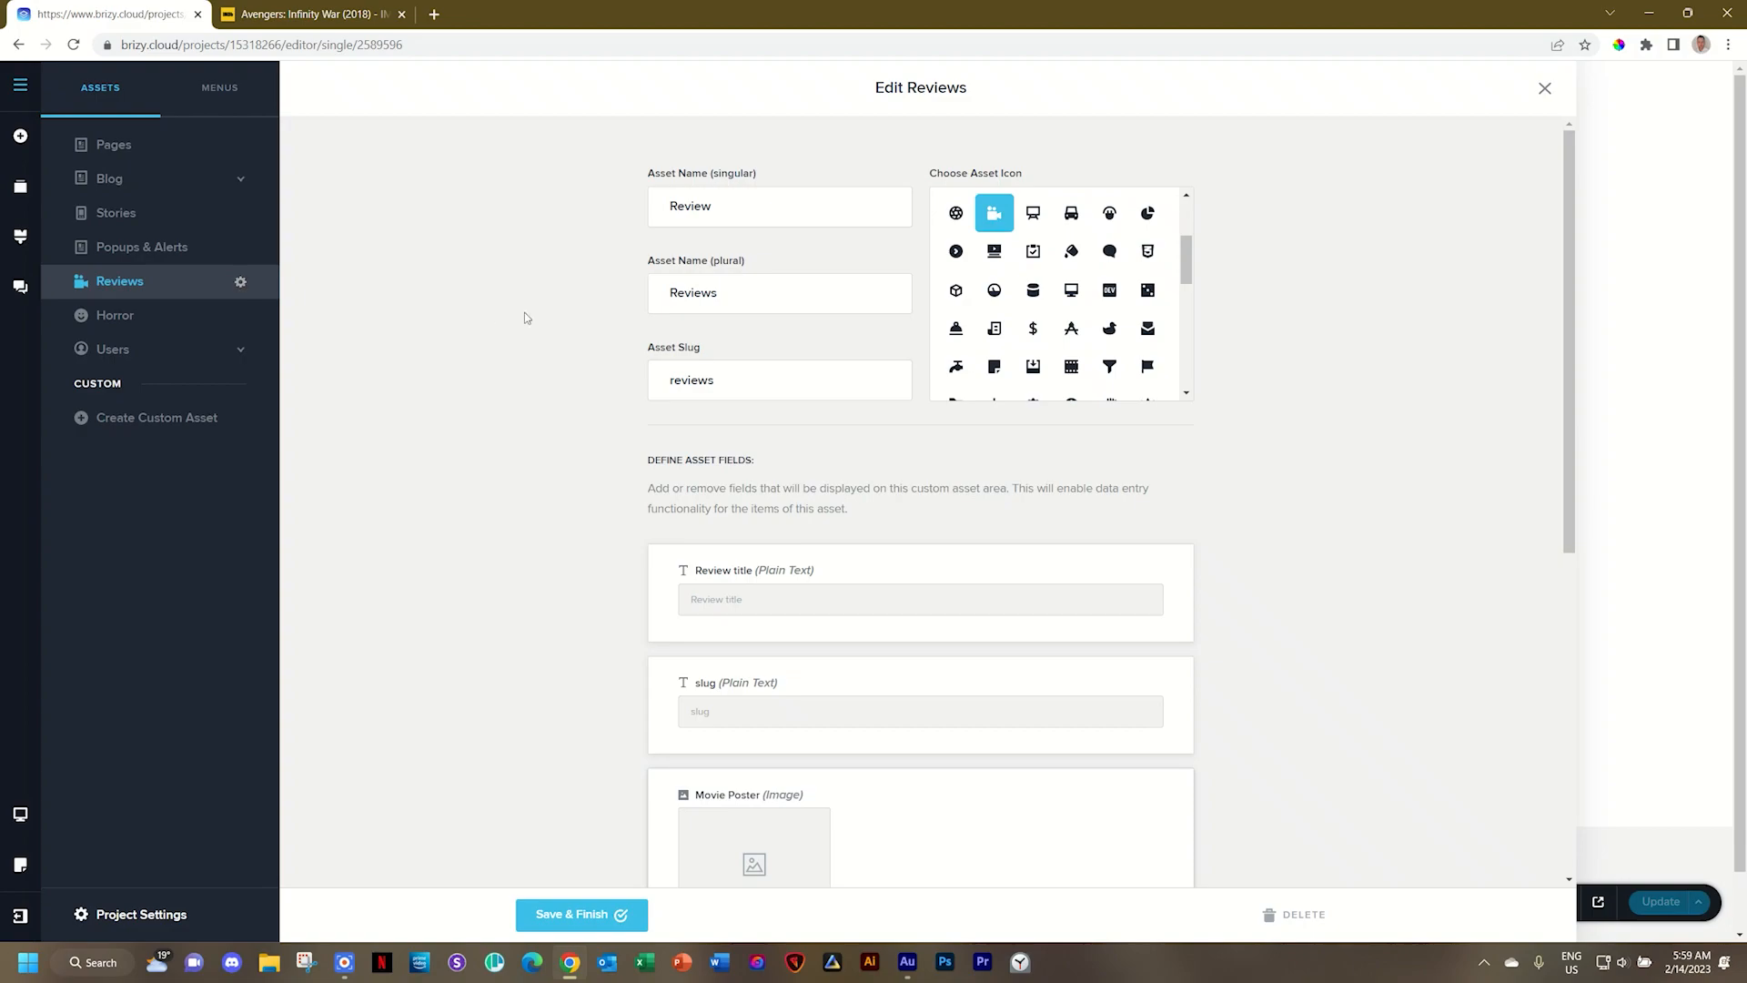
scroll("down", 3)
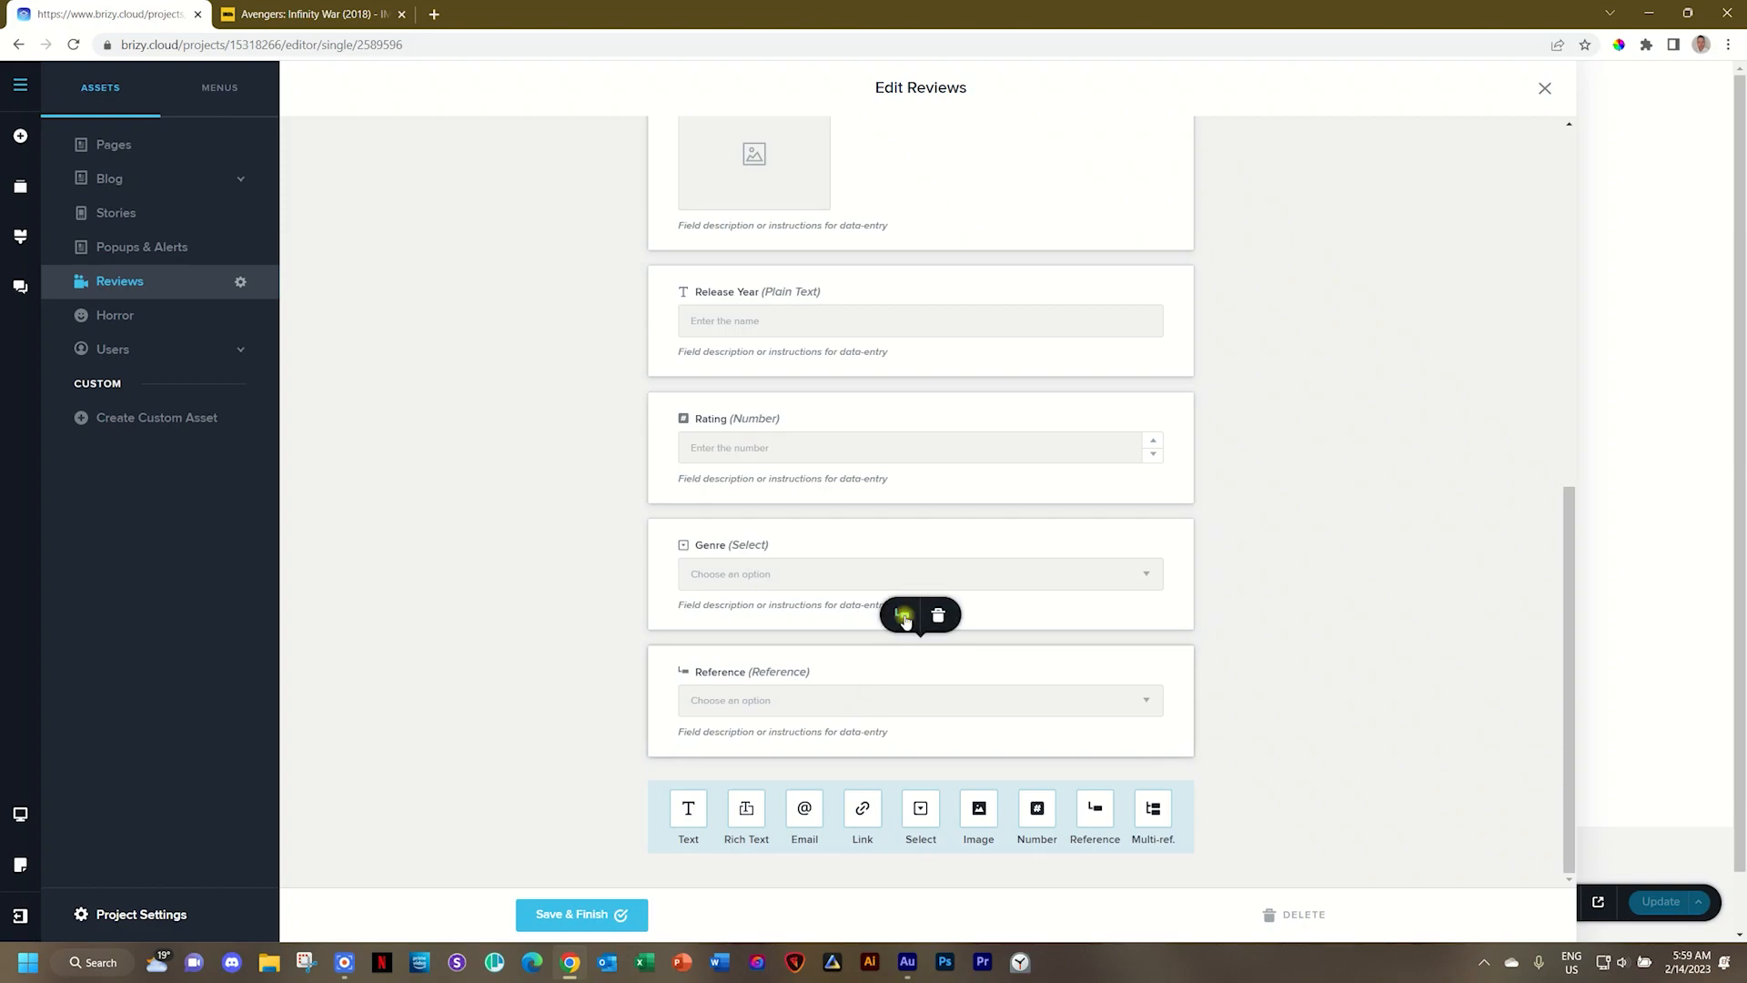
Point the Reference field to Horror and save the Reviews asset
left_click(902, 615)
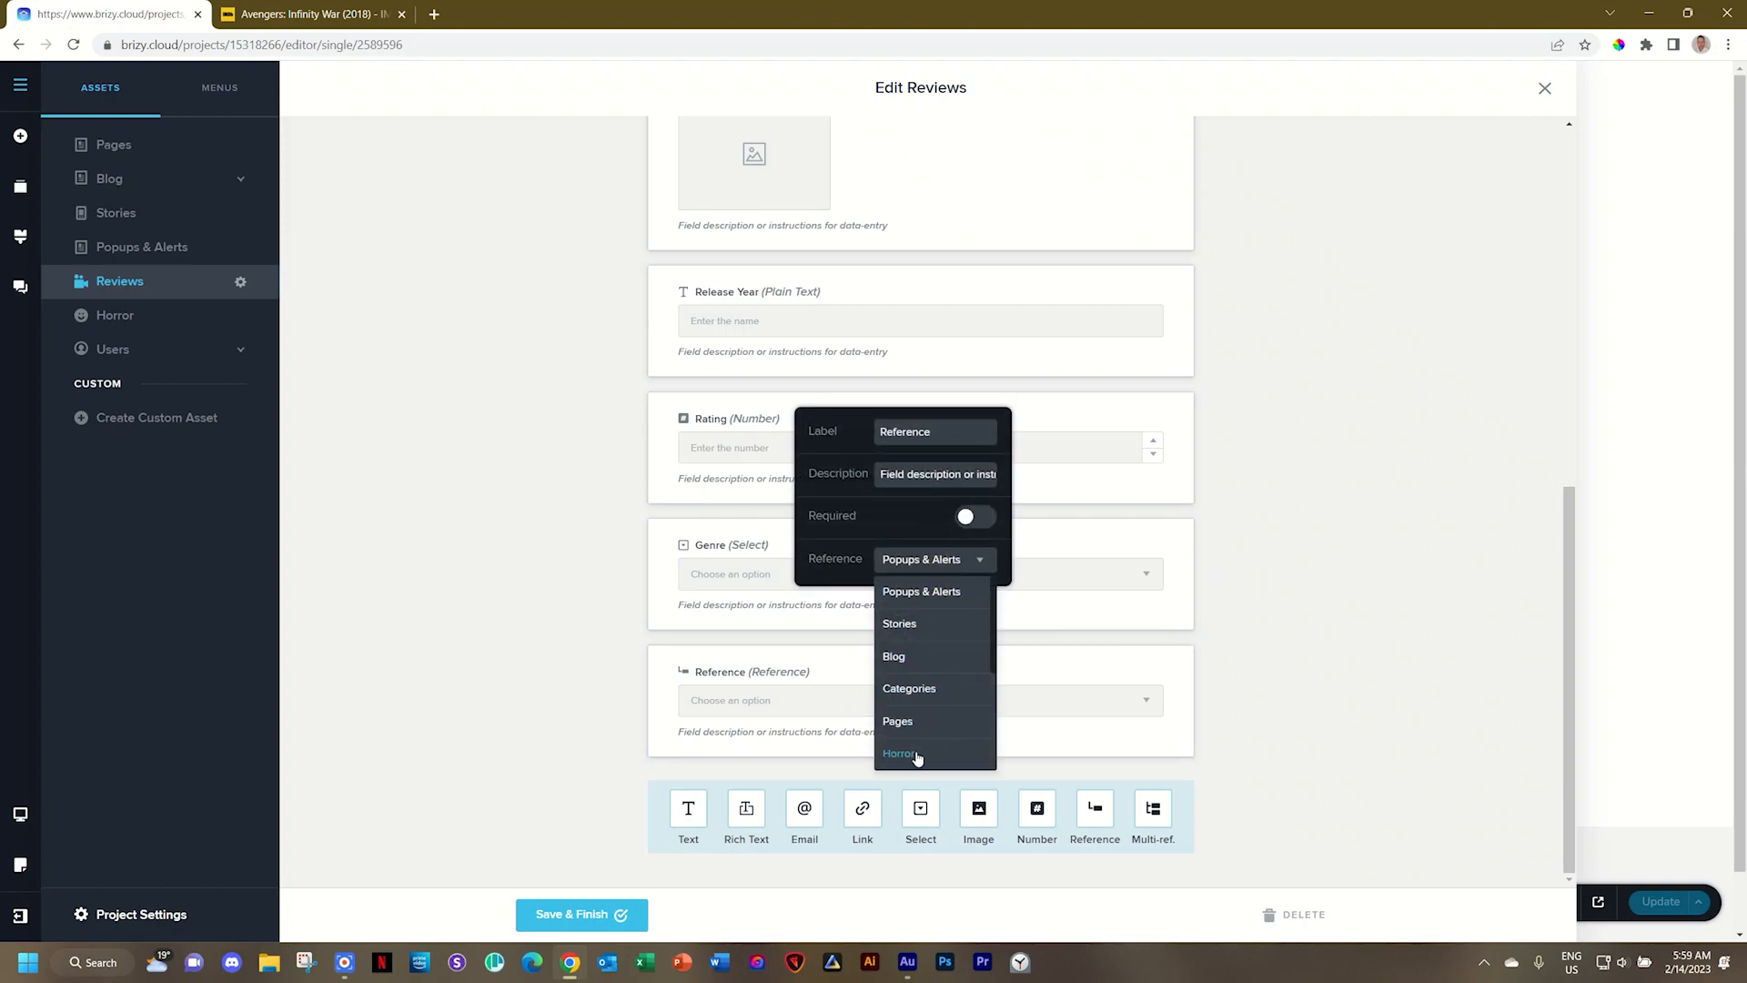
left_click(899, 754)
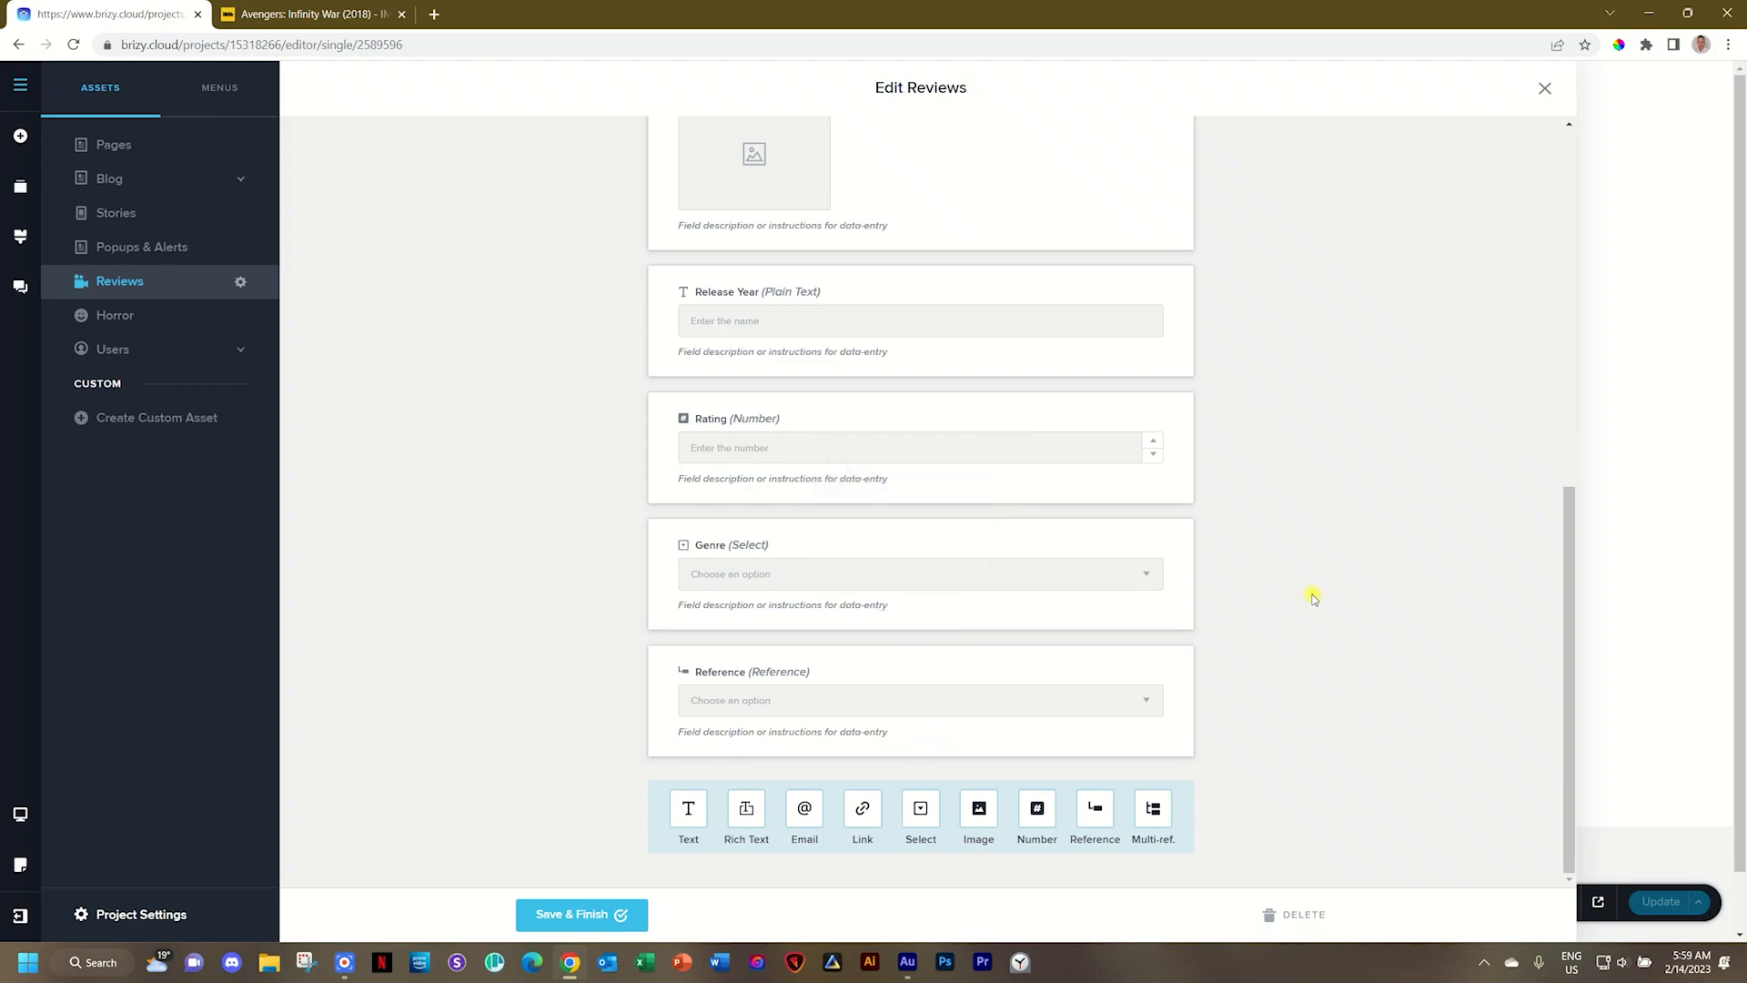
left_click(582, 914)
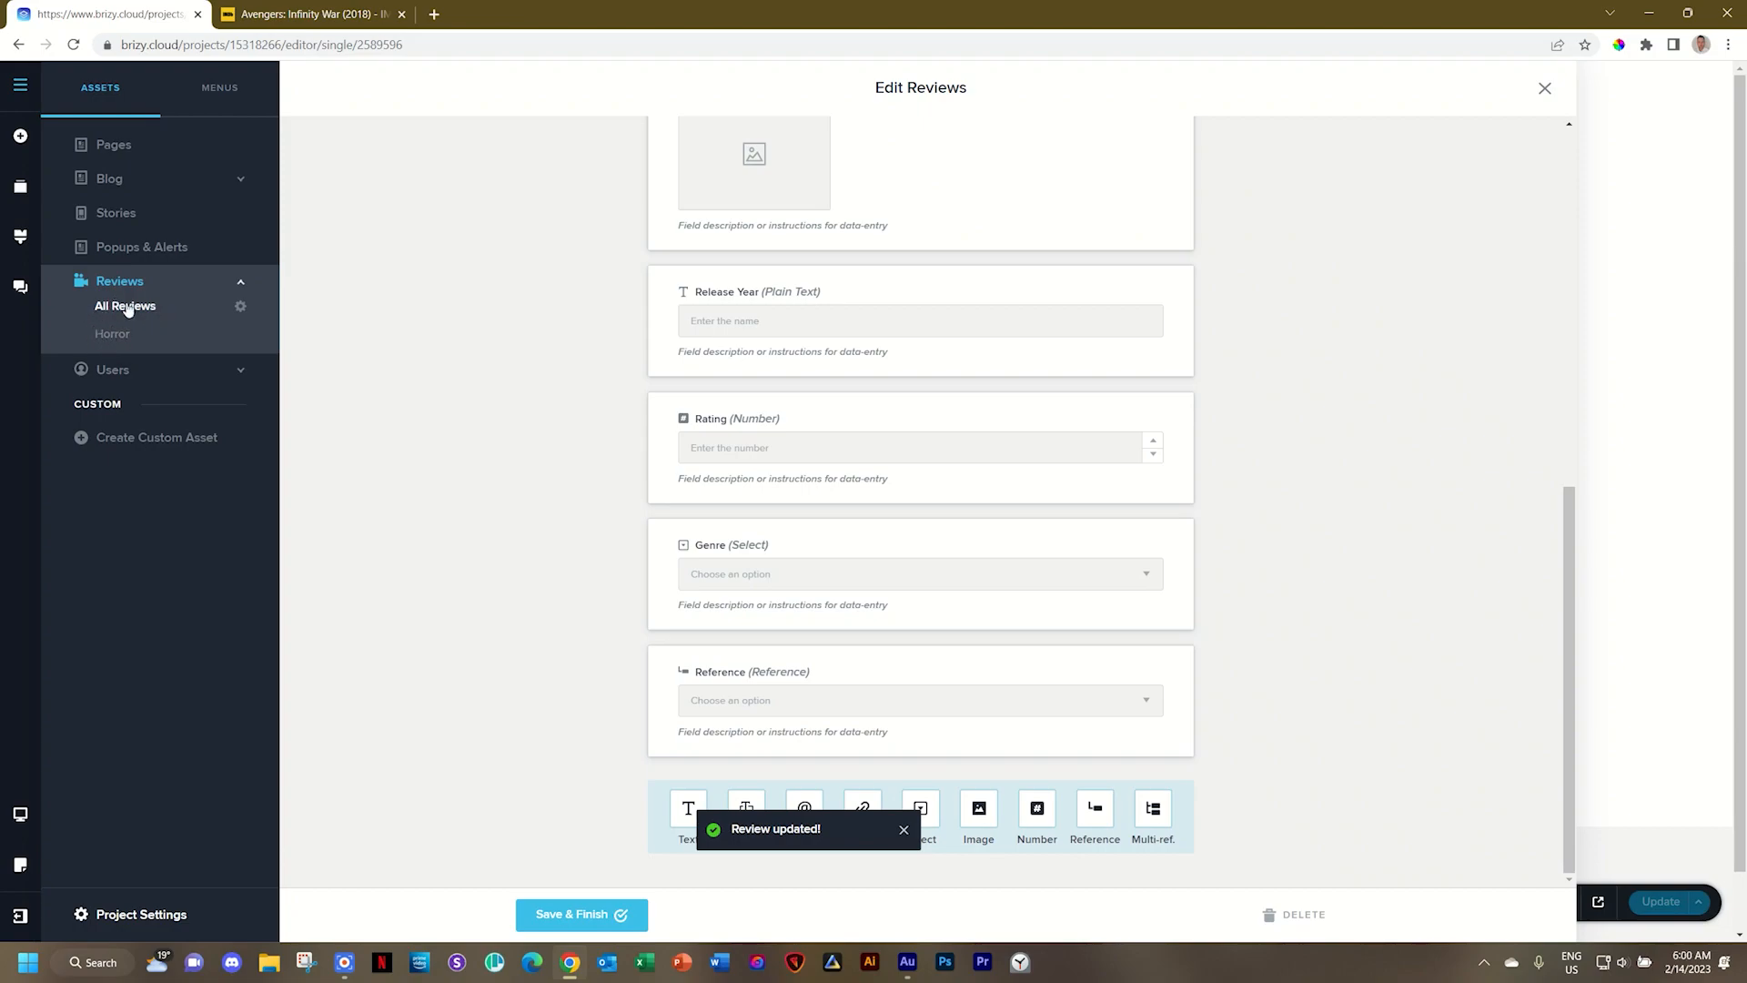
mouse_move(136, 301)
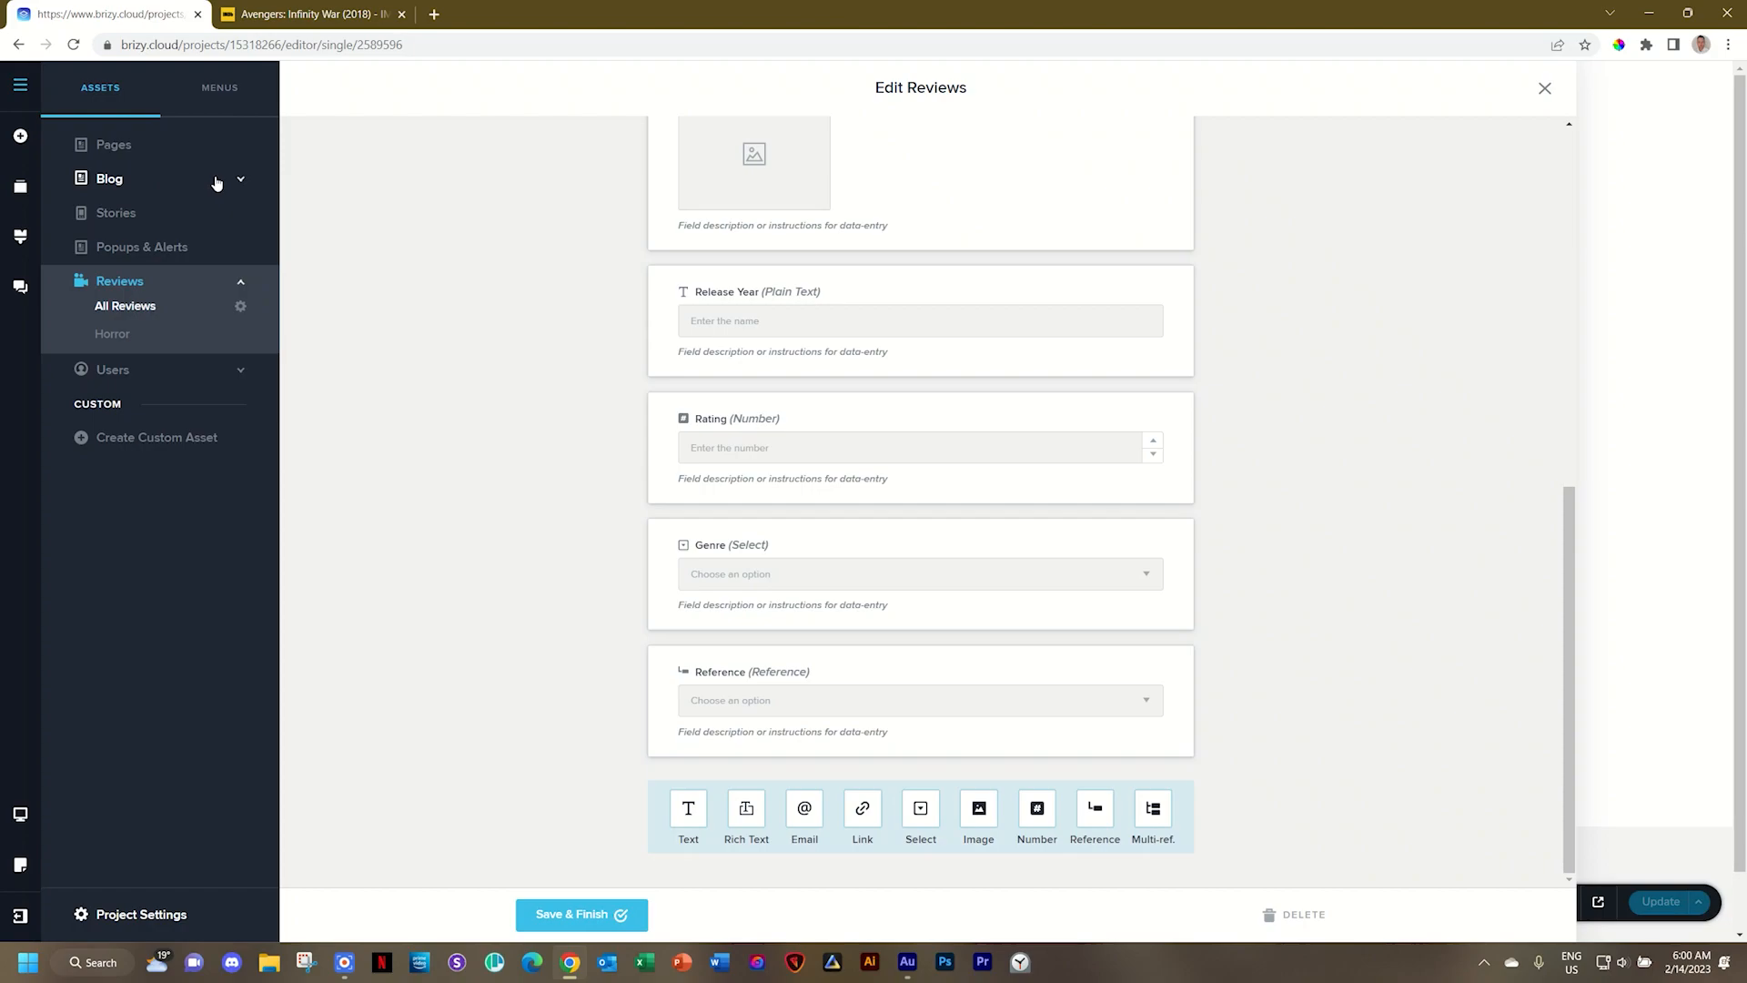
Expand Blog and Reviews to show the Horror list with the Avengers review
left_click(109, 178)
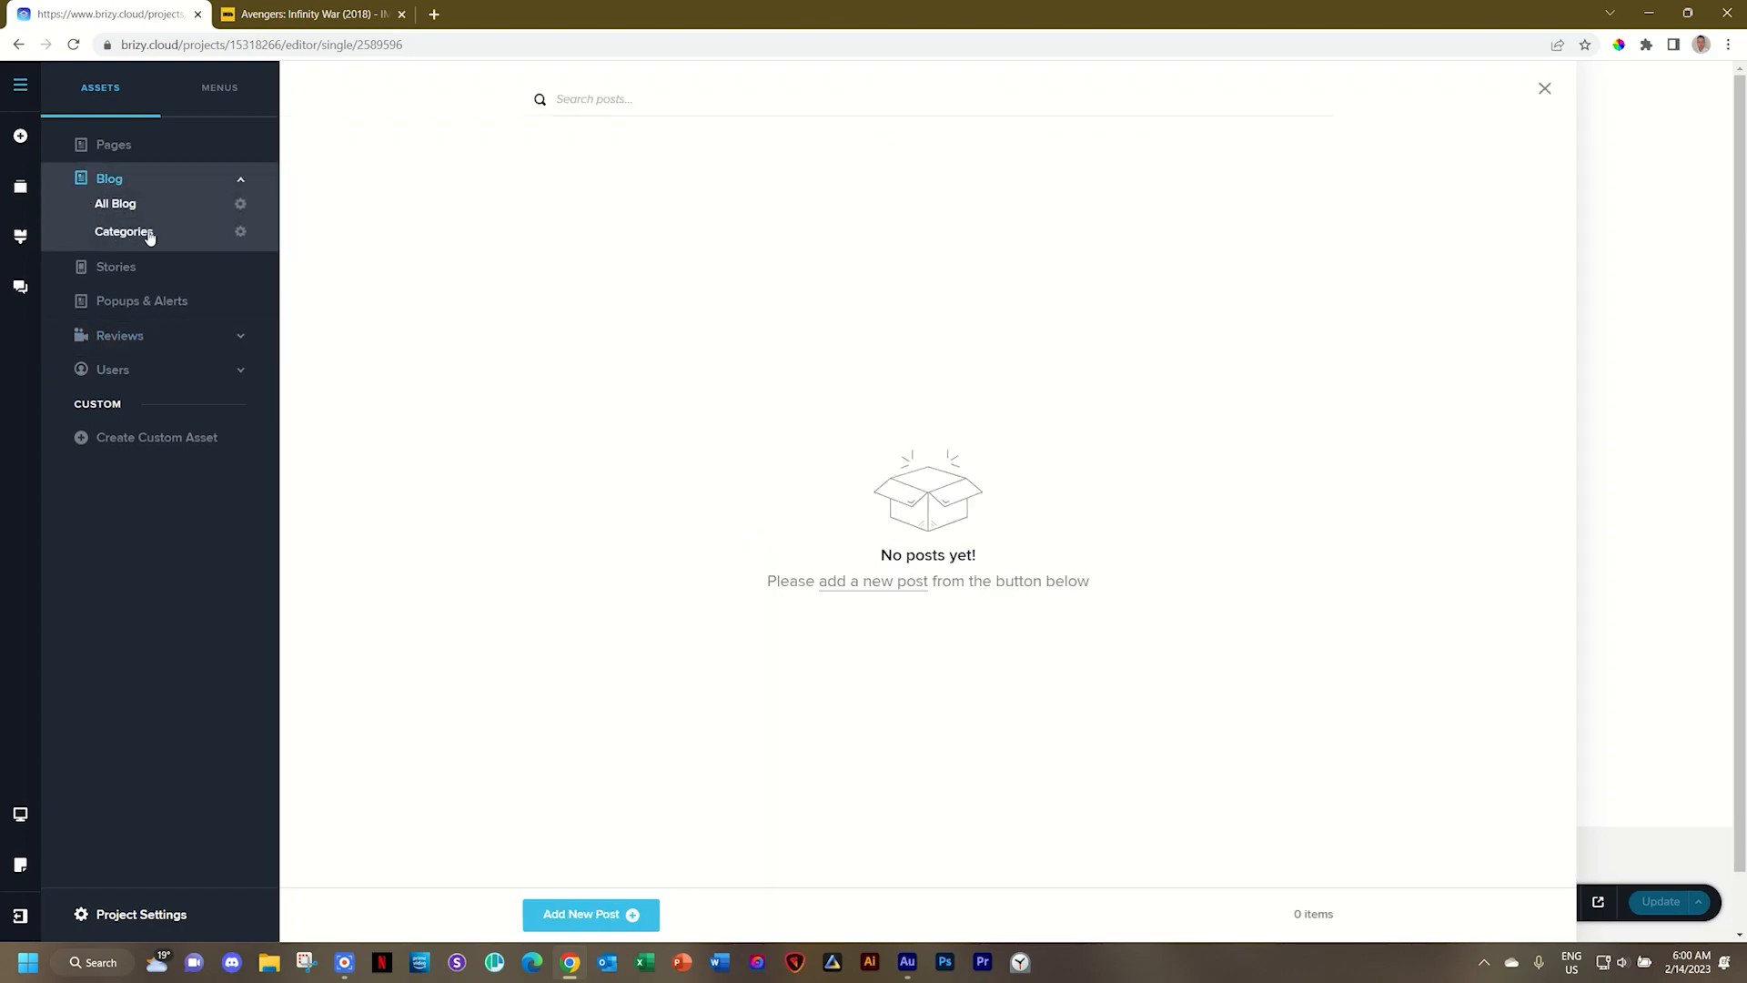
left_click(113, 335)
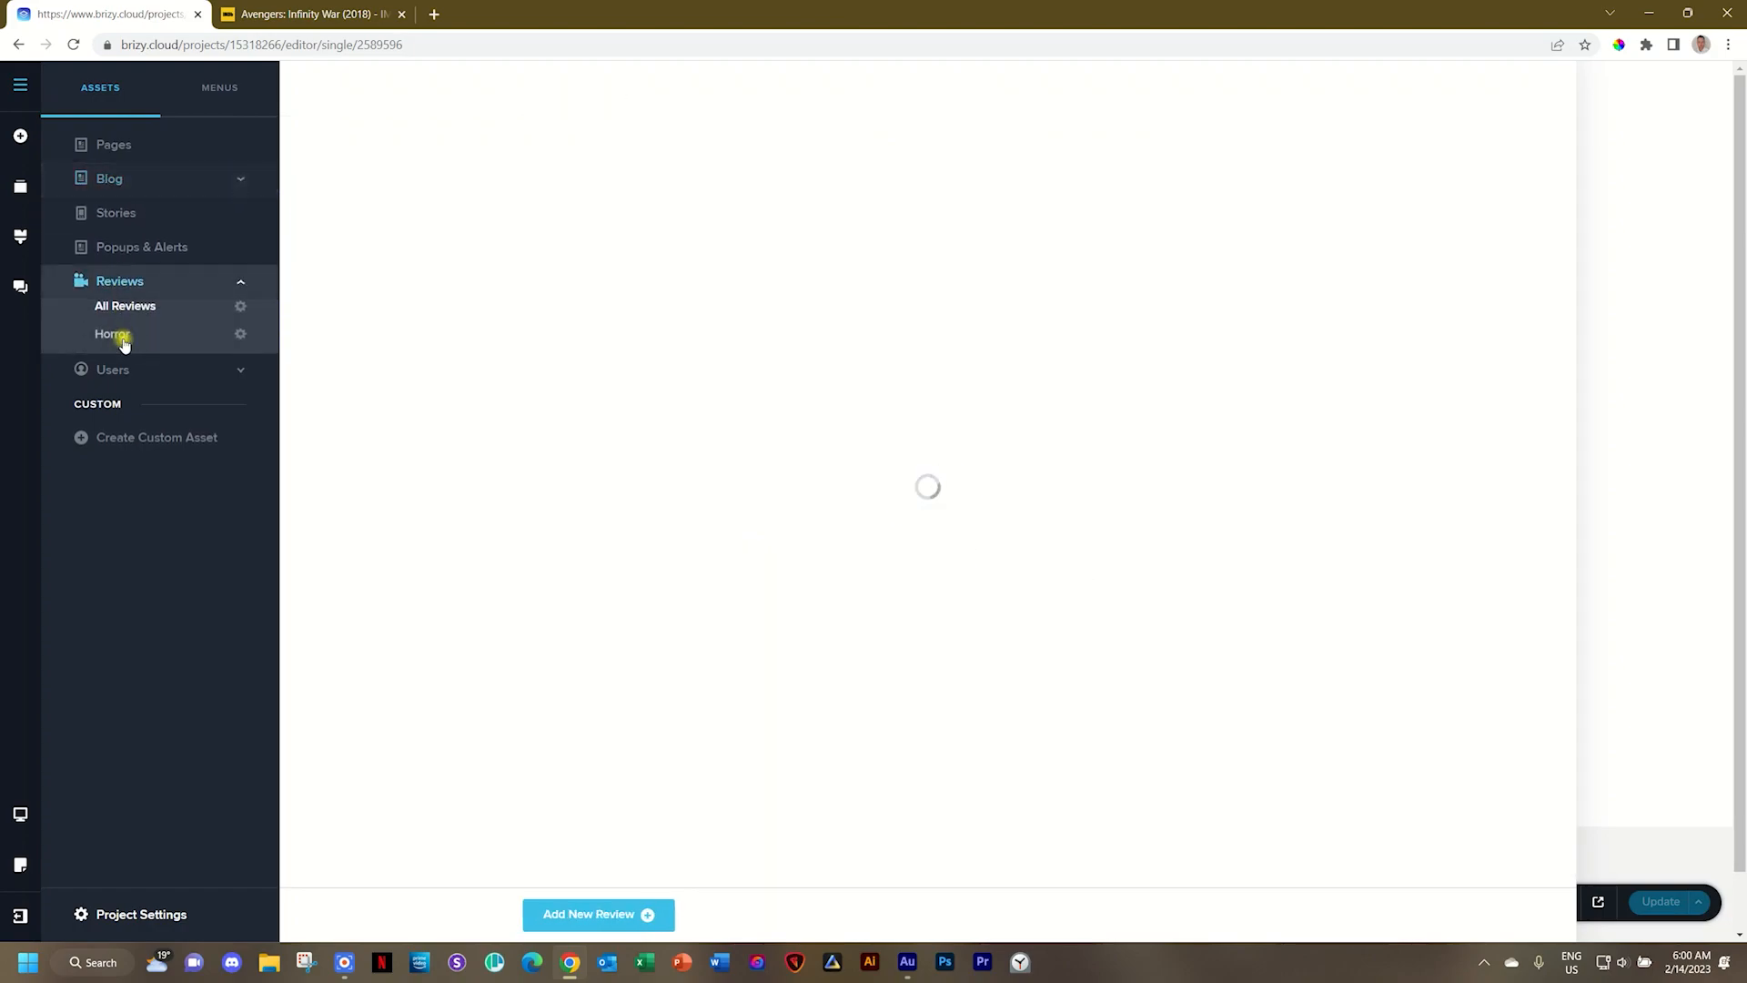
left_click(112, 333)
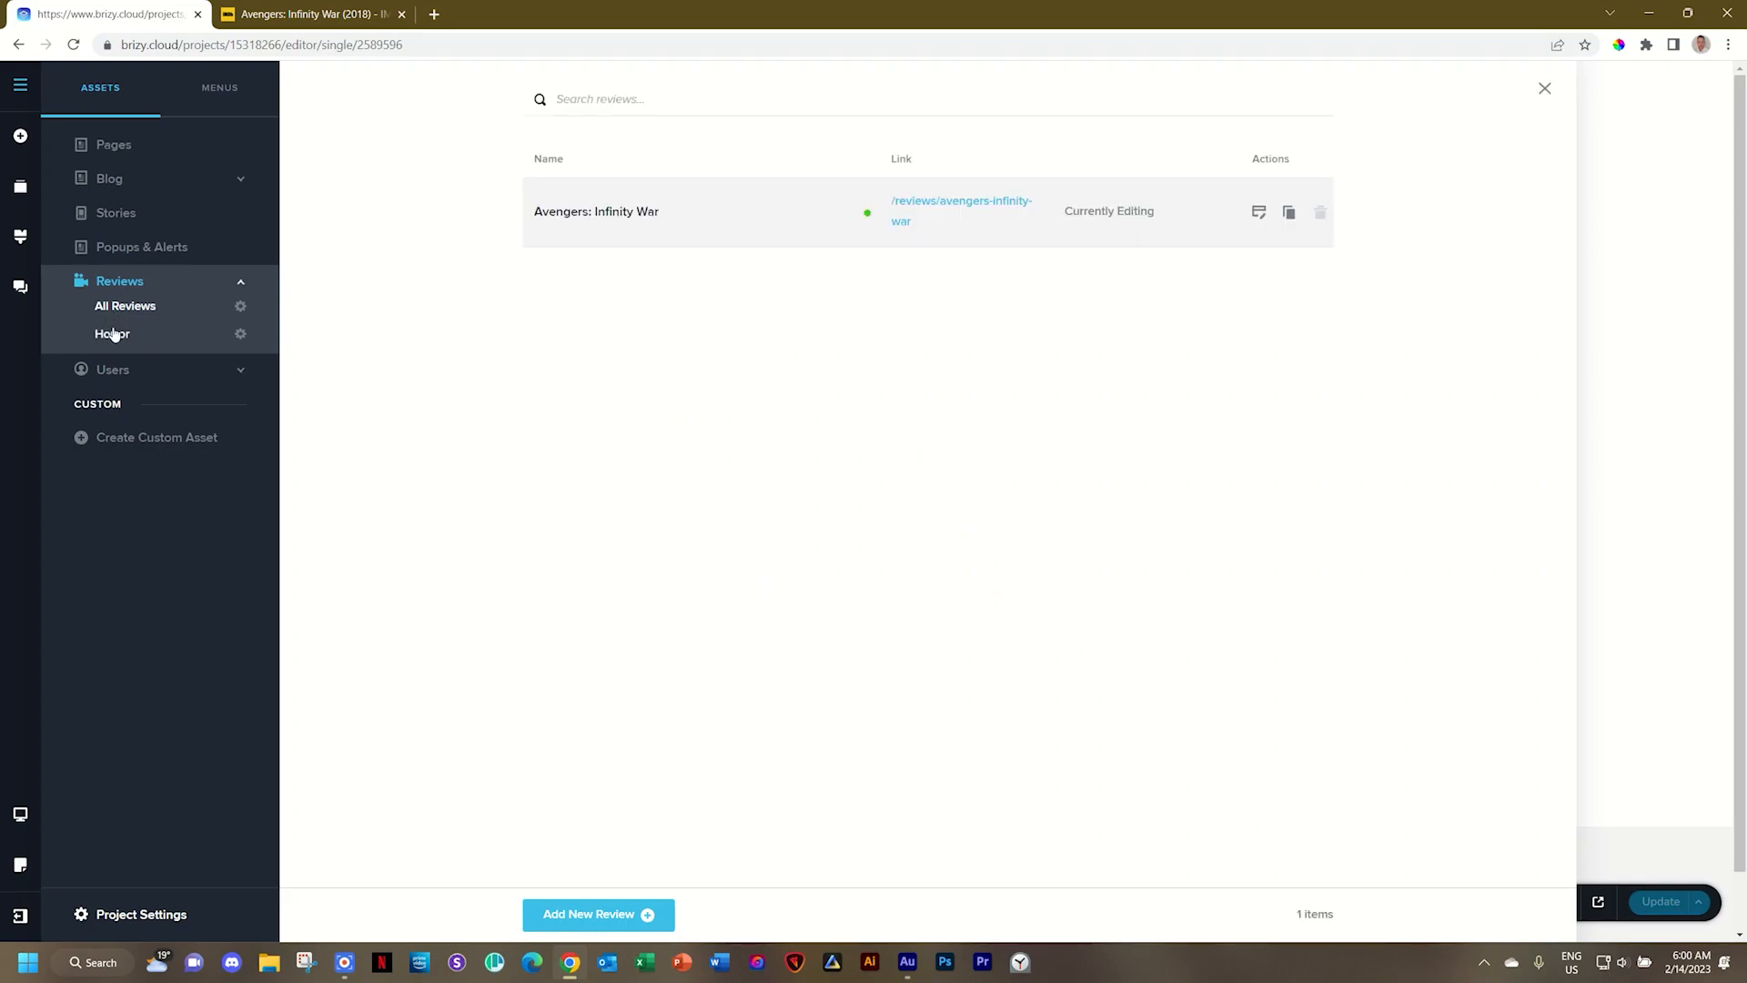